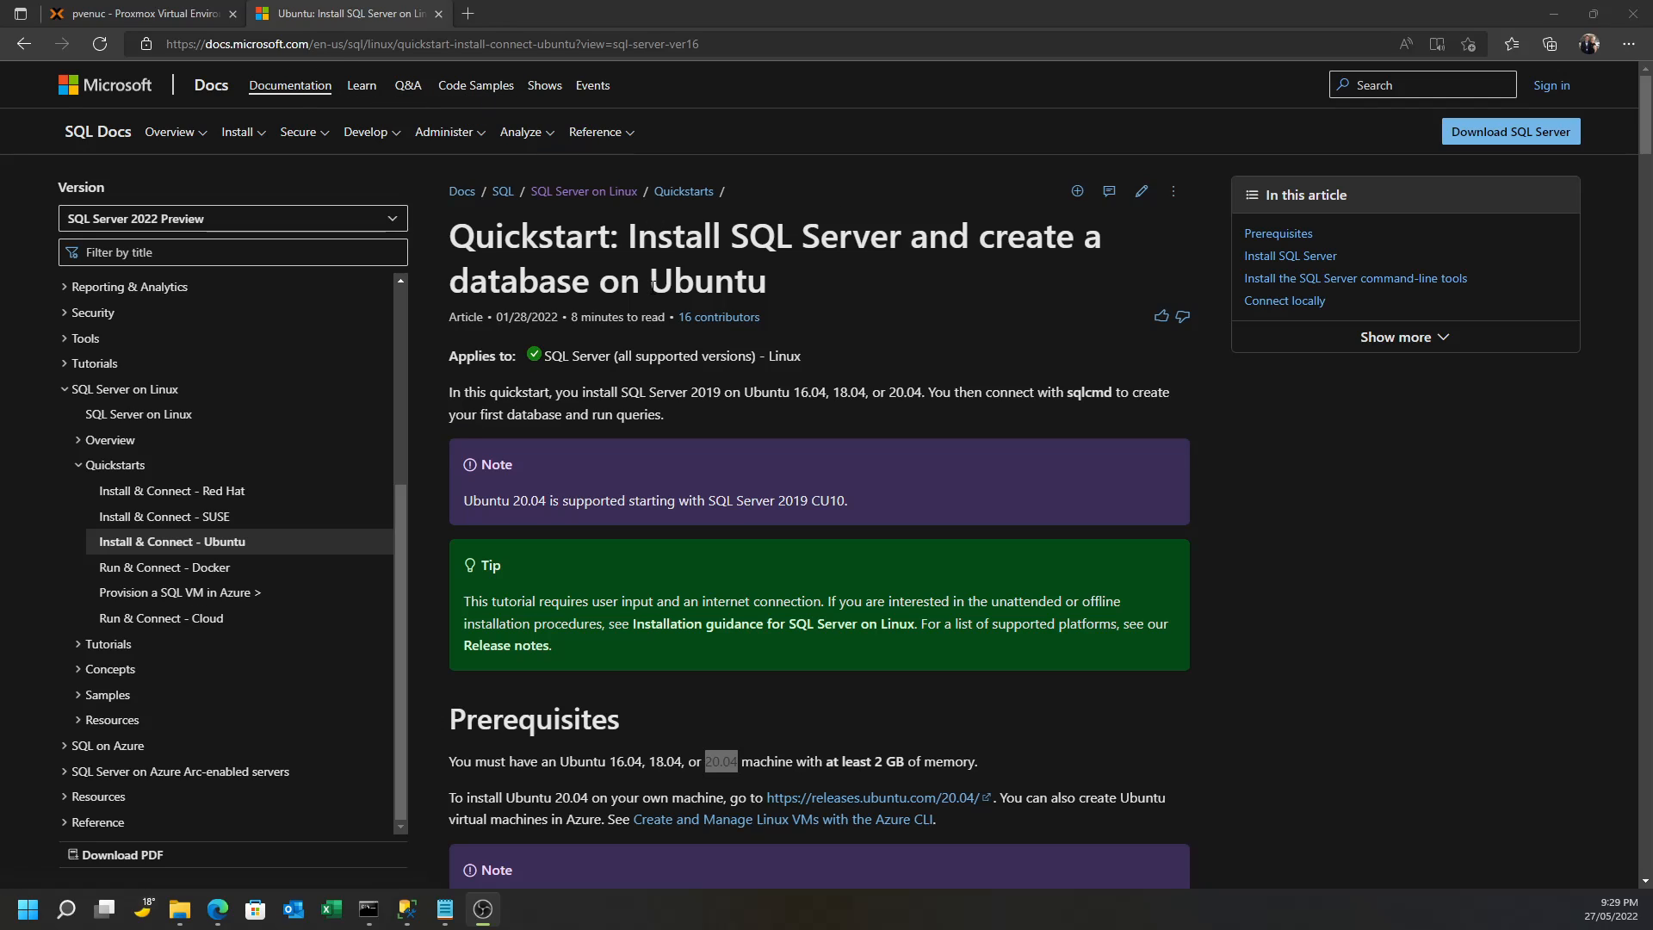
Leave the docs page and show the container templates stored on local storage in Proxmox
left_click(413, 45)
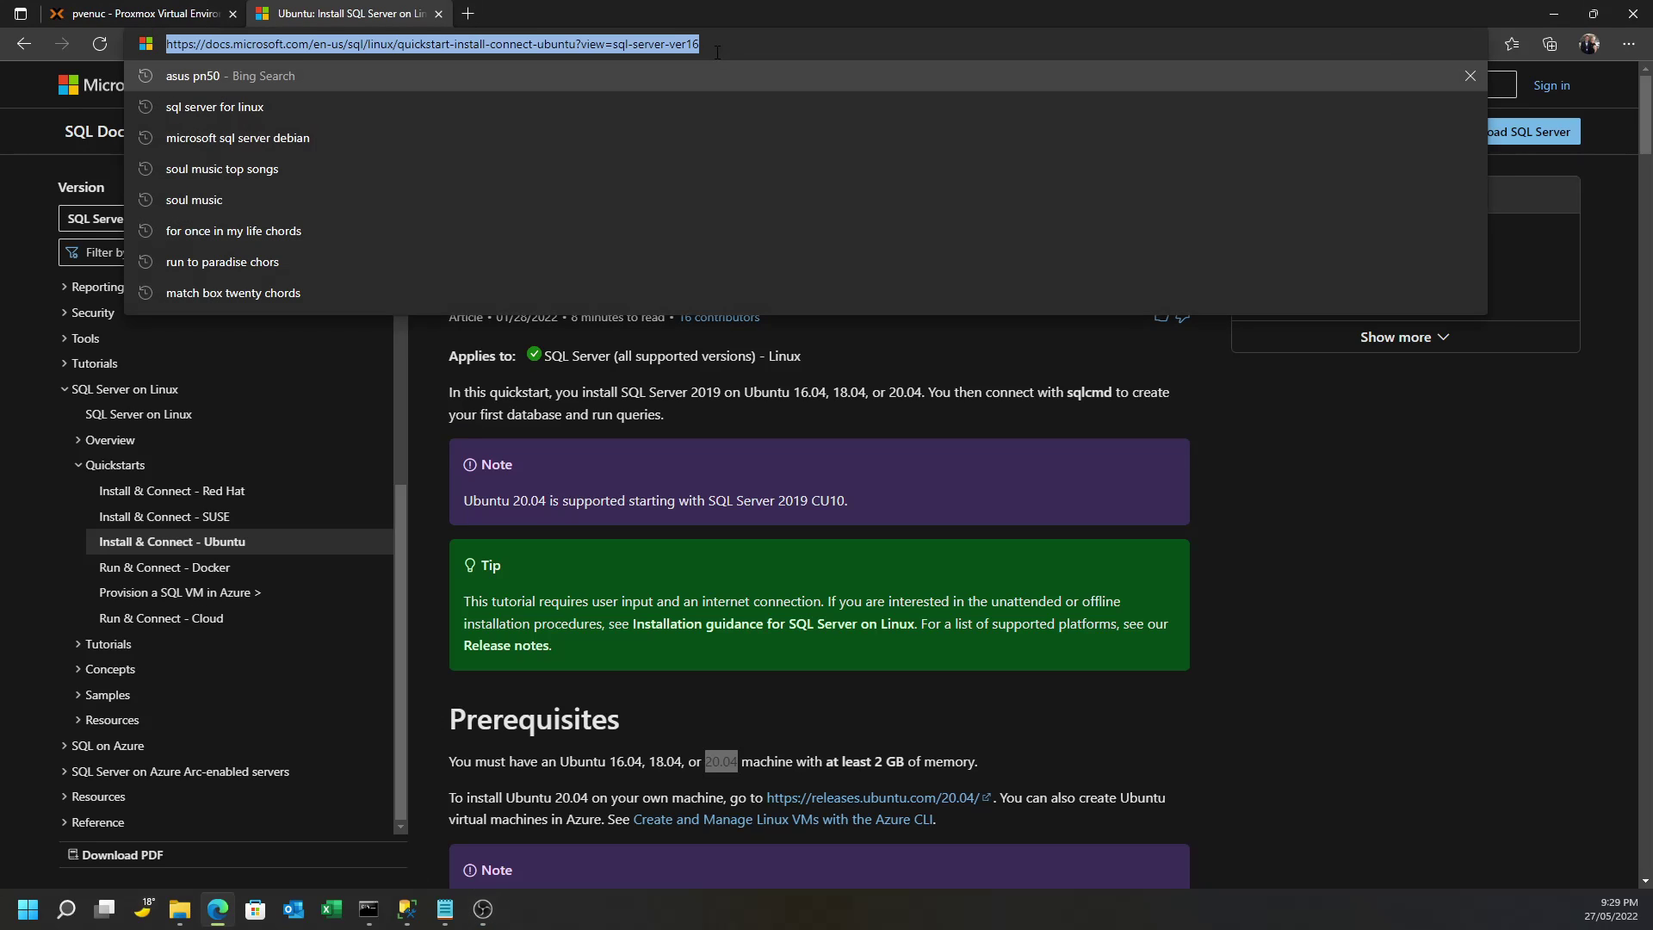
left_click(1219, 470)
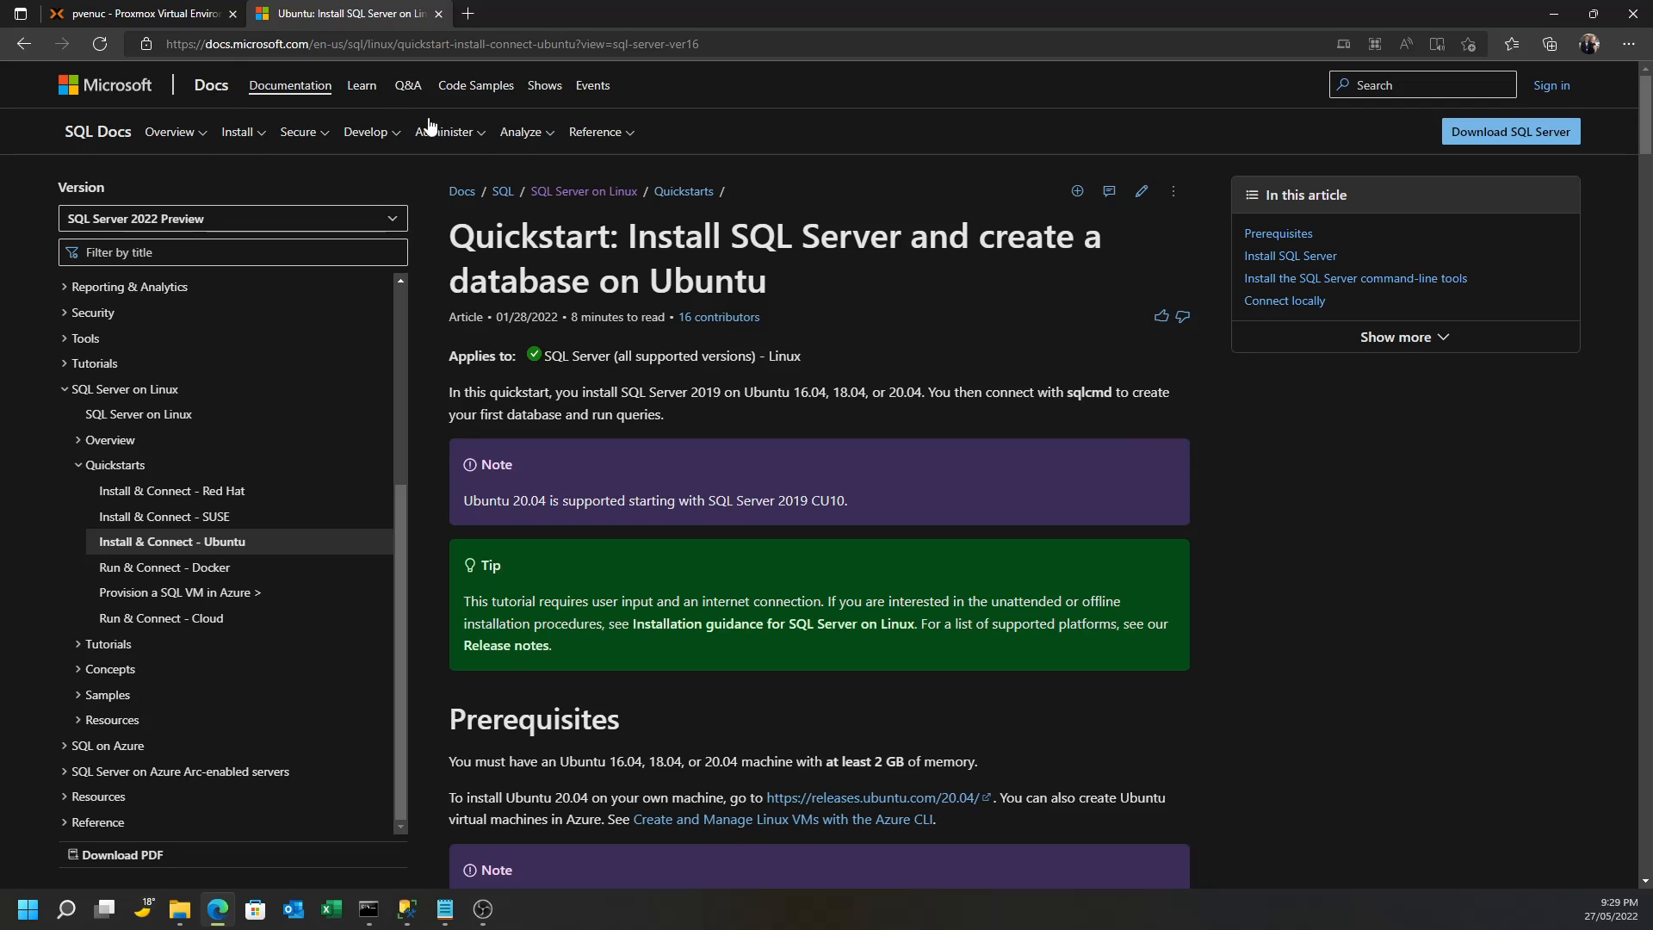
mouse_move(837, 306)
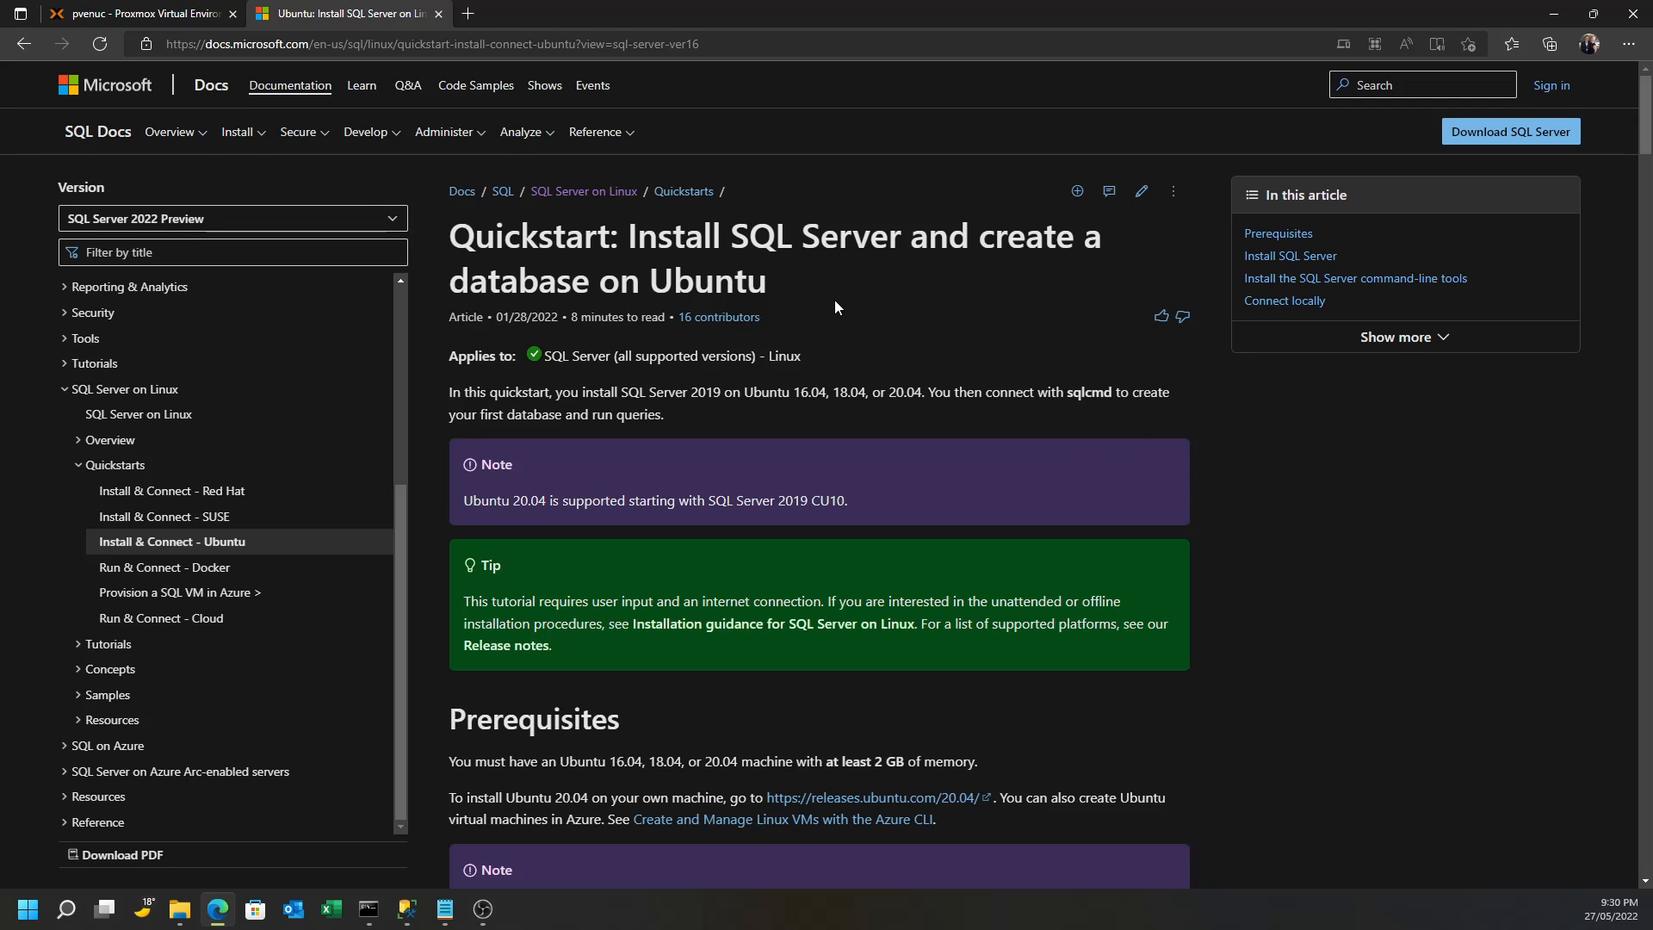
mouse_move(822, 312)
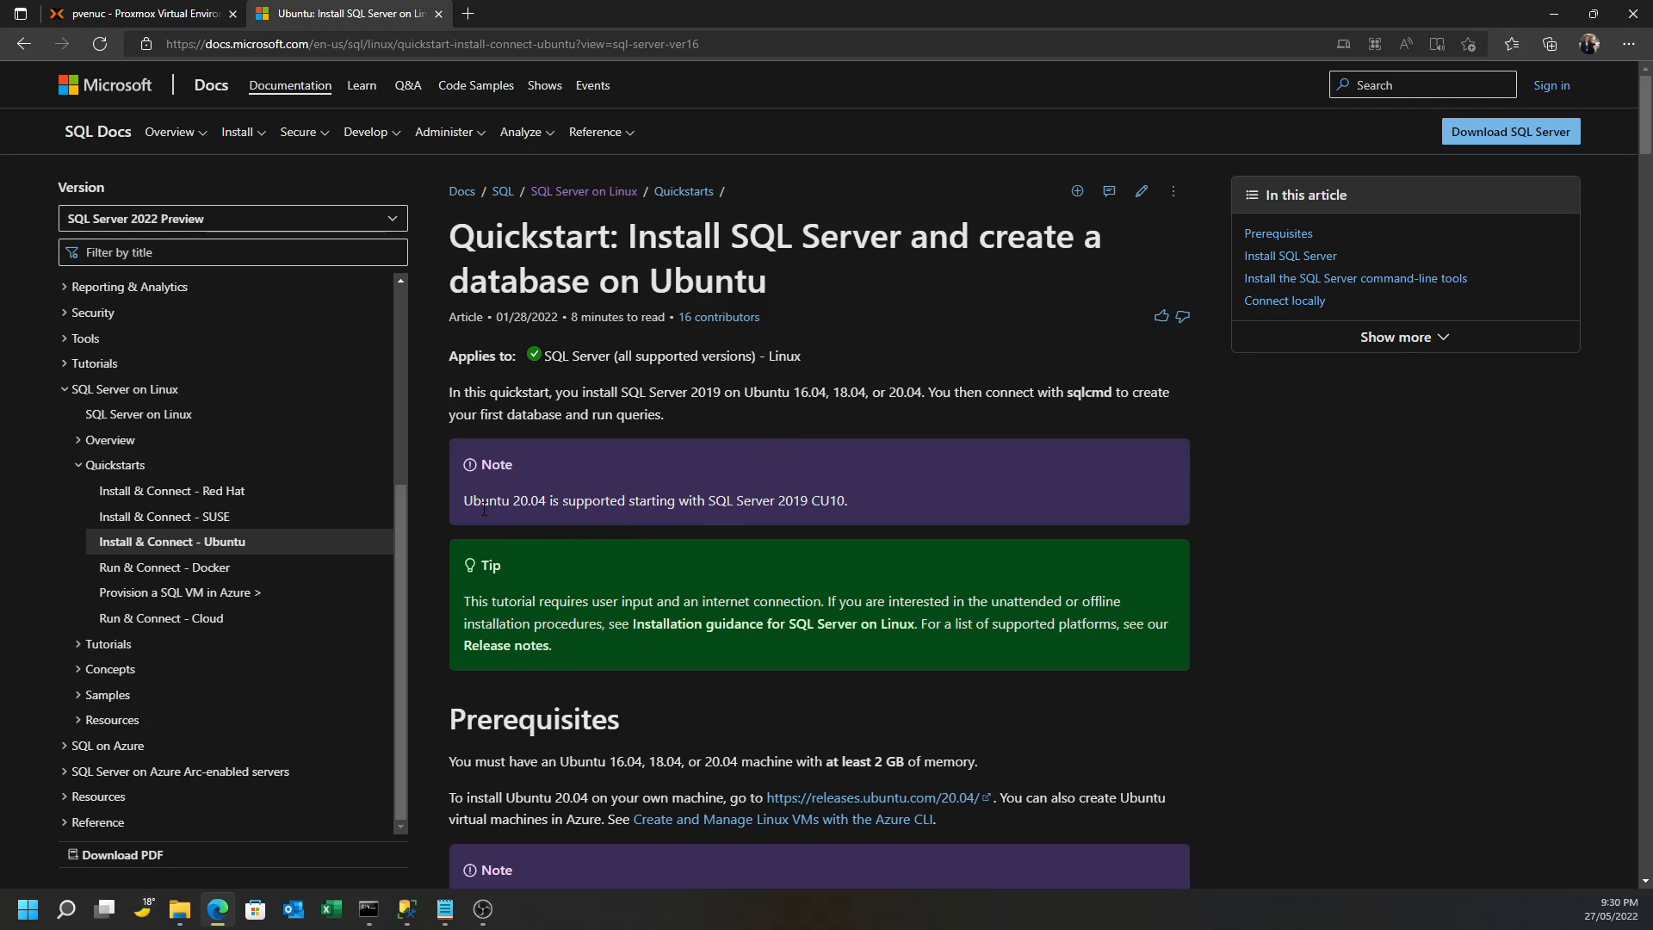
mouse_move(518, 516)
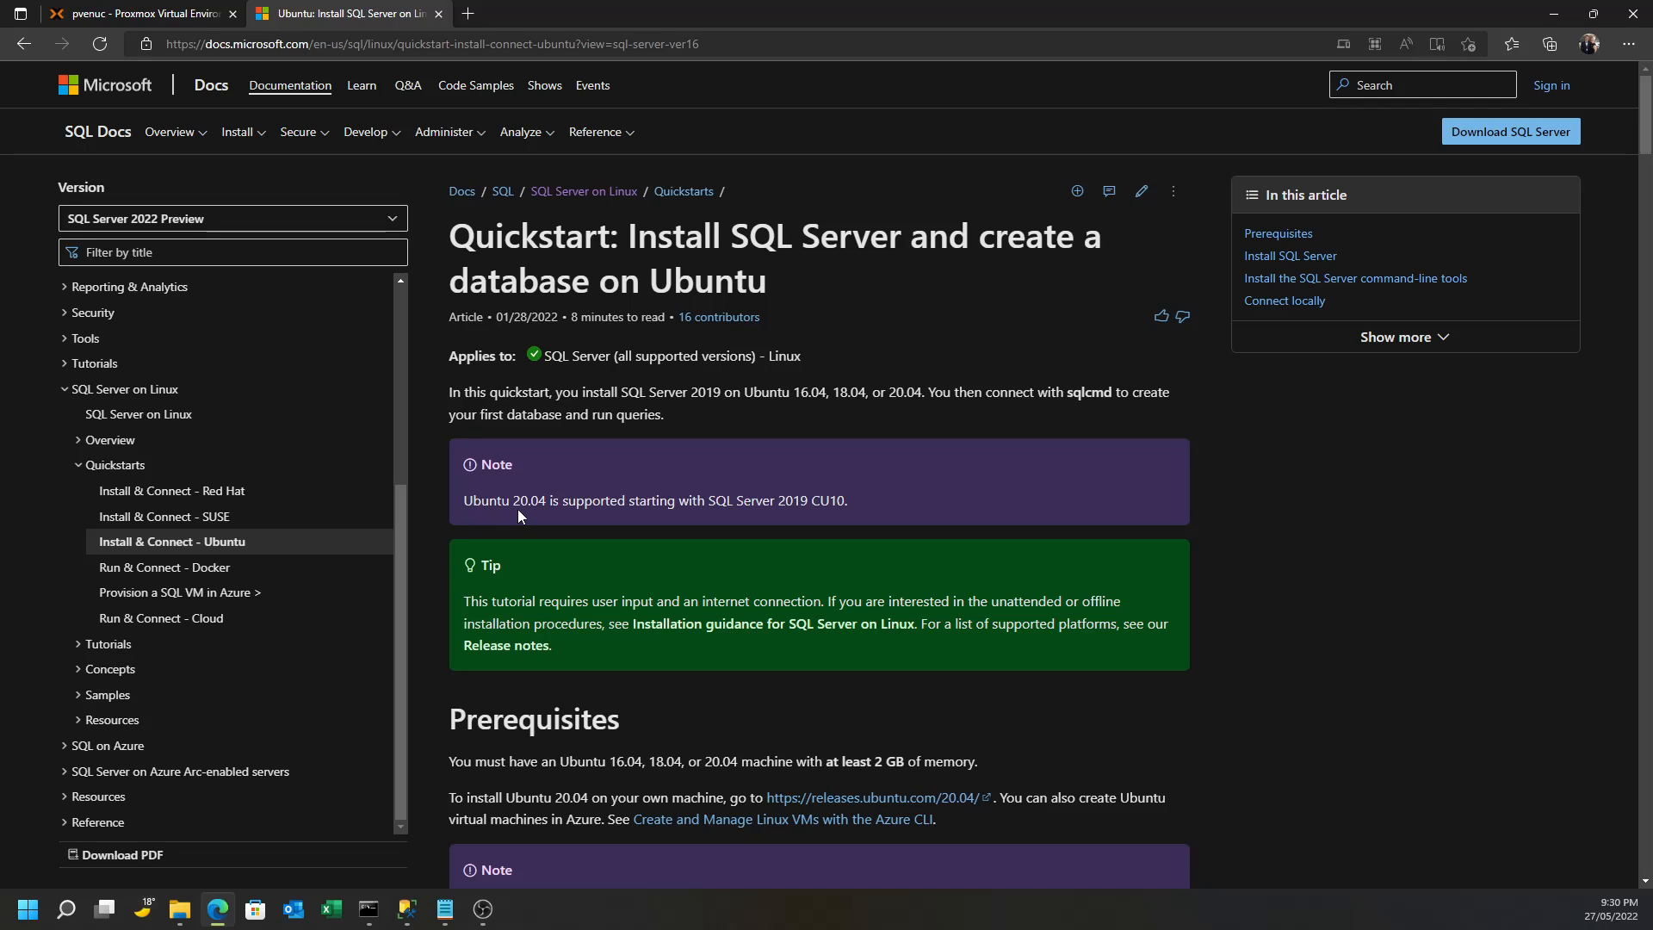
mouse_move(541, 520)
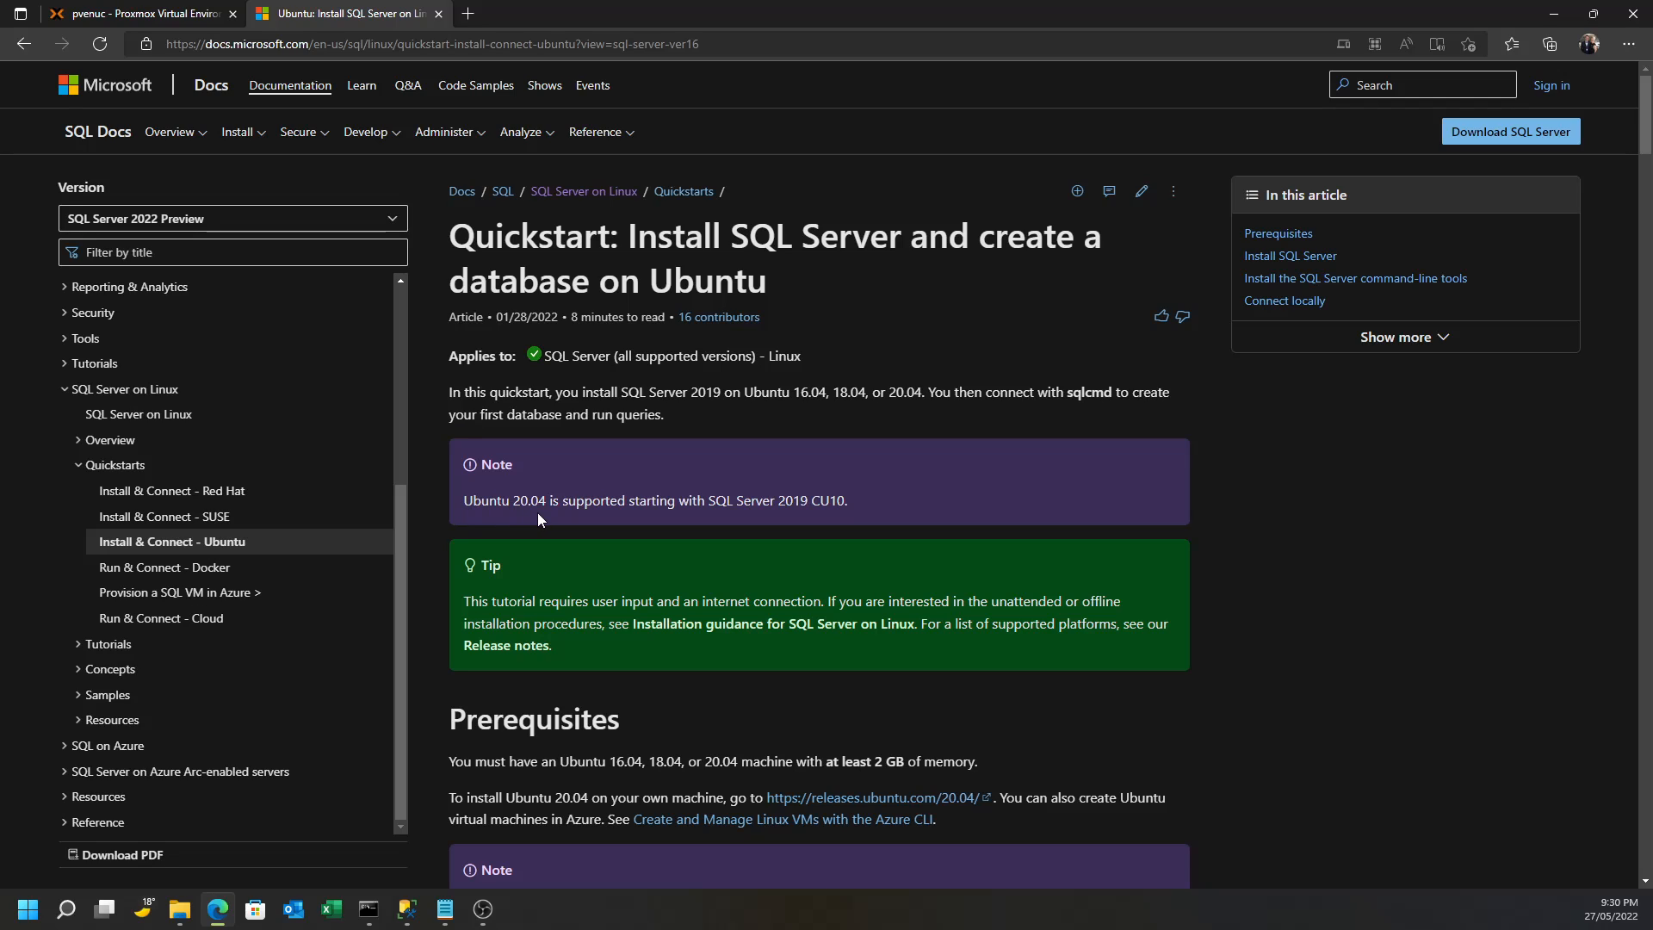
left_click(130, 15)
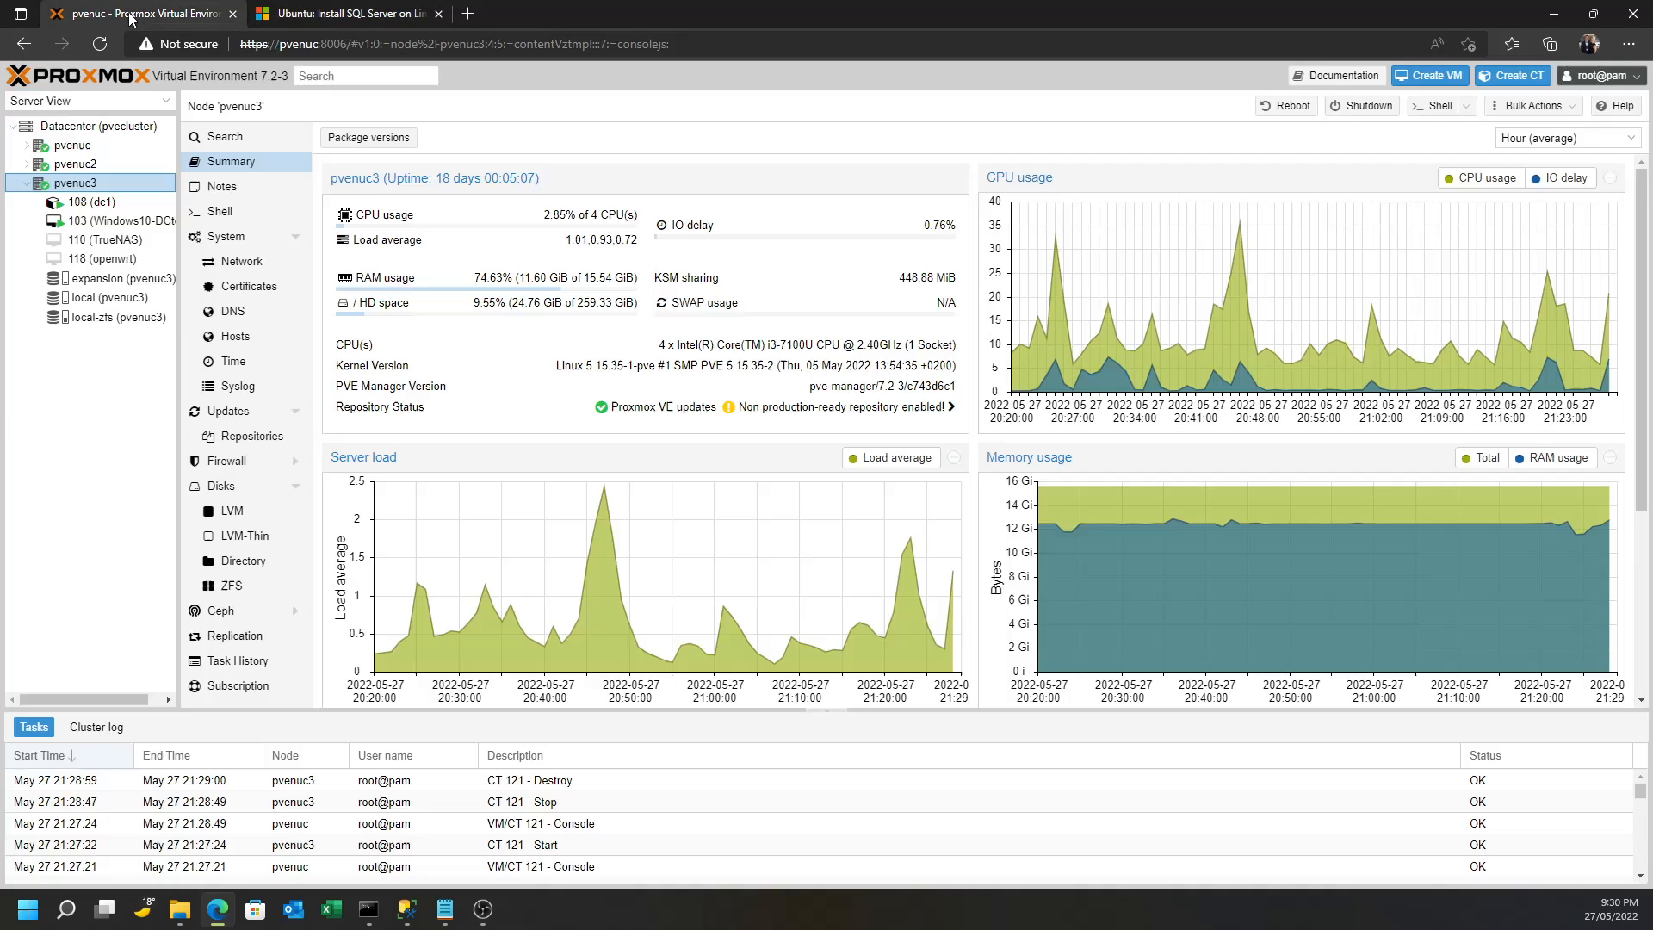
left_click(96, 317)
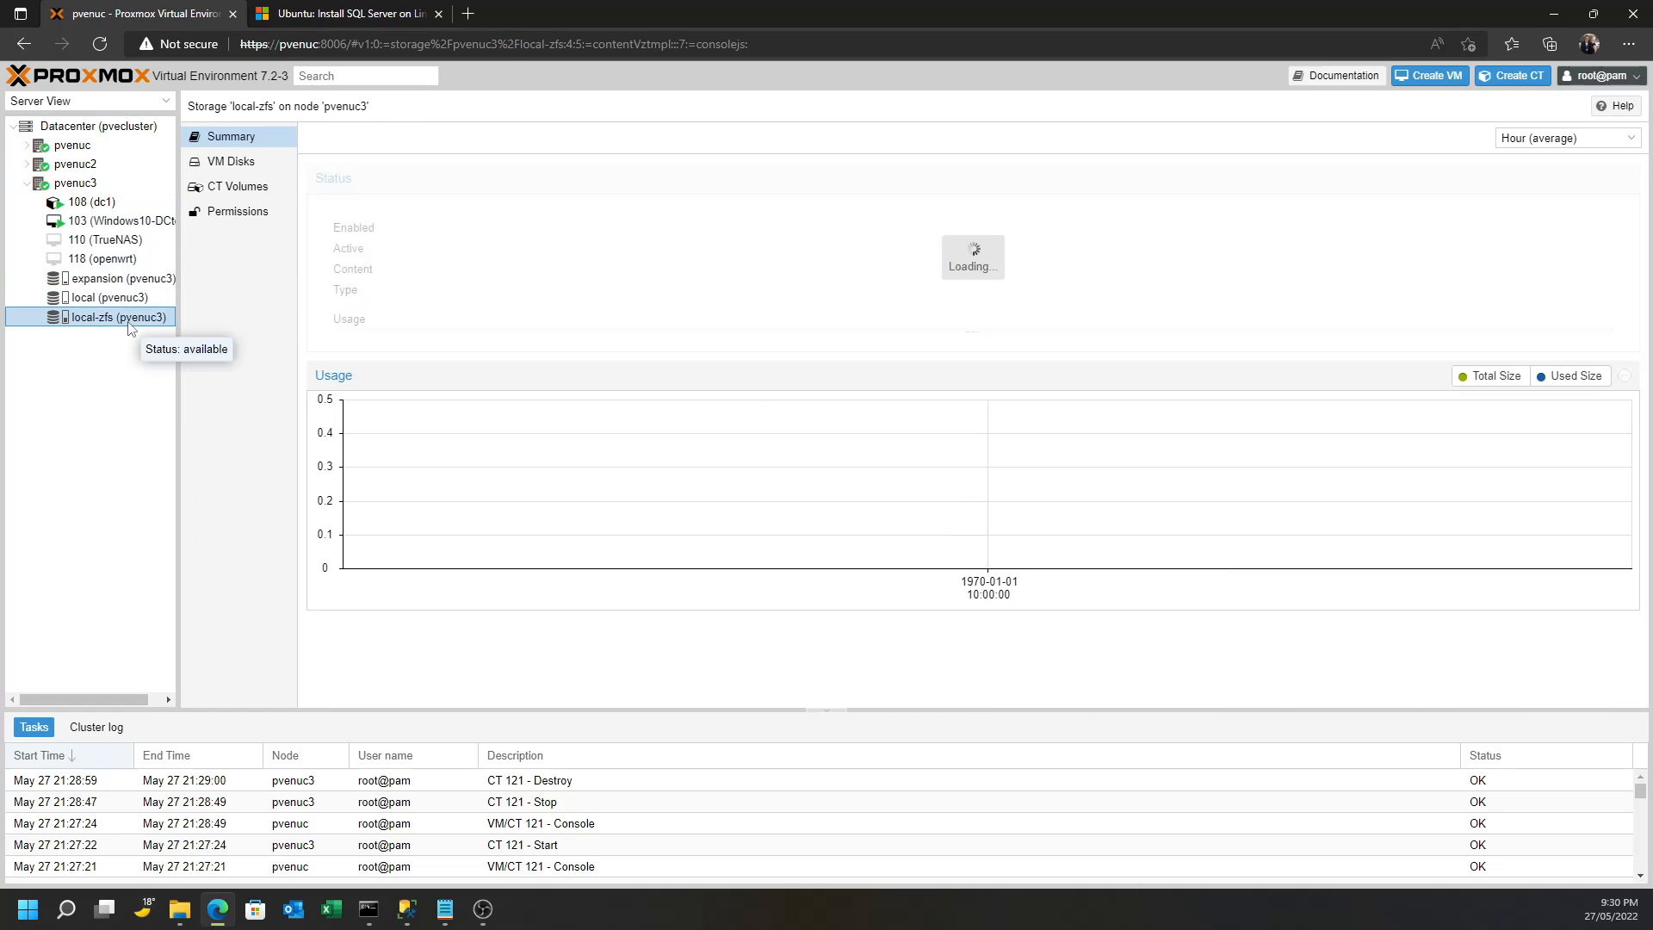
left_click(89, 296)
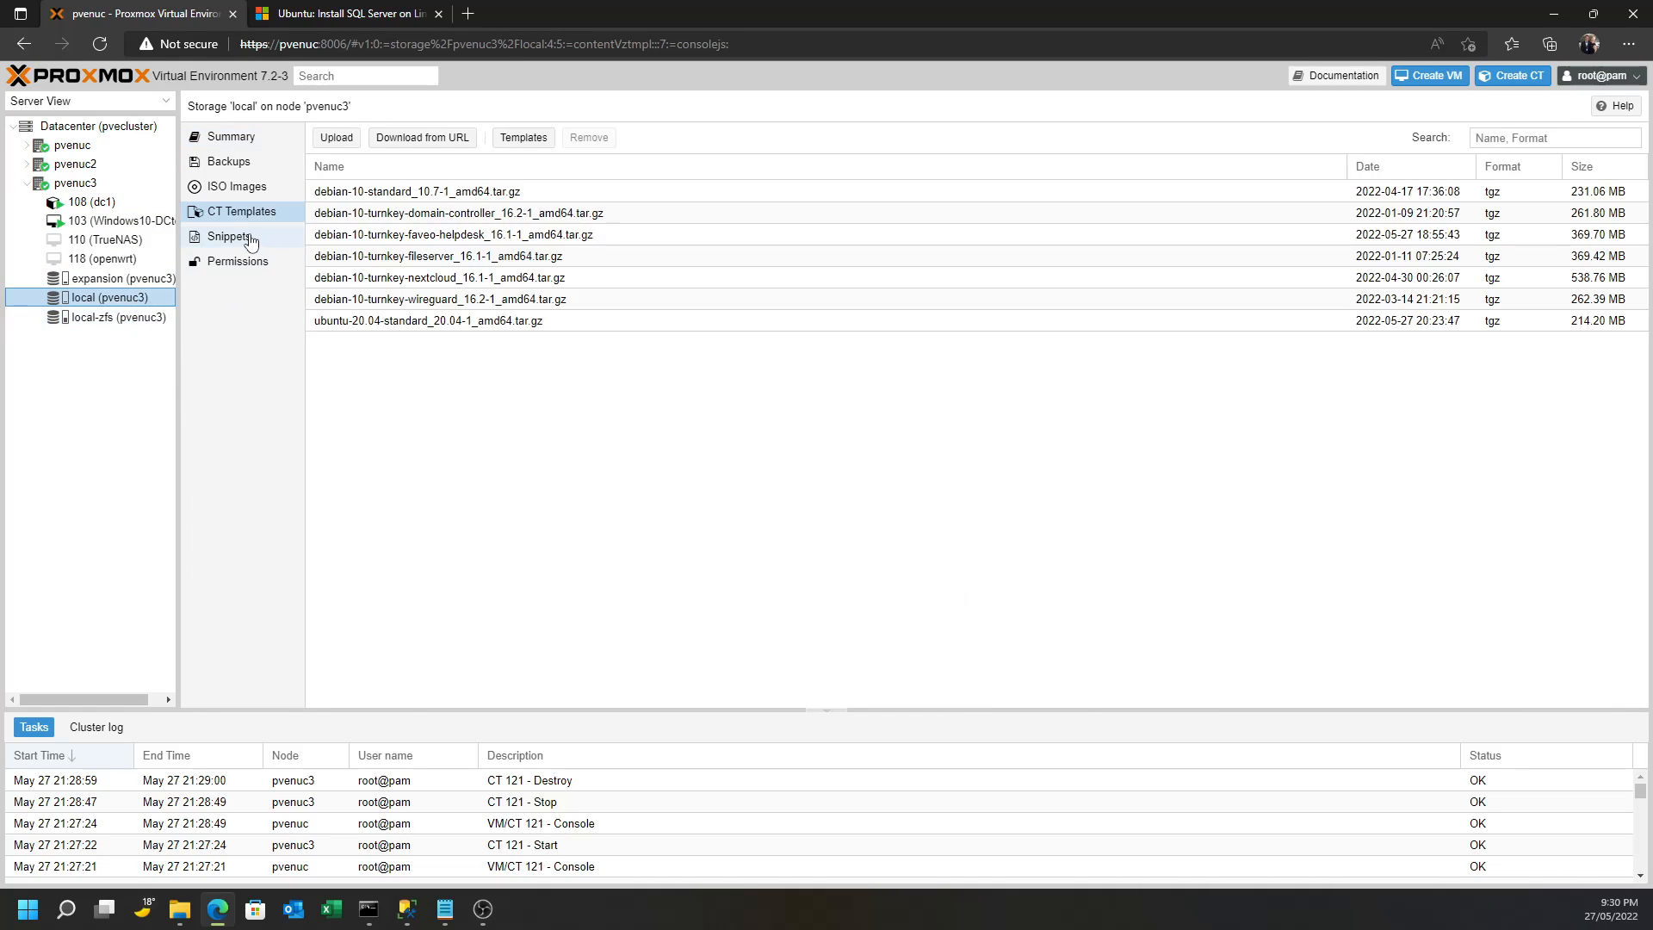
Browse the downloadable container templates filtered by 'ubun', then dismiss the list
left_click(522, 137)
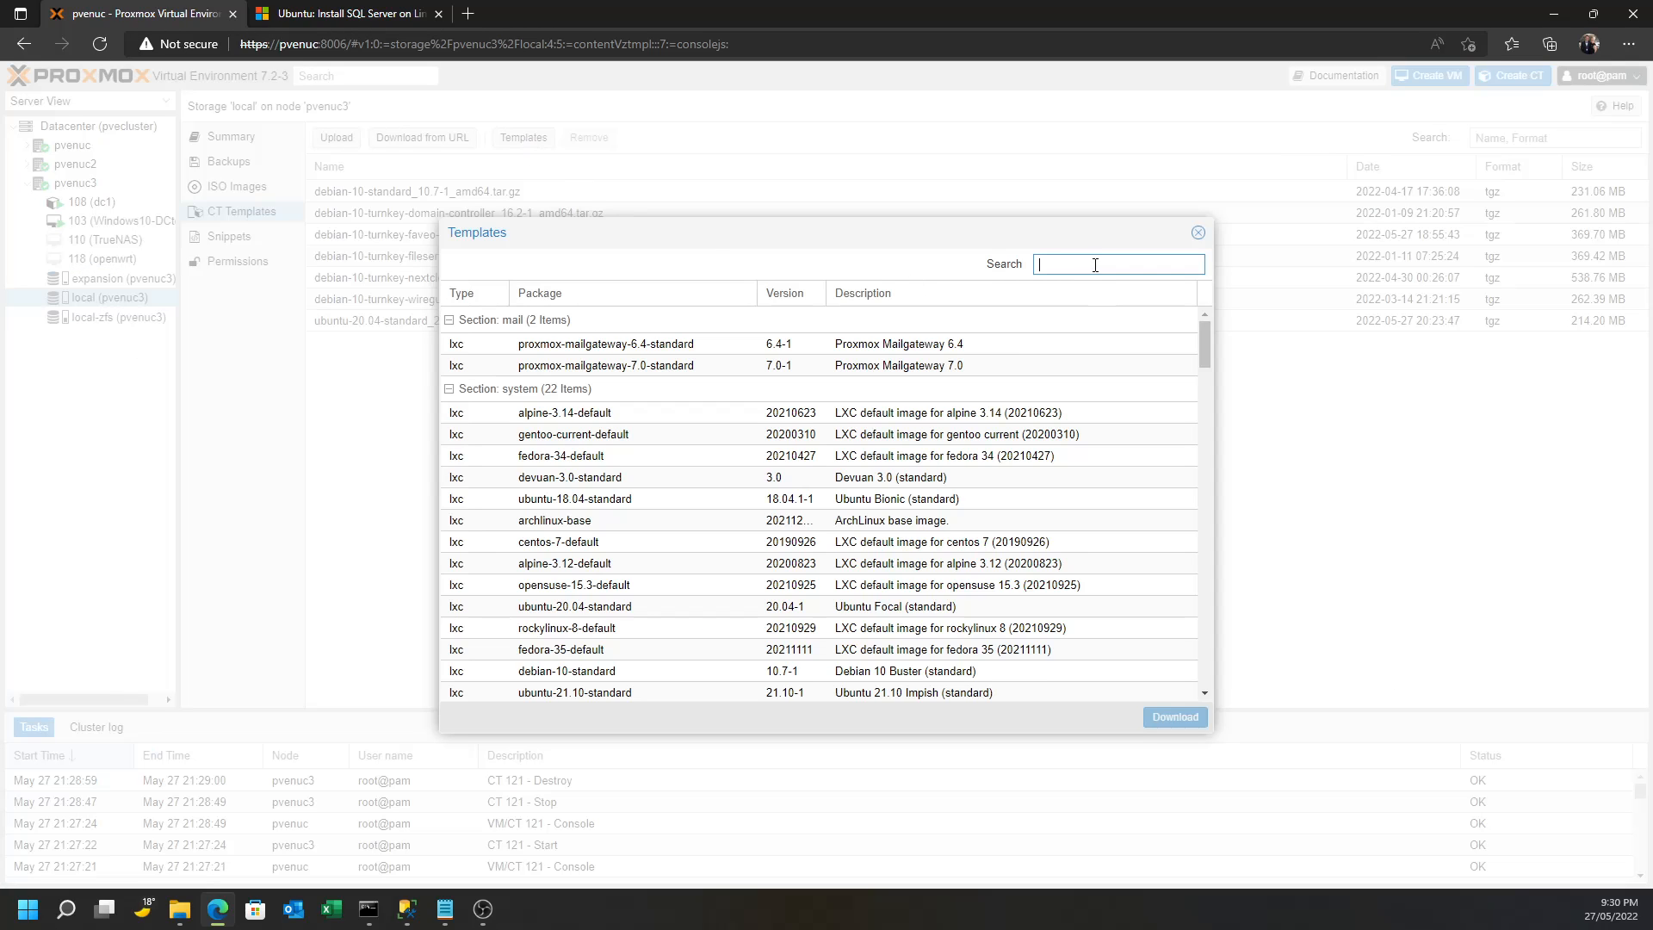
type("ubuntu")
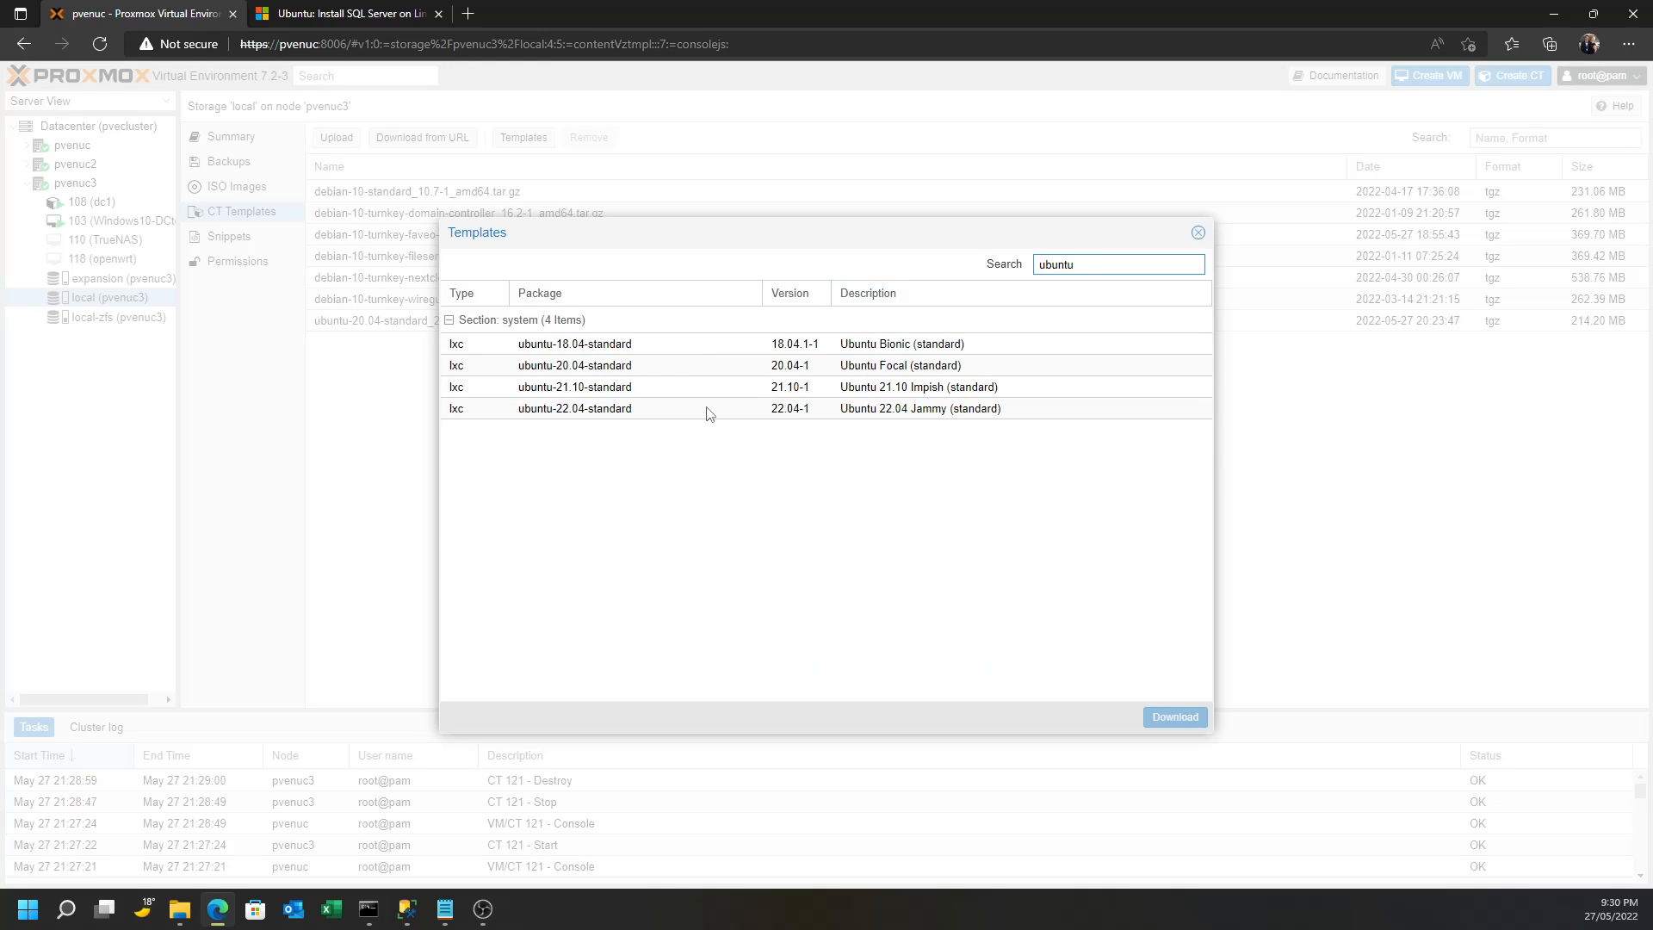
mouse_move(634, 372)
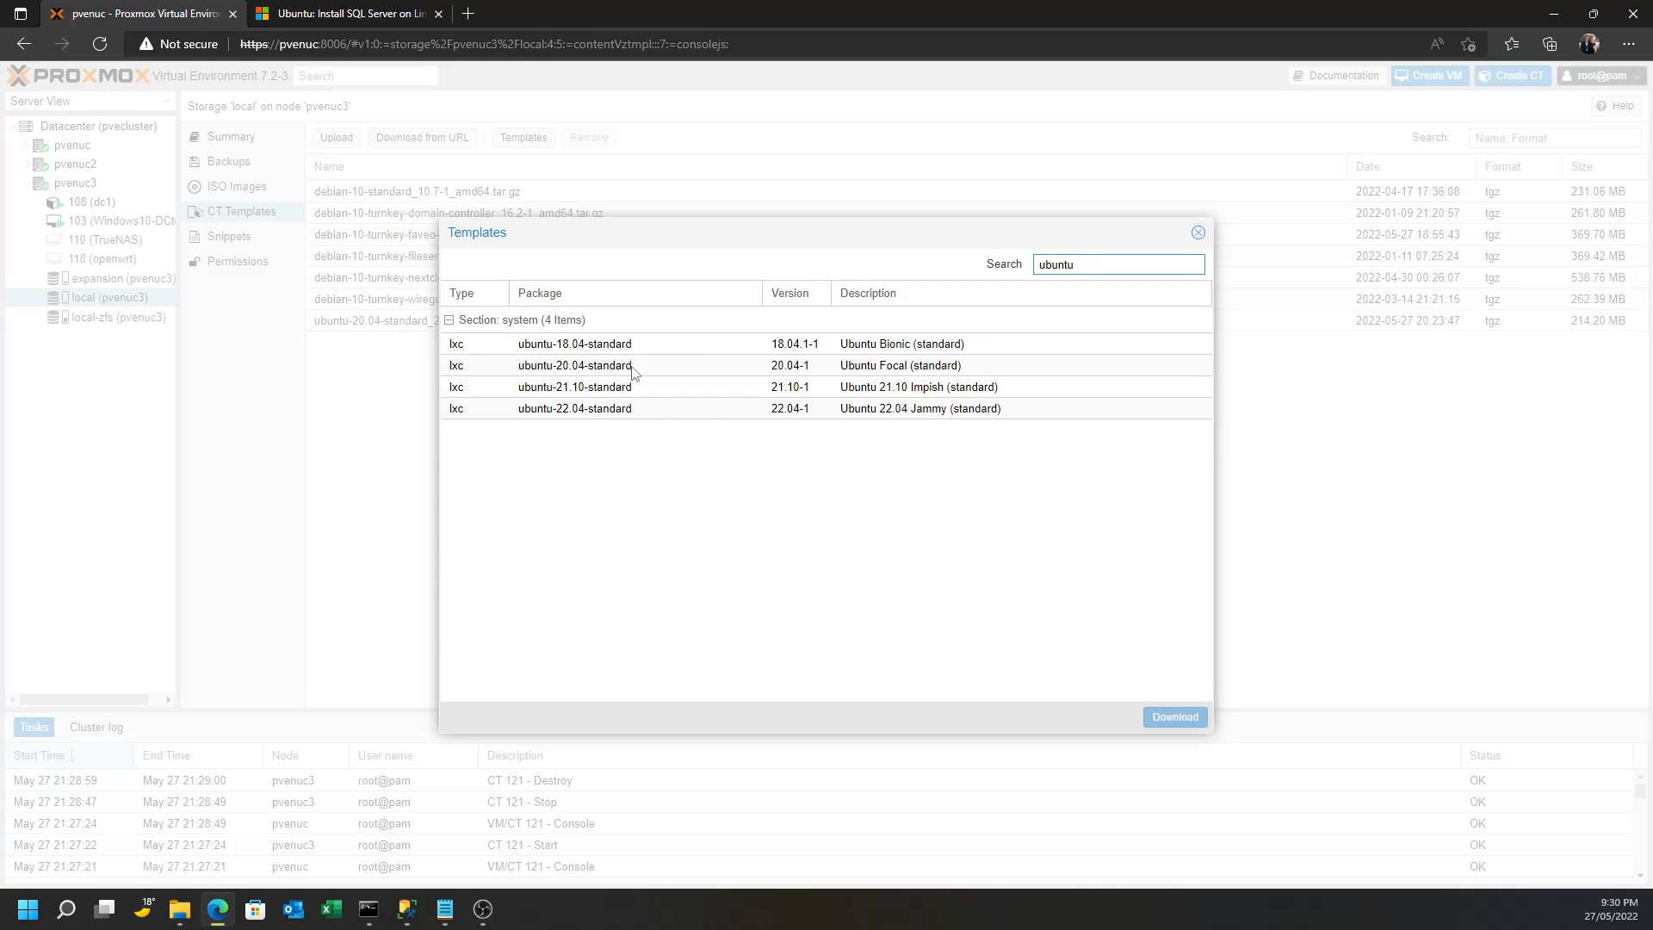
mouse_move(1198, 234)
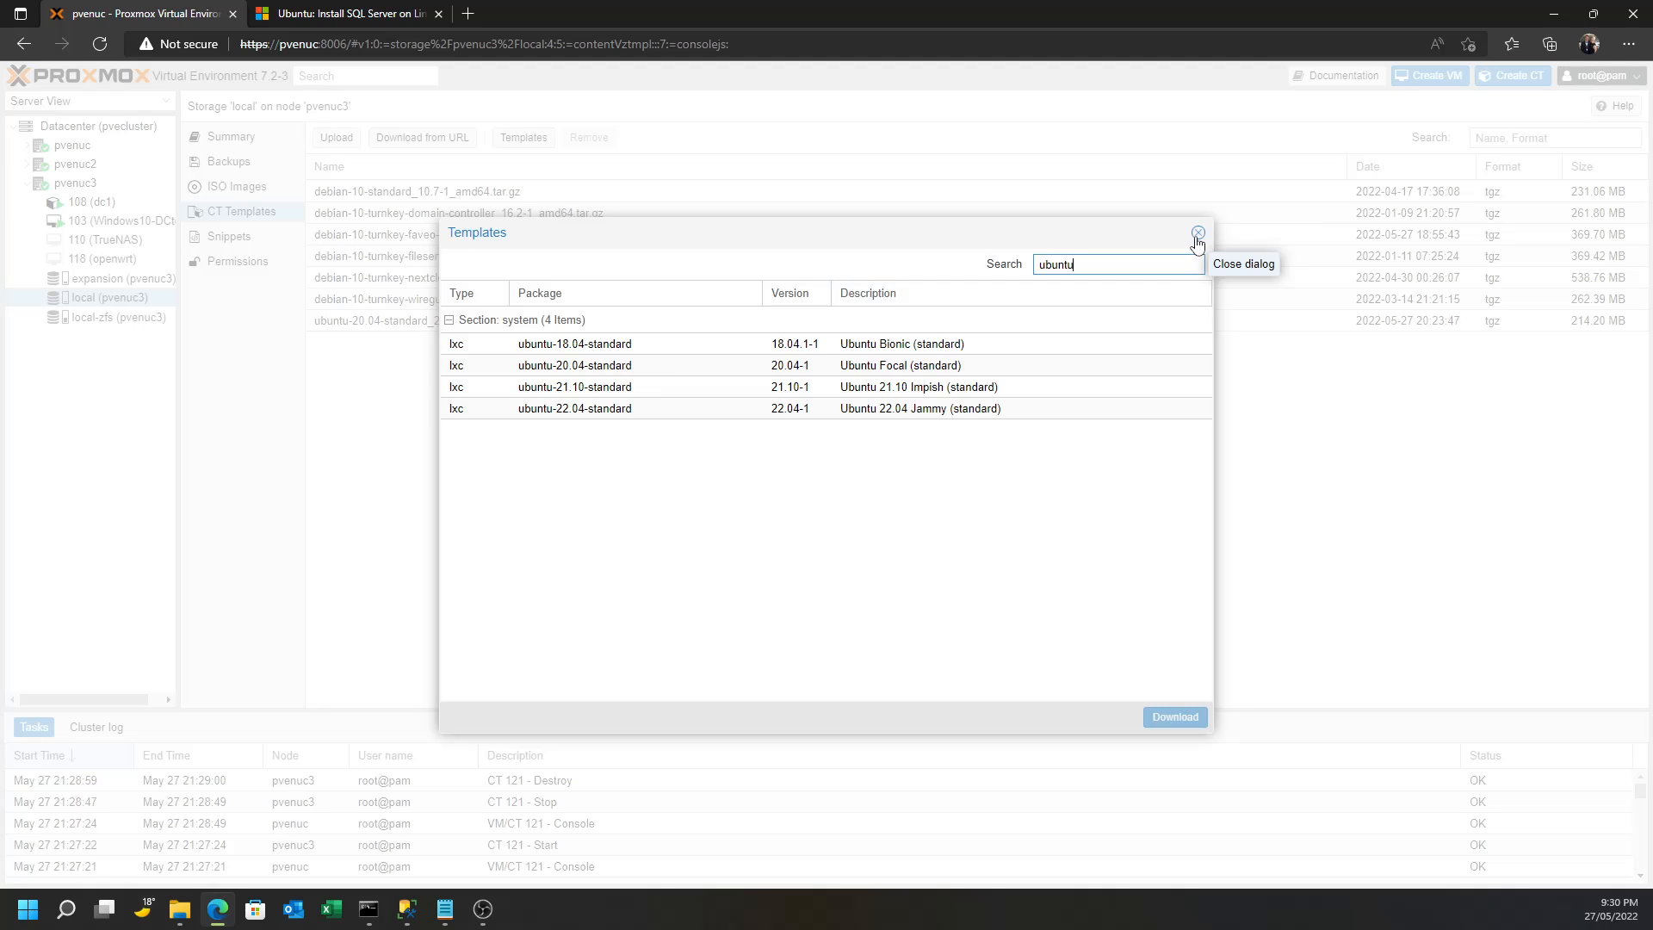
left_click(1196, 234)
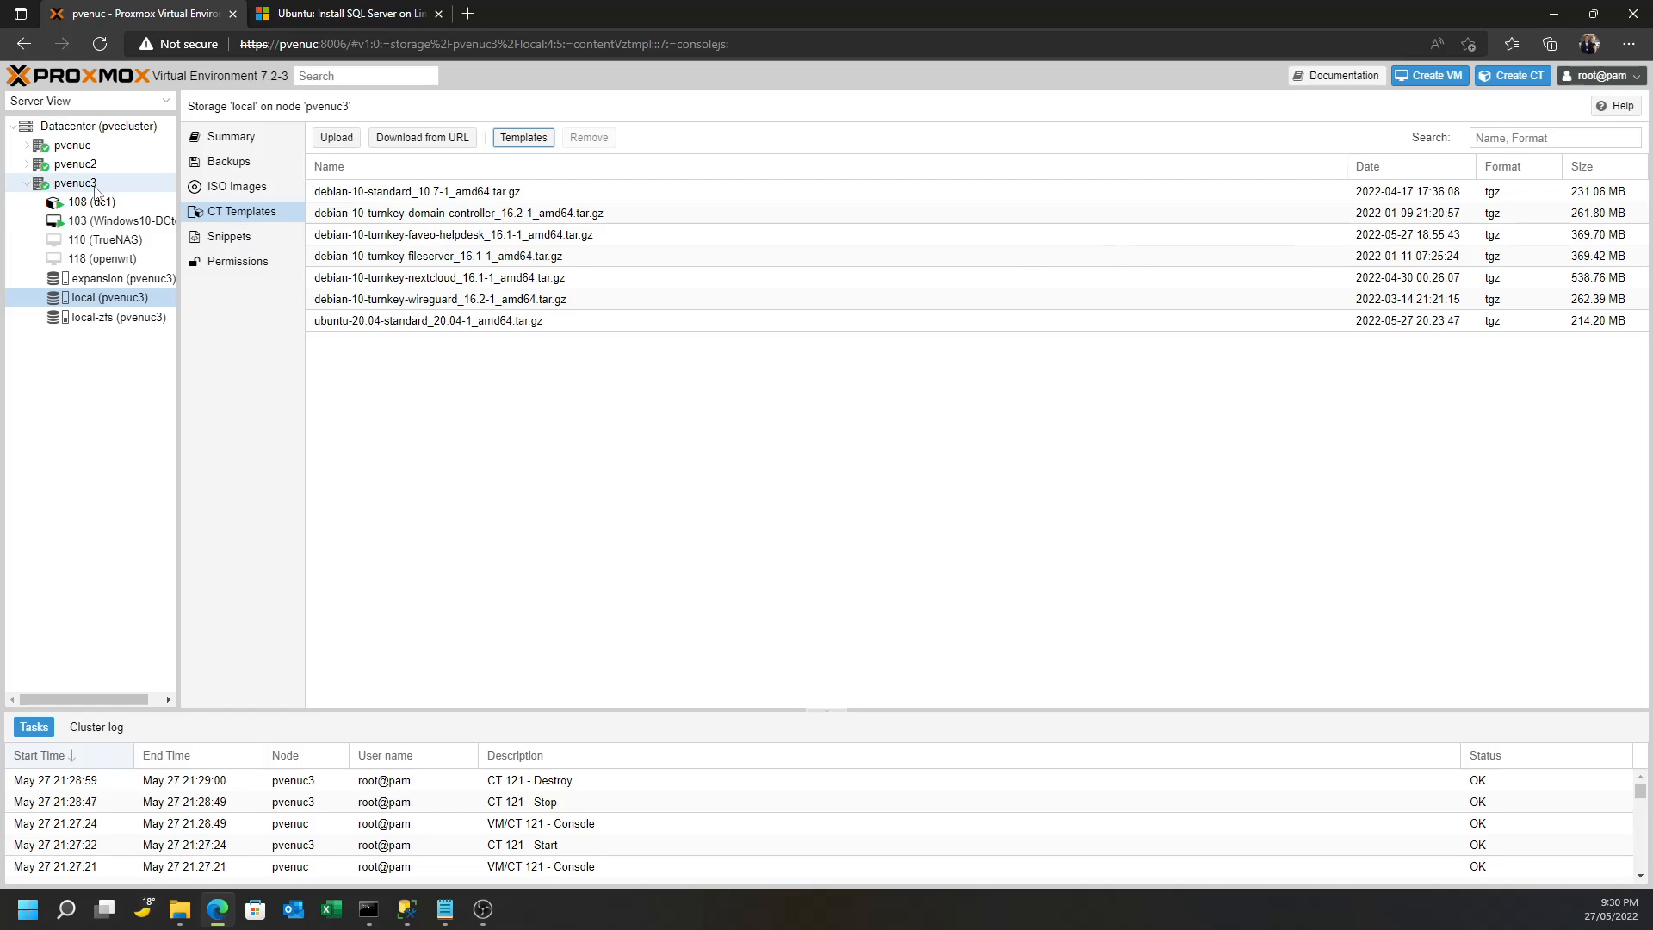
Start a new container on pvenuc3 with hostname sql and a root password
left_click(76, 182)
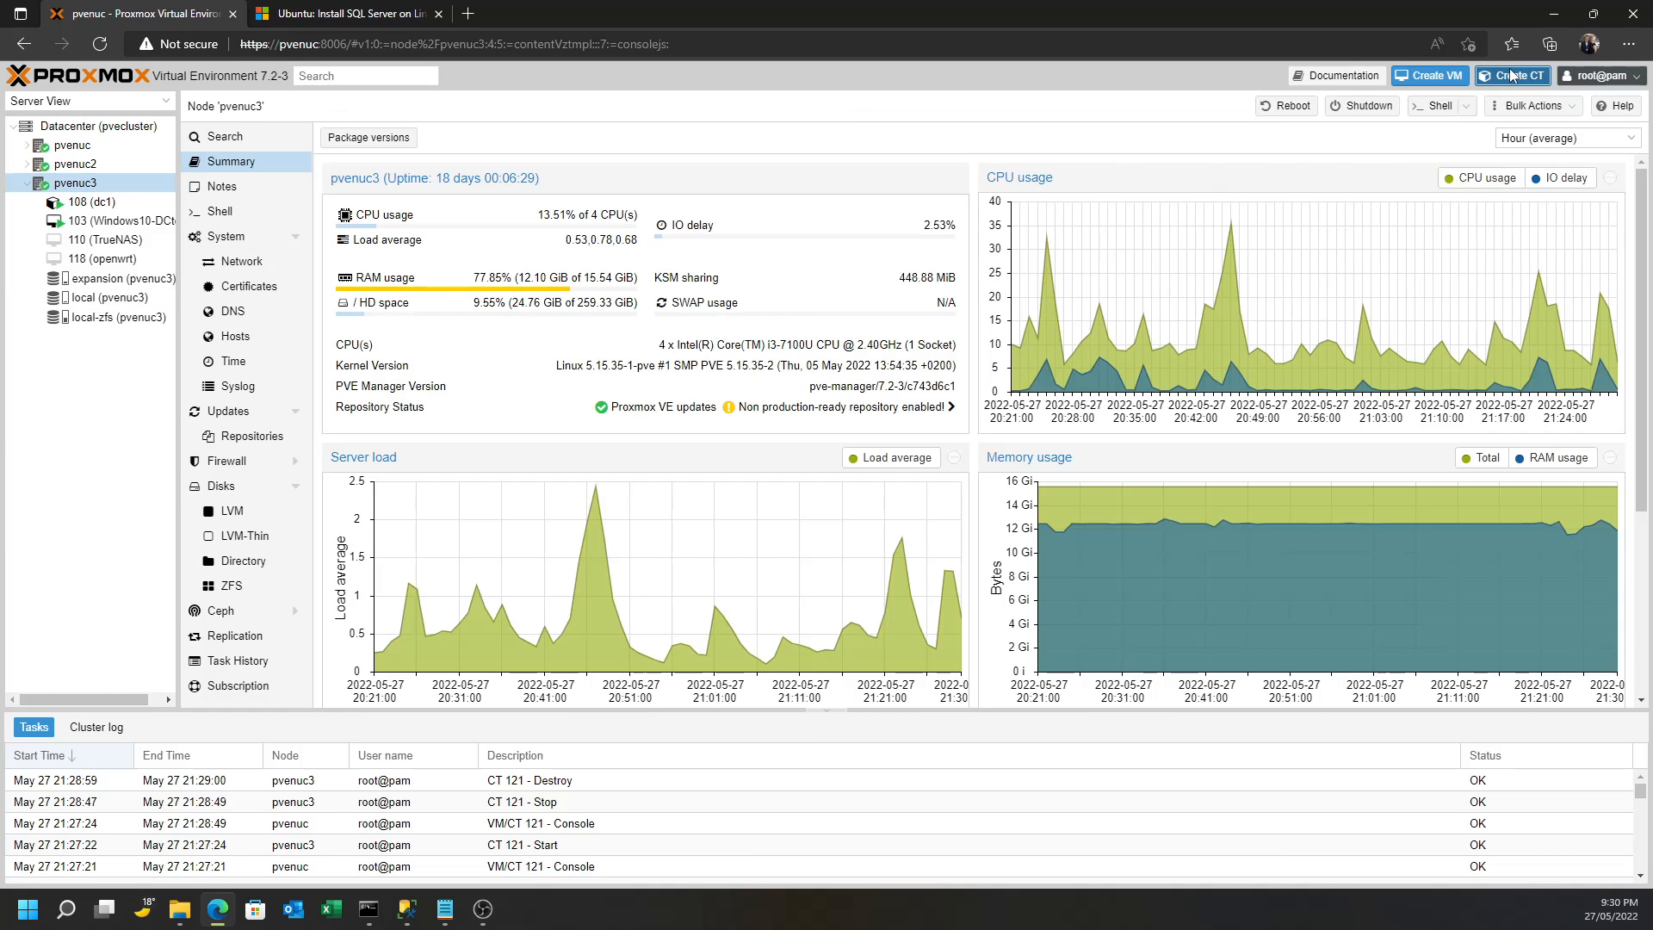
left_click(1519, 76)
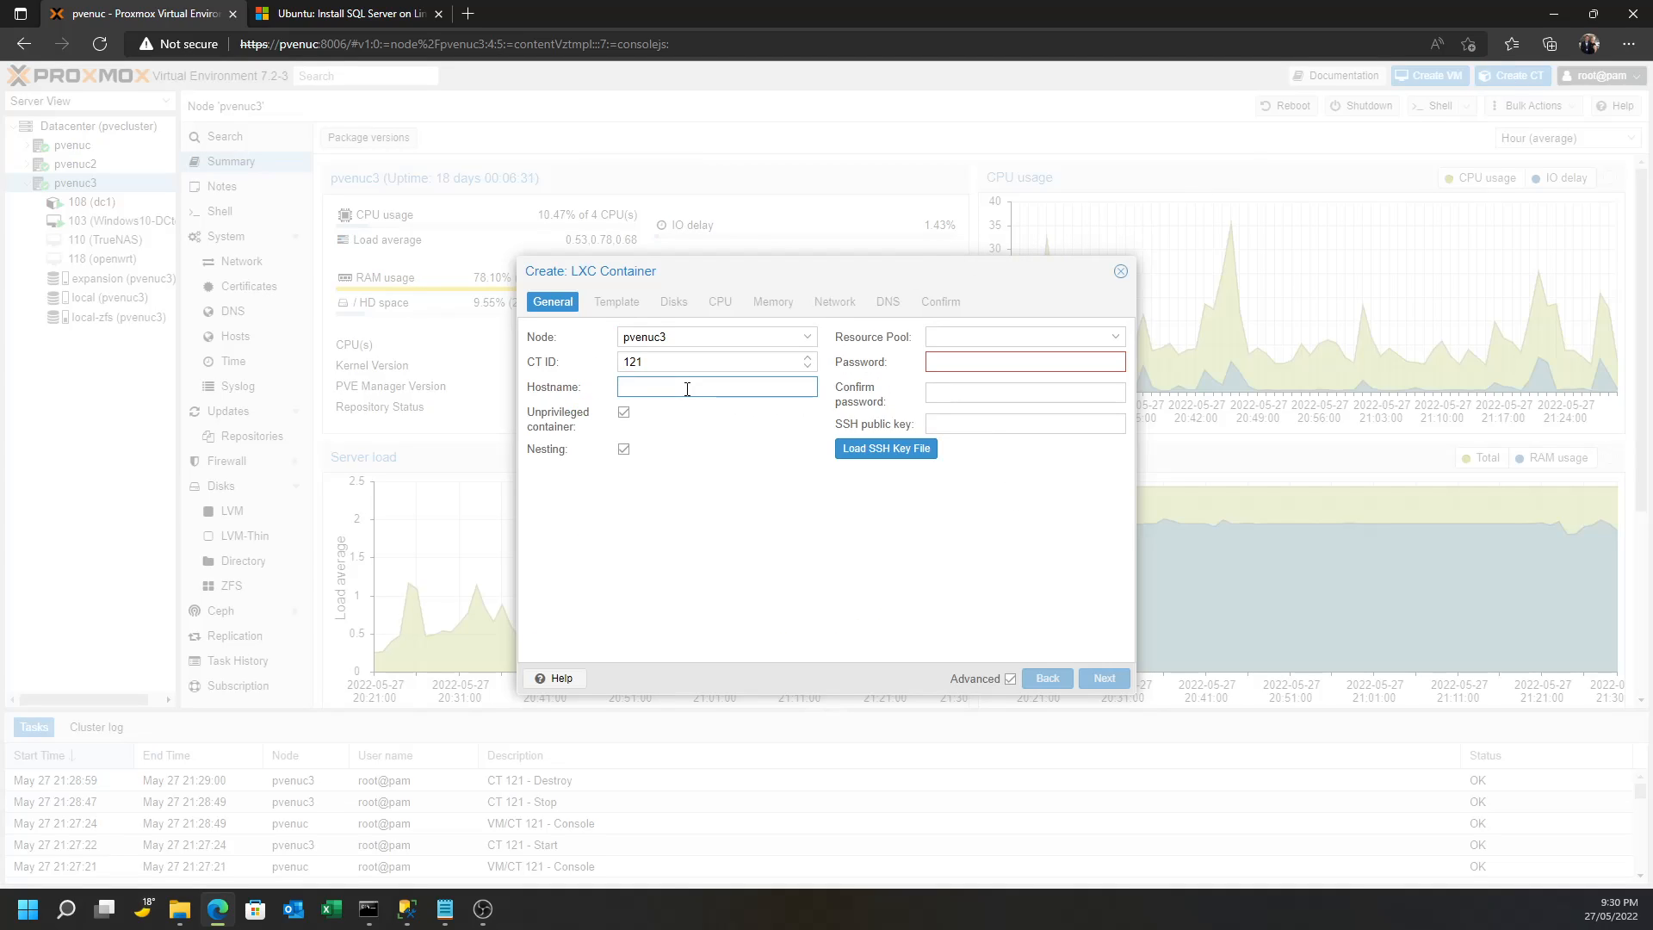
type("sql")
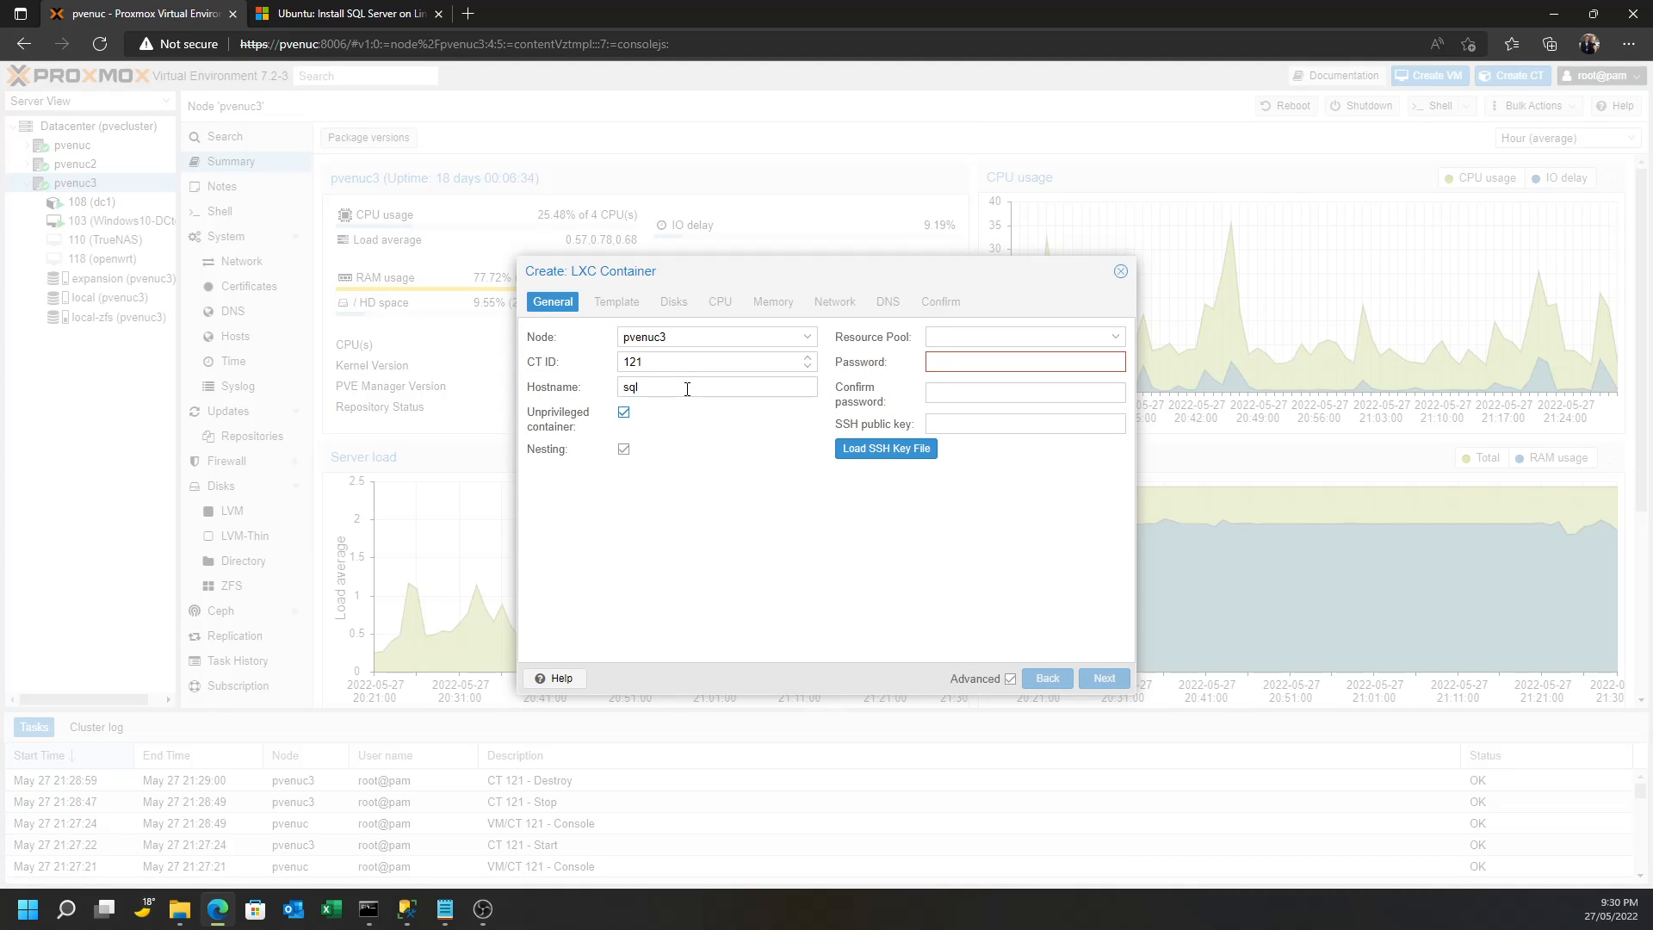
left_click(1024, 361)
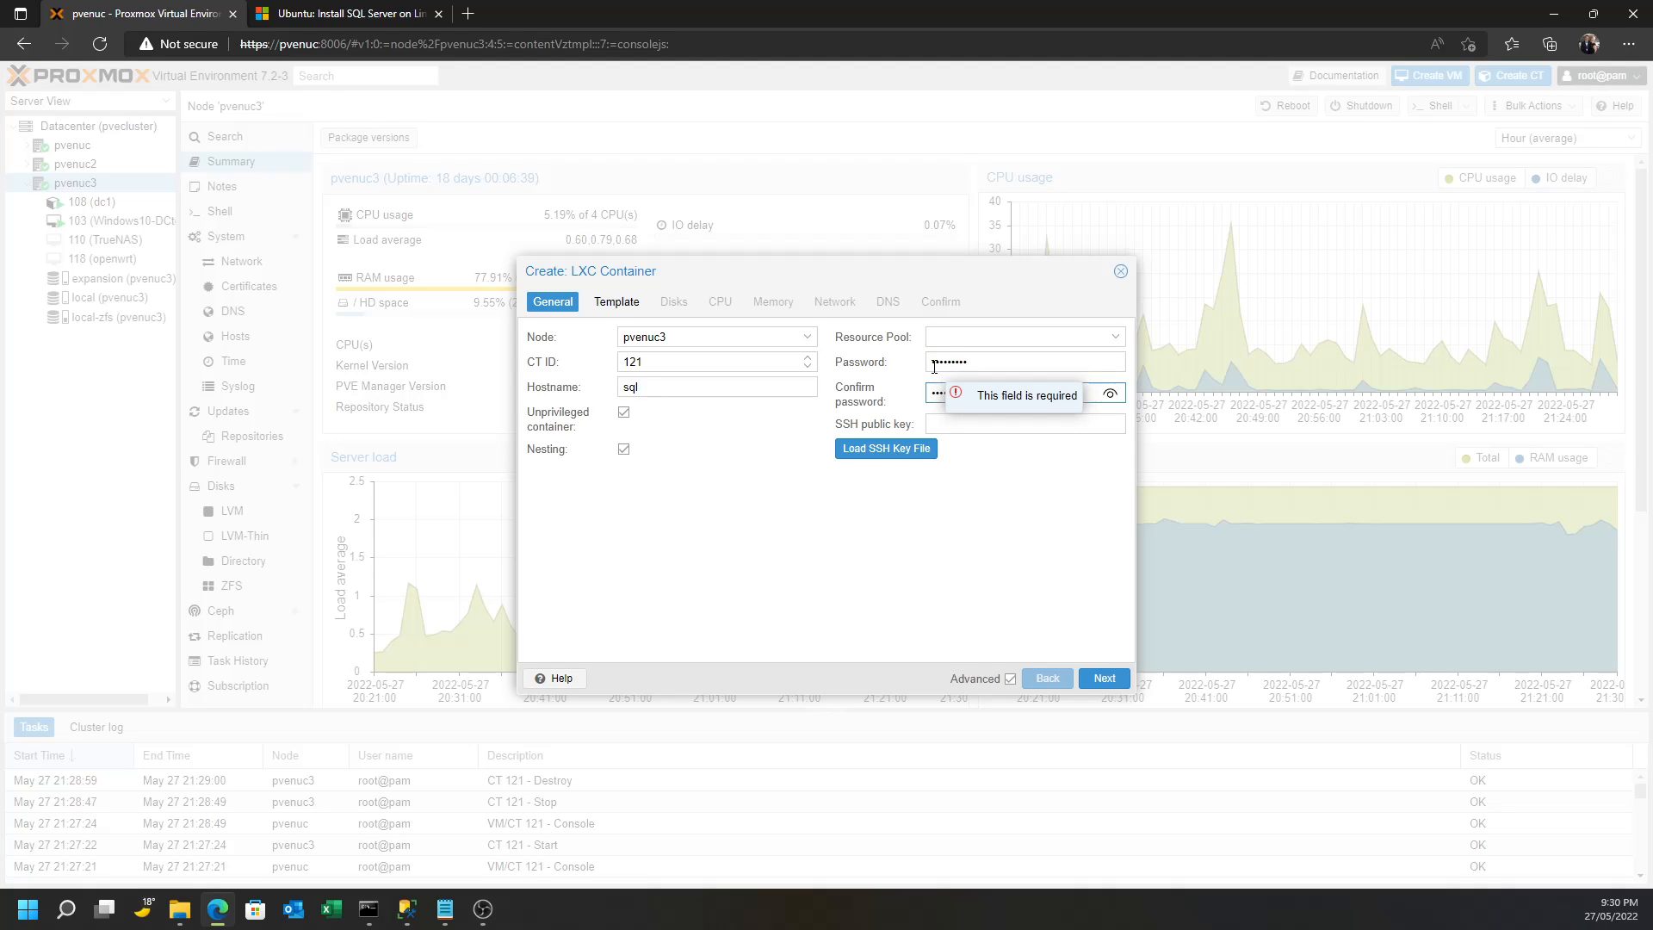
type("••••••••")
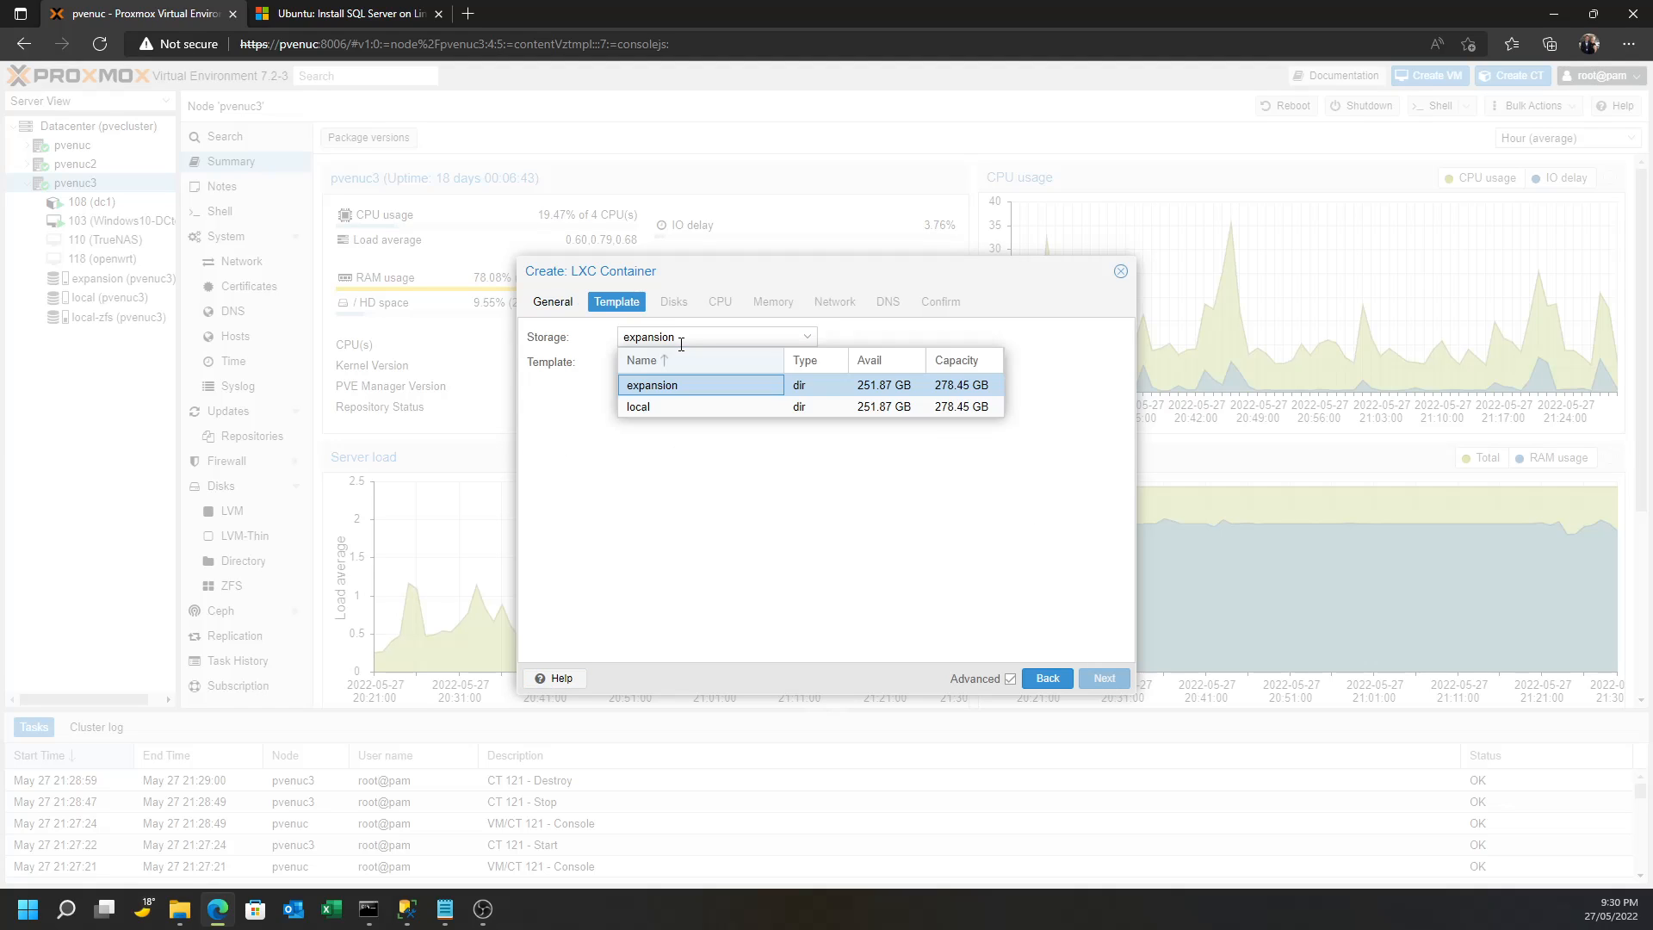
Use the ubuntu 20.04 template from local storage and set the root disk to 64 GiB
left_click(637, 406)
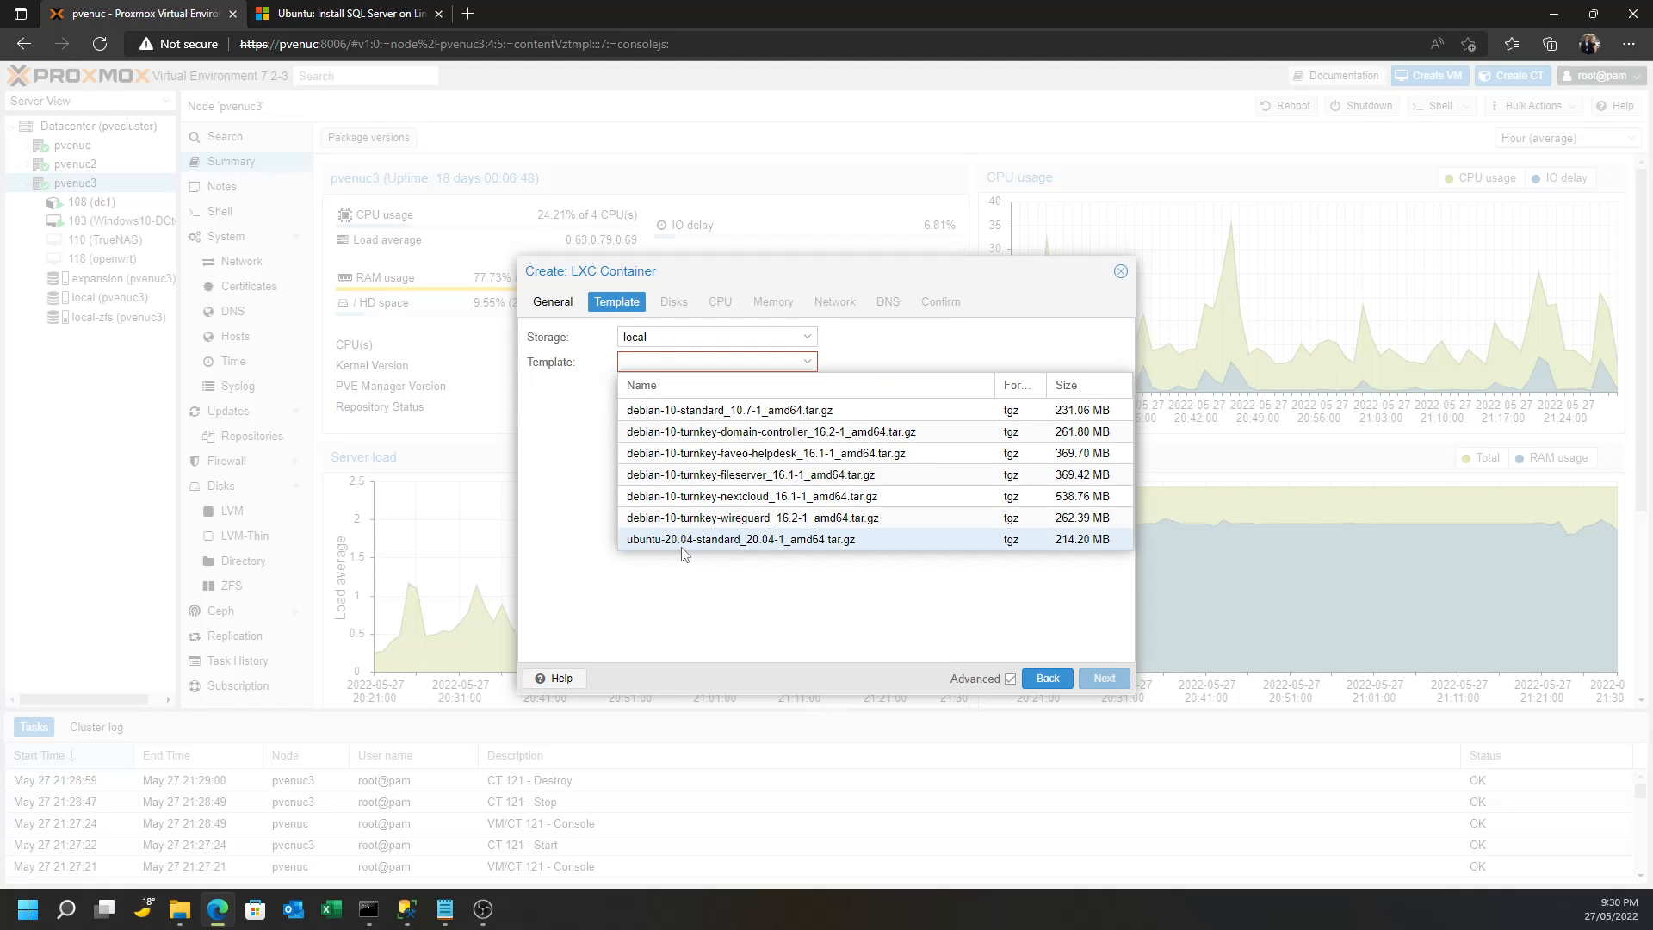
left_click(740, 539)
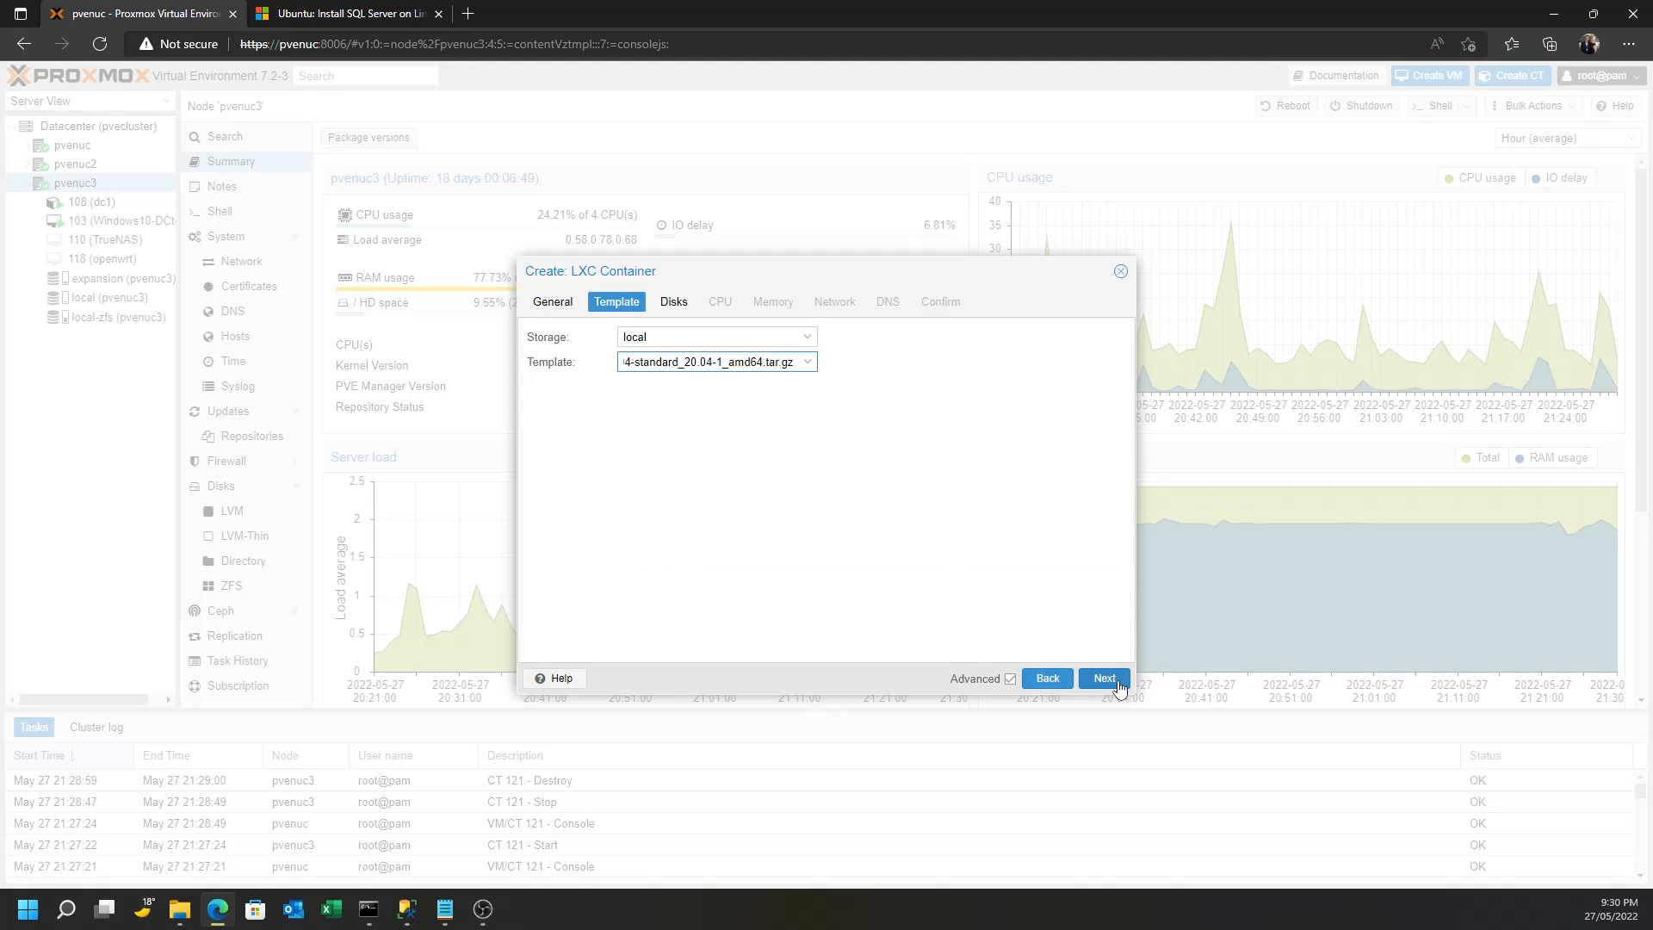
left_click(1104, 678)
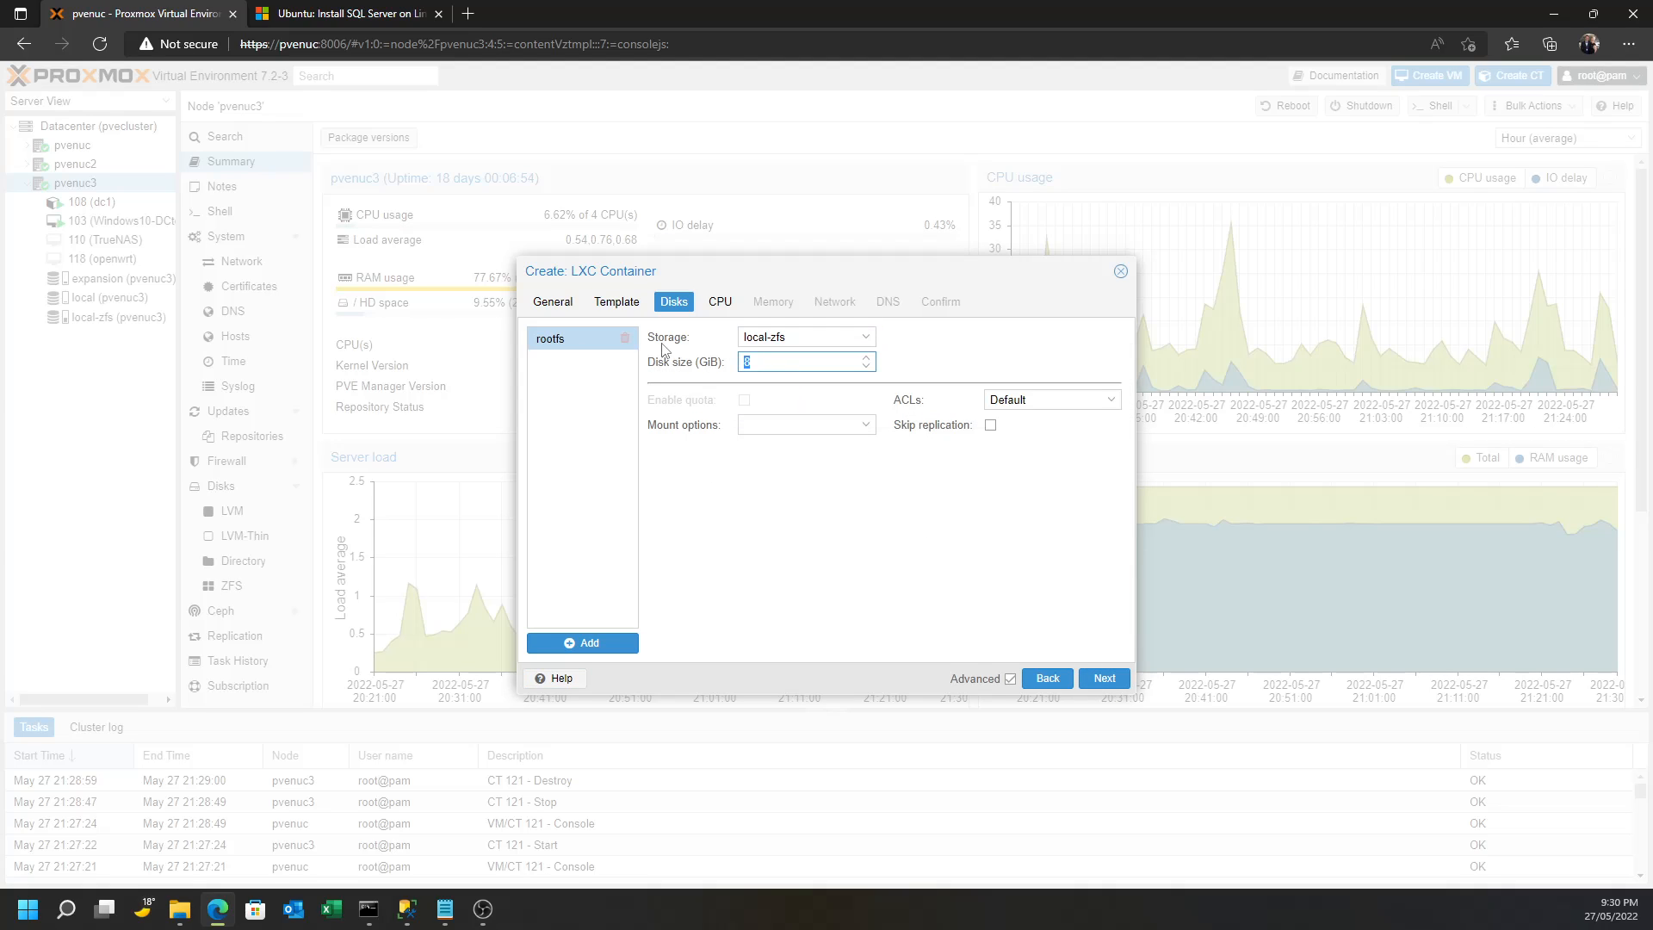
type("64")
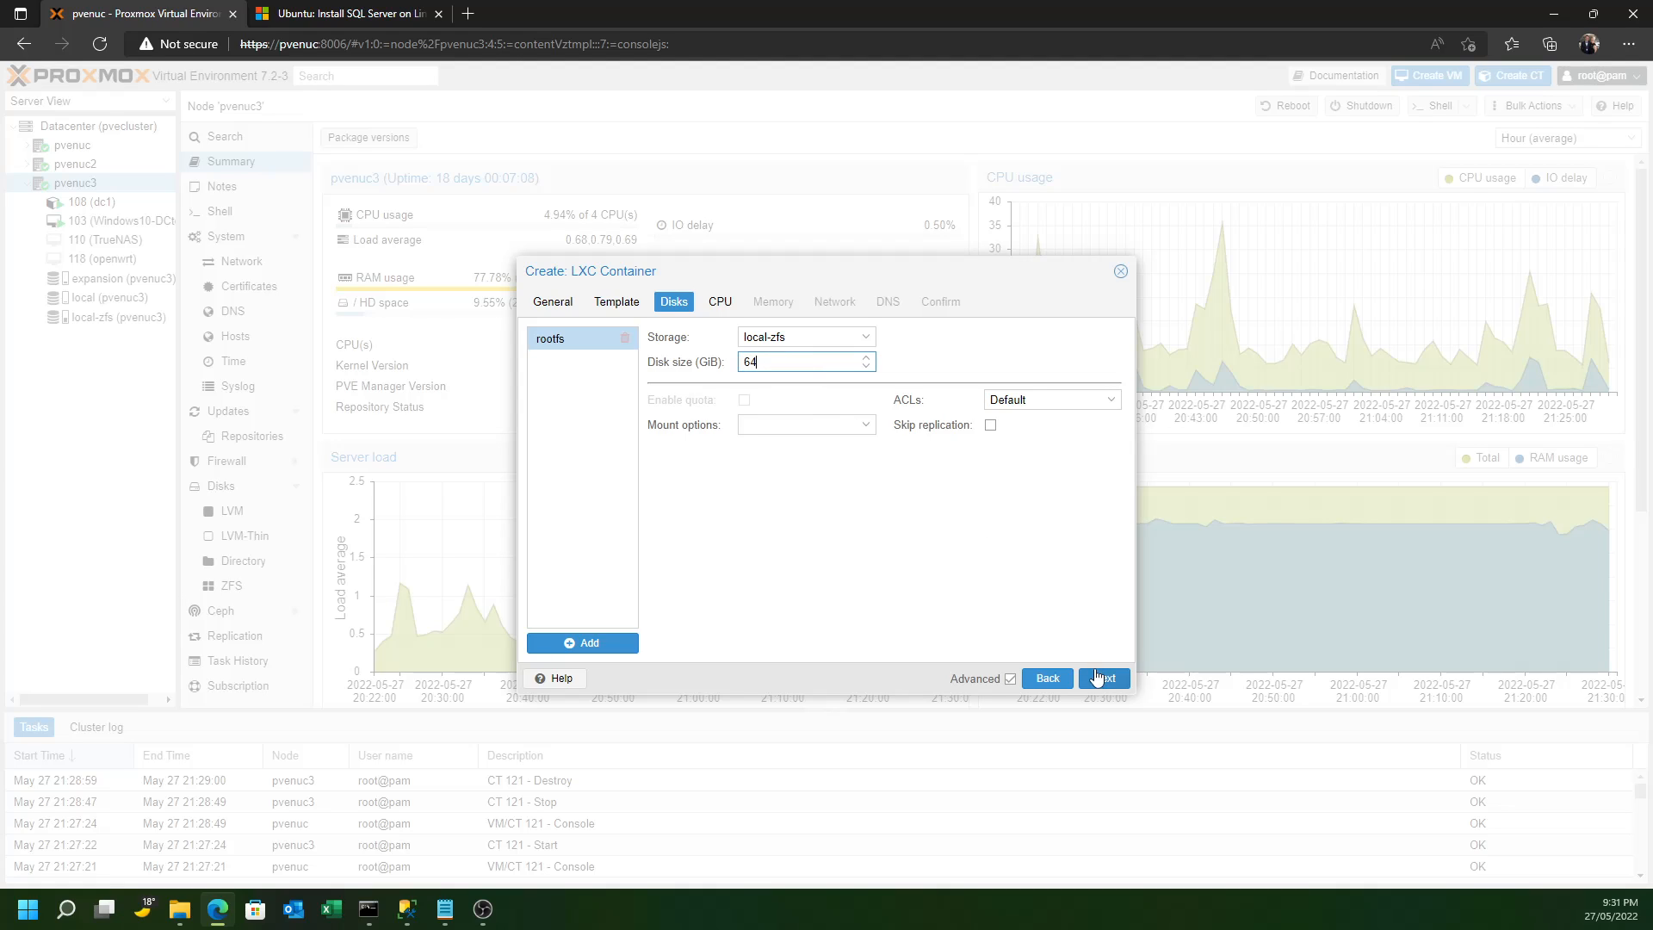
After checking the docs memory requirements, set container memory and swap to 4096 MiB
left_click(1104, 679)
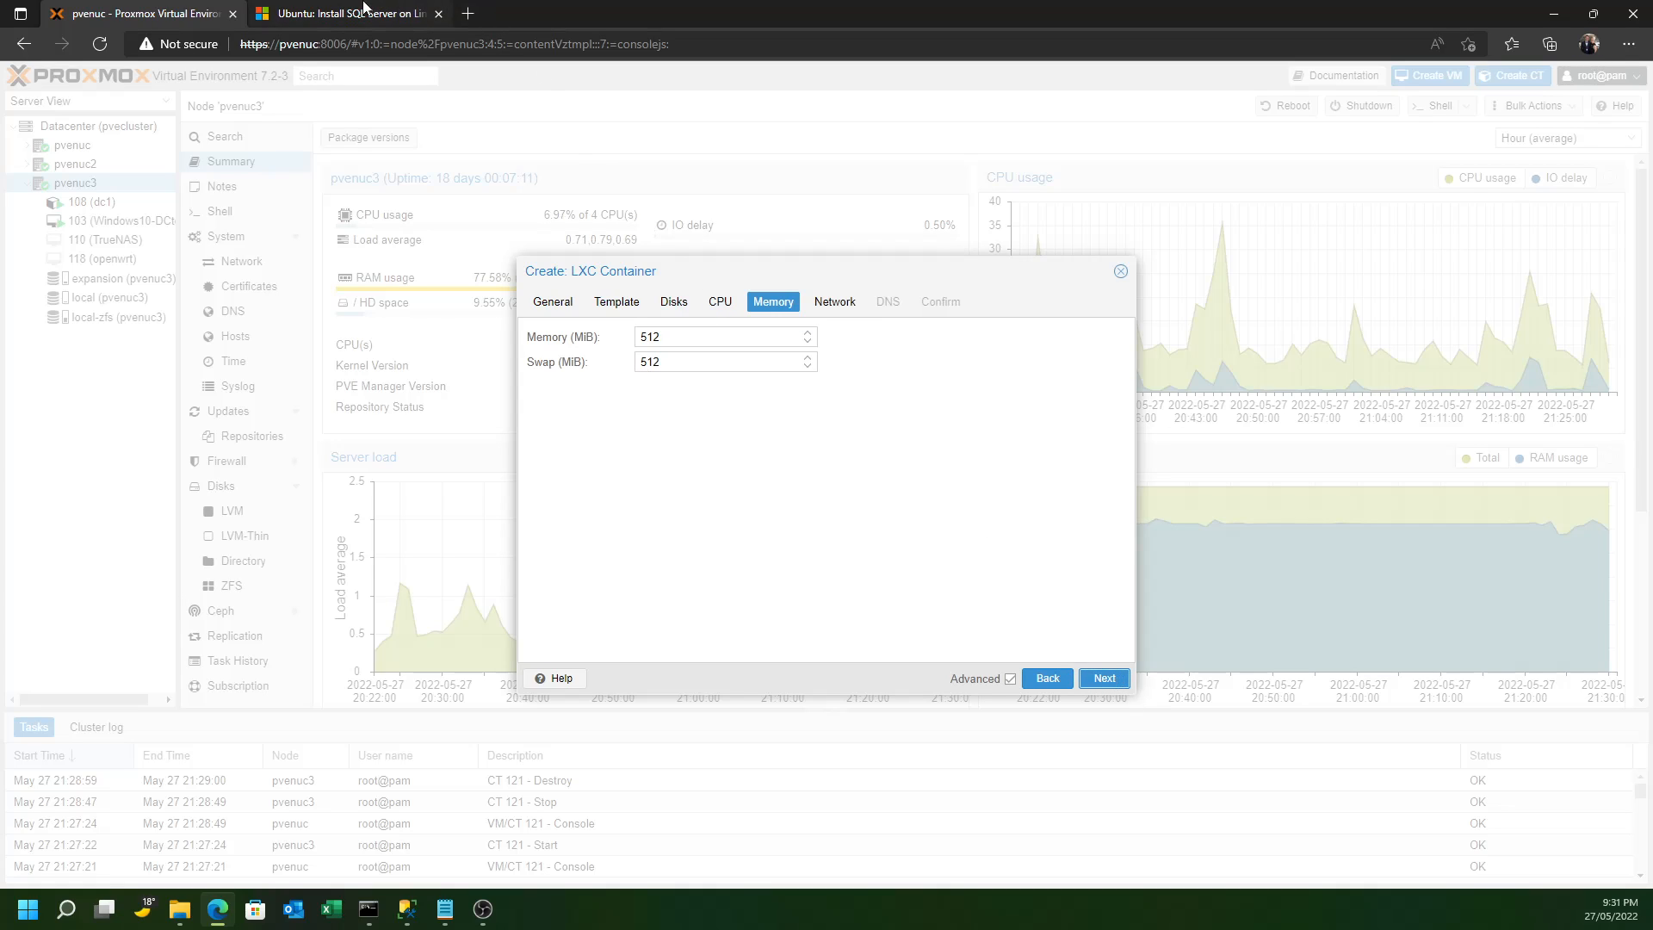
left_click(348, 14)
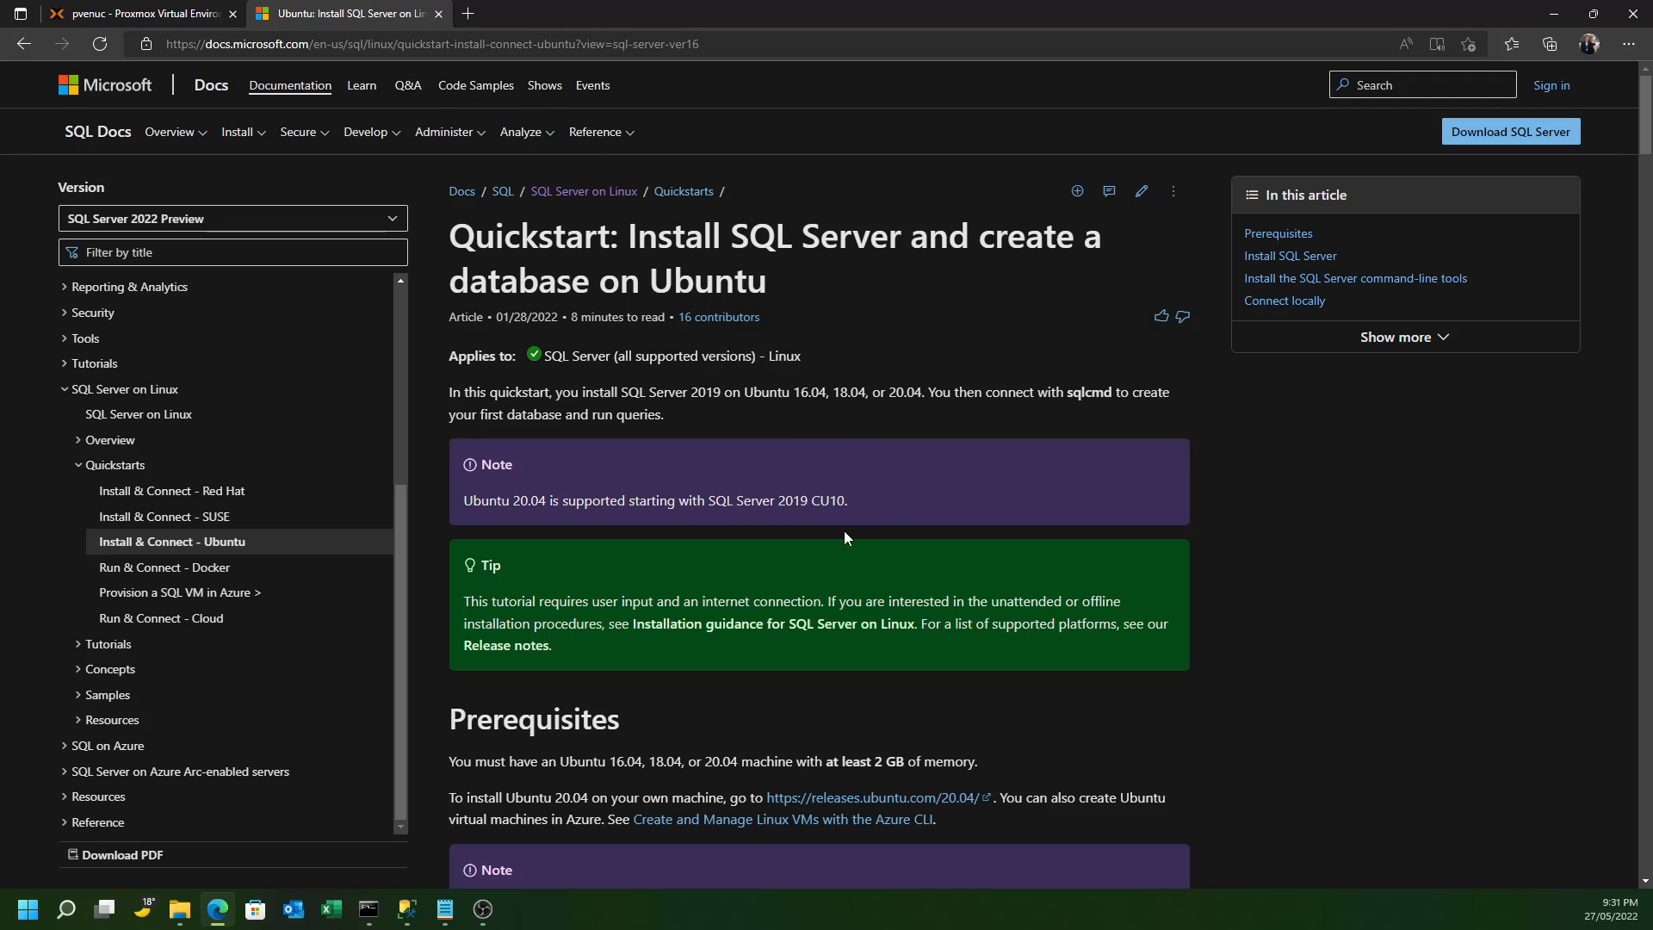
scroll("down", 3)
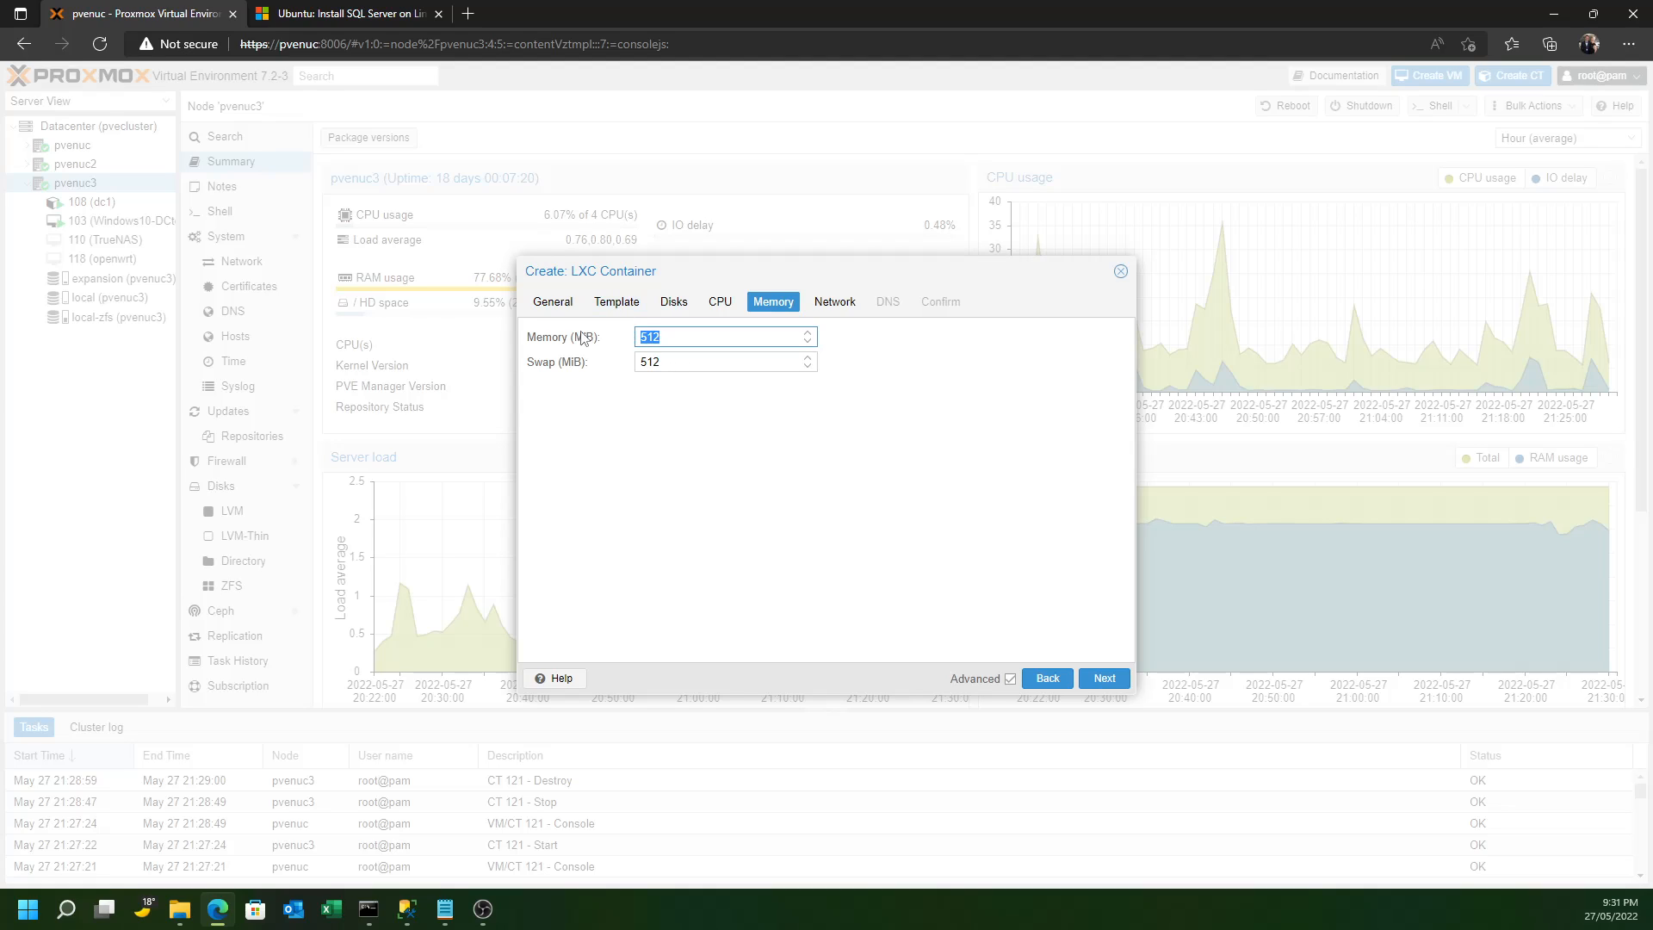
type("4096")
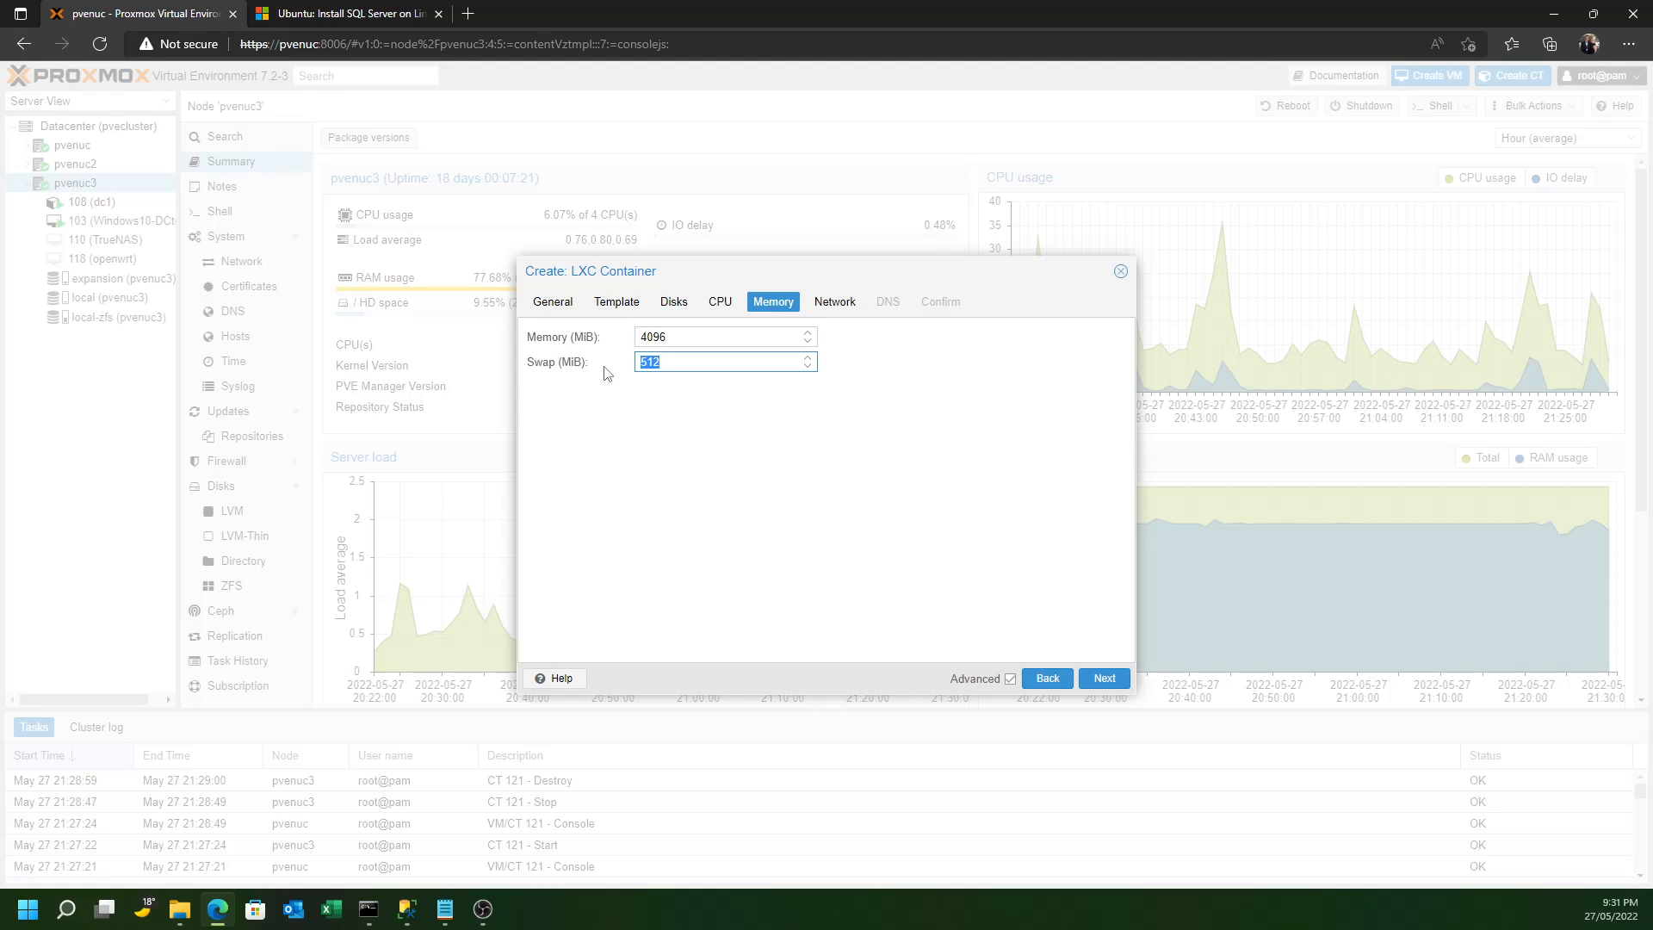
type("4096")
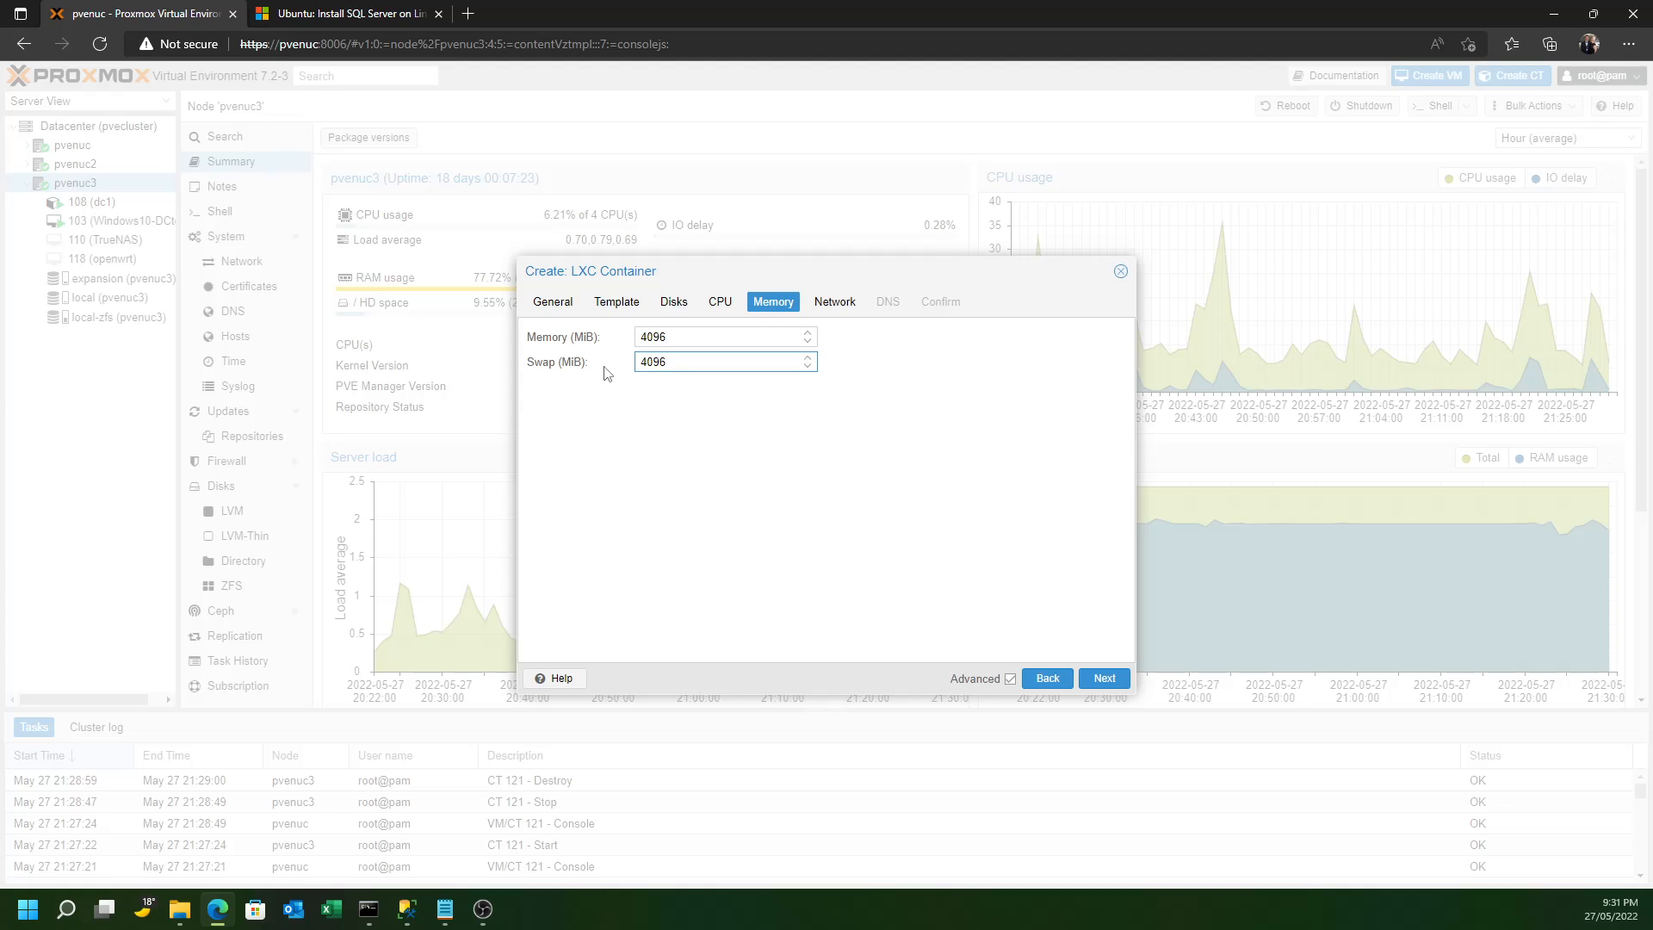
left_click(722, 361)
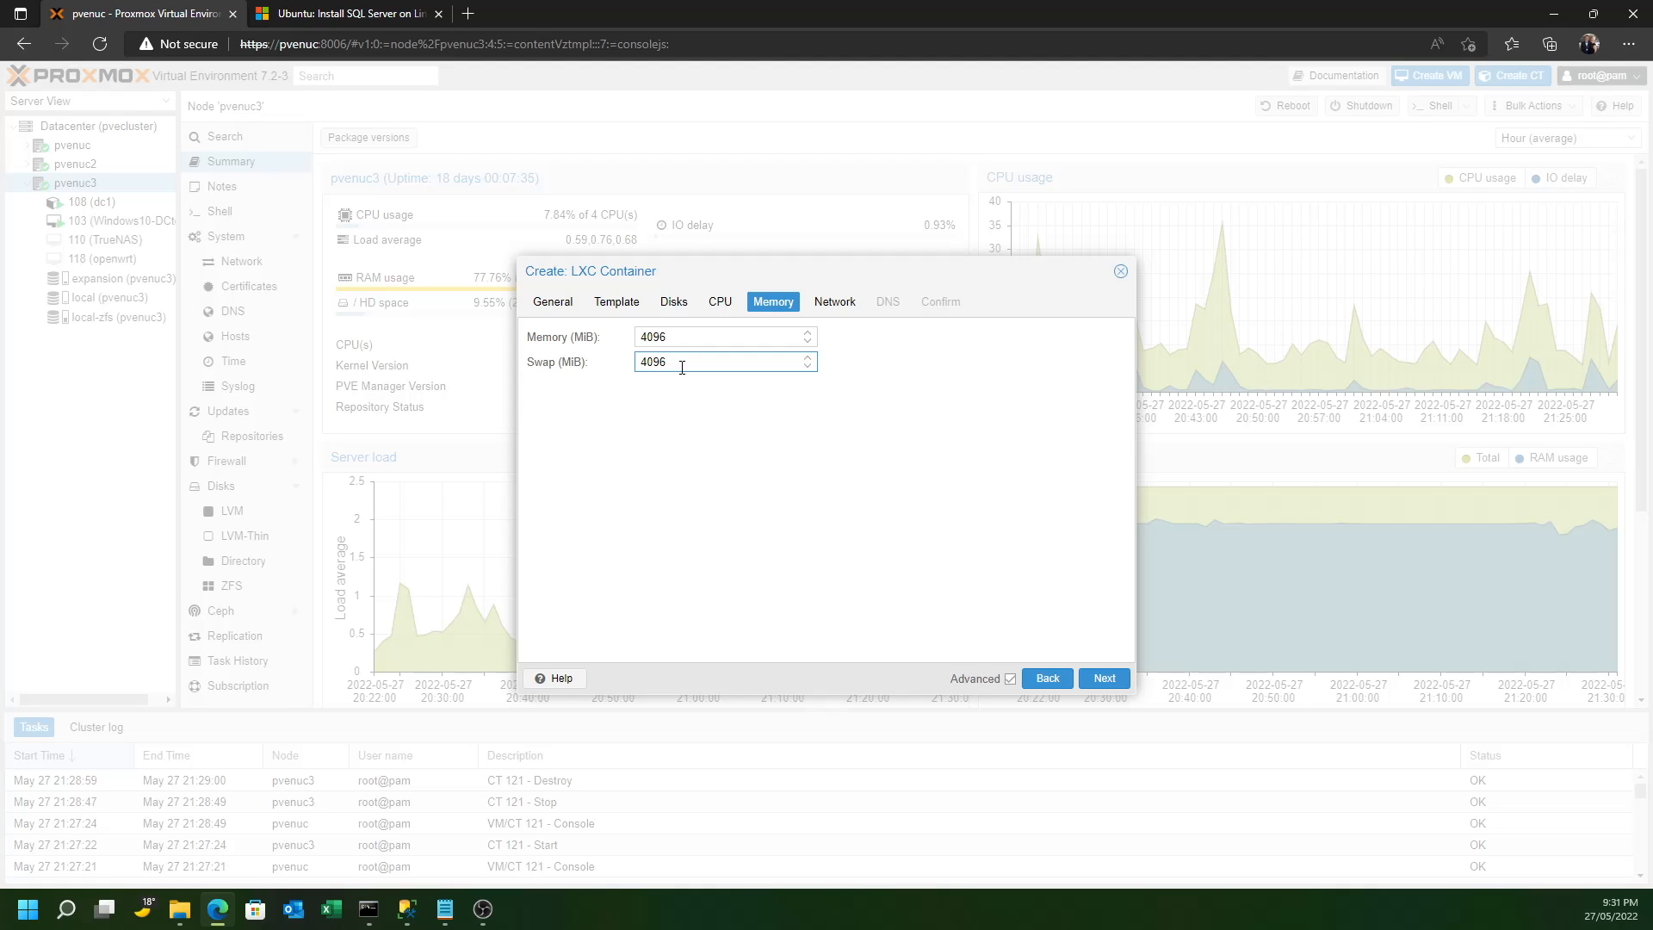
mouse_move(843, 489)
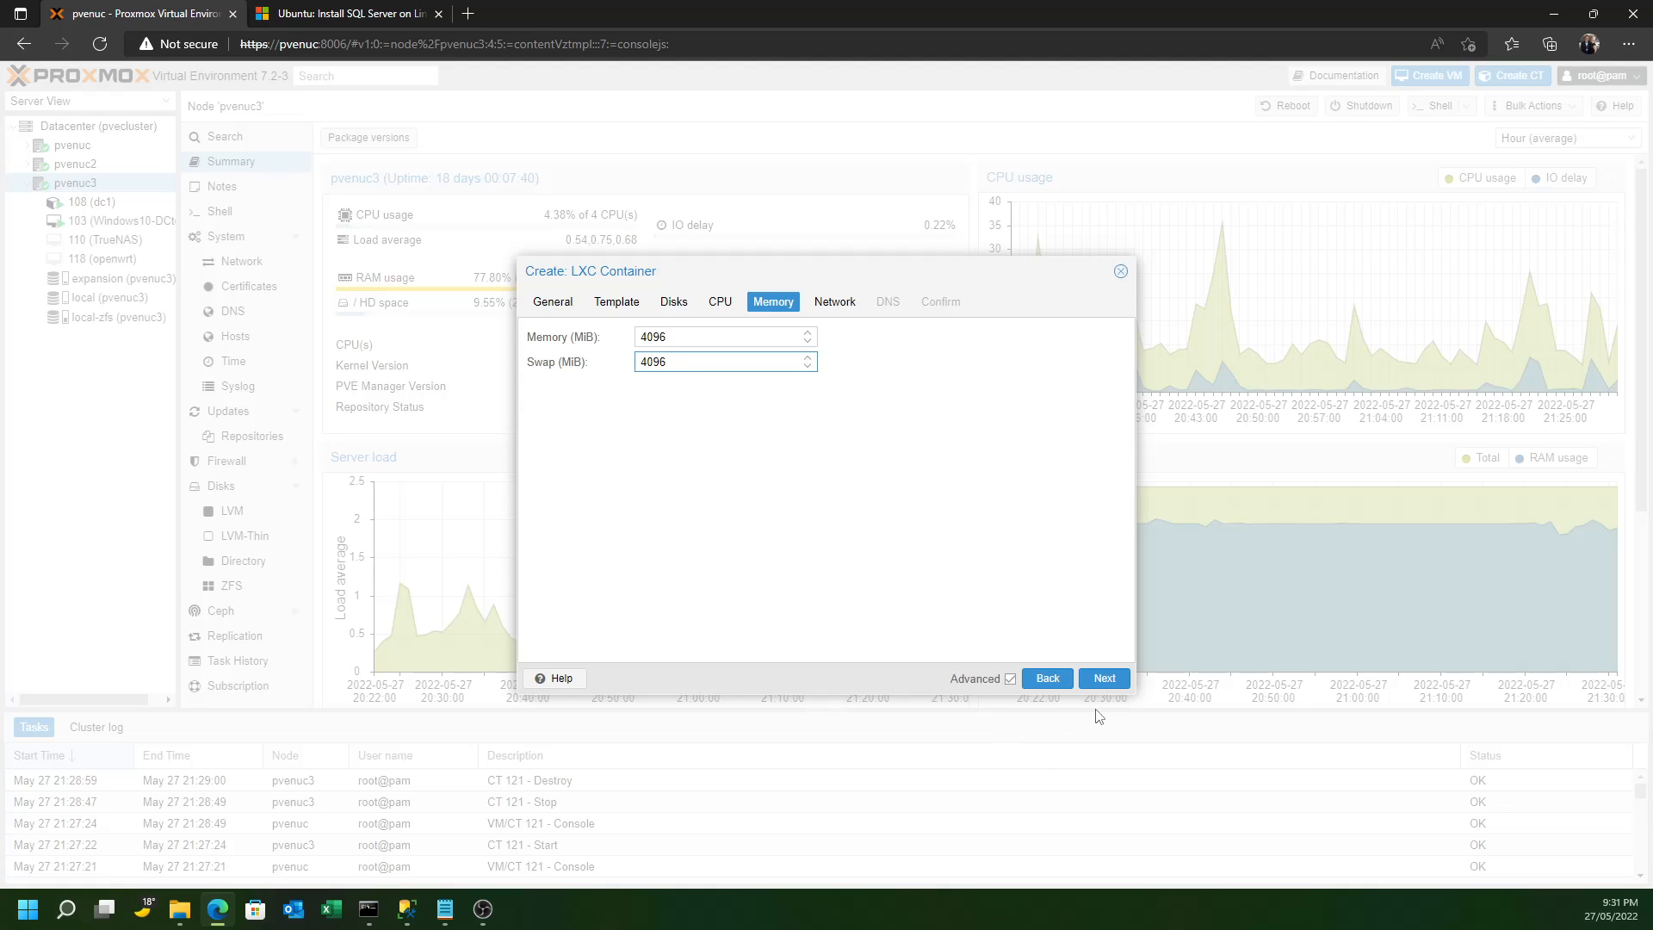
Enter the static IPv4 address 192.168.1.19/24 with gateway 192.168.1.1 on the network page
left_click(1104, 678)
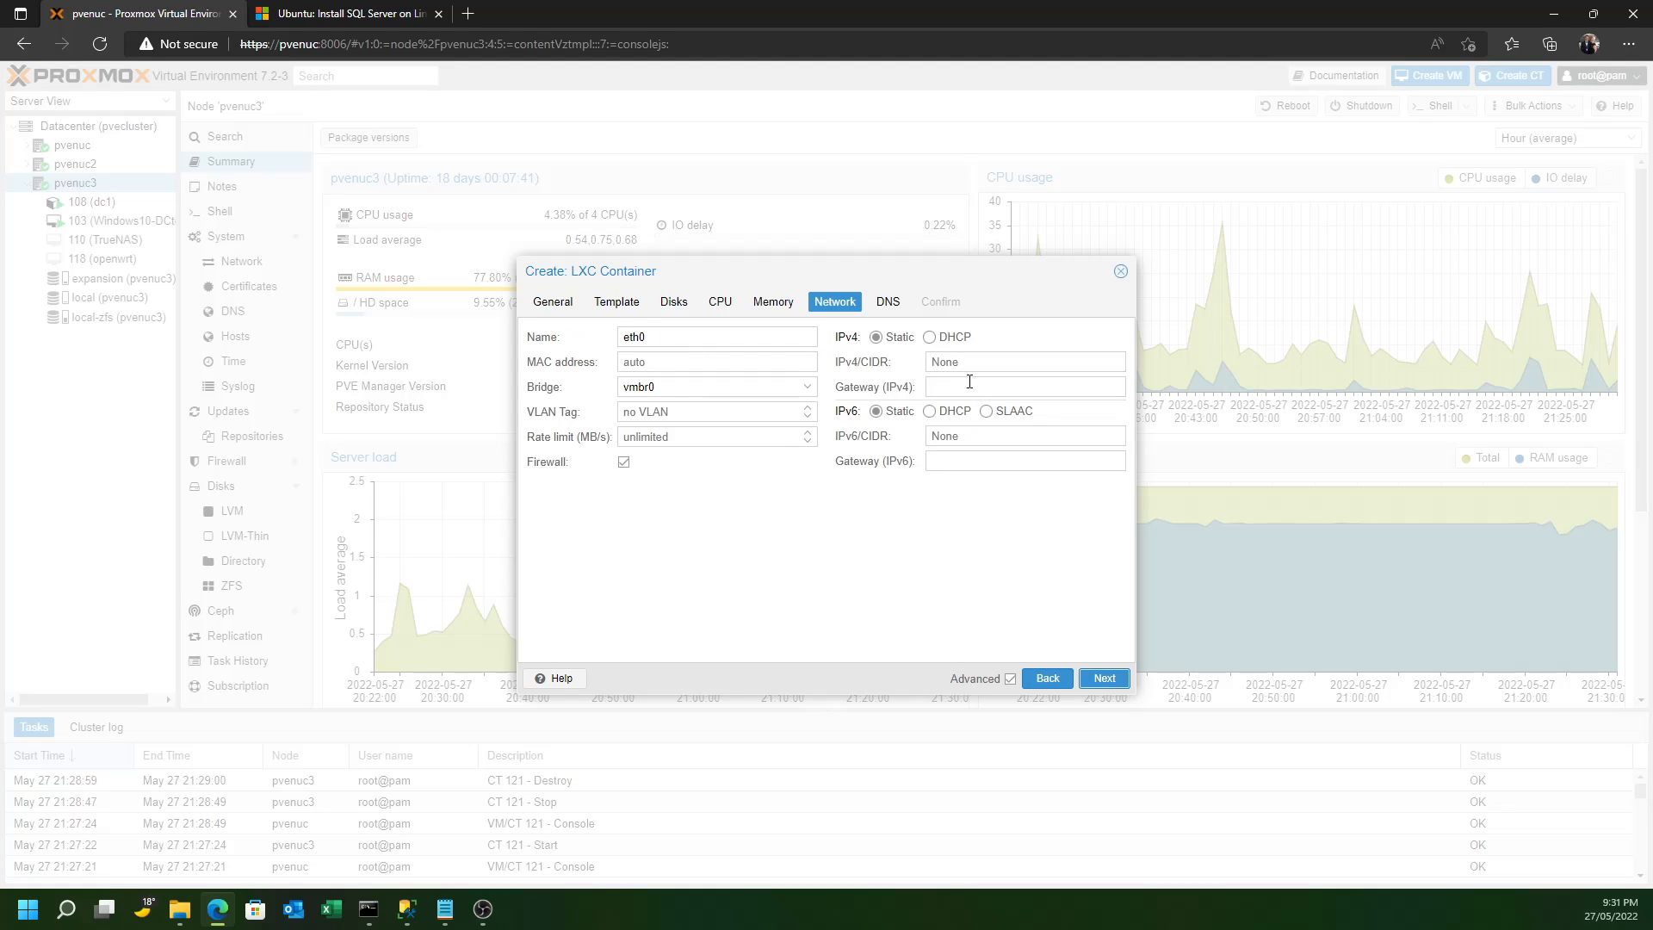
type("192.168.1.19/24")
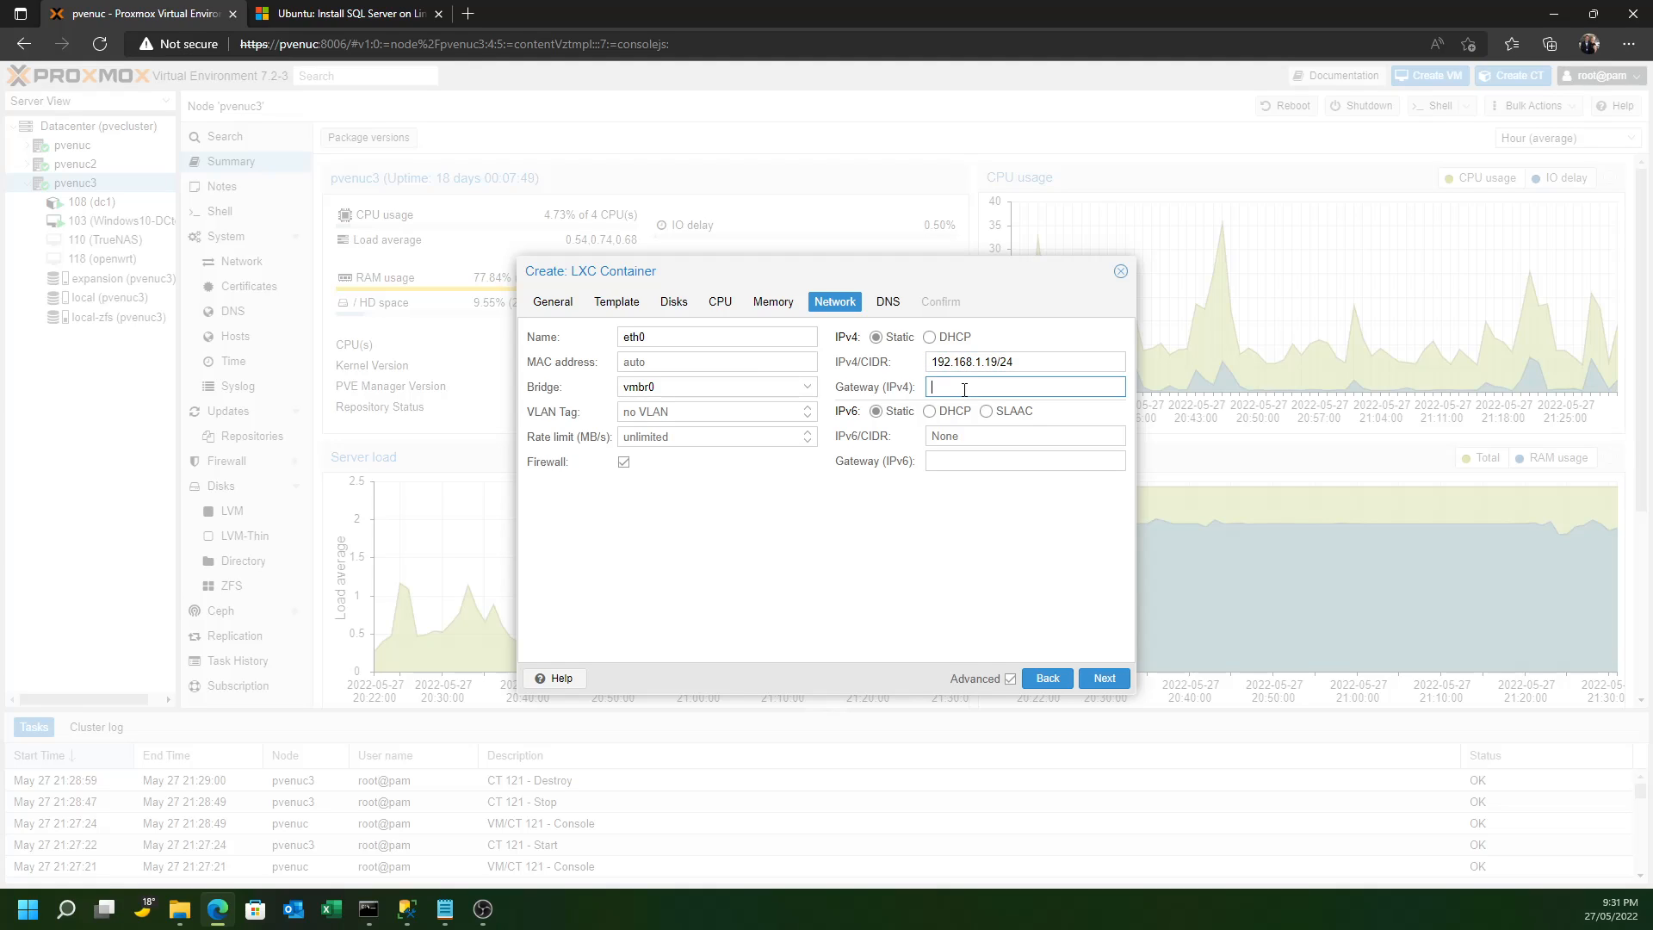
type("192.168")
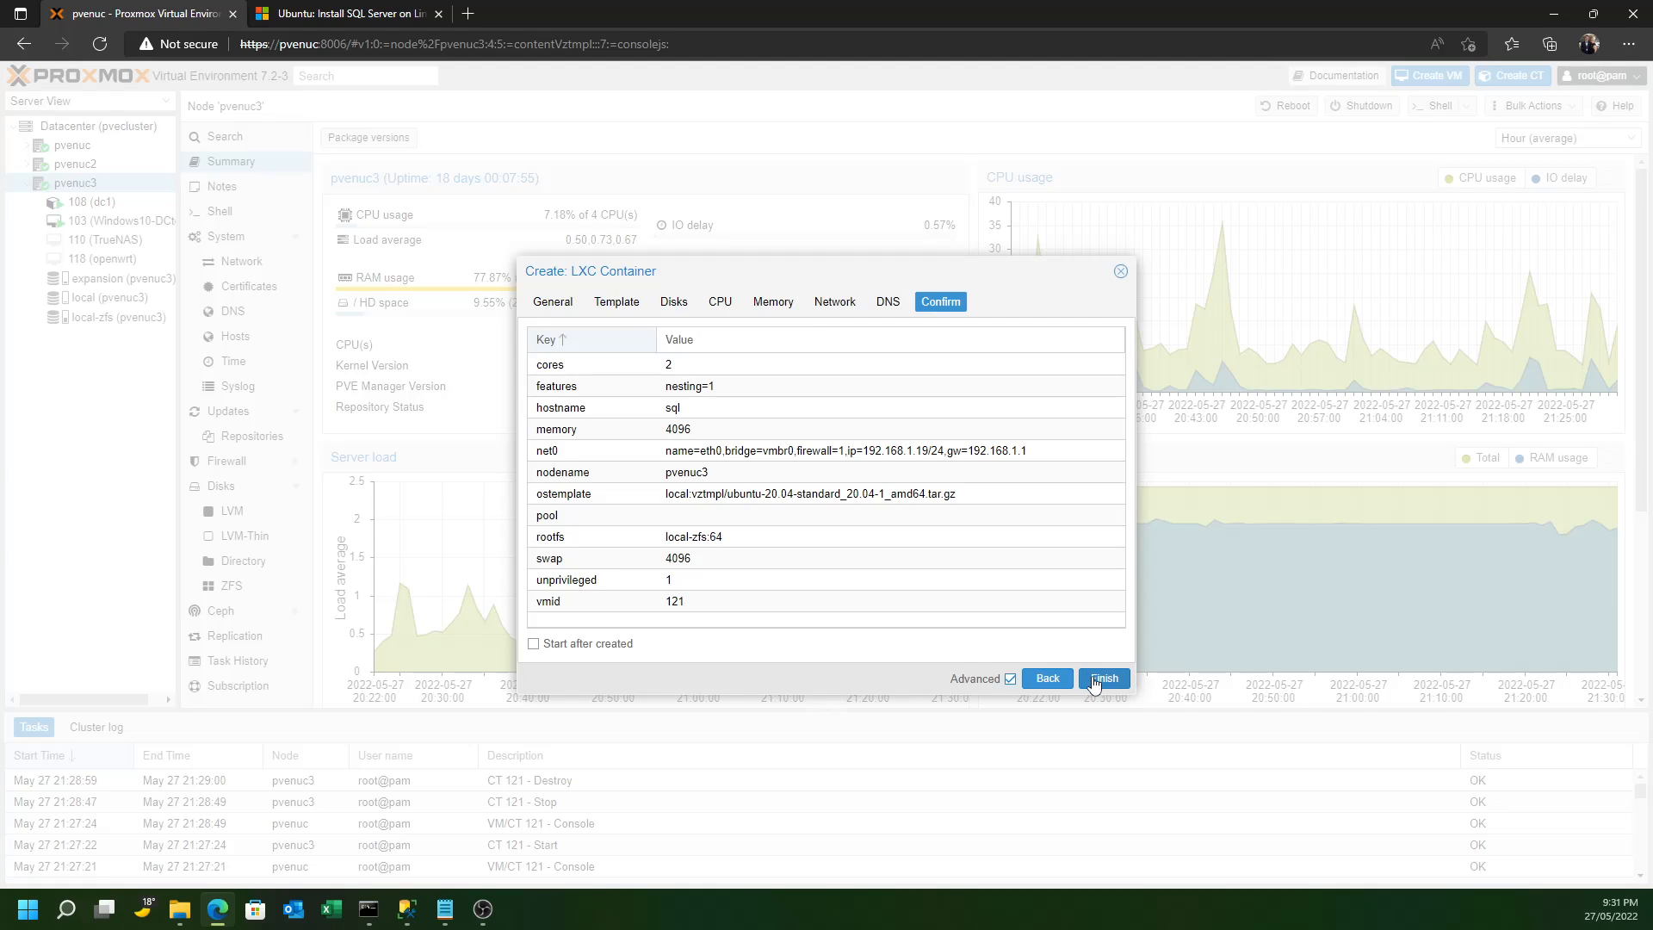
Finish creating container 121 (sql) and select it once the task completes
left_click(1104, 679)
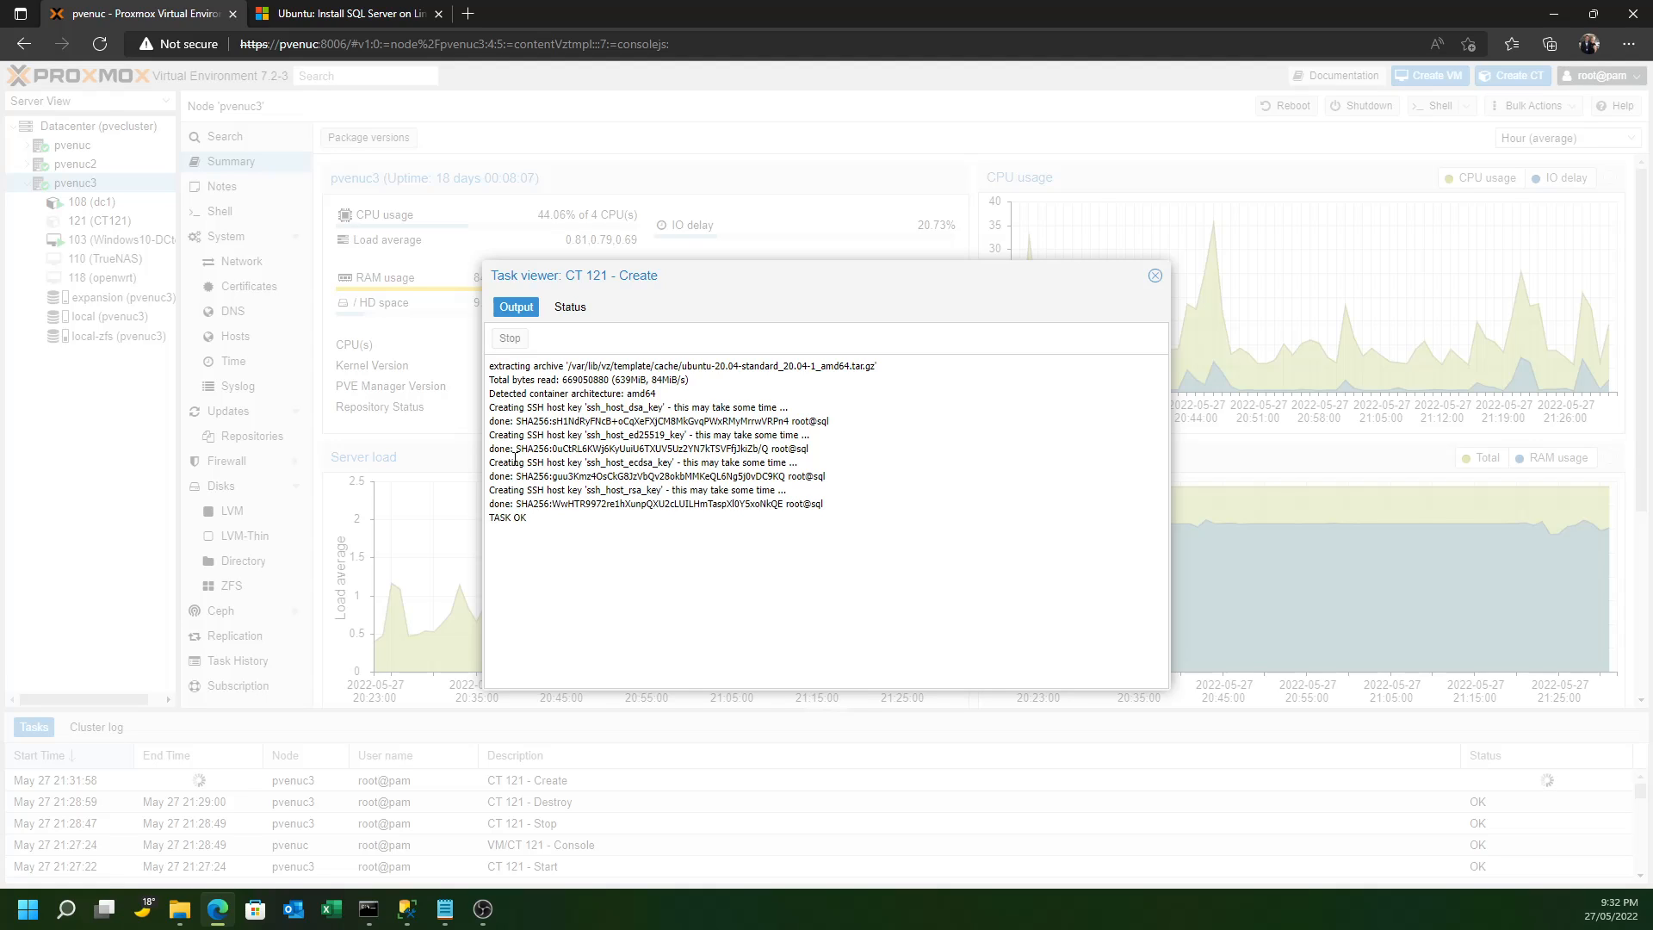
left_click(1153, 274)
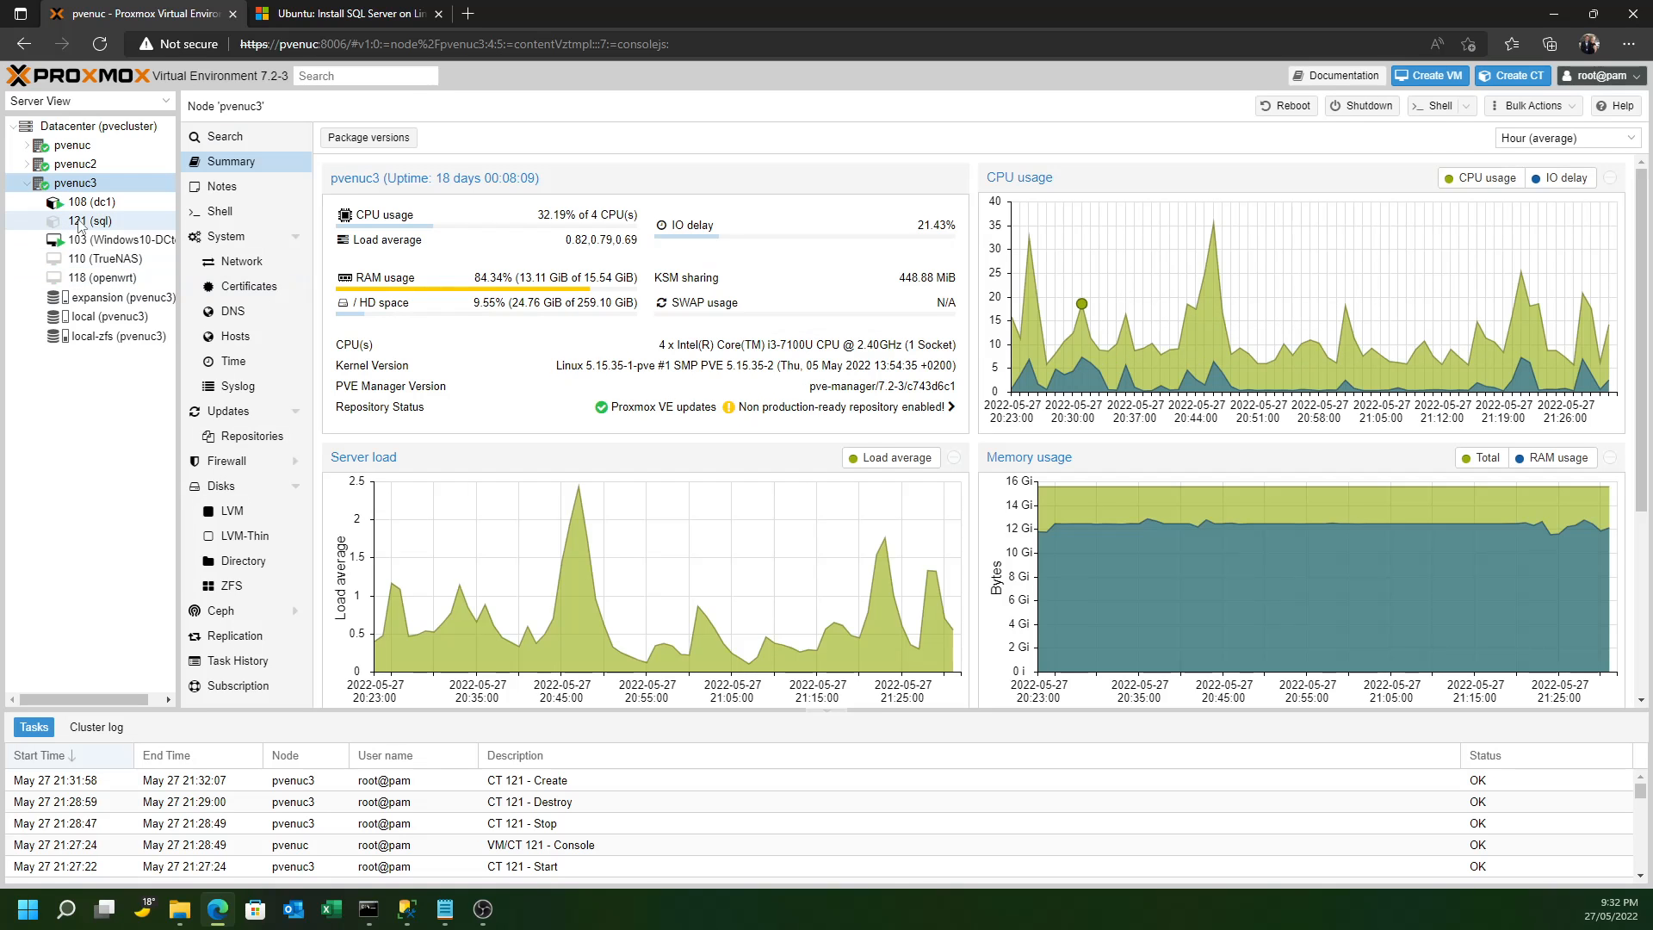
left_click(76, 220)
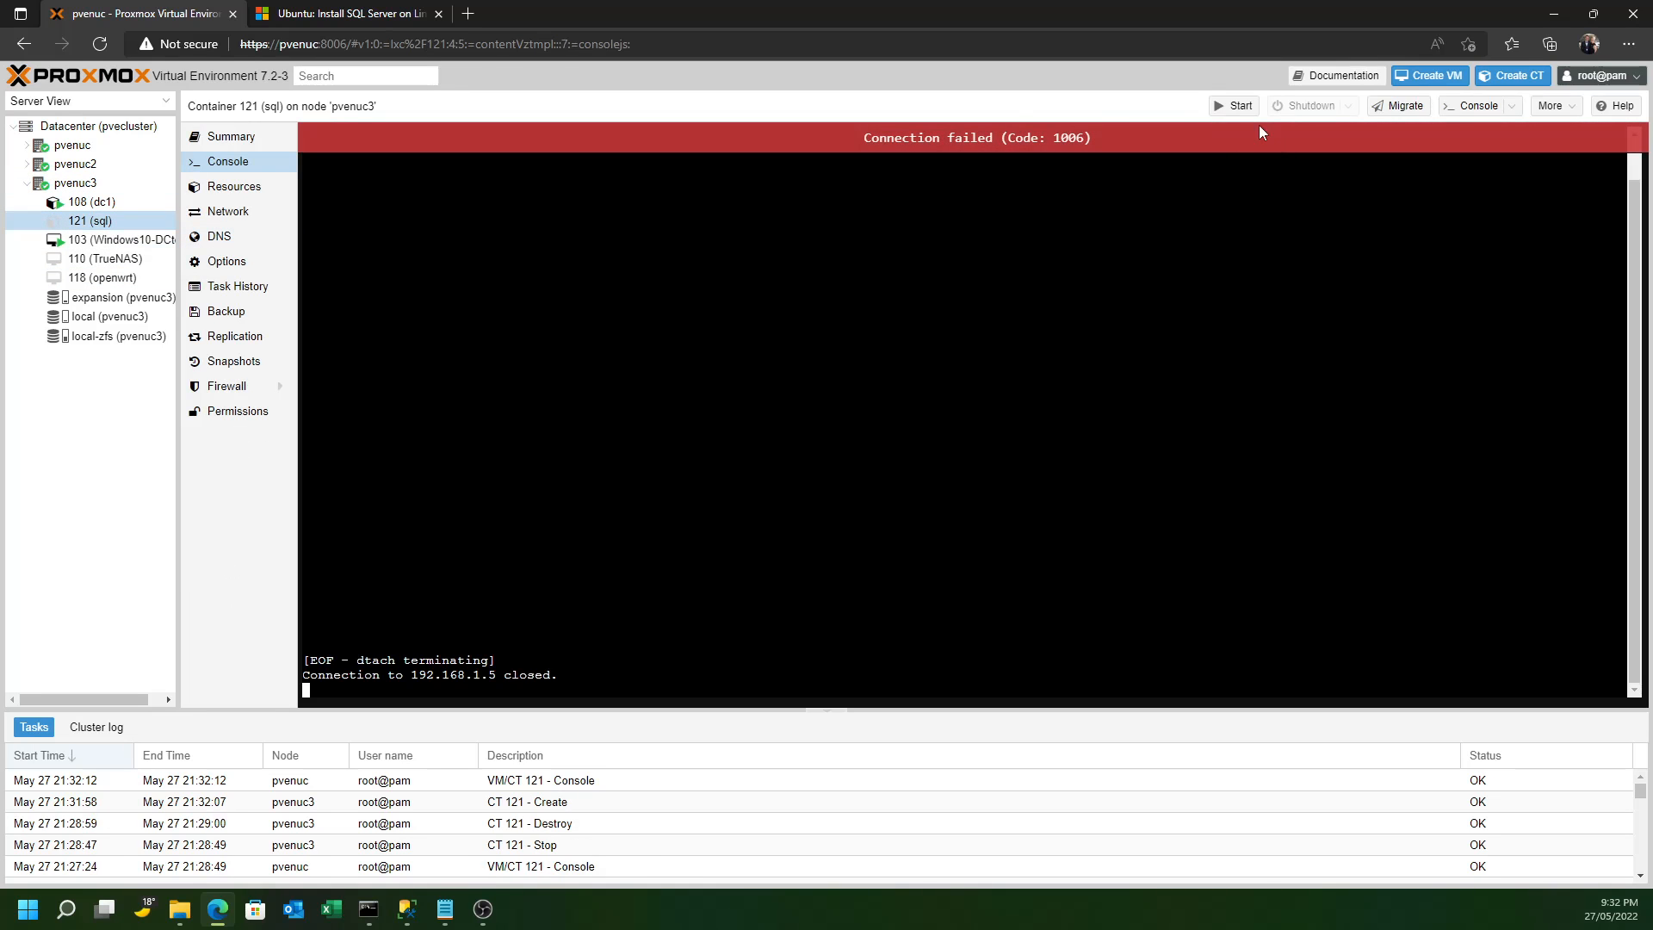
Set the container to start at boot, then view its allocated resources
left_click(227, 262)
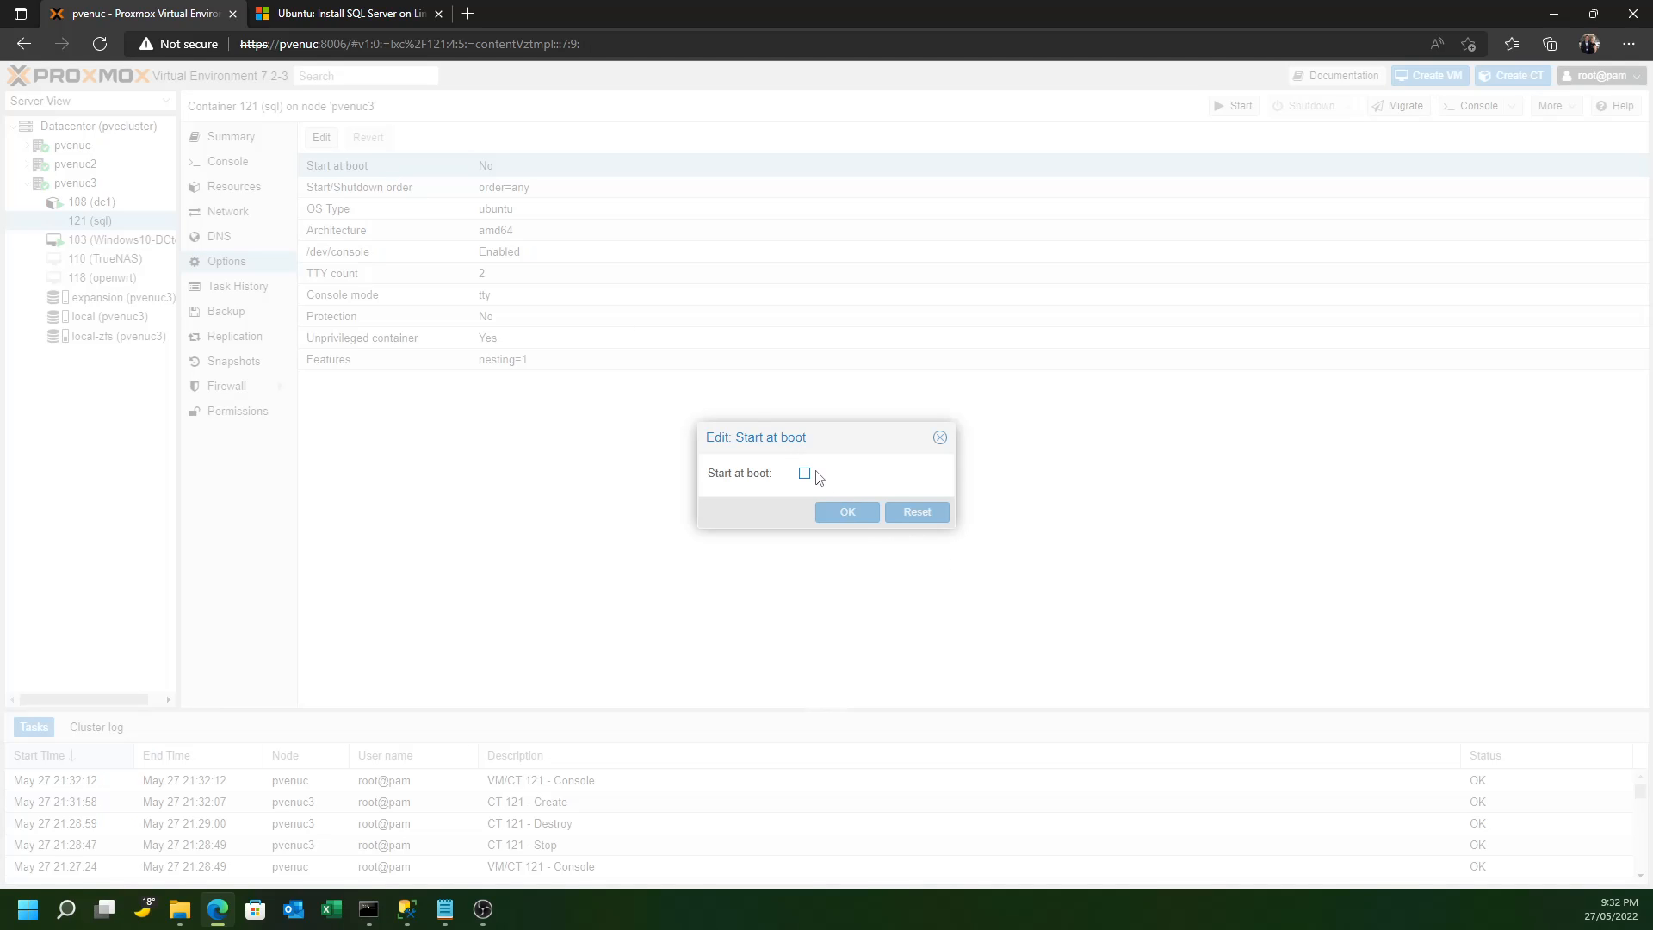
left_click(848, 511)
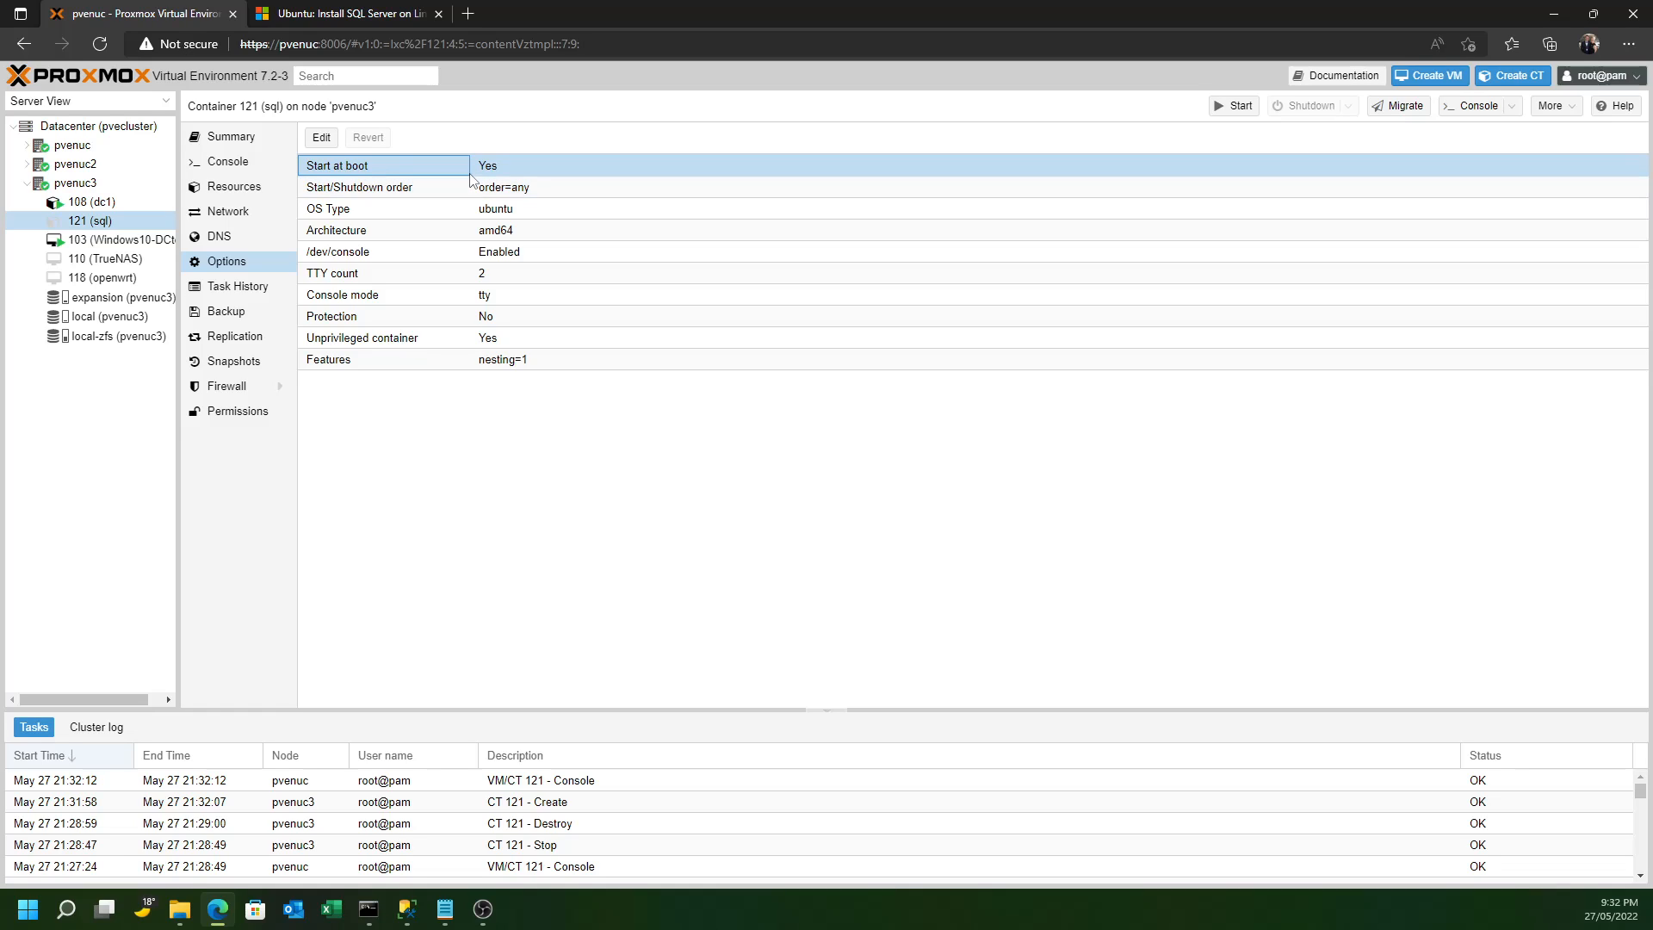
mouse_move(402, 237)
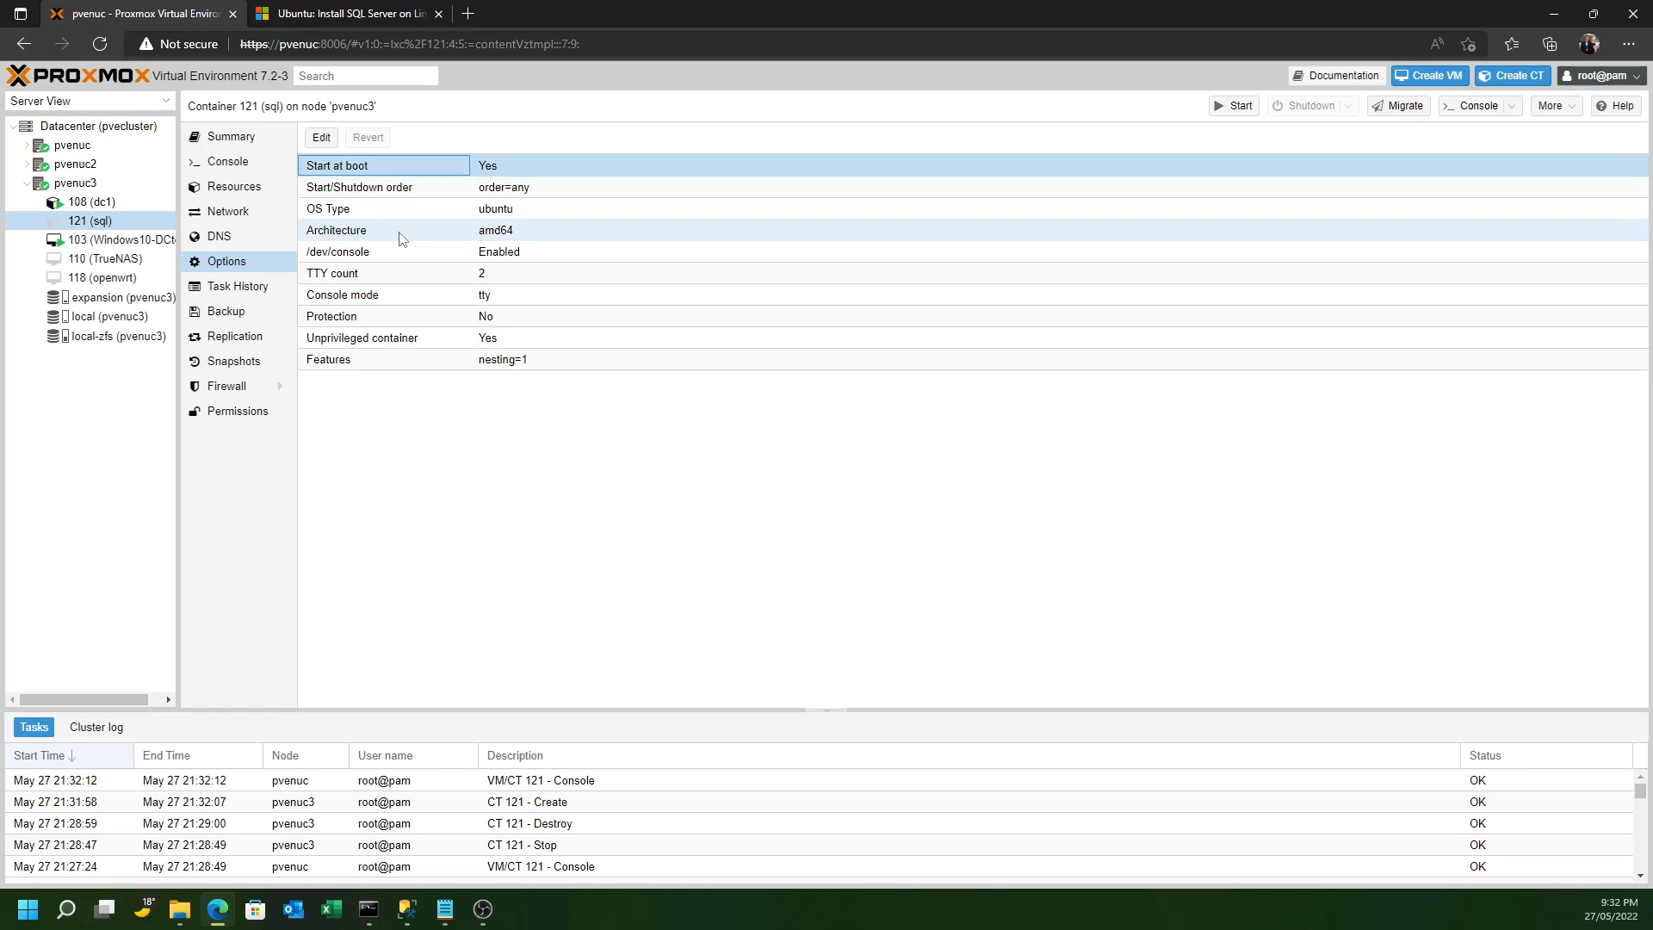
mouse_move(275, 224)
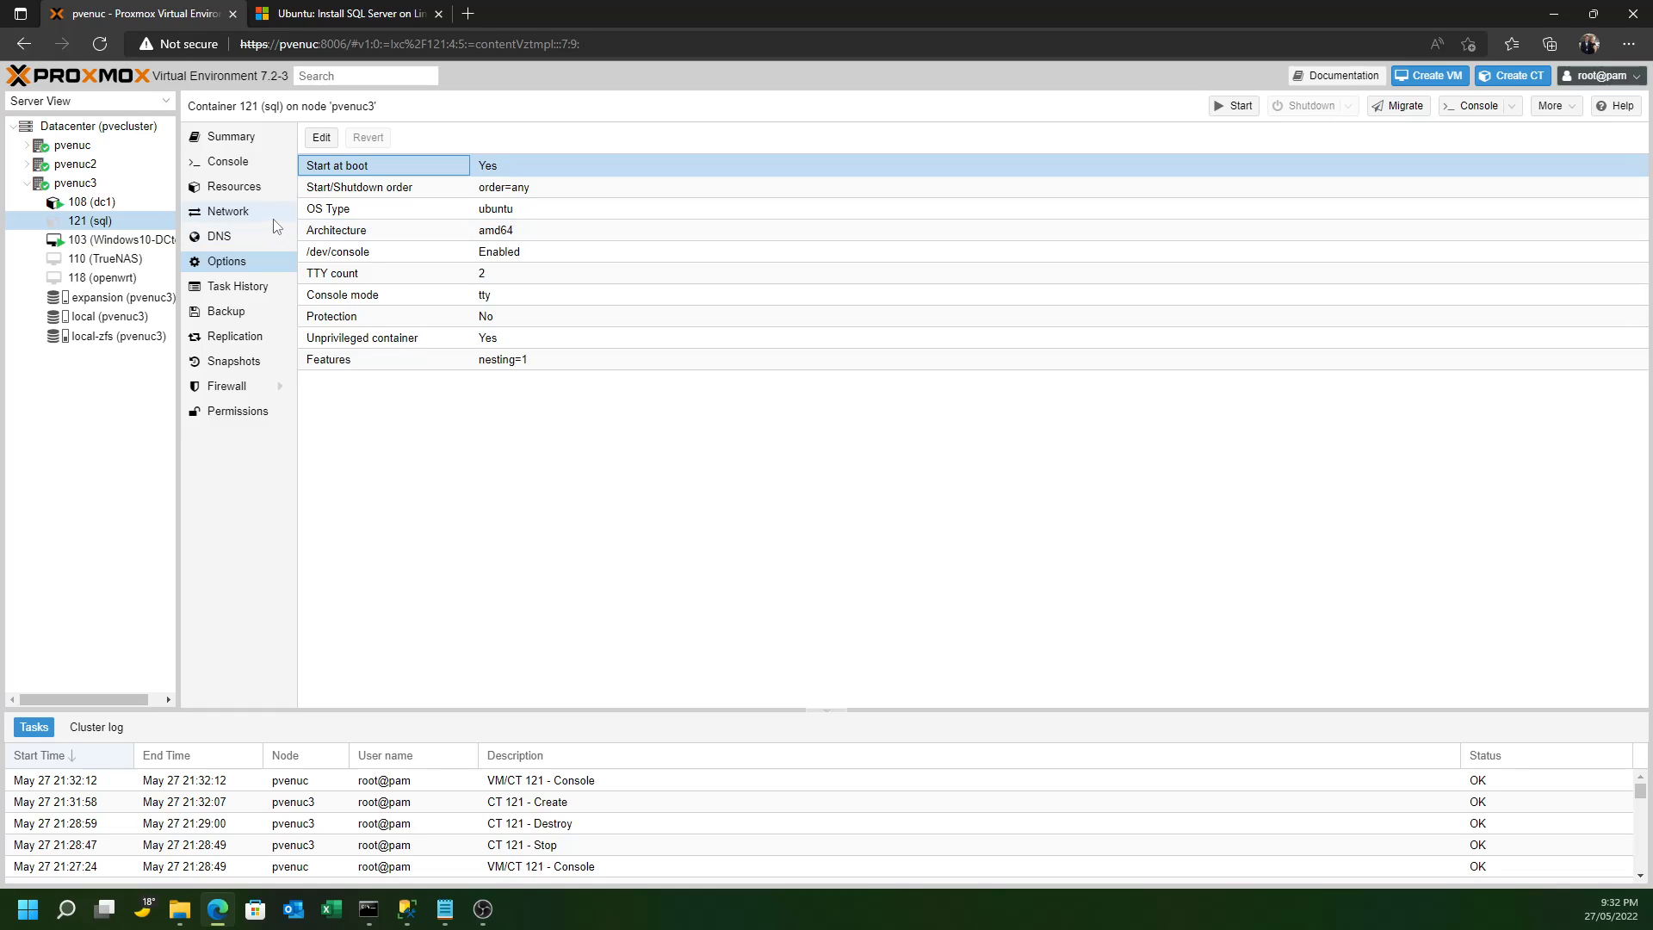
left_click(232, 186)
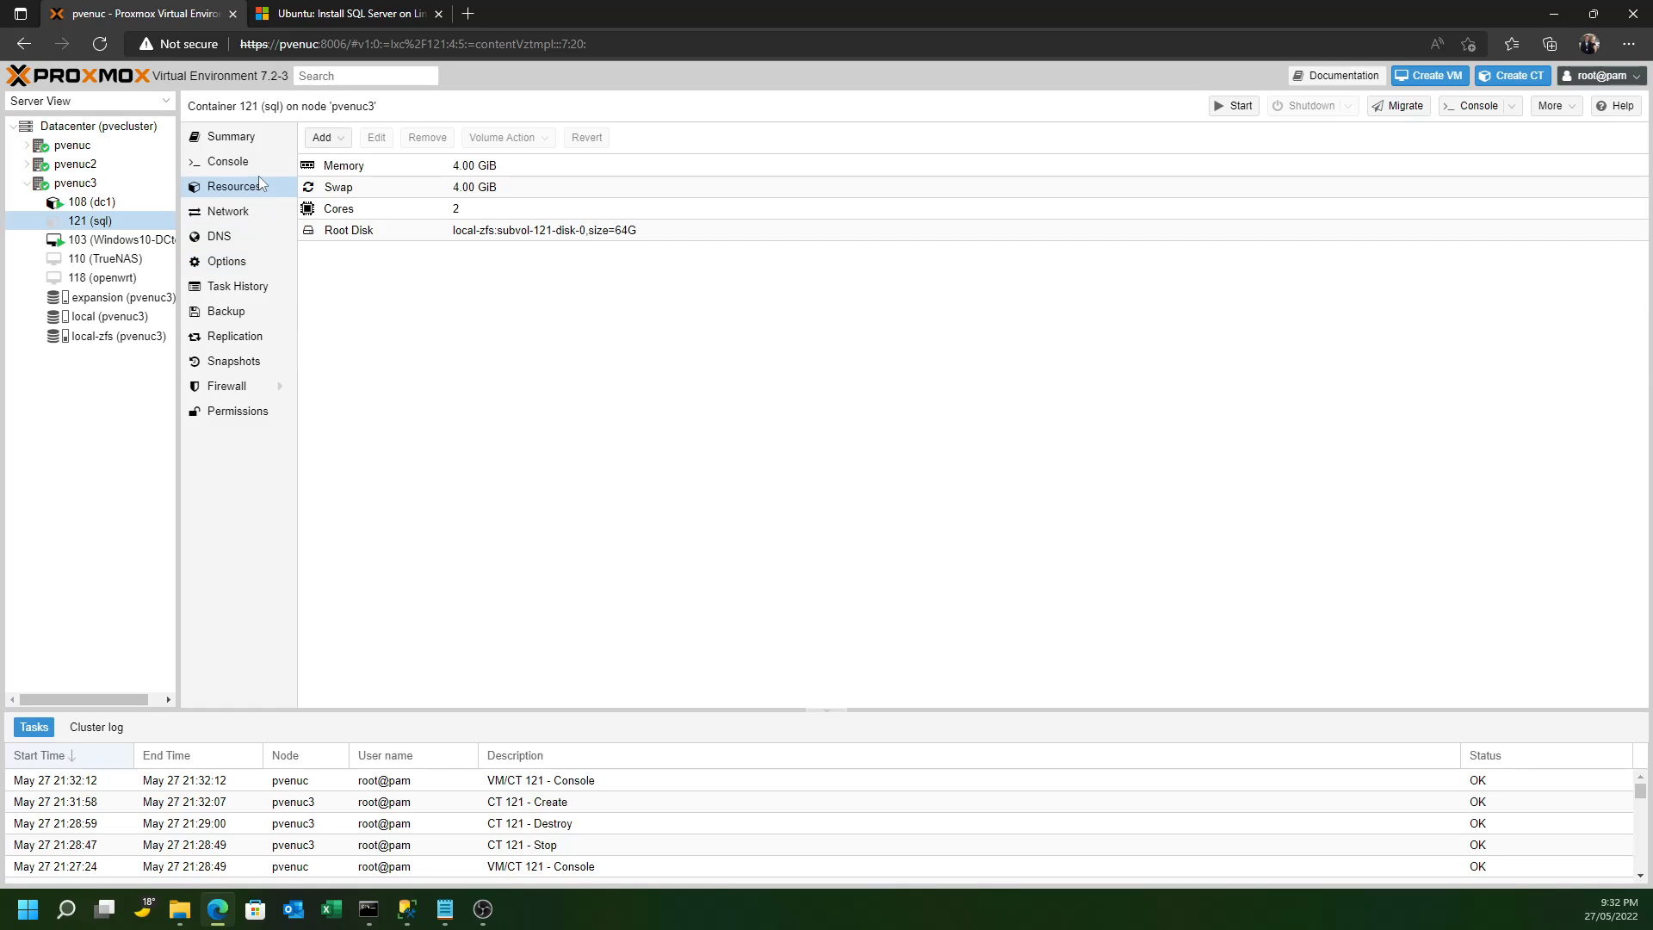
Start the sql container, log in to its console as root and run apt update
left_click(229, 162)
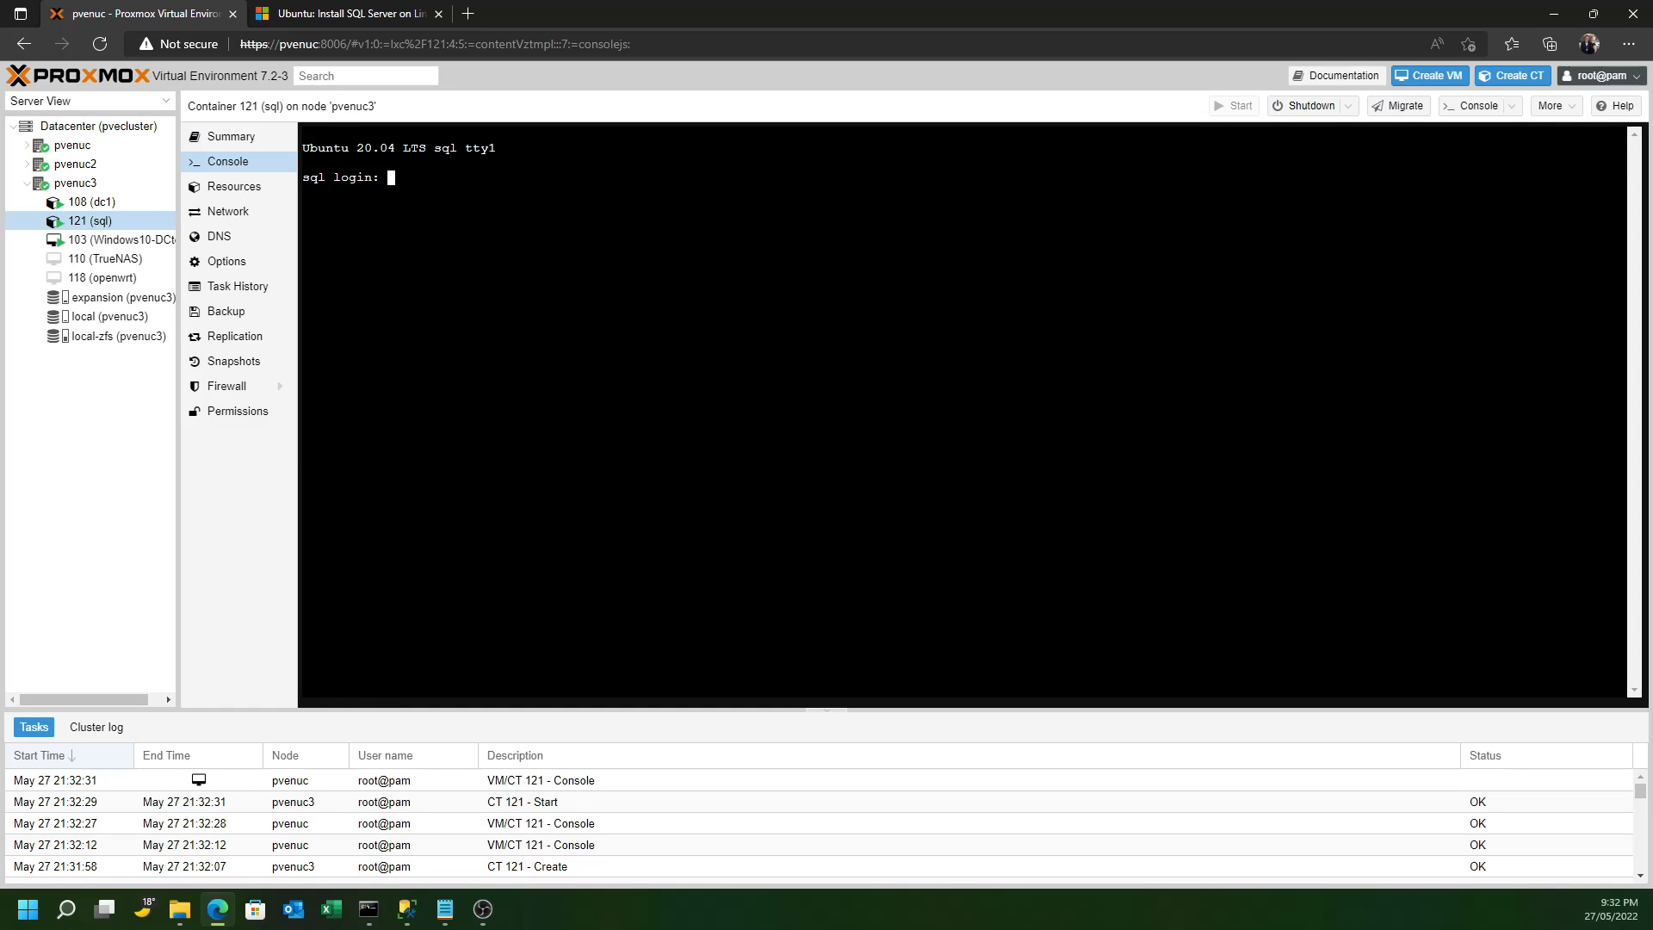
type("roo")
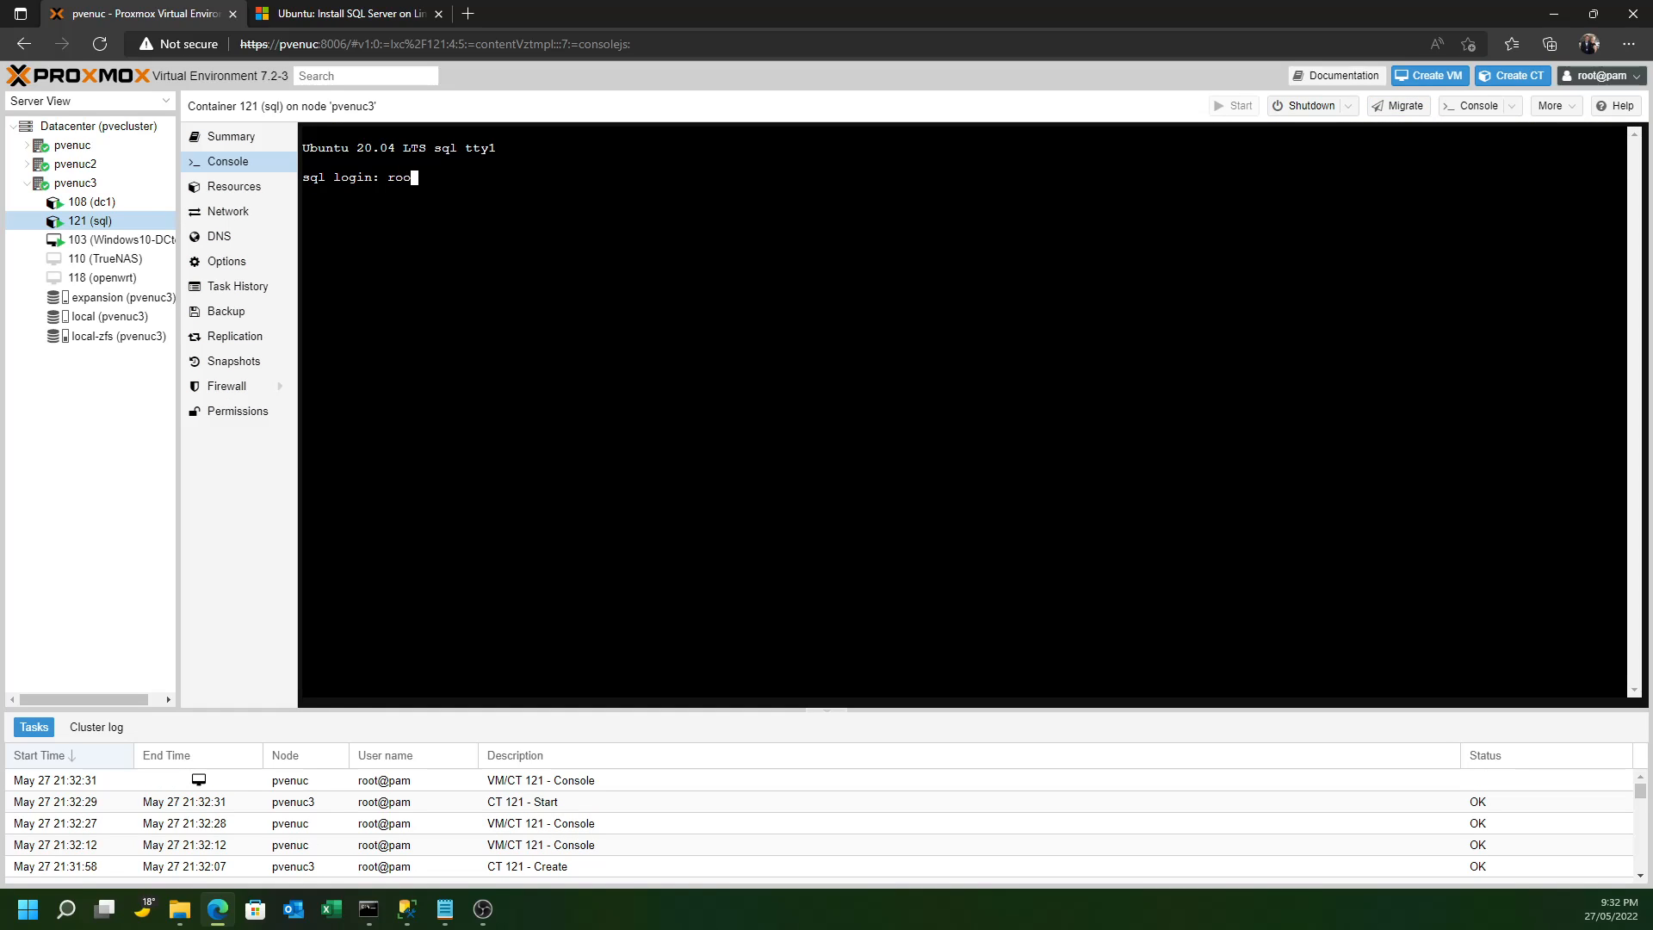
key("Enter")
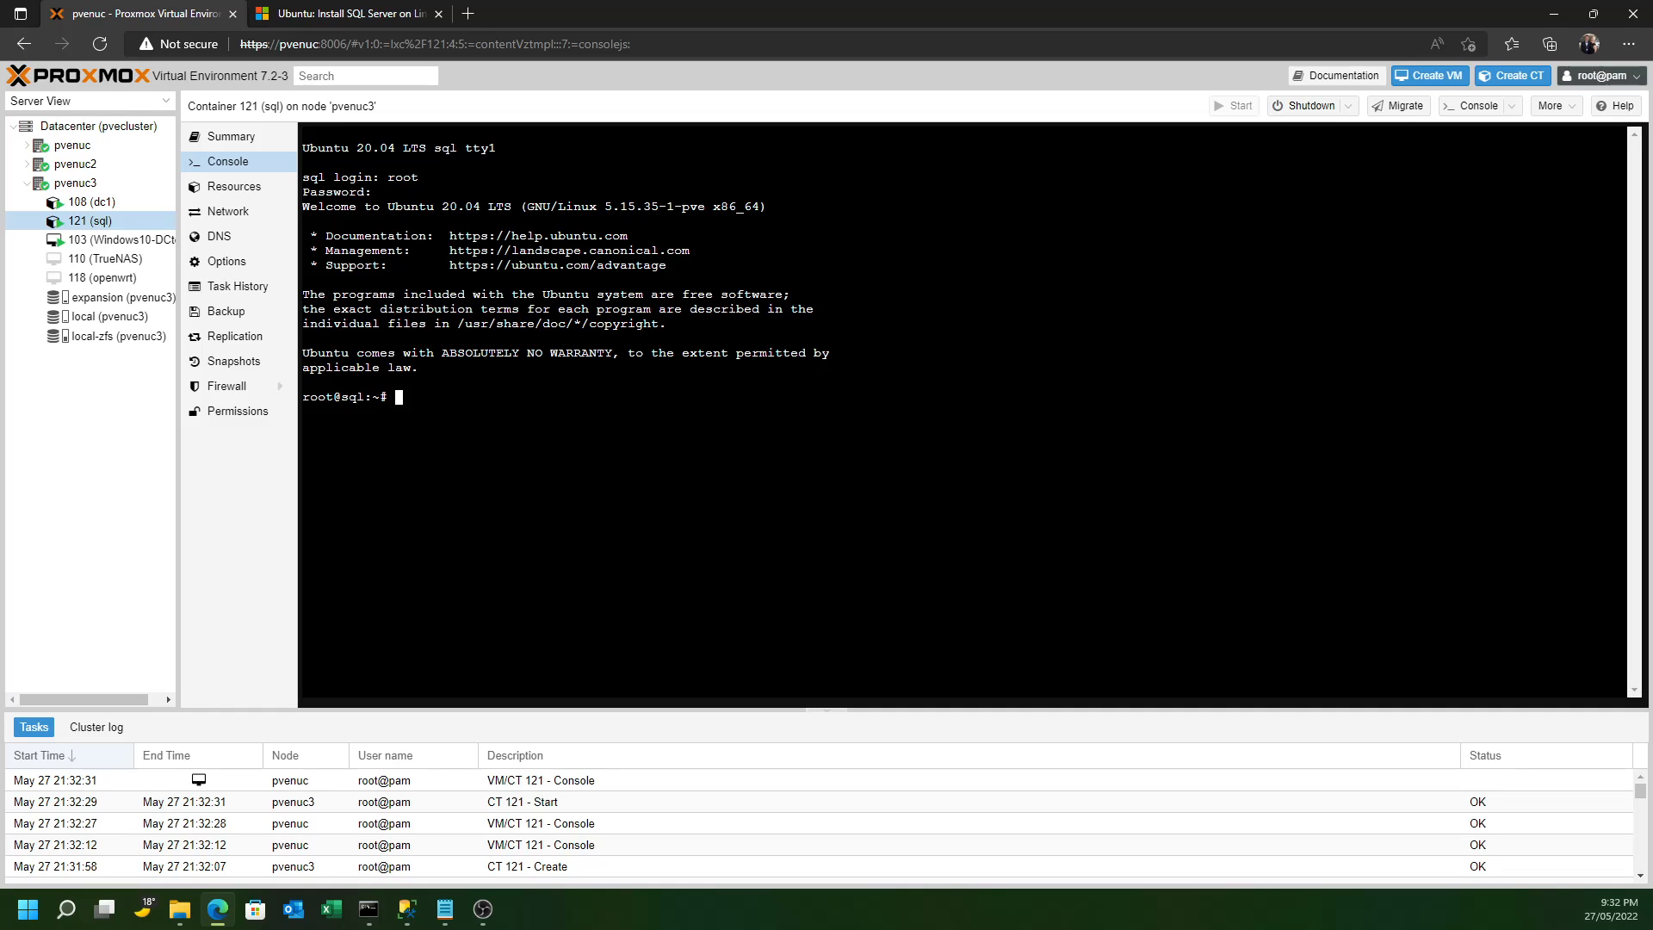
type("apt update")
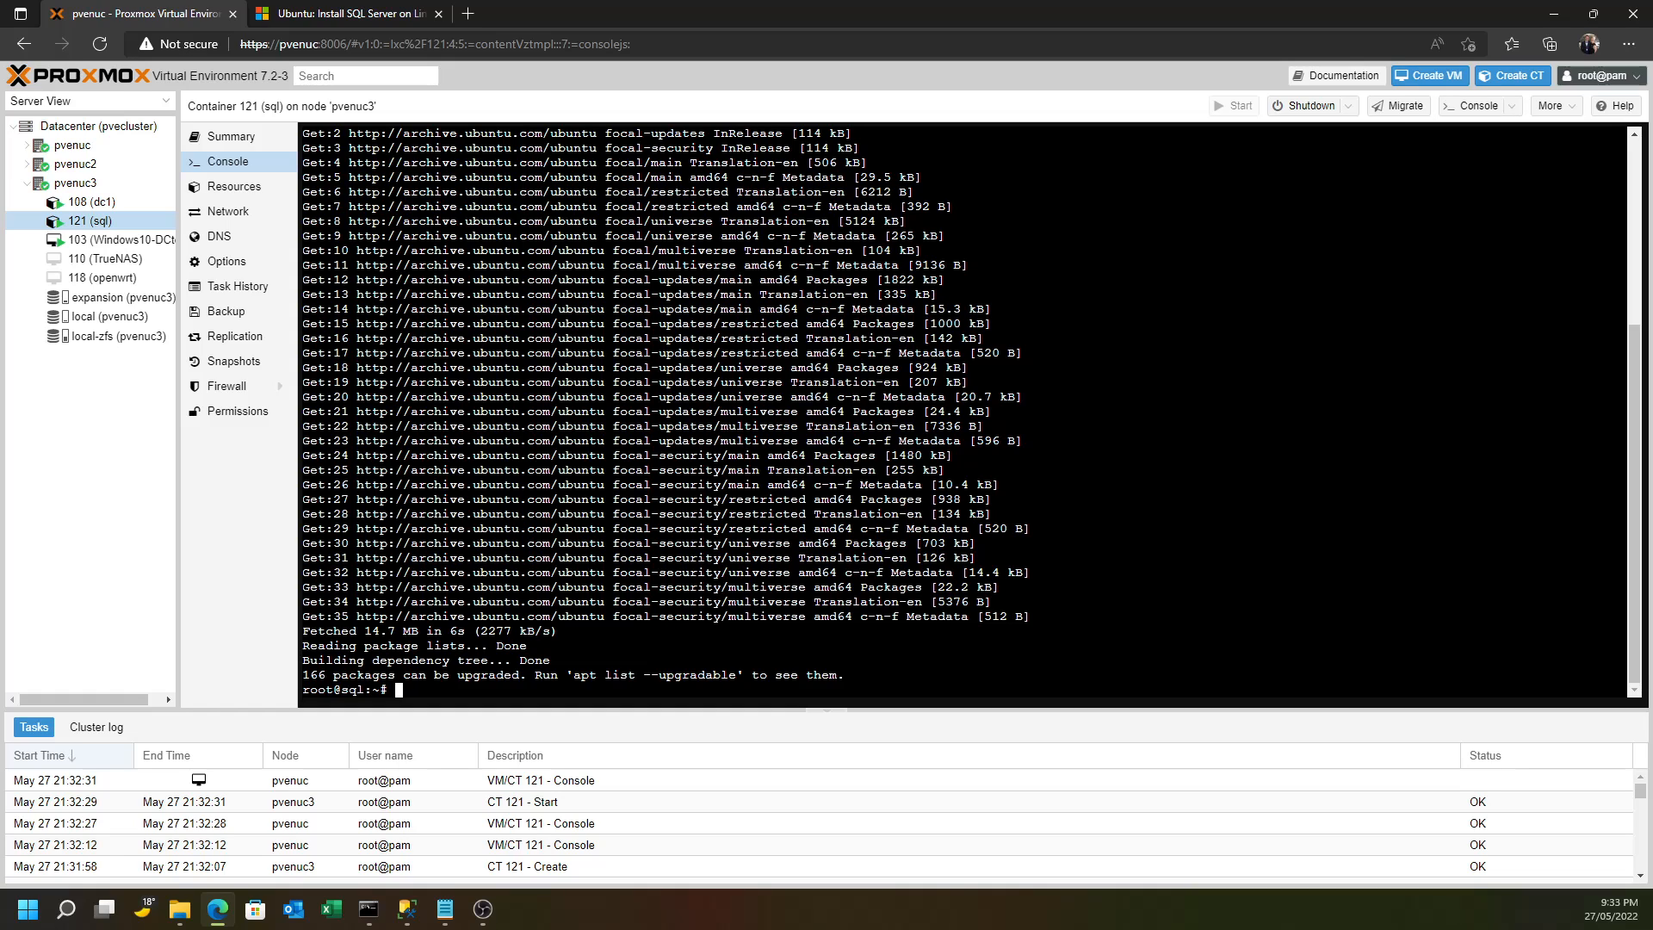
Run apt upgrade in the container console and confirm with y
type("apt upgrade")
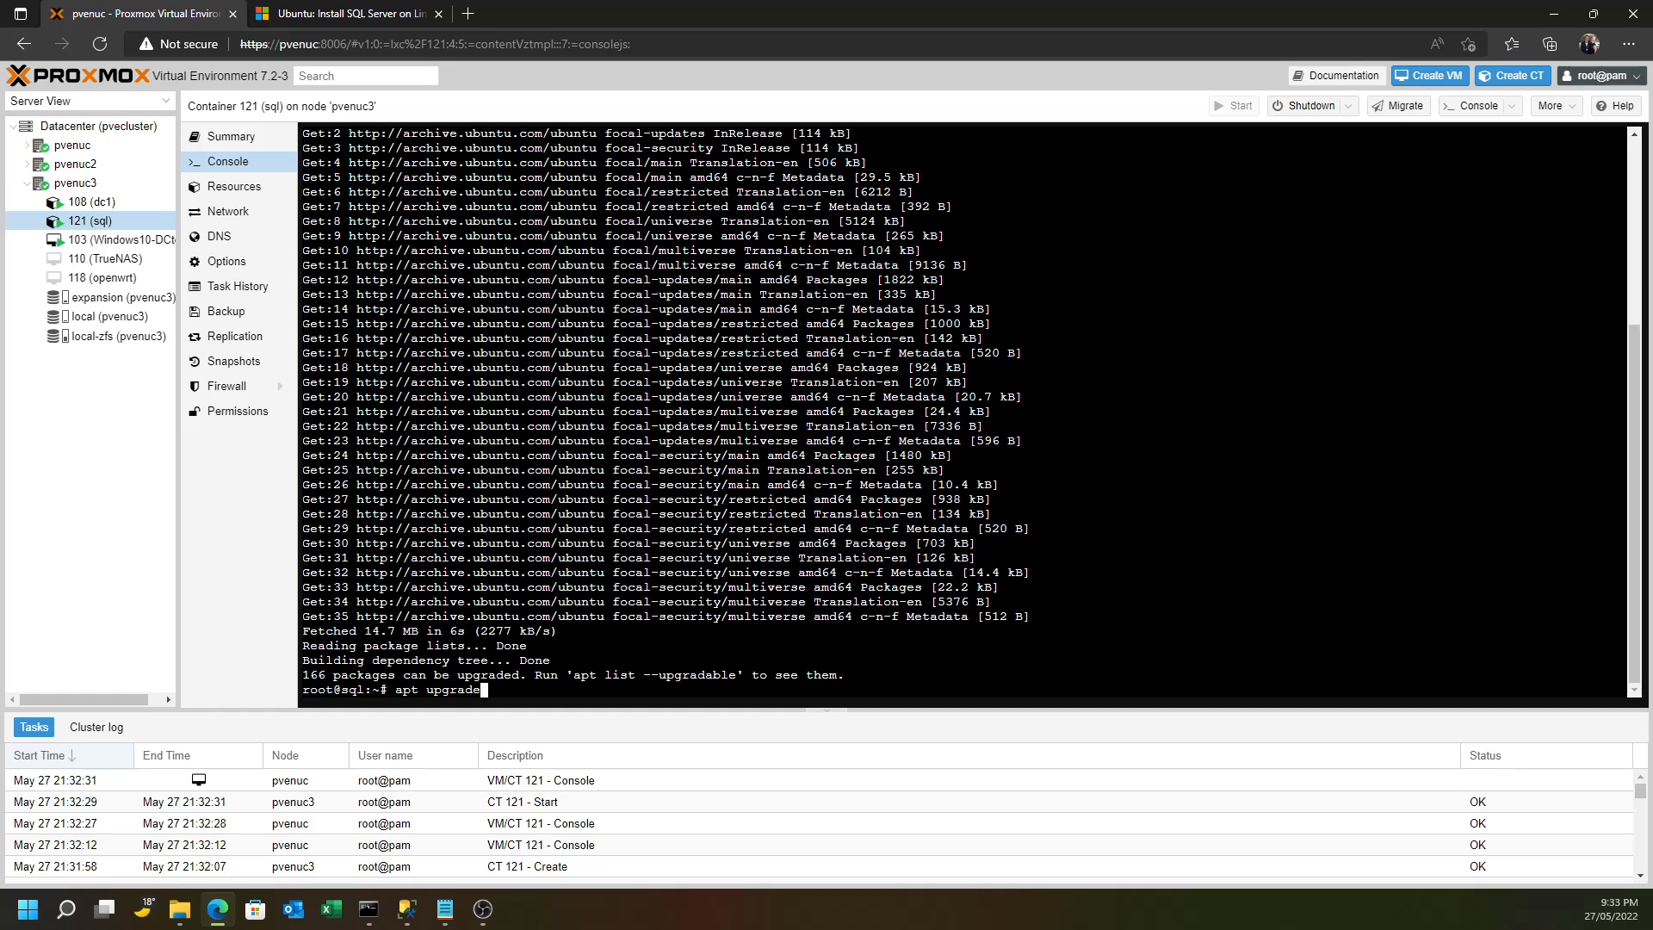
key("Enter")
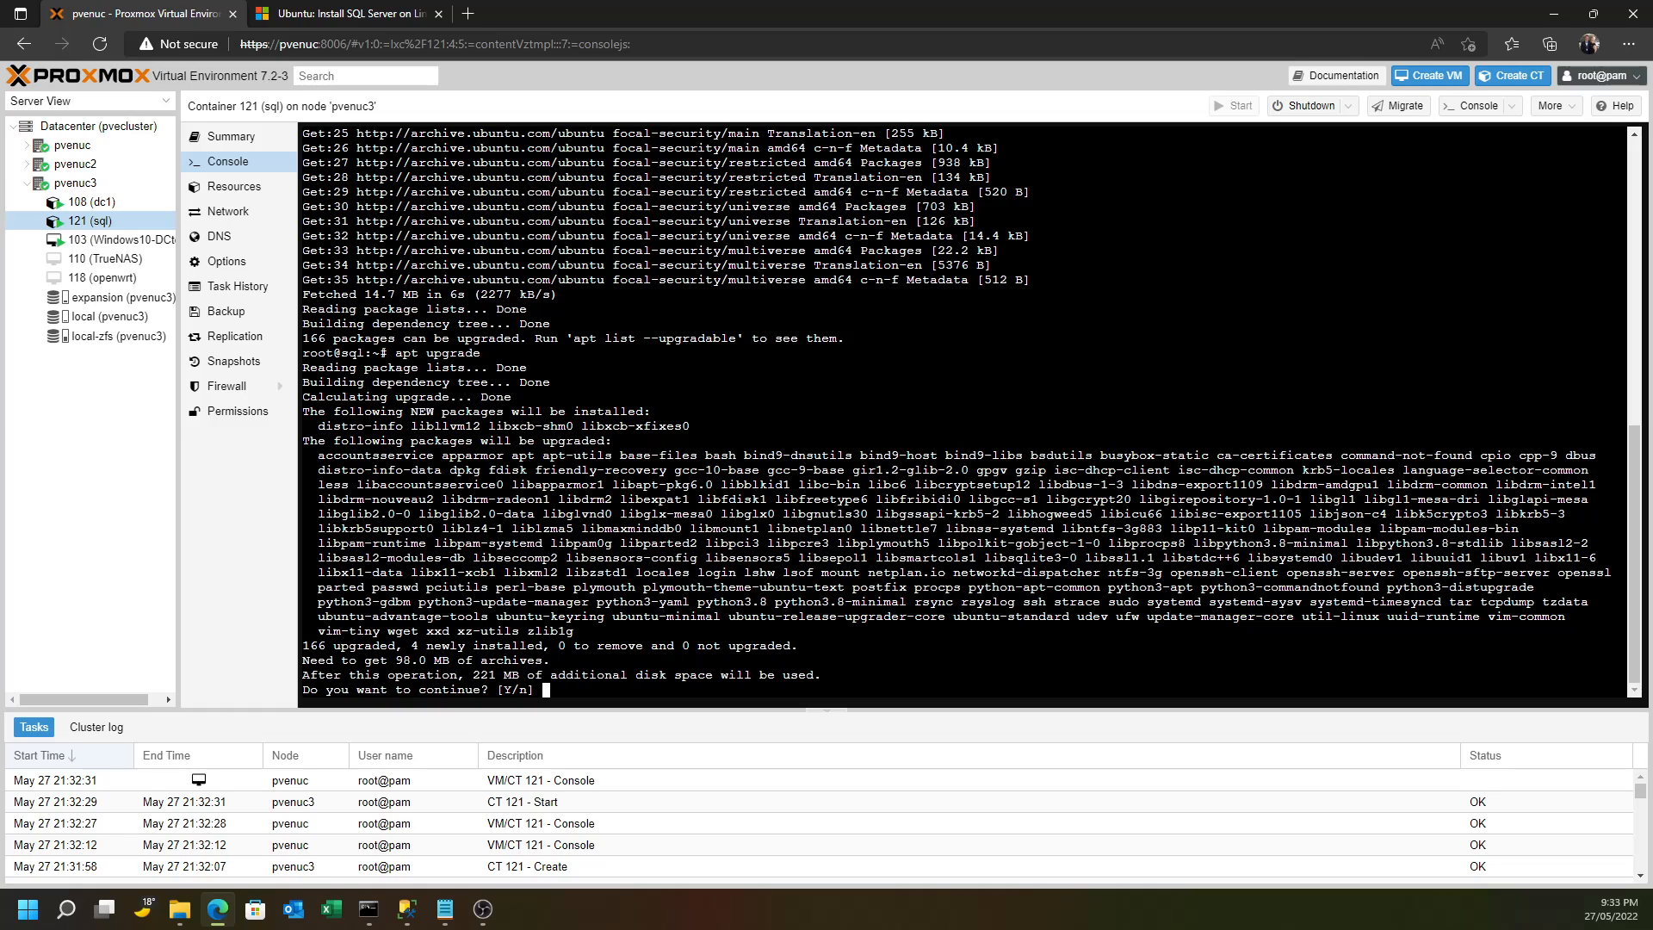
type("y")
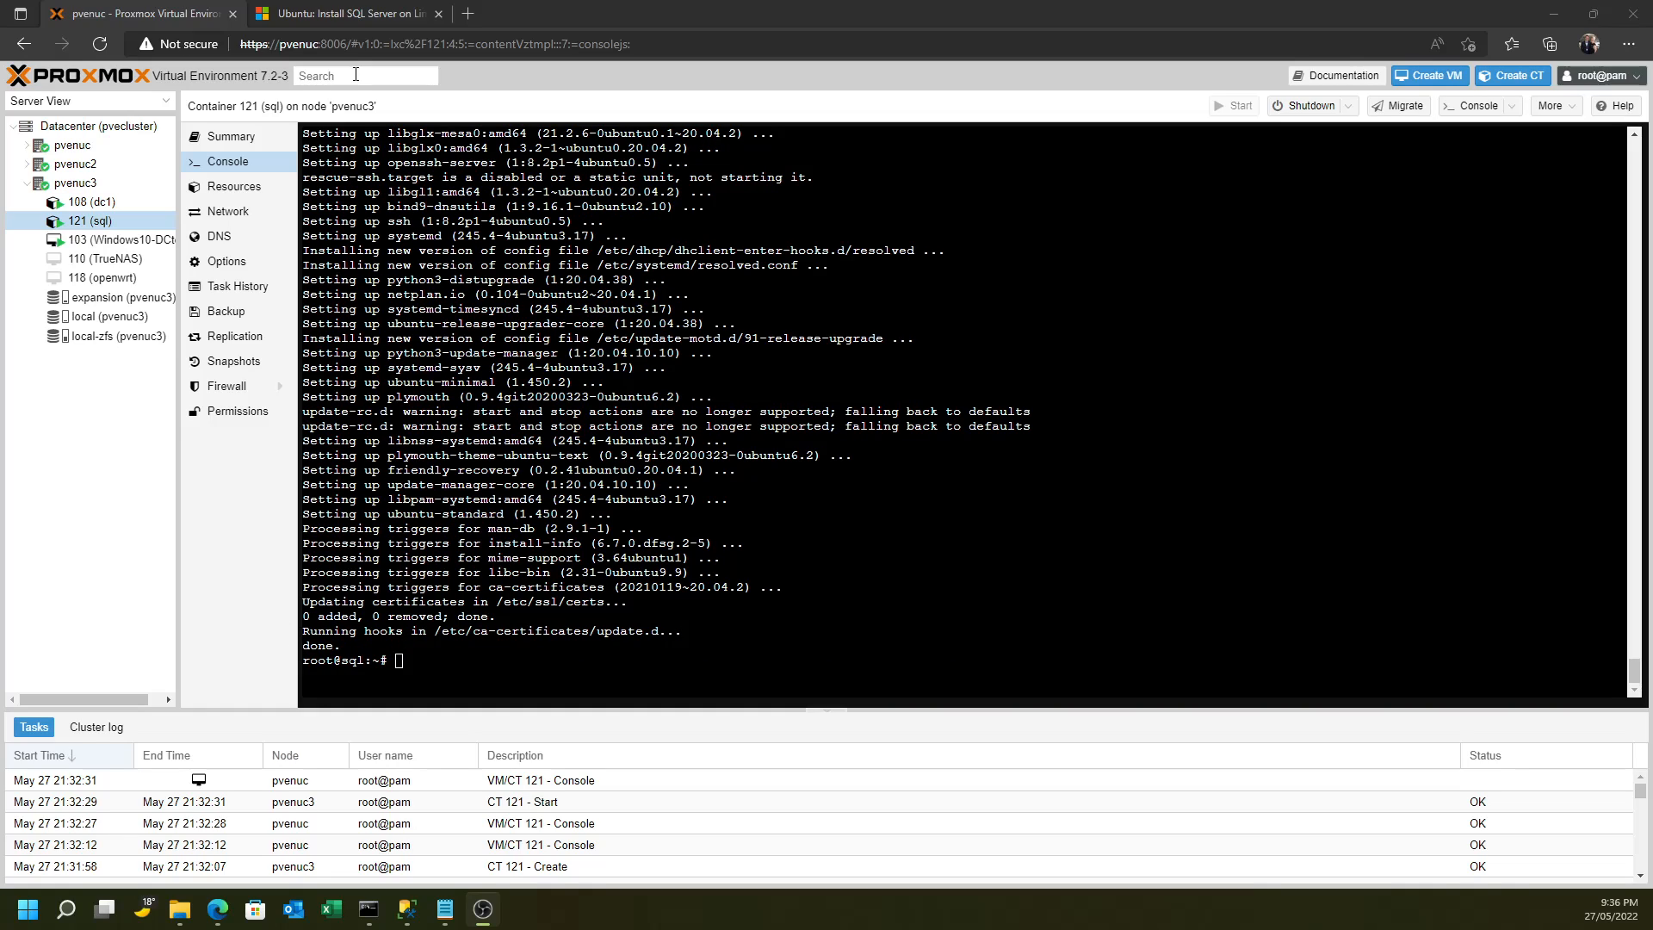
Scroll the SQL Server on Ubuntu quickstart down to the Install SQL Server section
left_click(355, 13)
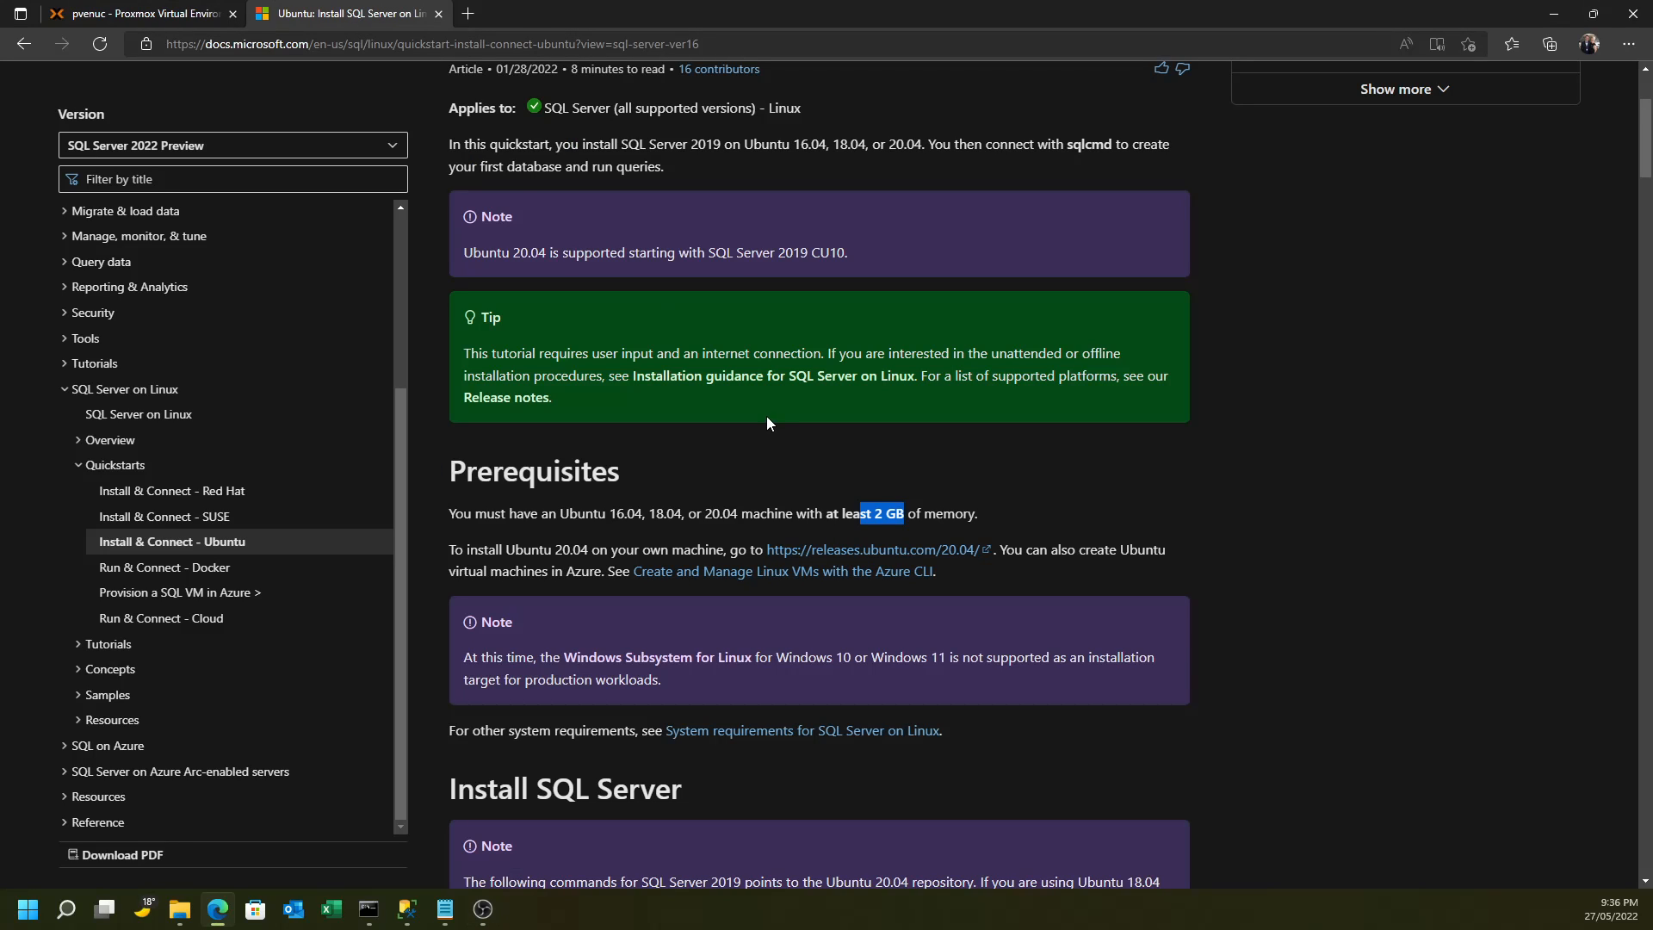
scroll("down", 3)
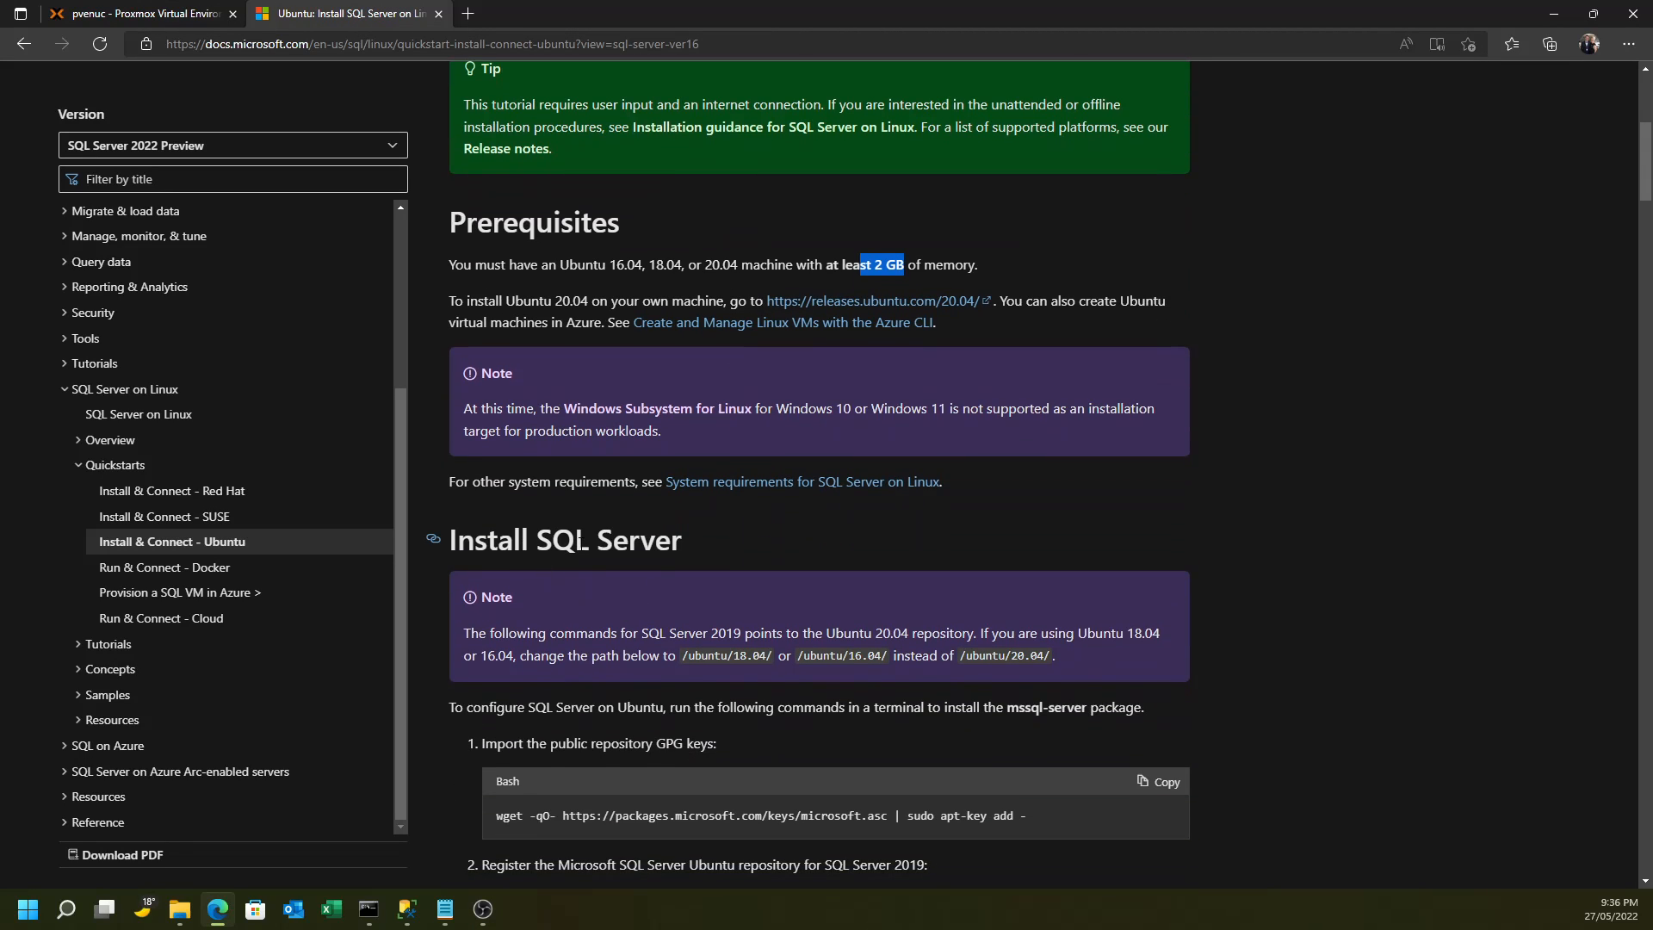
scroll("down", 3)
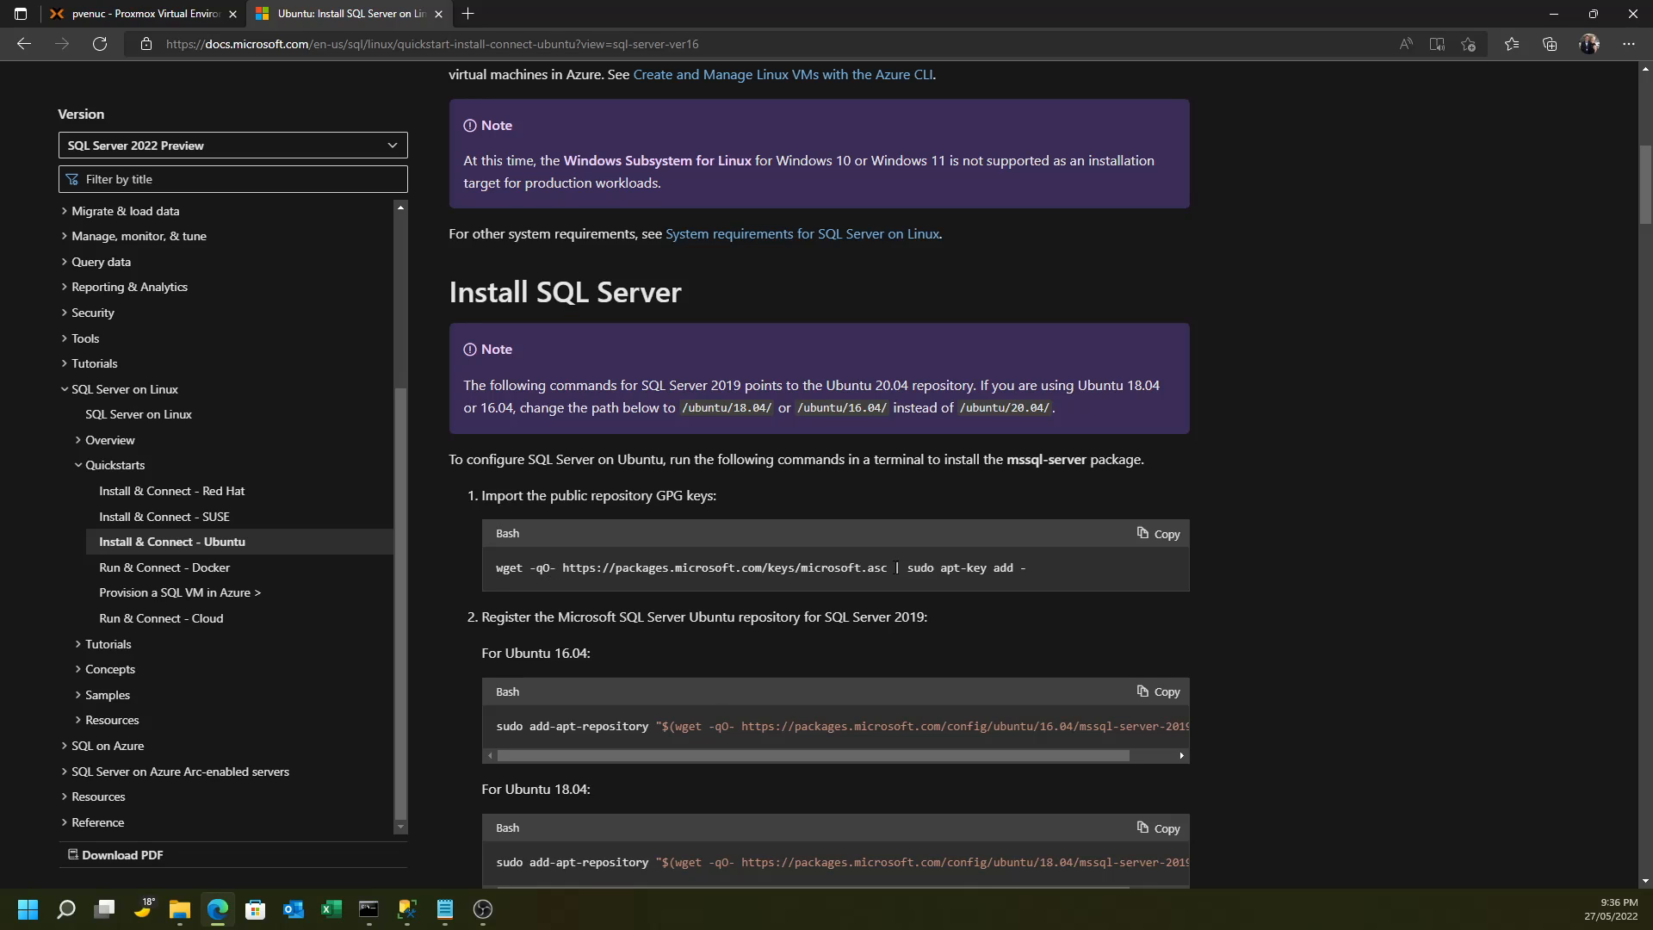
scroll("down", 3)
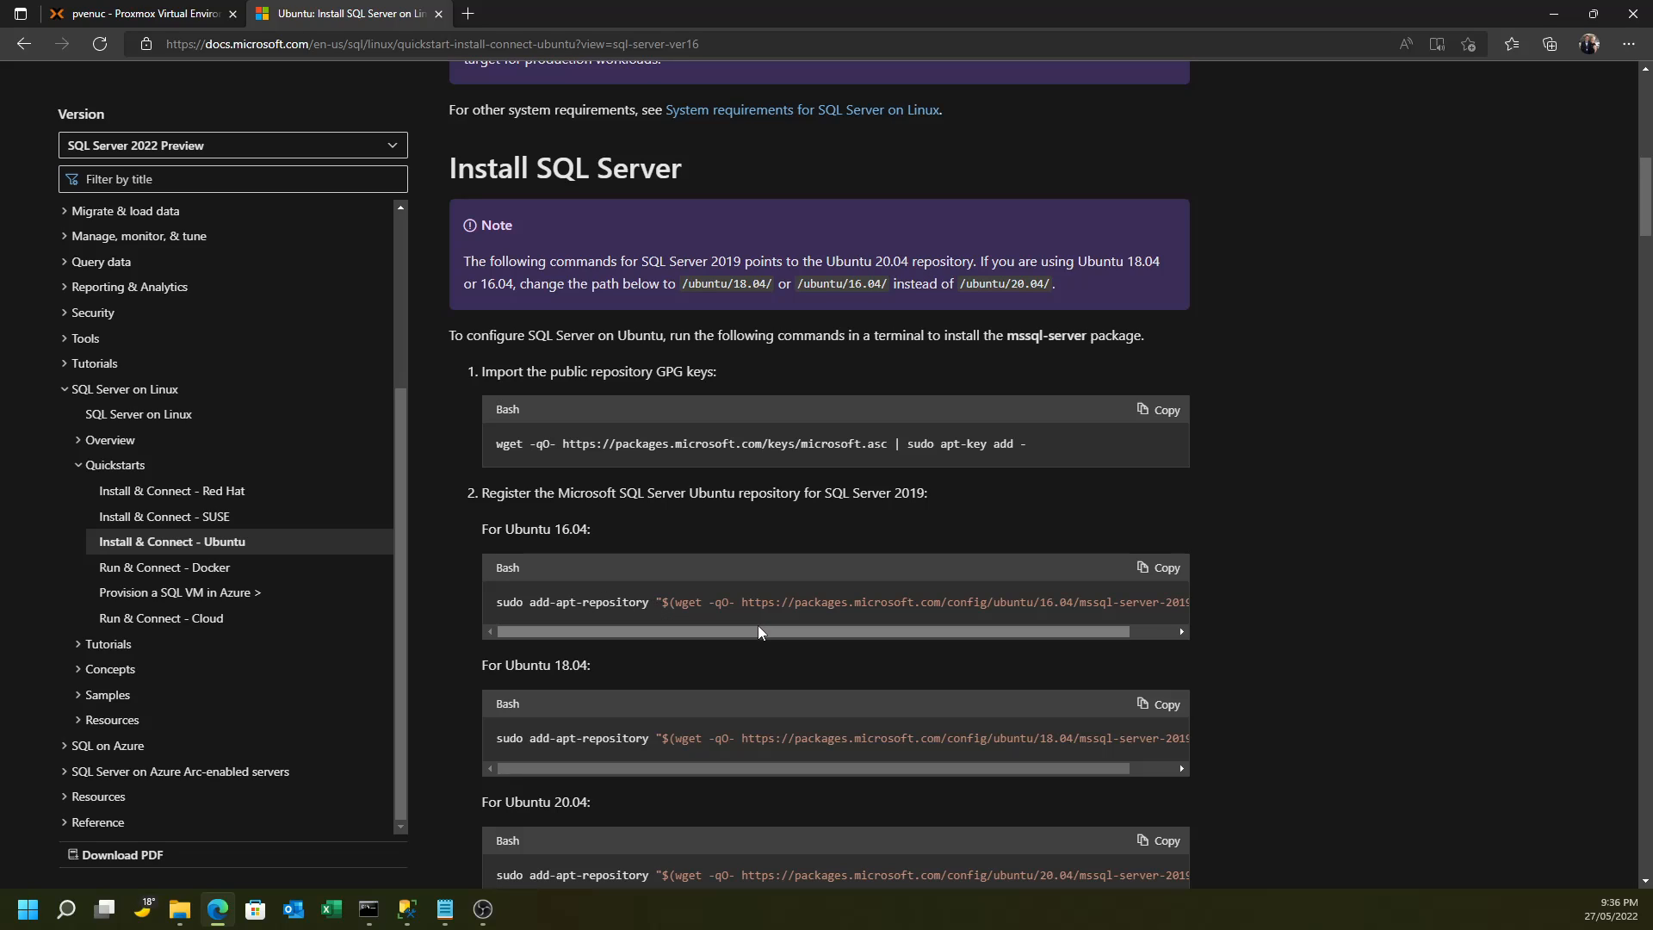
mouse_move(730, 568)
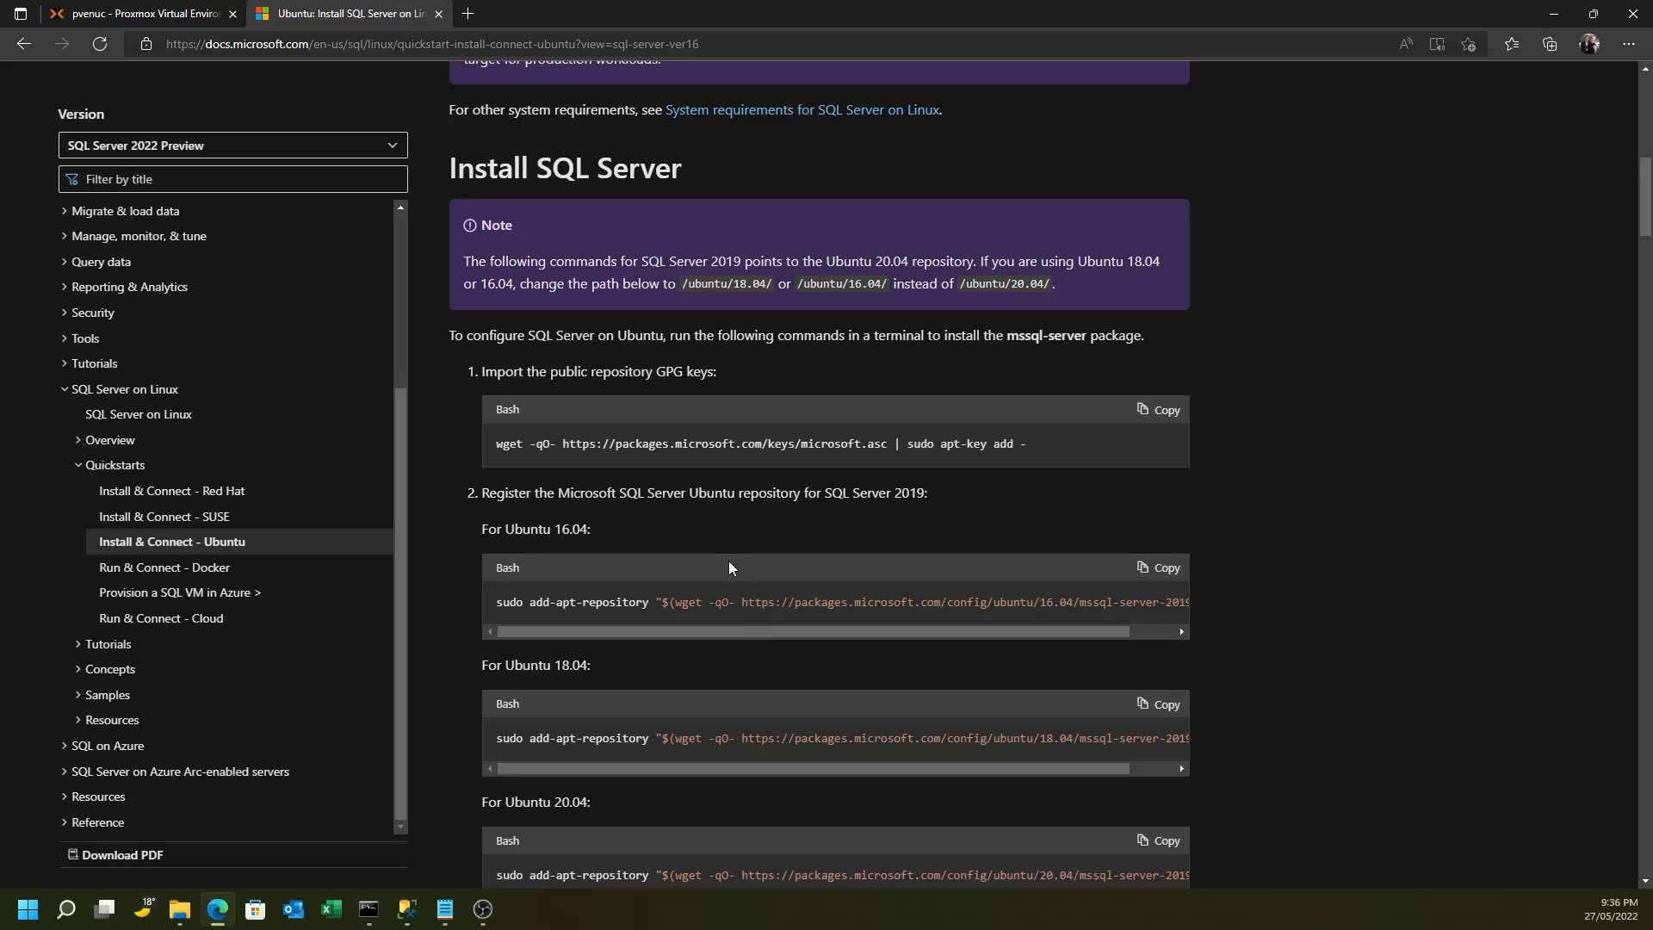
mouse_move(733, 564)
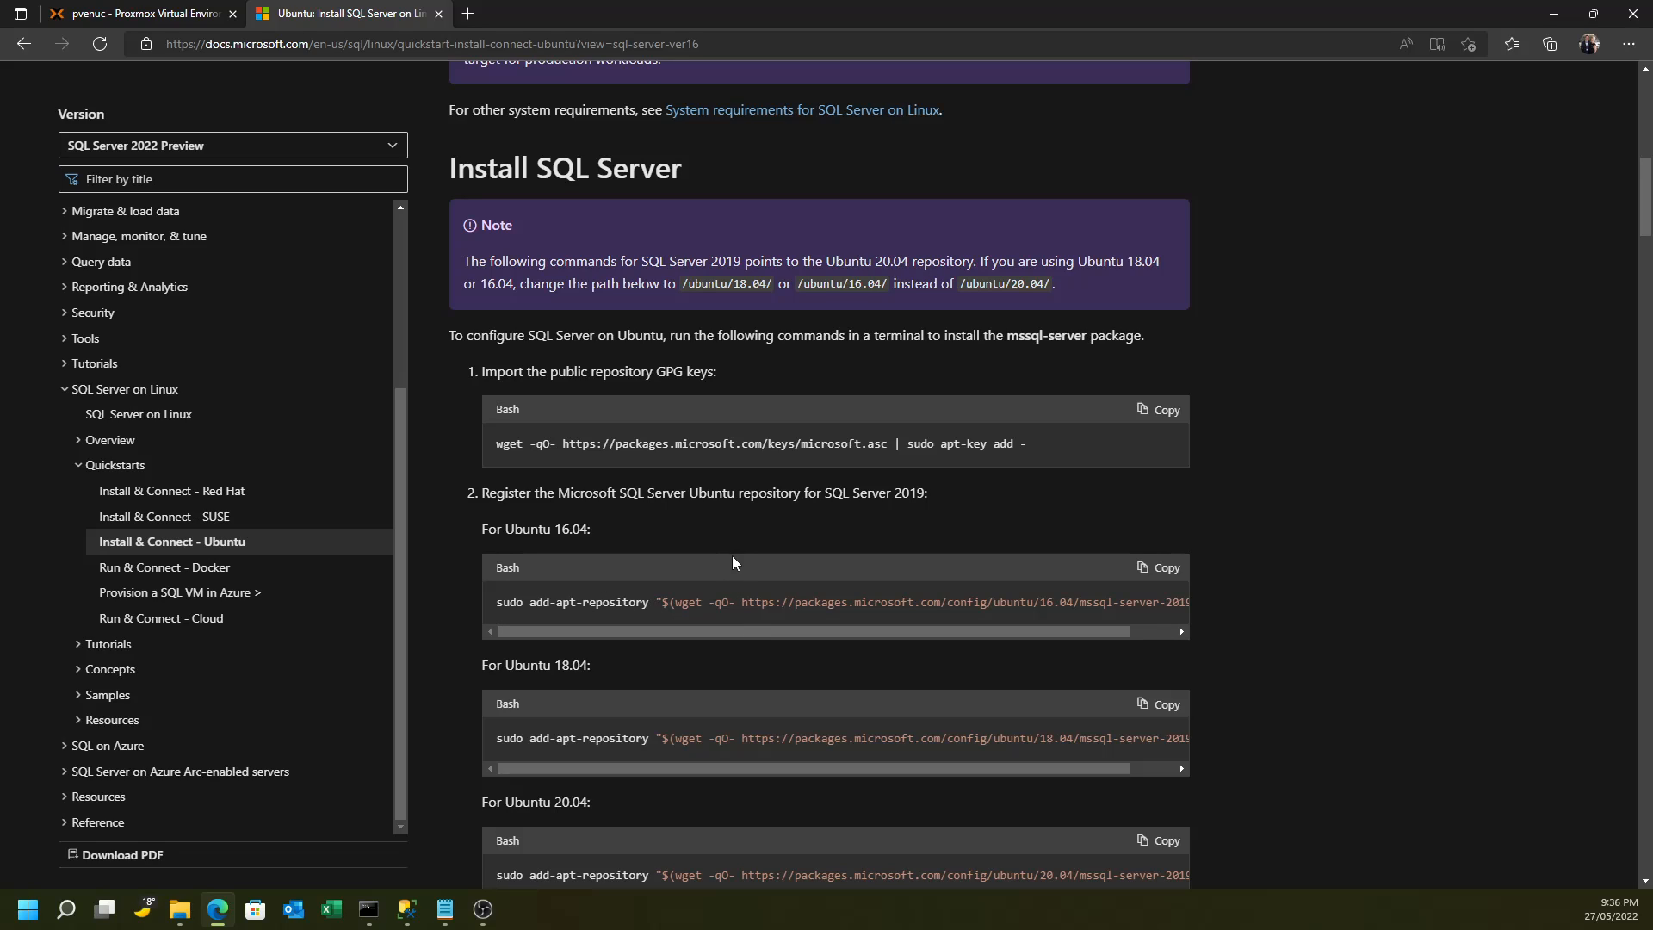
mouse_move(737, 527)
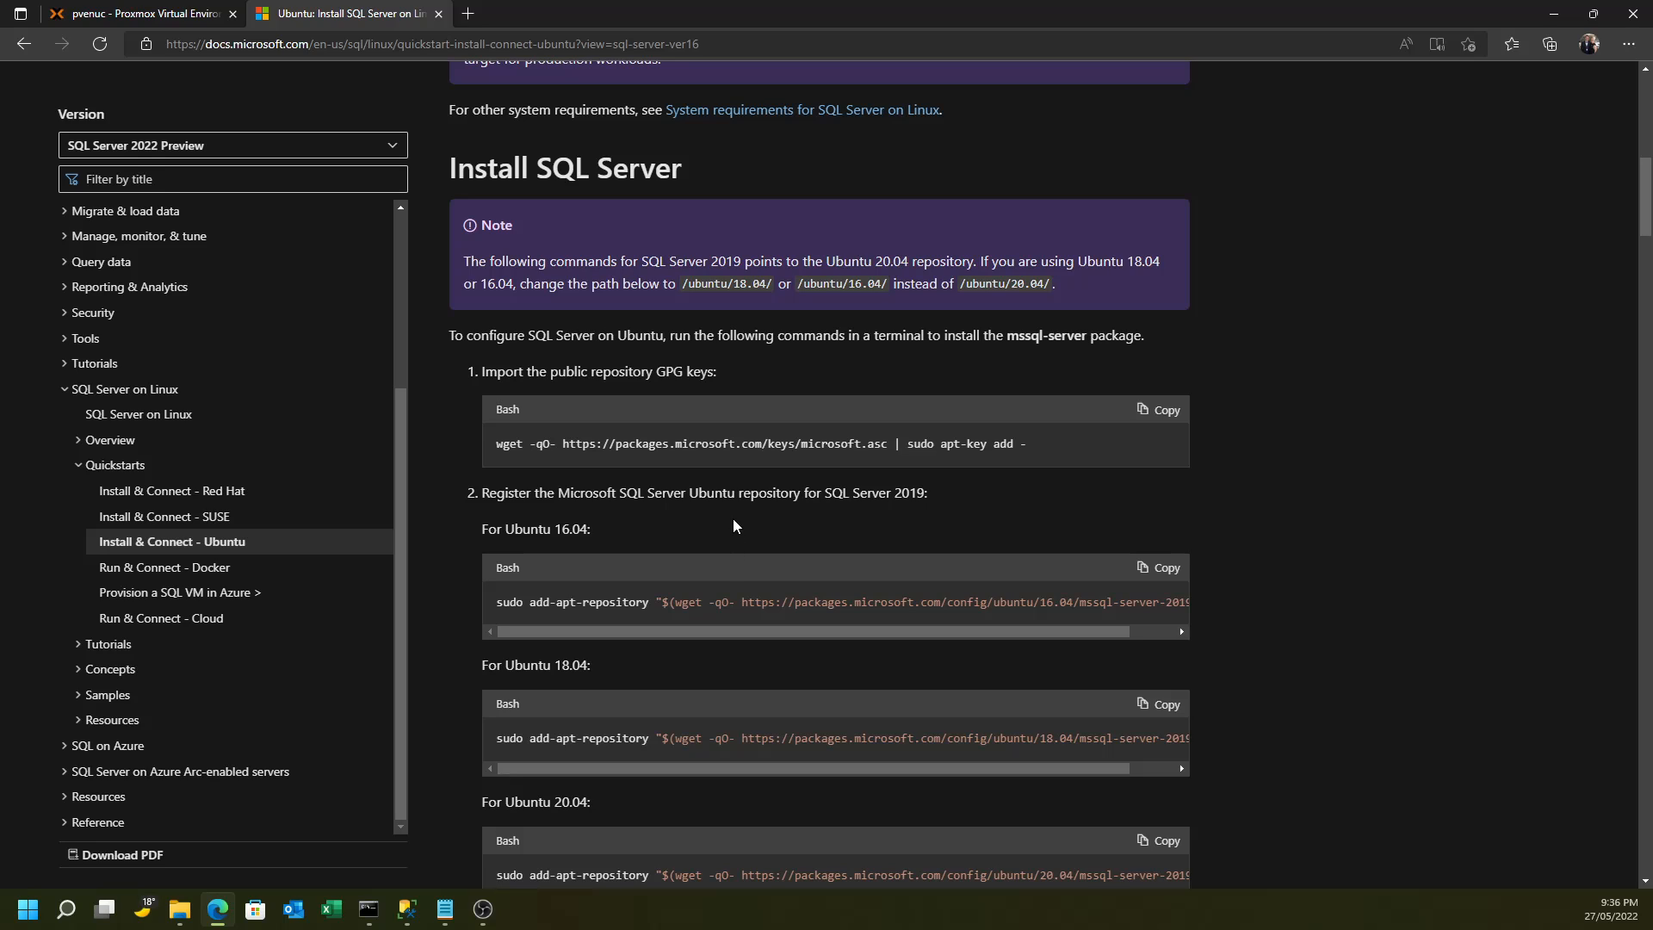
Back in the container console, run the gnupg install and confirm with y
left_click(129, 15)
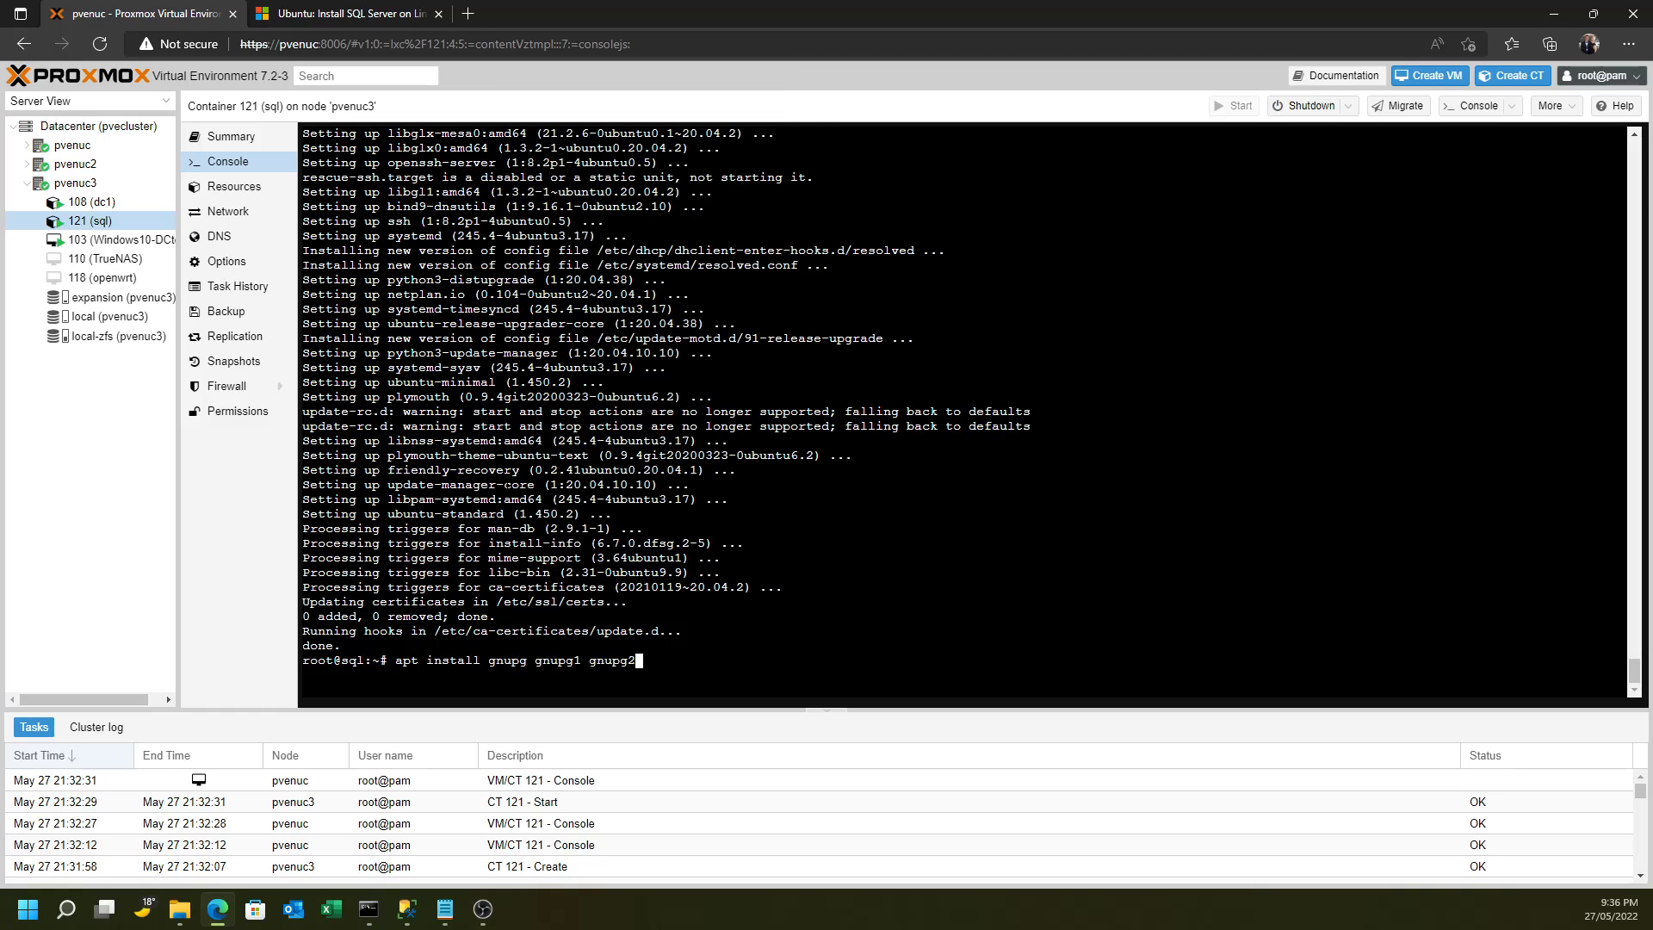
key("Enter")
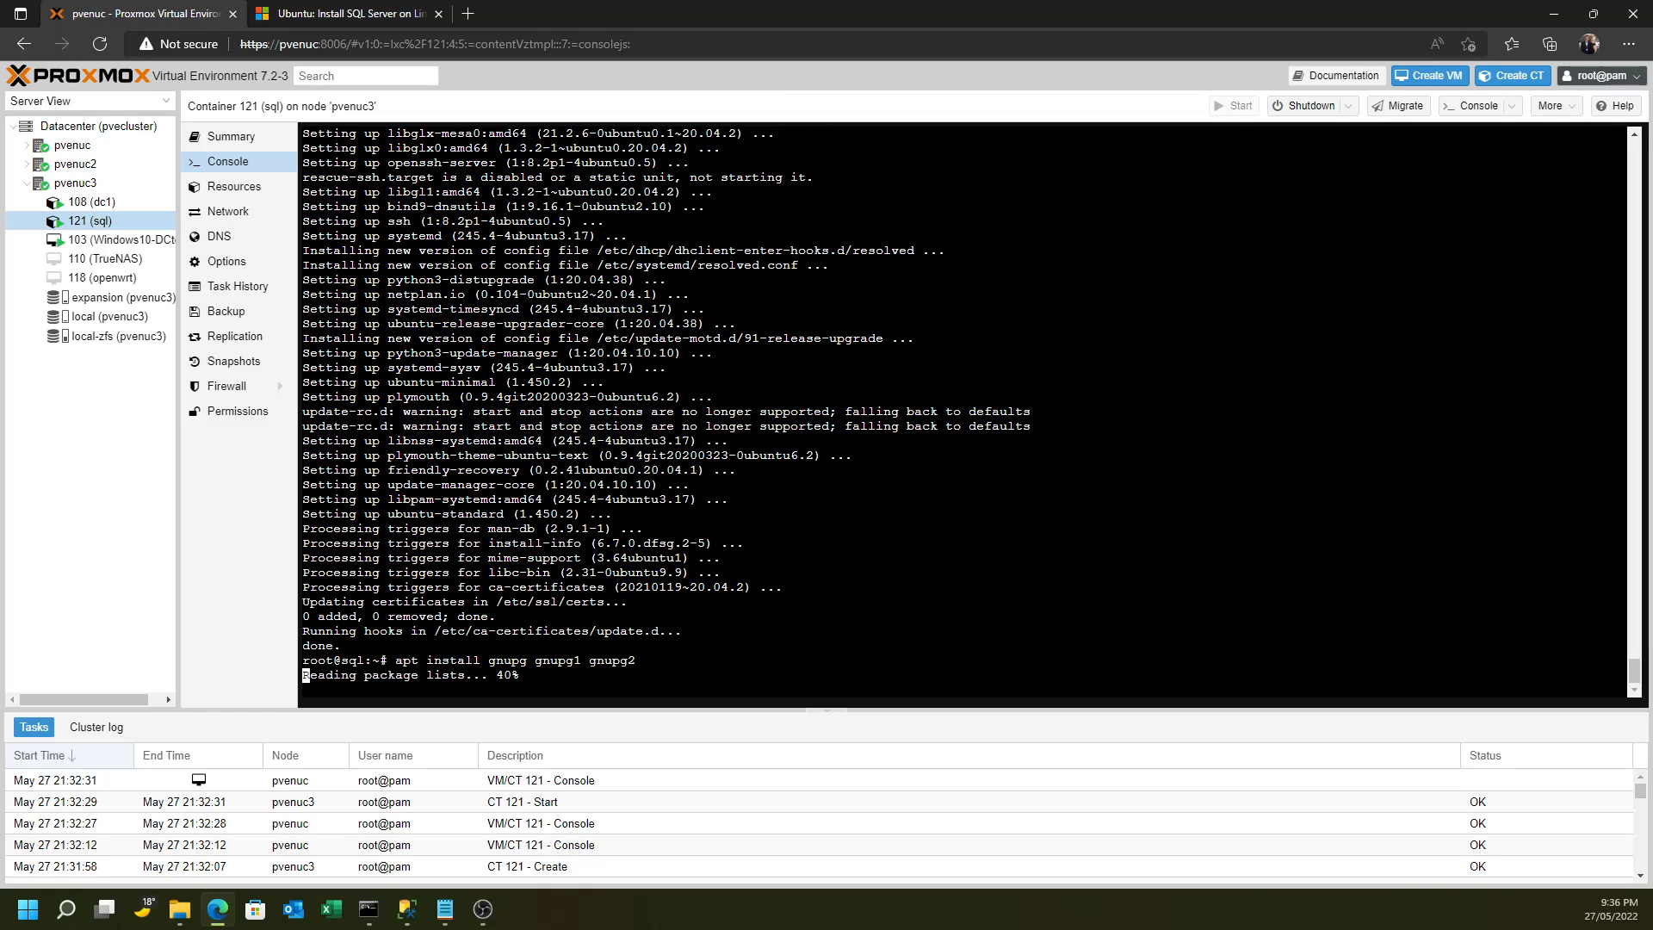
type("you want to continue? [Y/n] y")
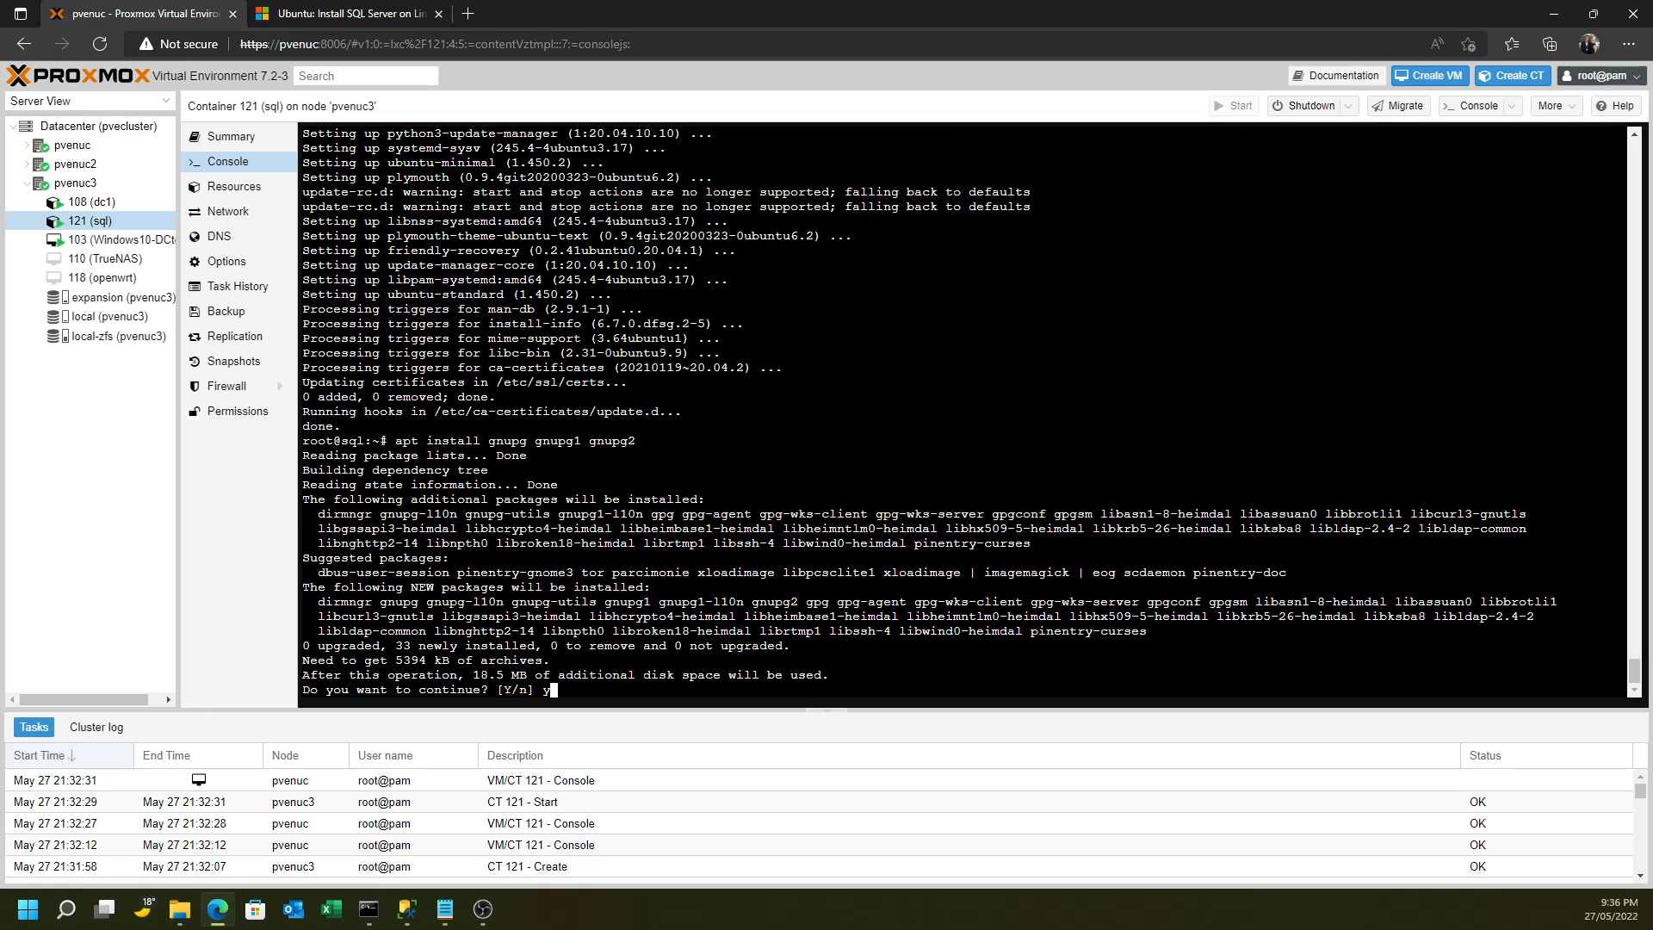
key("Return")
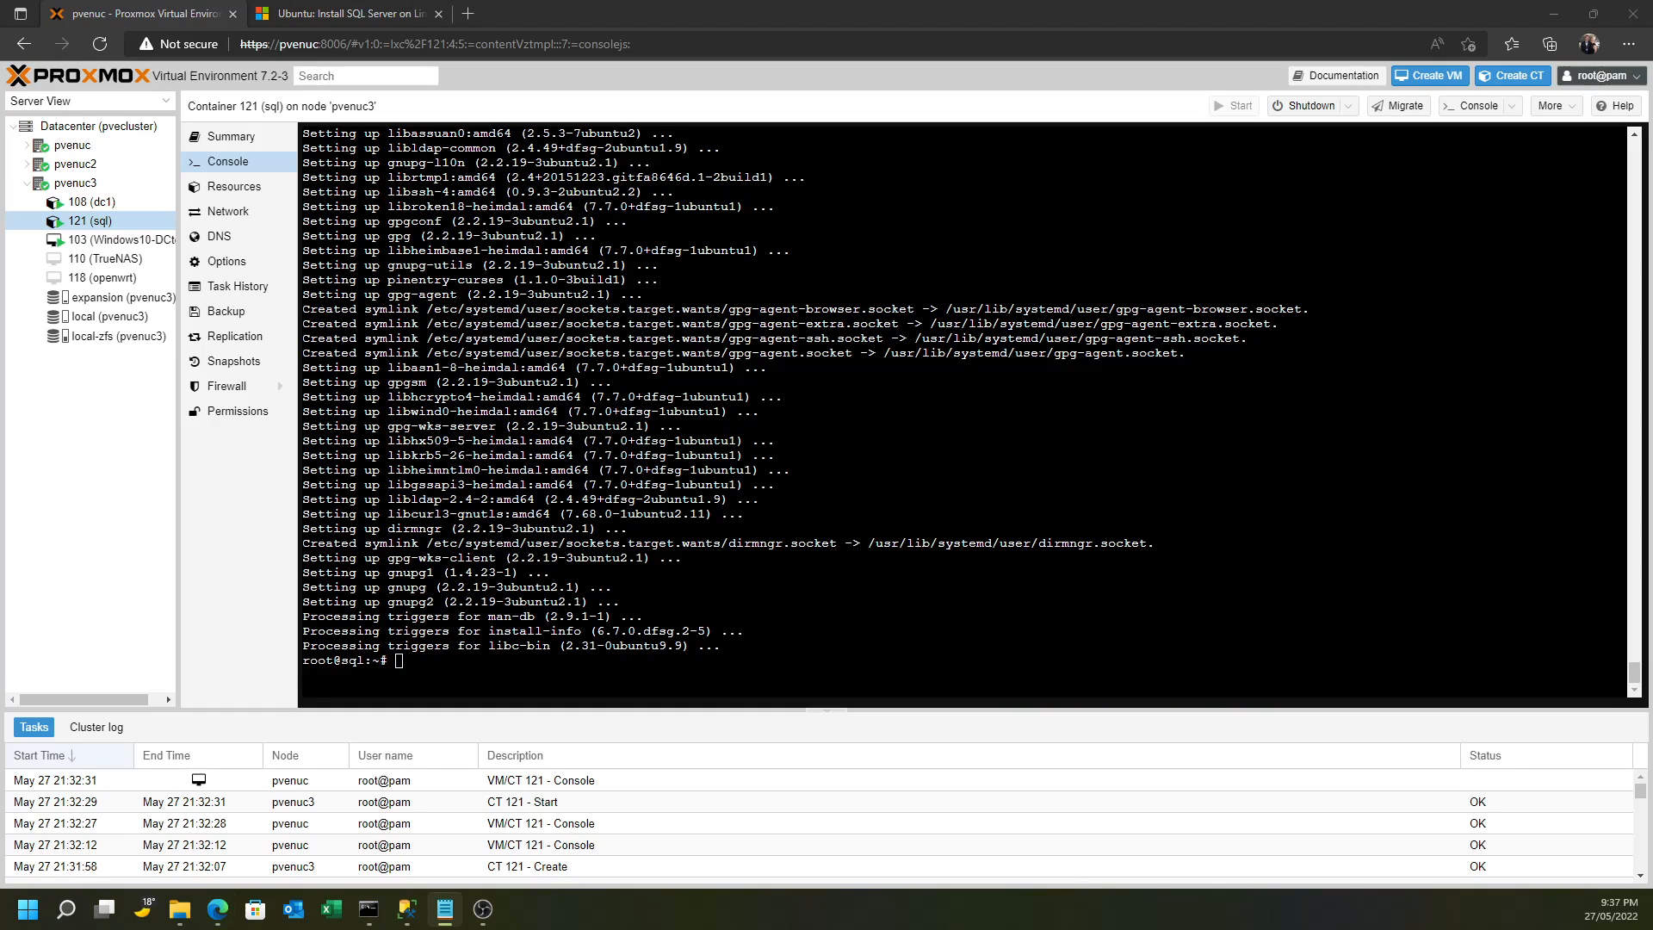
Install software-properties-common via apt, confirming with y
type("apt install software-properties-common")
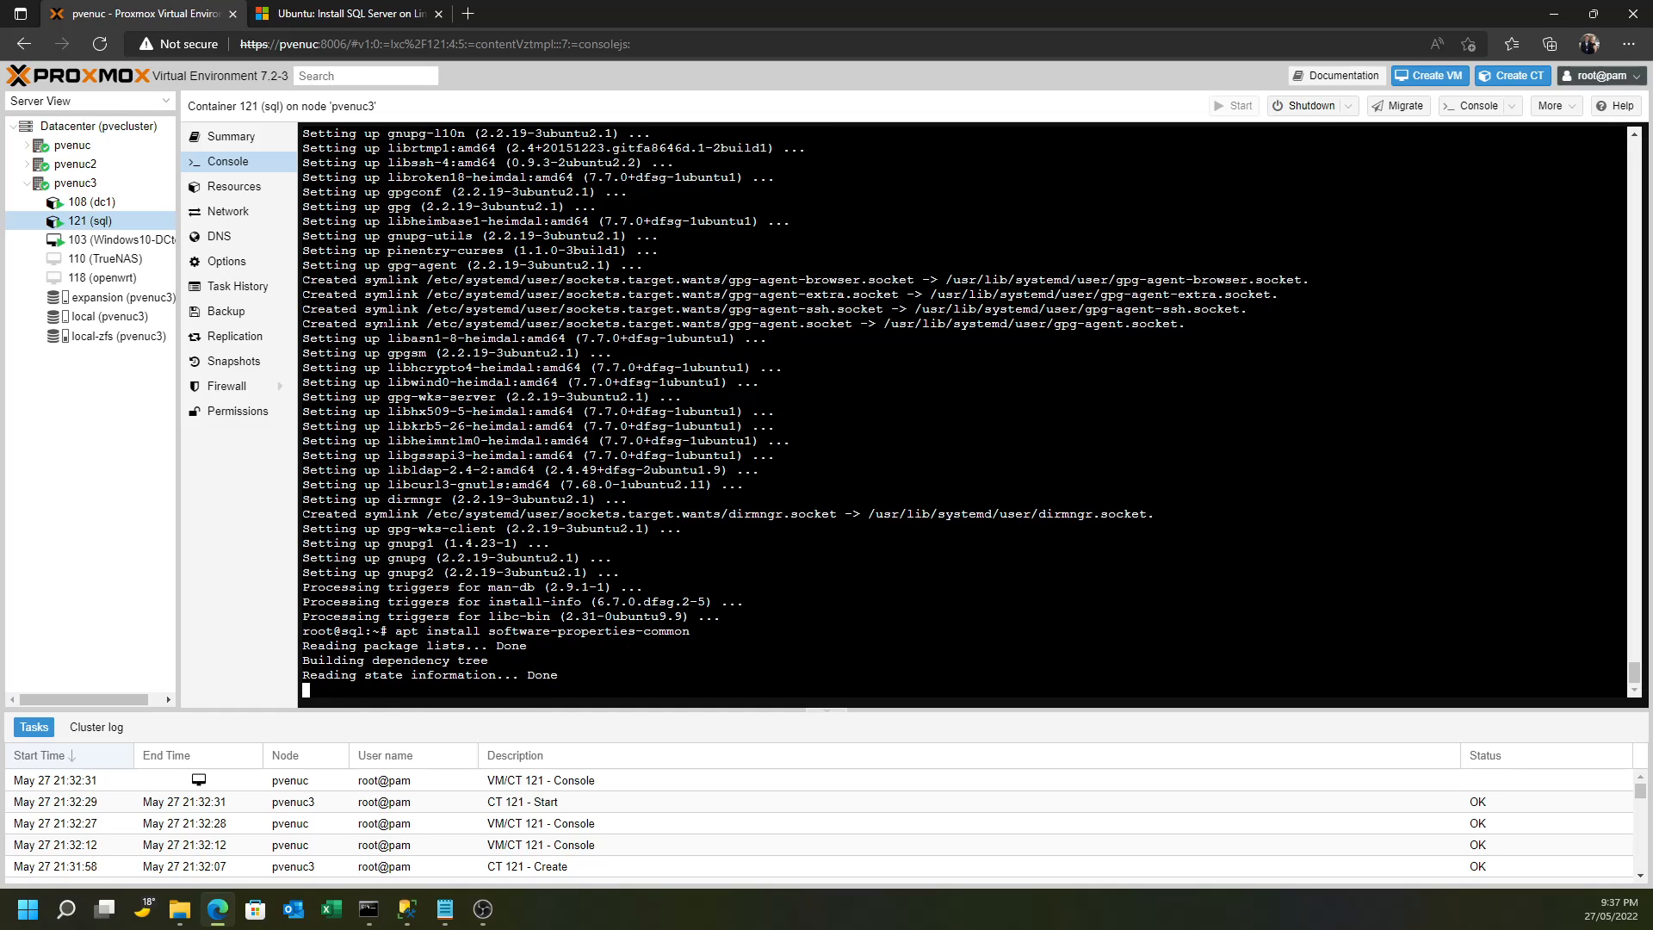
type("y")
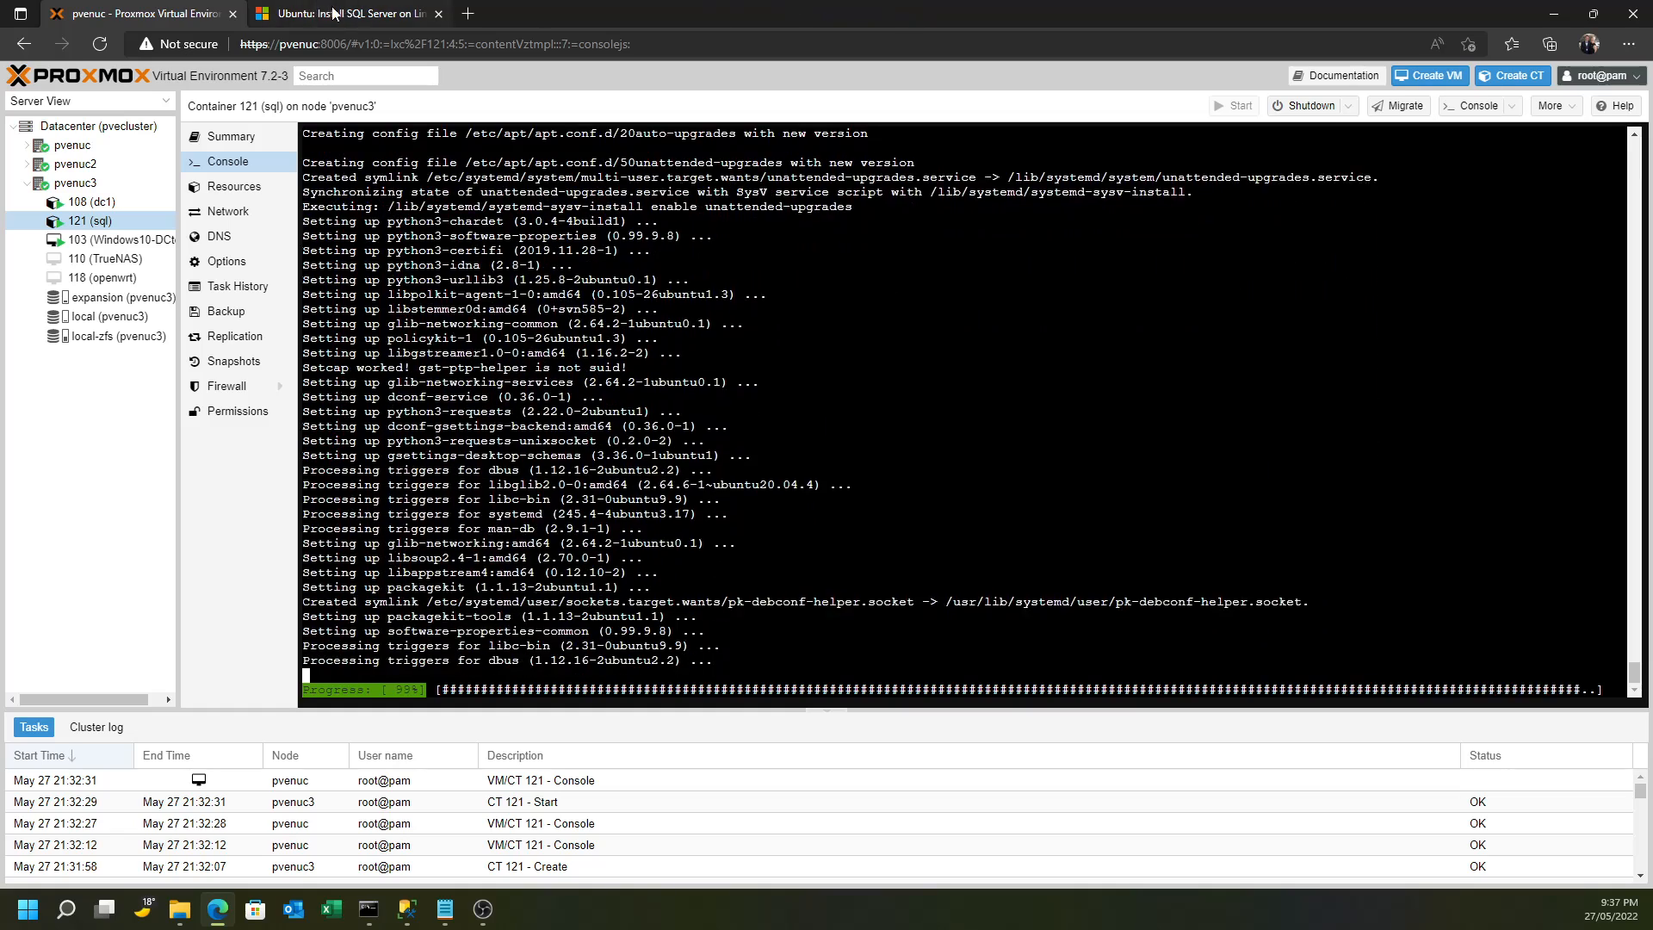
Copy the GPG key import command from the docs and run it in the console
left_click(344, 13)
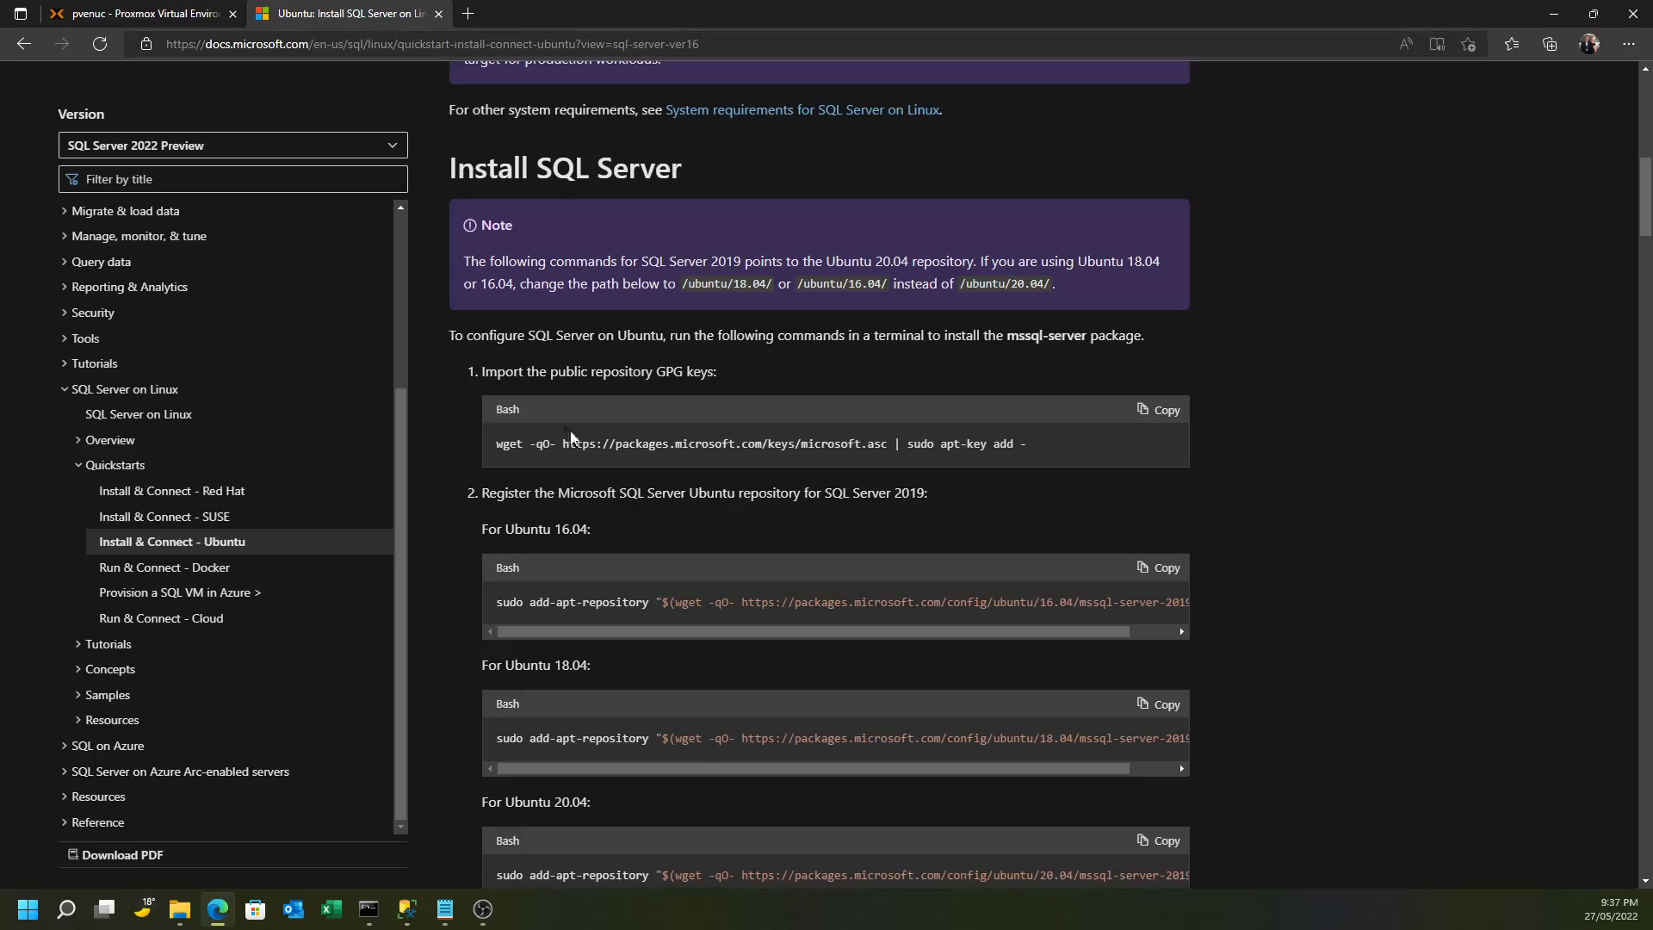
scroll("down", 3)
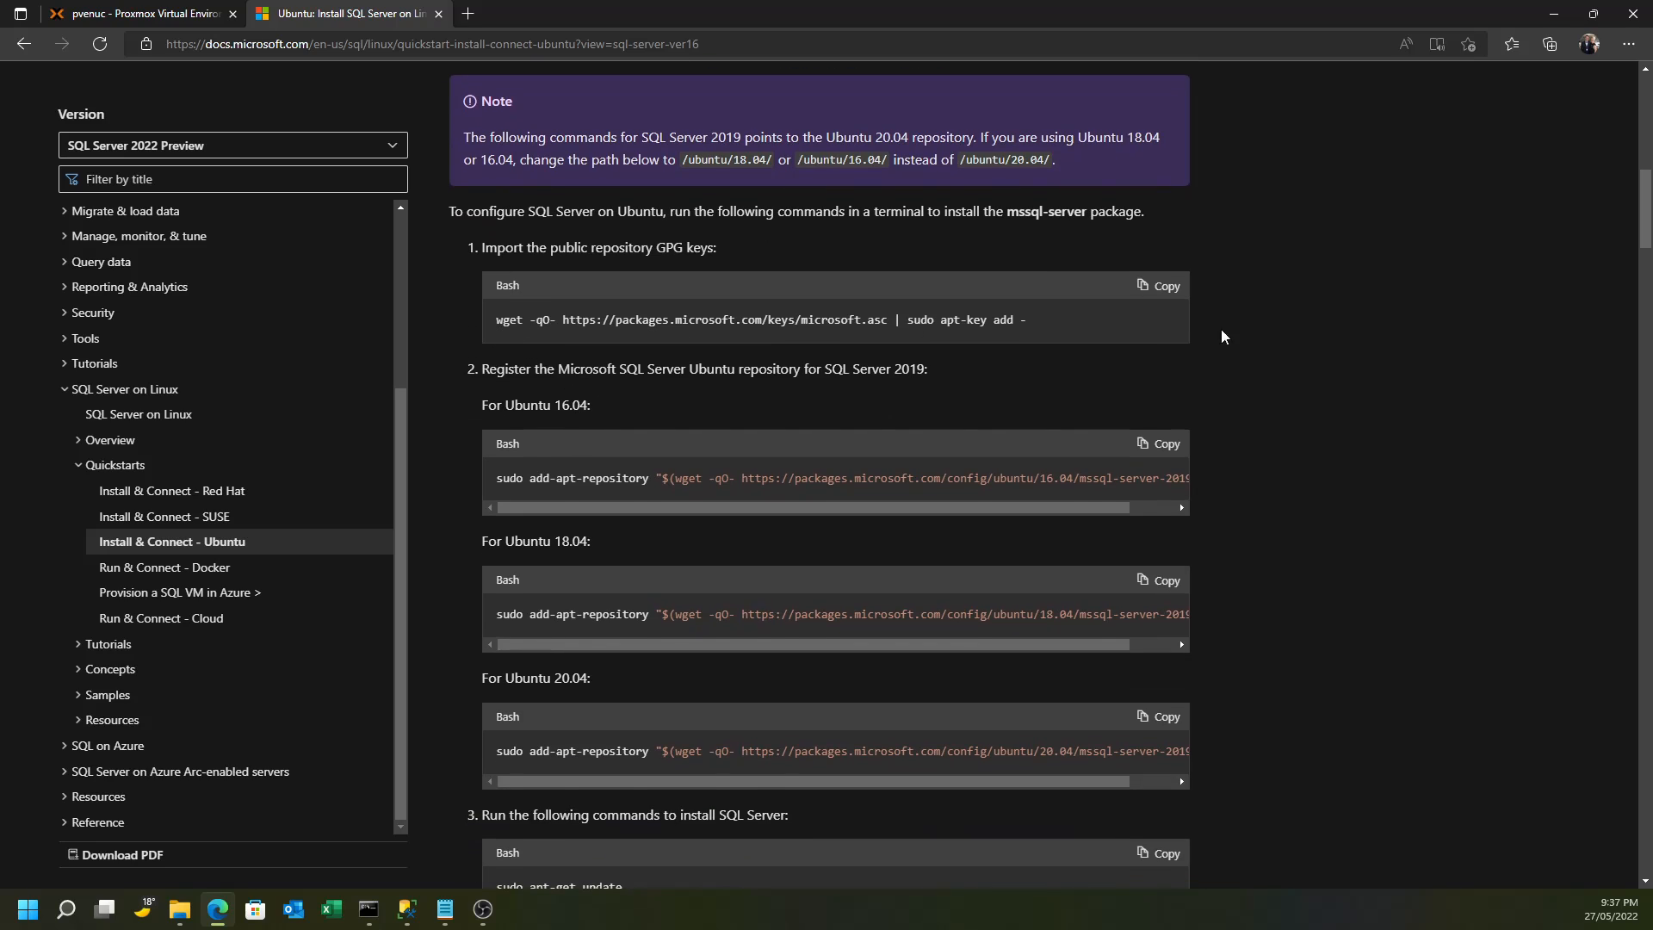
left_click(1159, 286)
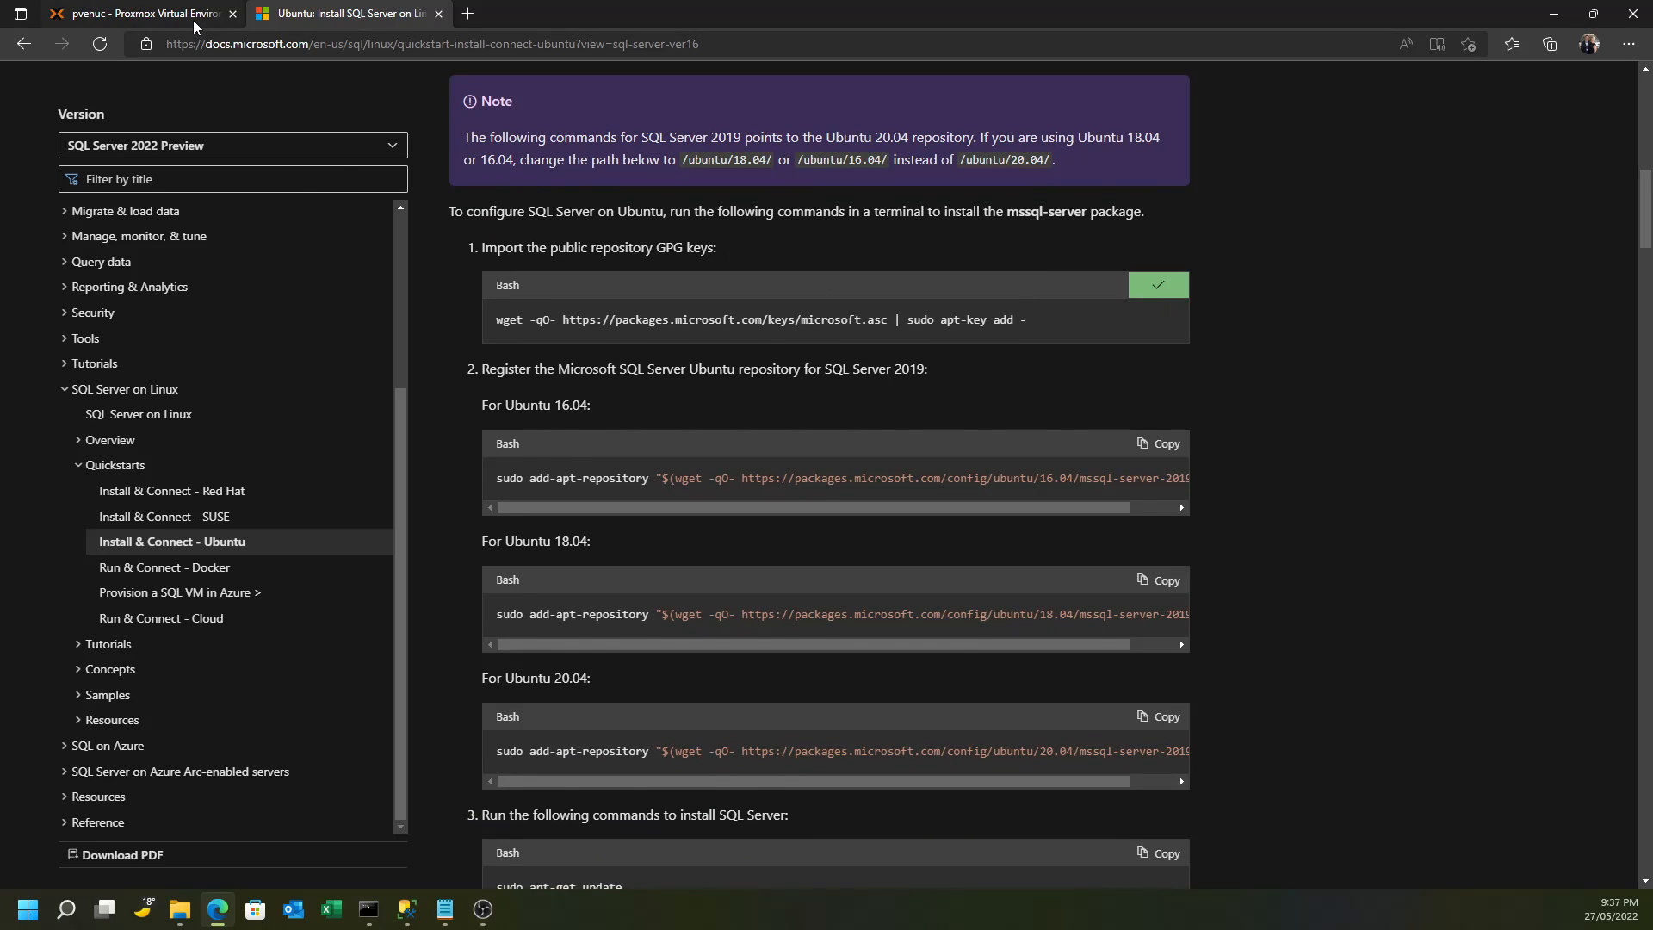
left_click(129, 14)
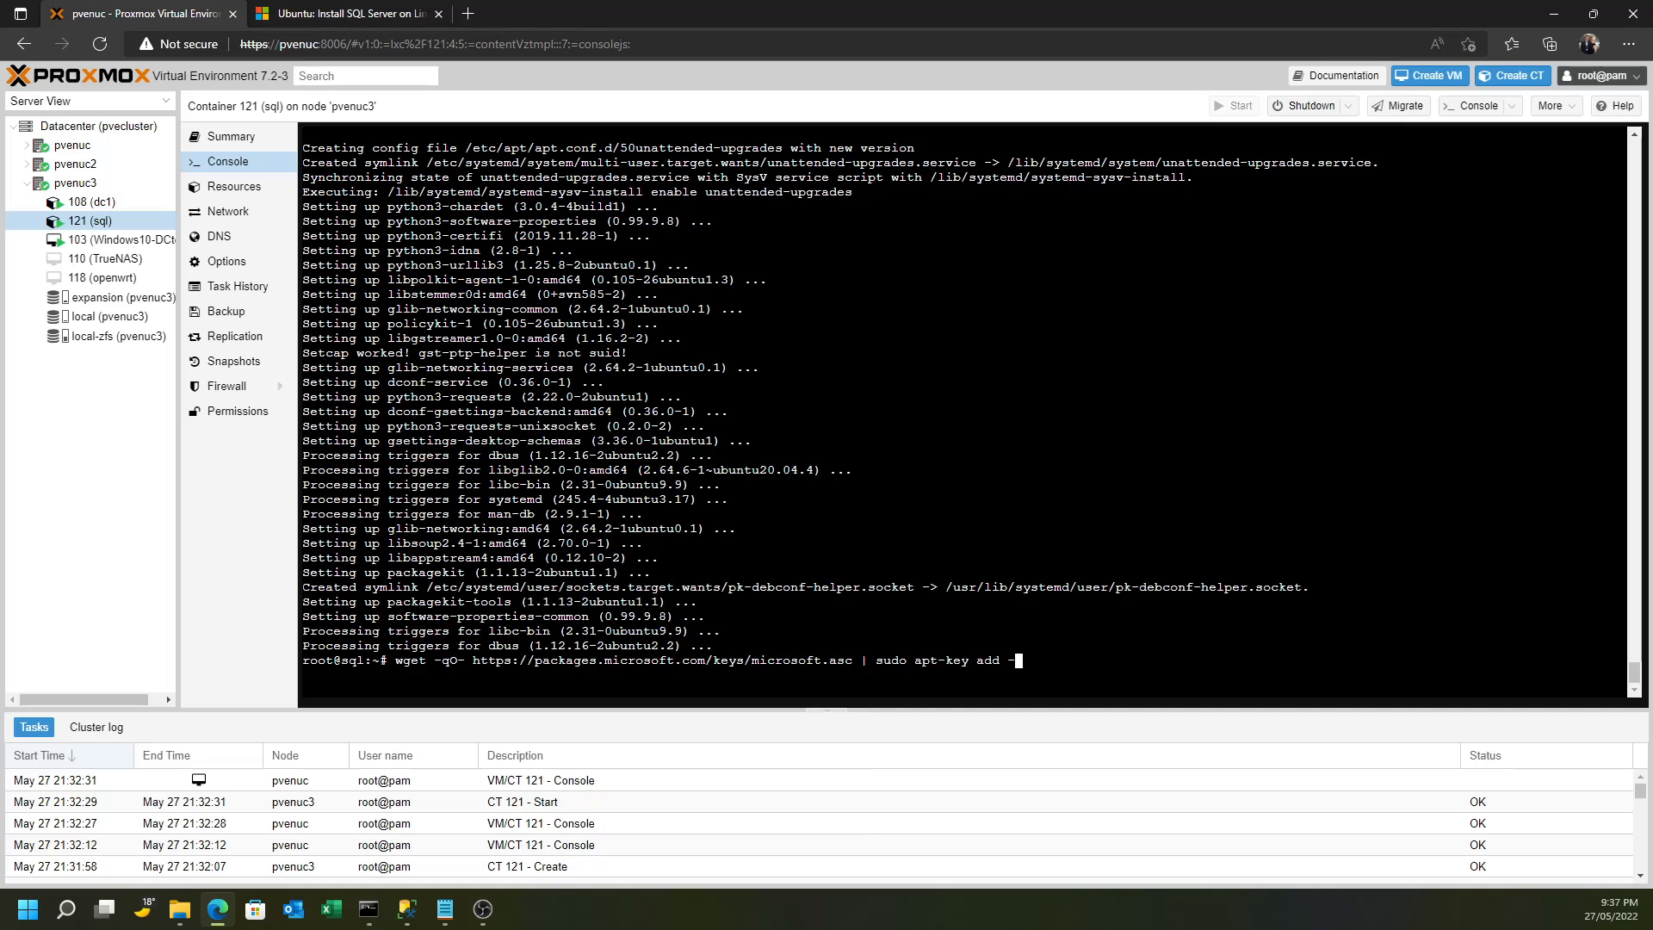
key("Return")
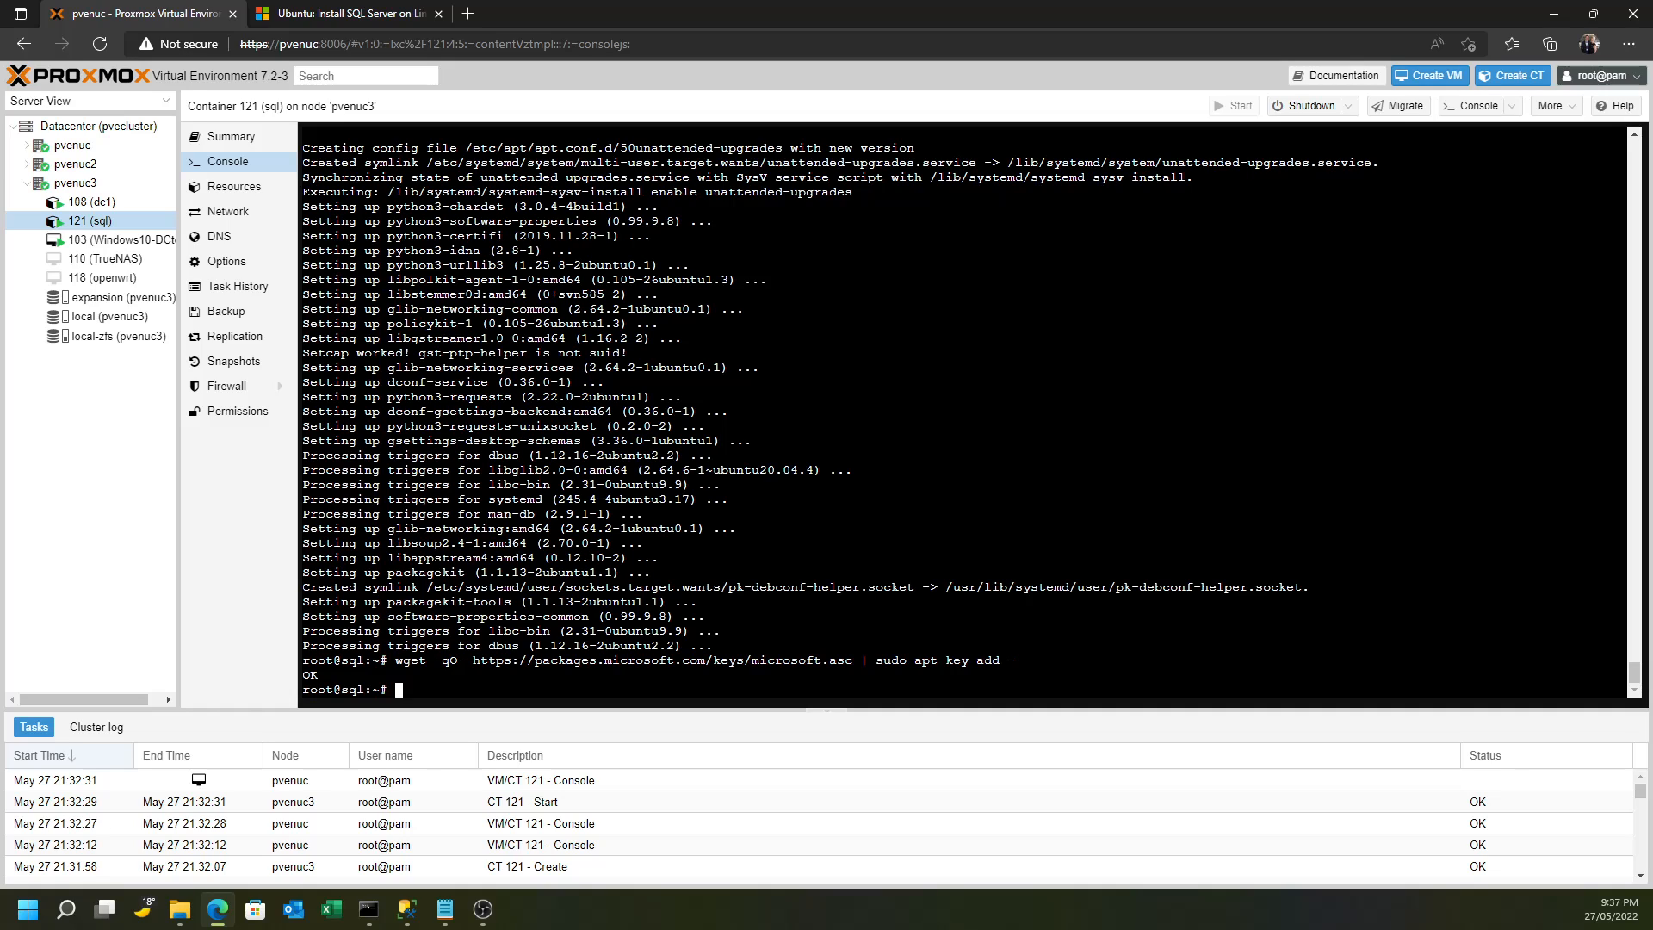
Copy the Ubuntu 20.04 mssql-server-2019 repository command and paste it into the console
left_click(348, 13)
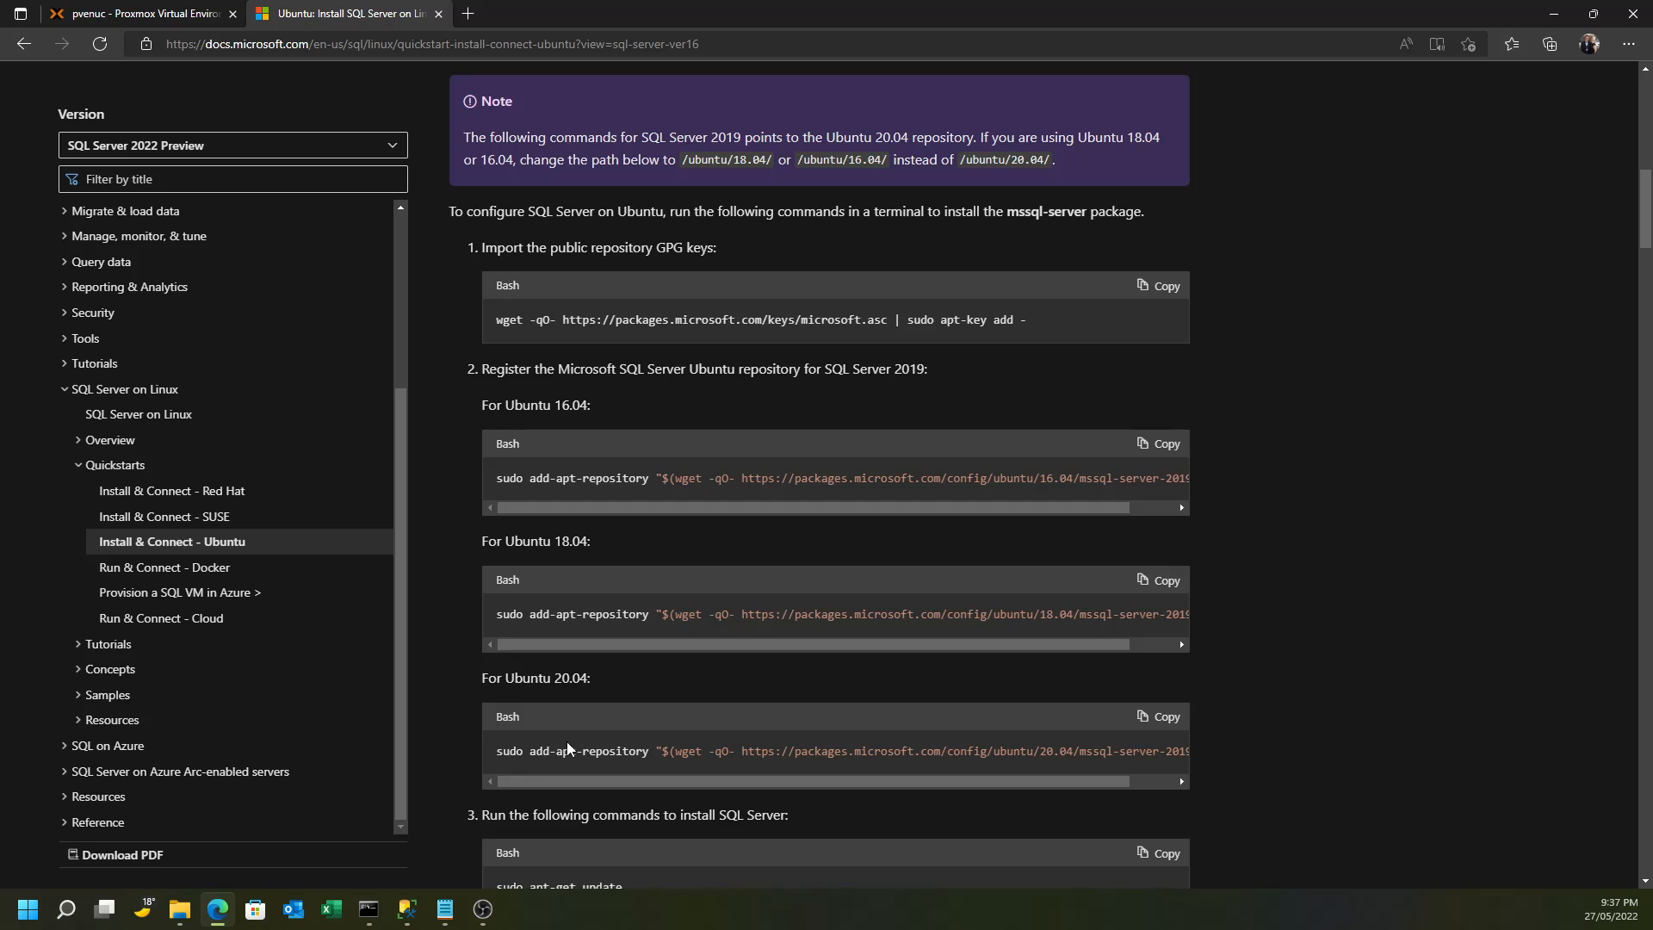
left_click(1158, 716)
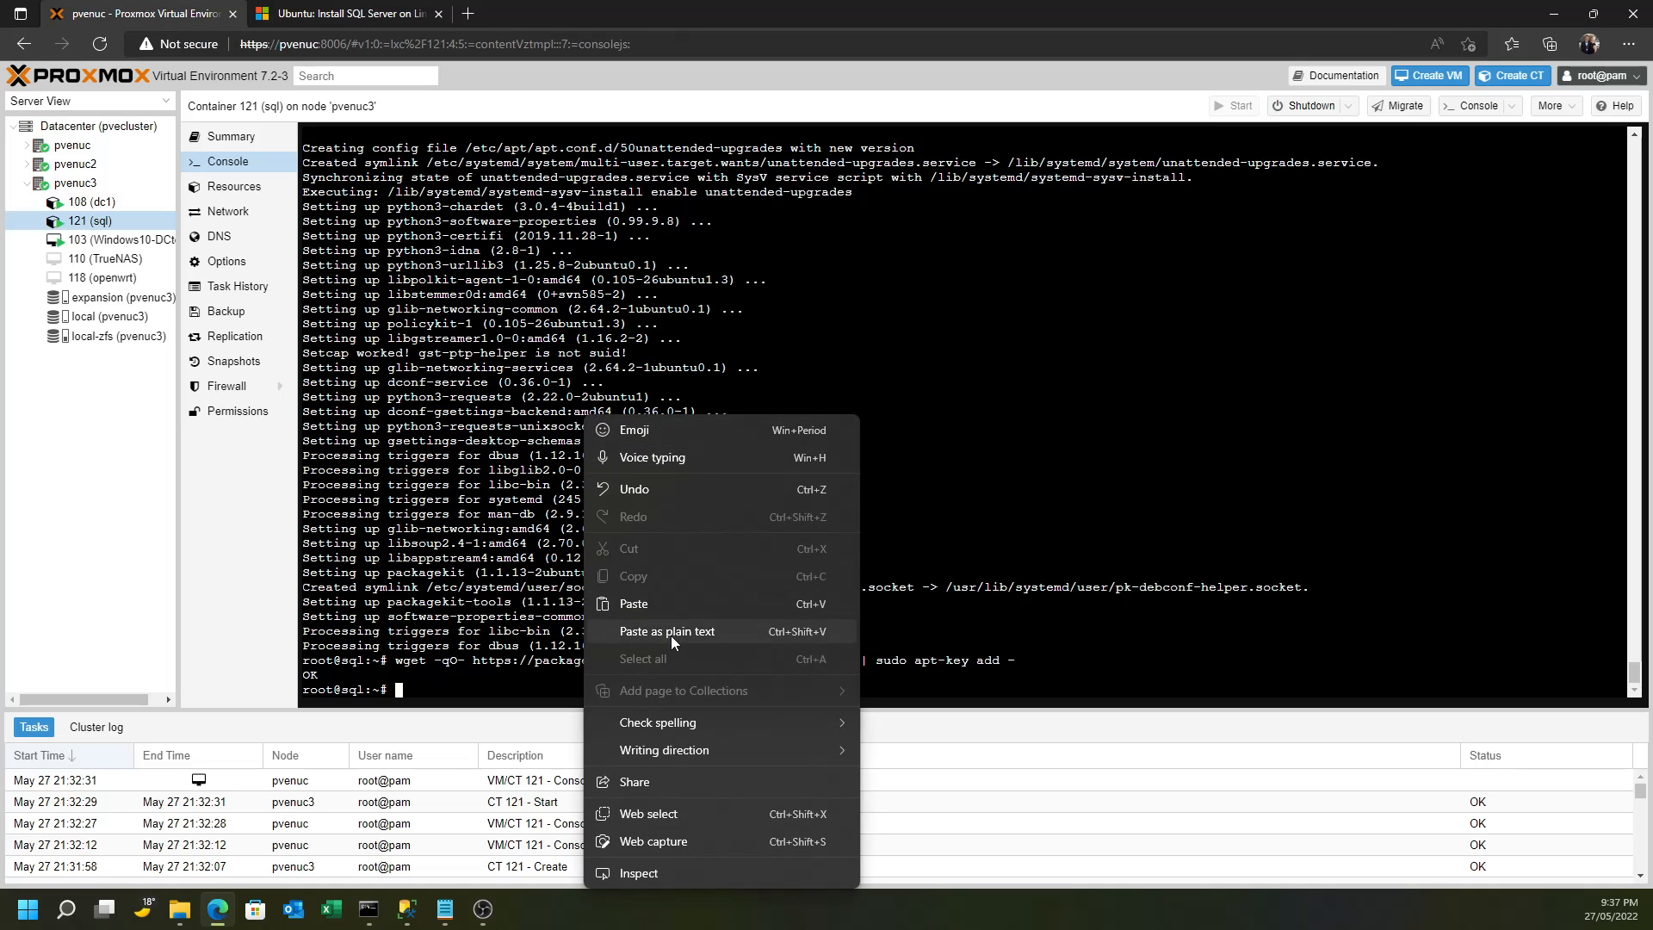
left_click(634, 630)
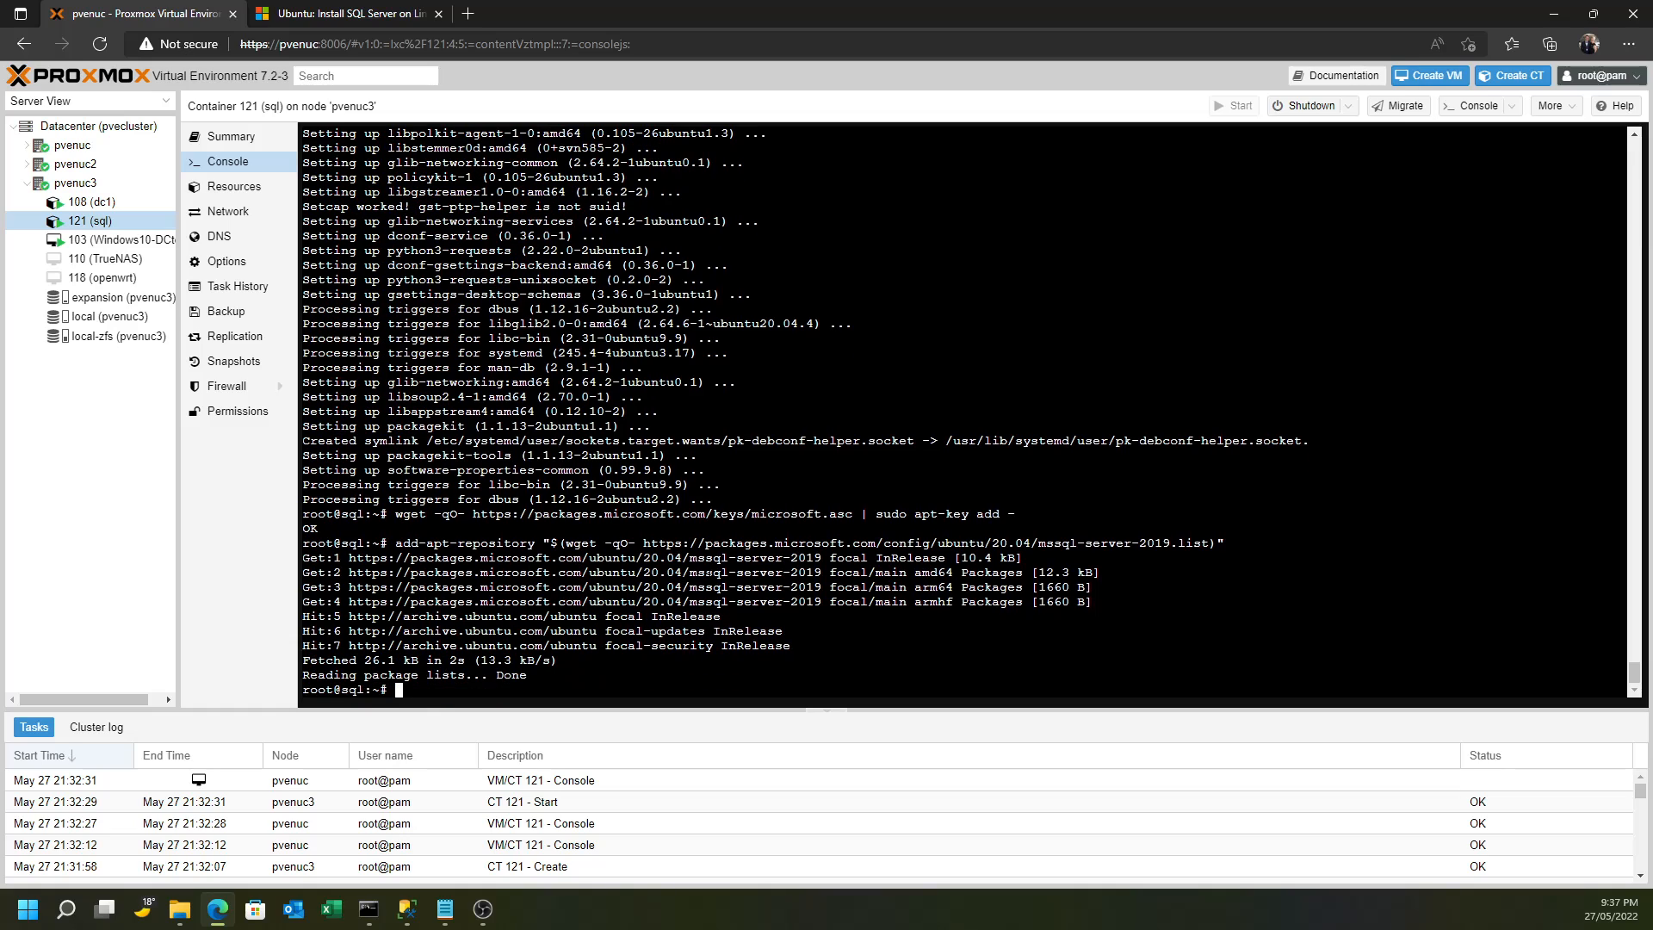
Check the guide's next commands, then run apt update in the console
left_click(343, 12)
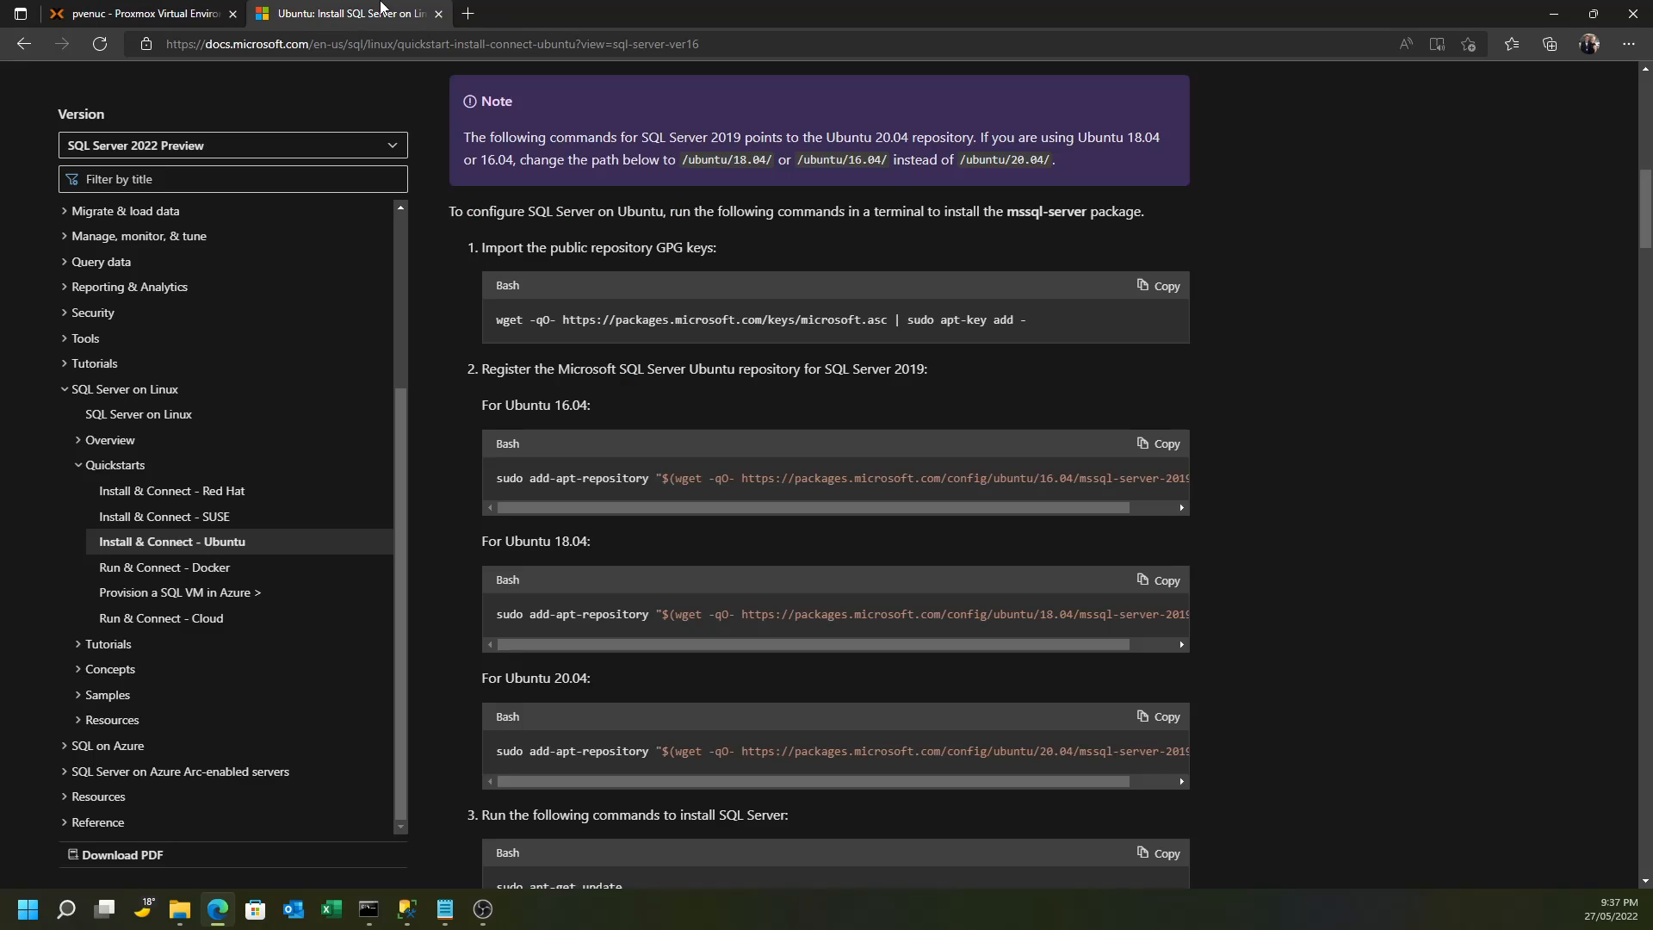
scroll("down", 3)
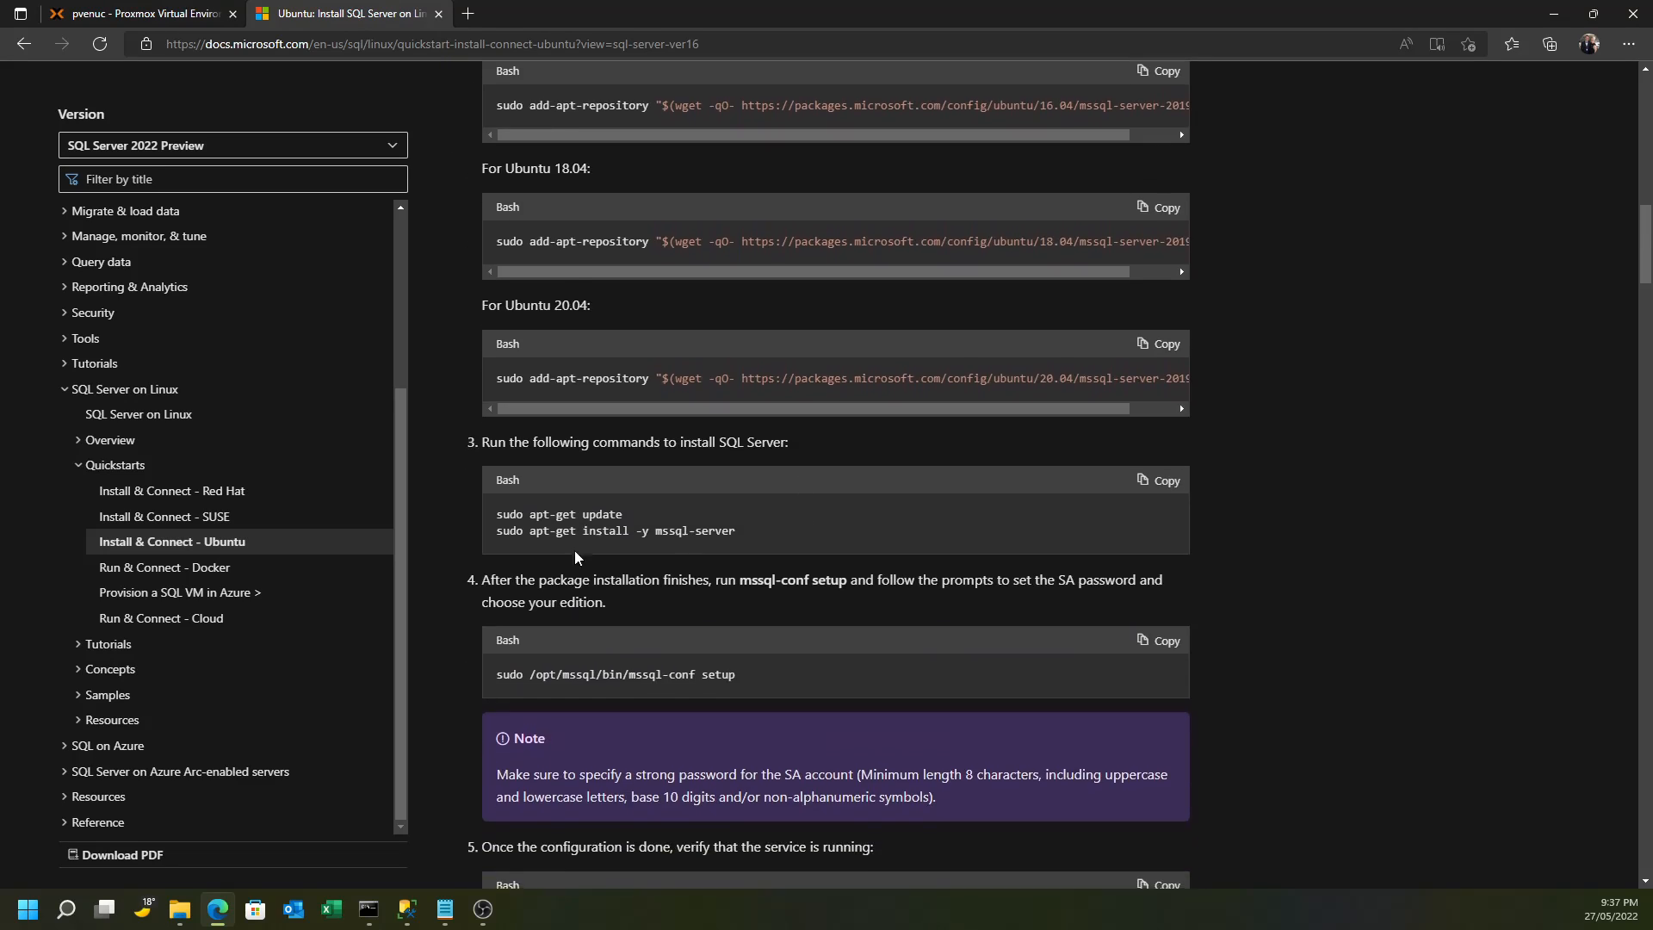
left_click(120, 15)
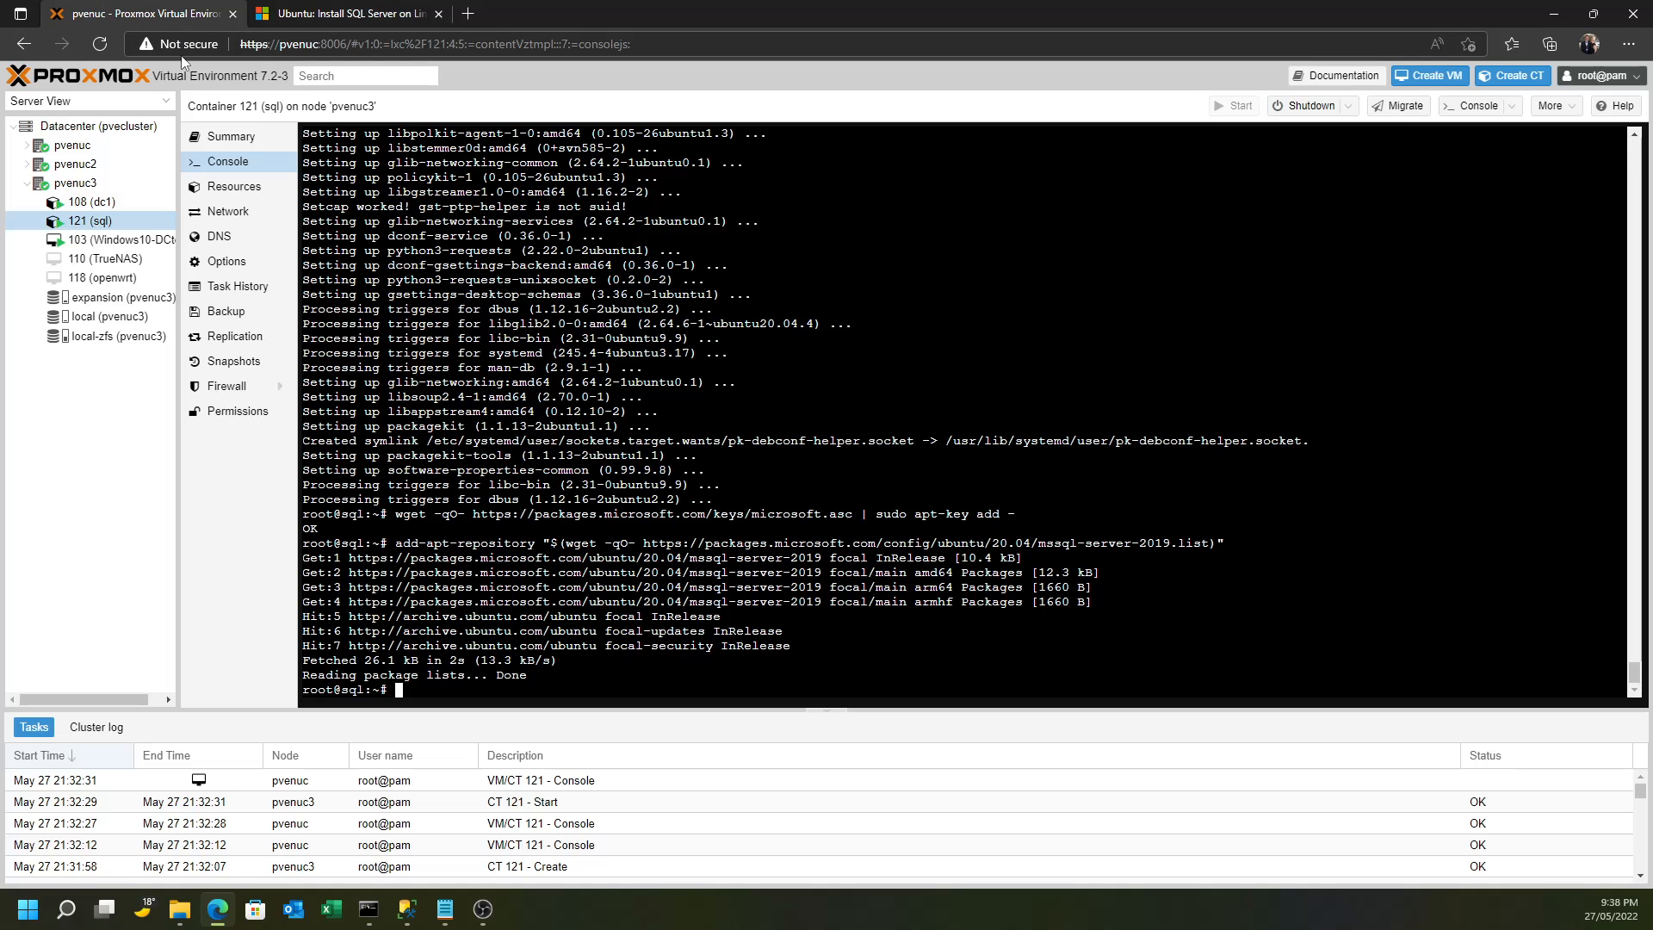
type("apt update")
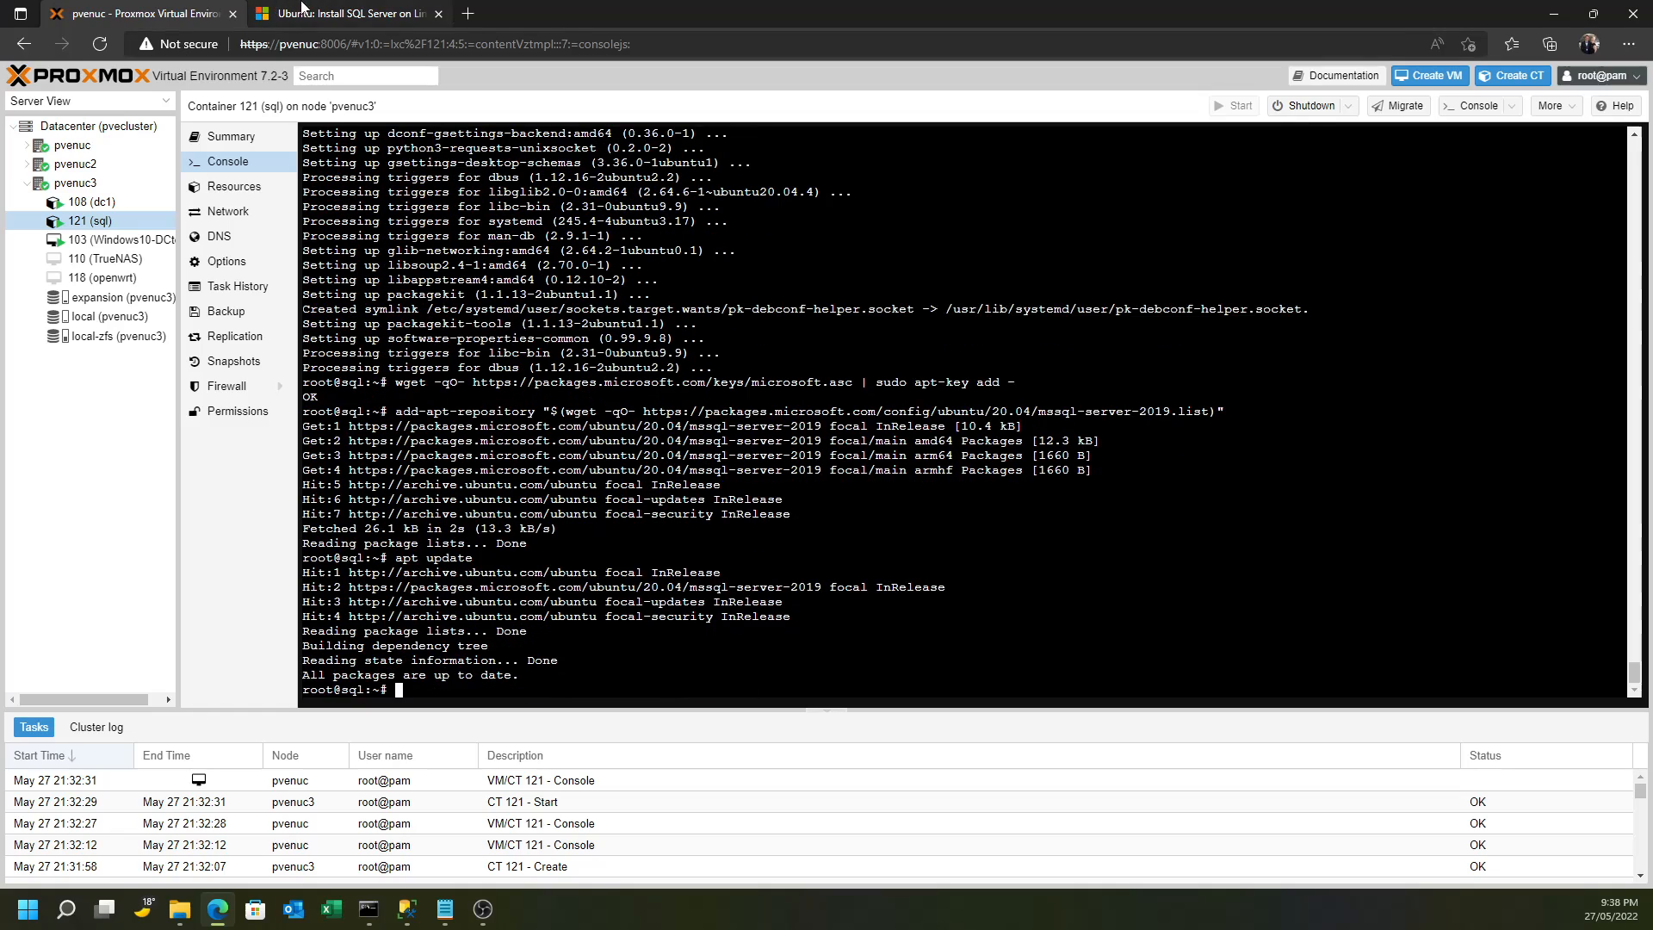
Select the apt-get install -y mssql-server line on the docs page
left_click(348, 14)
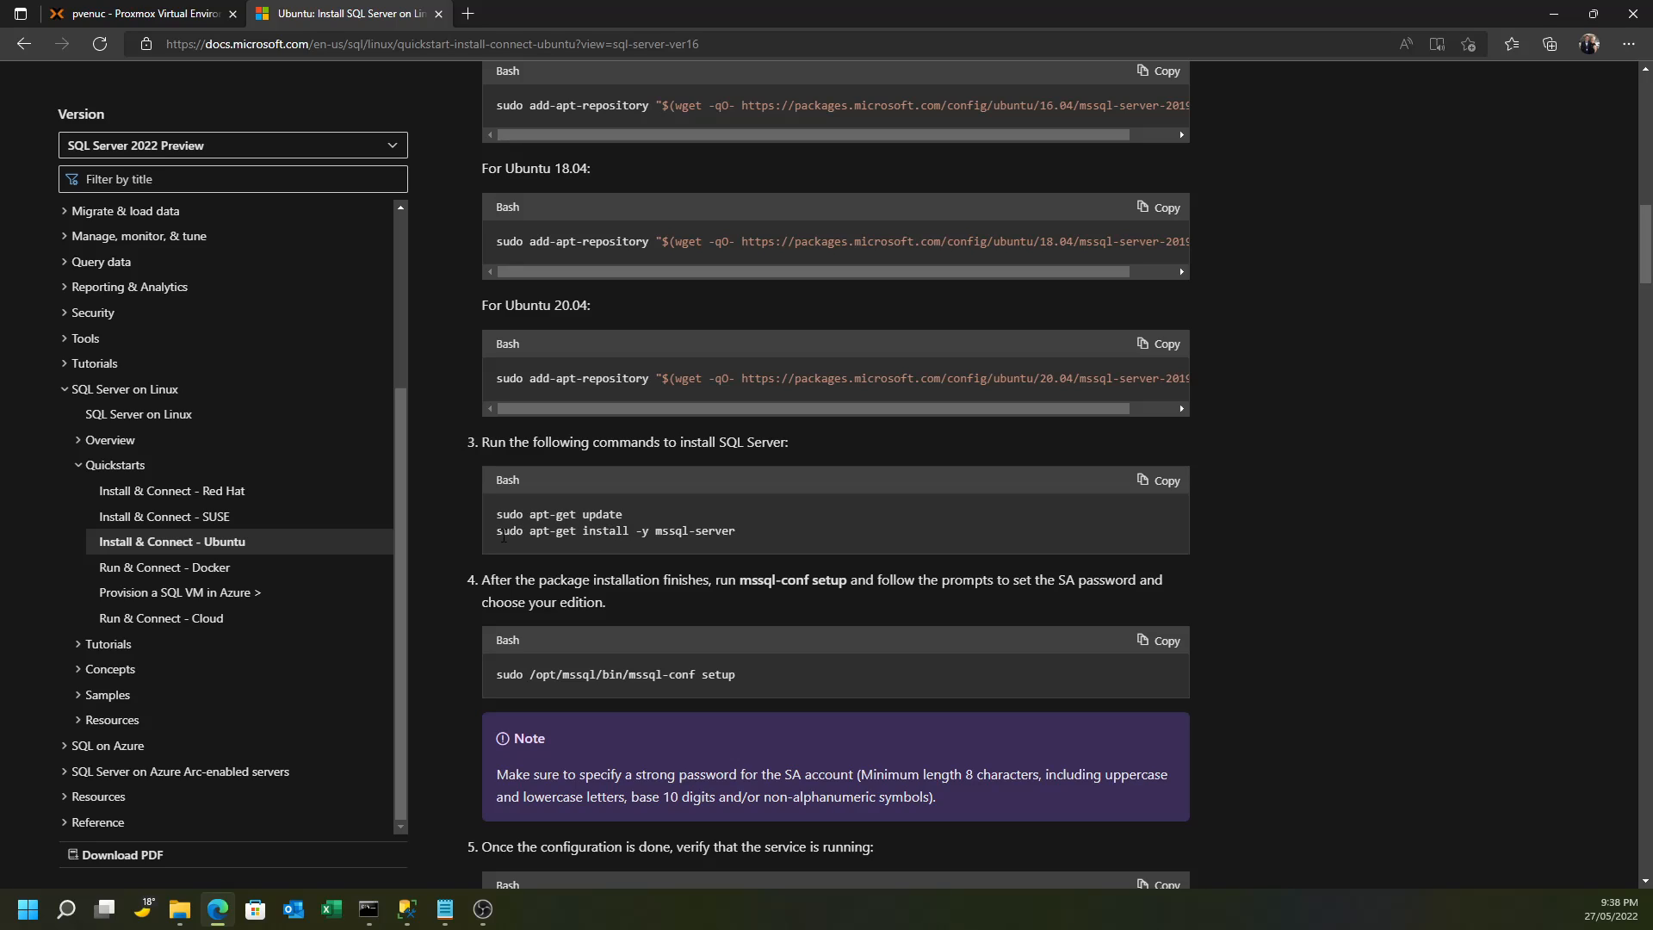
left_click_drag(531, 531, 722, 531)
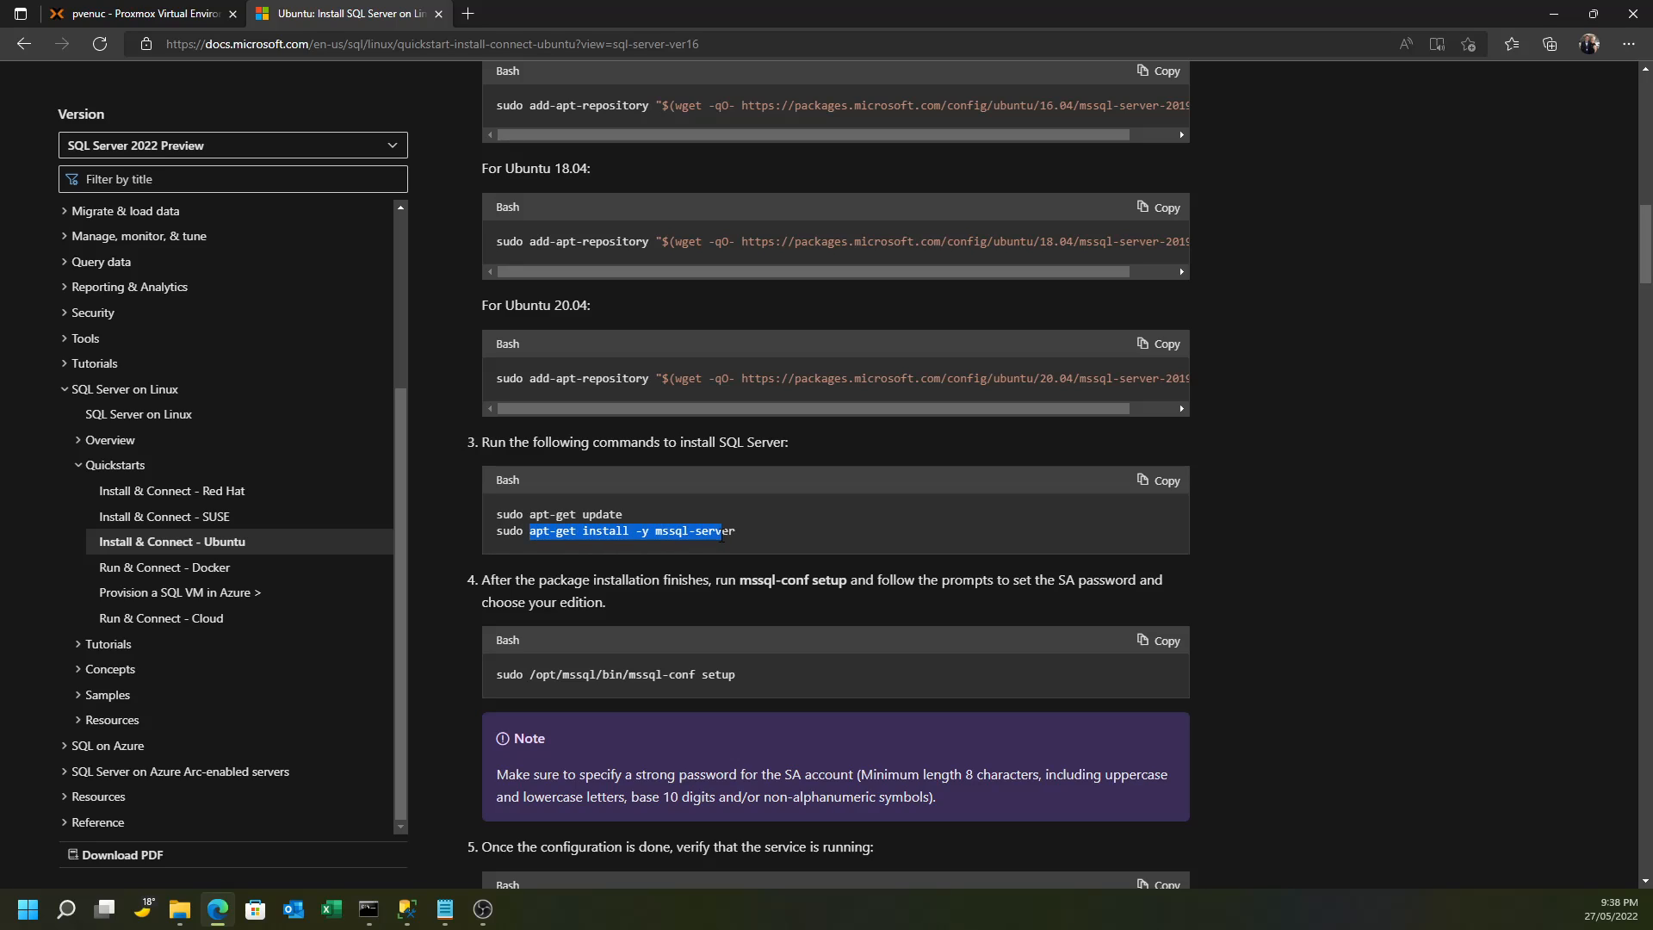
Copy the docs command and run apt-get install -y mssql-server in the container console
right_click(627, 530)
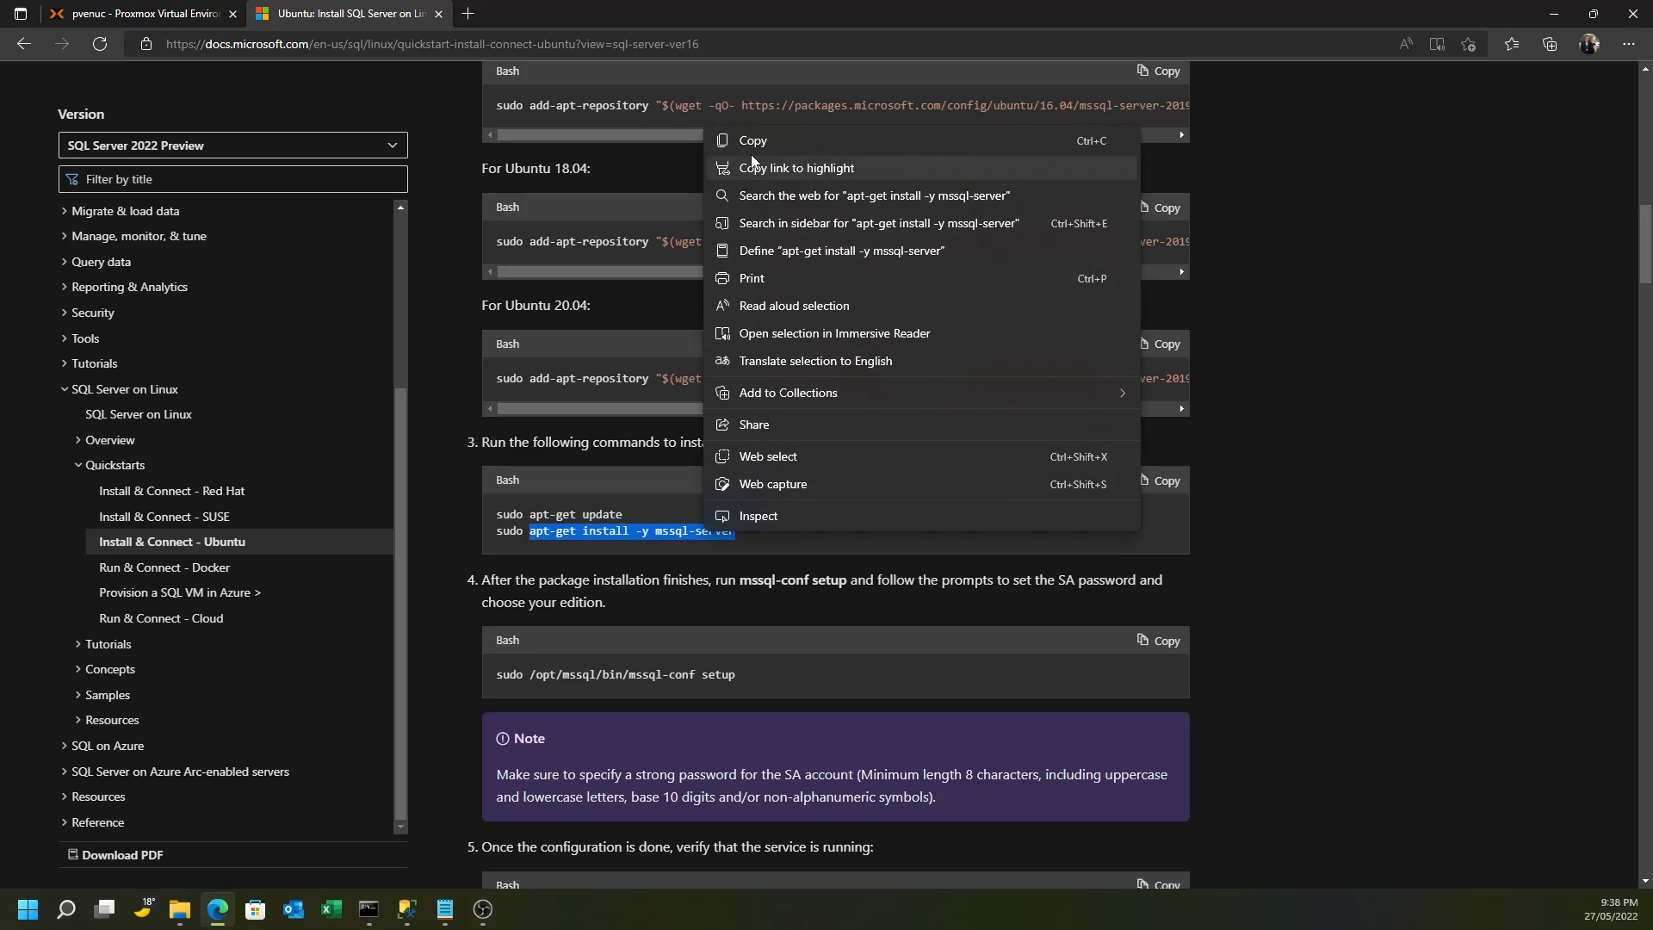
left_click(129, 16)
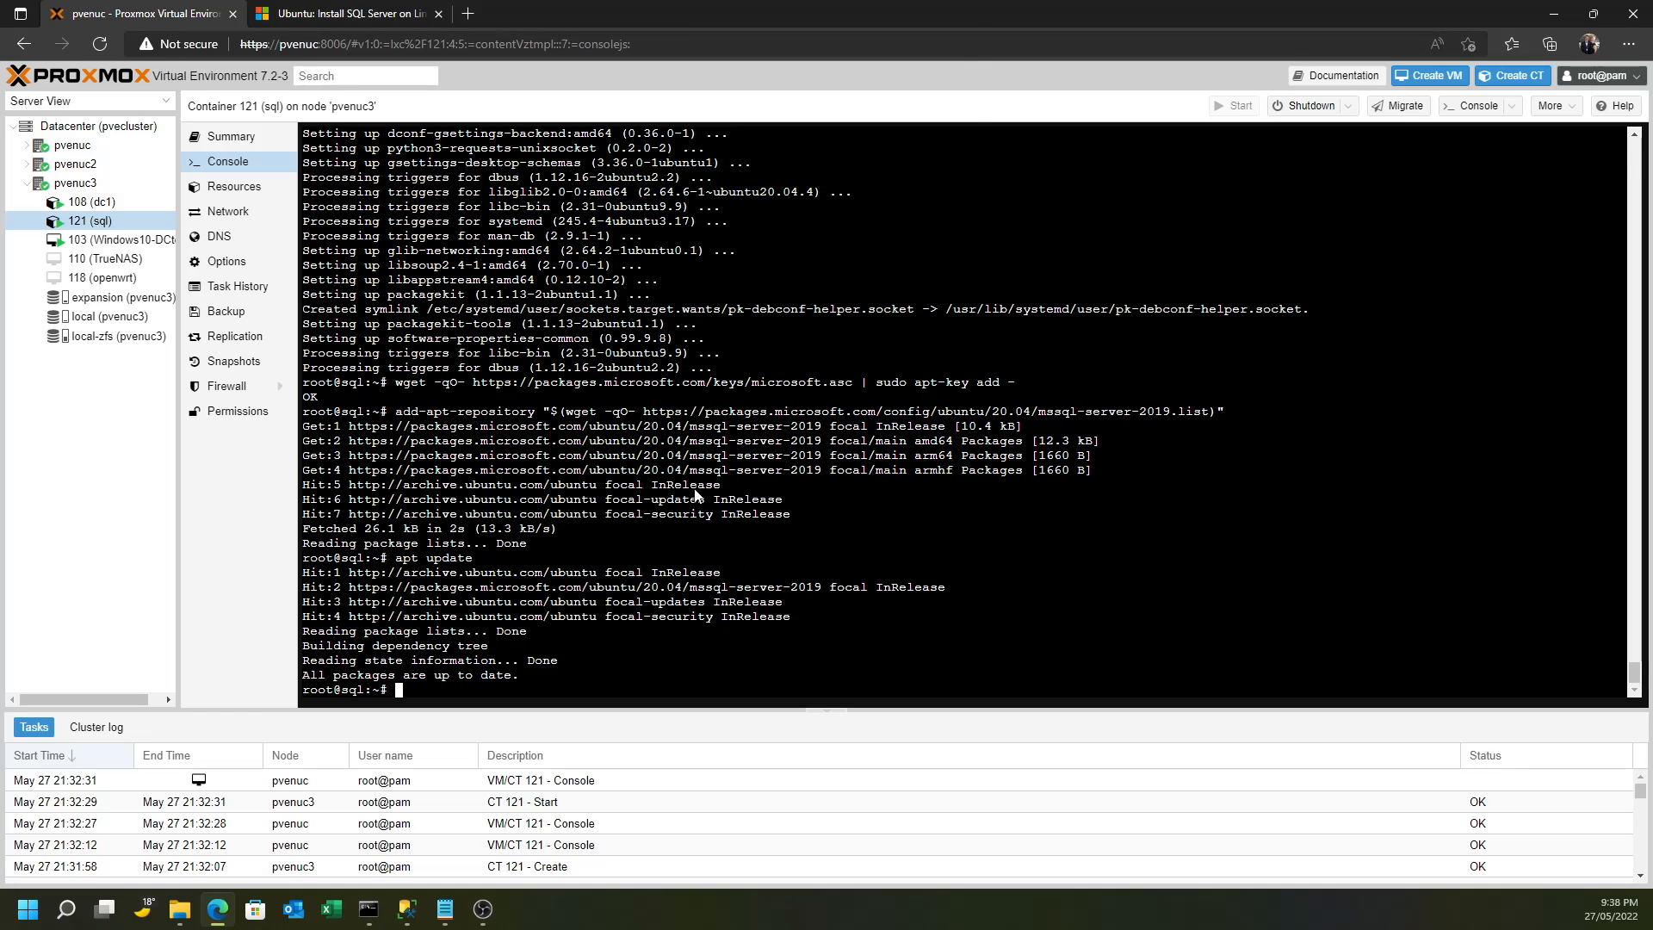
type("apt-get install -y mssql-server")
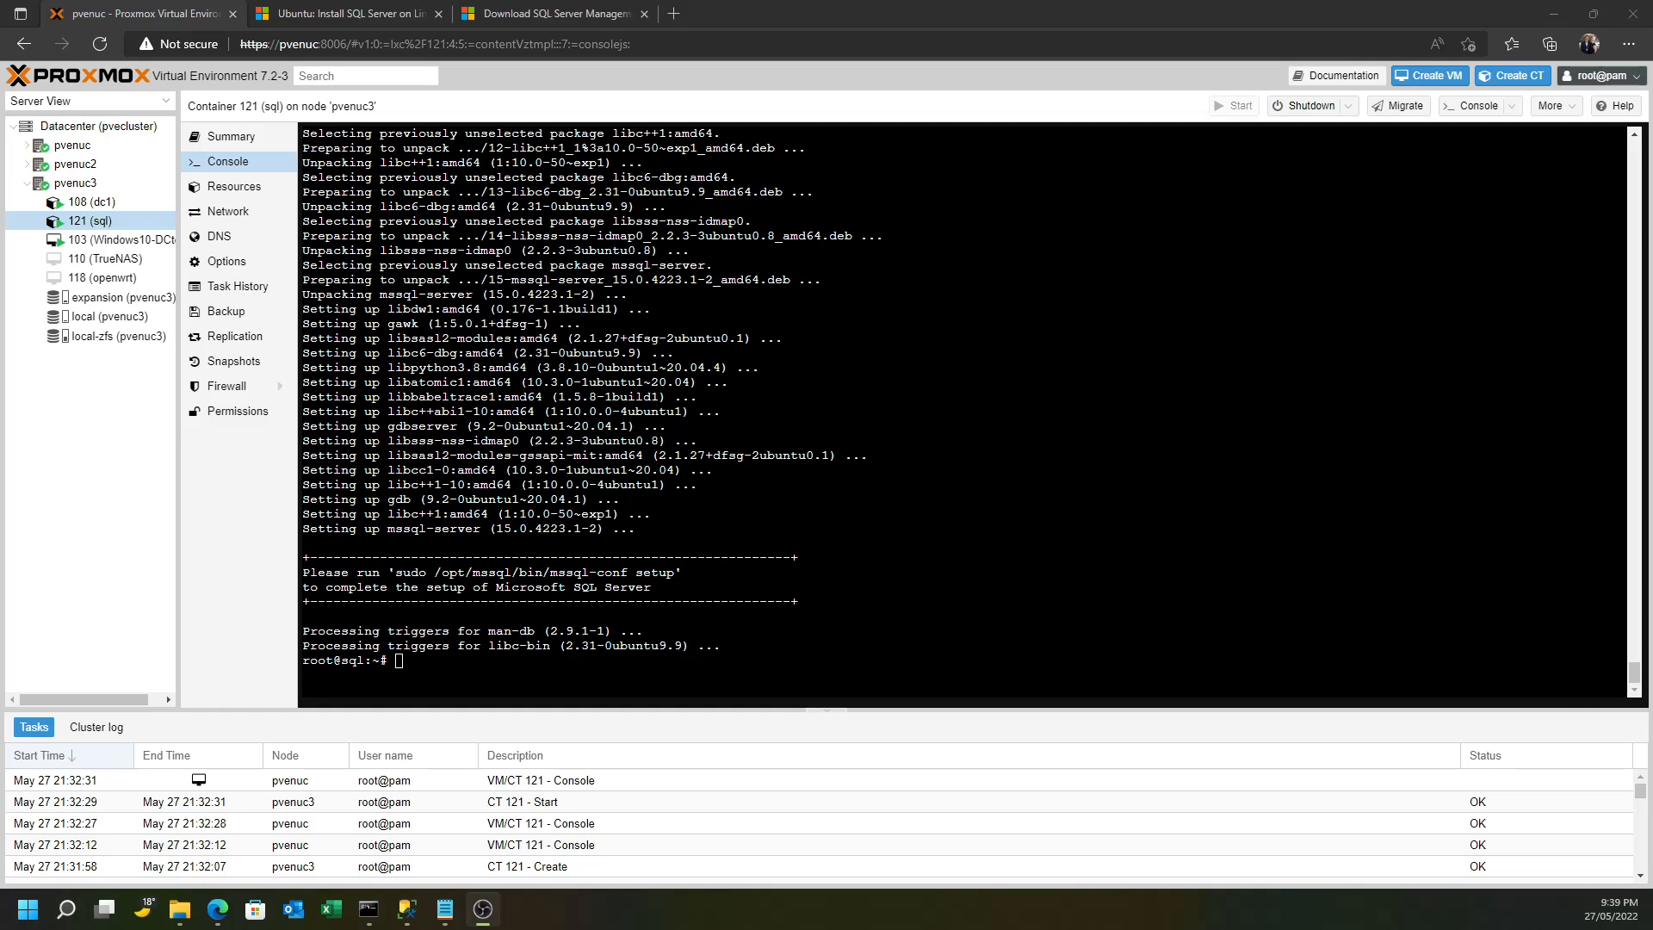
mouse_move(141, 586)
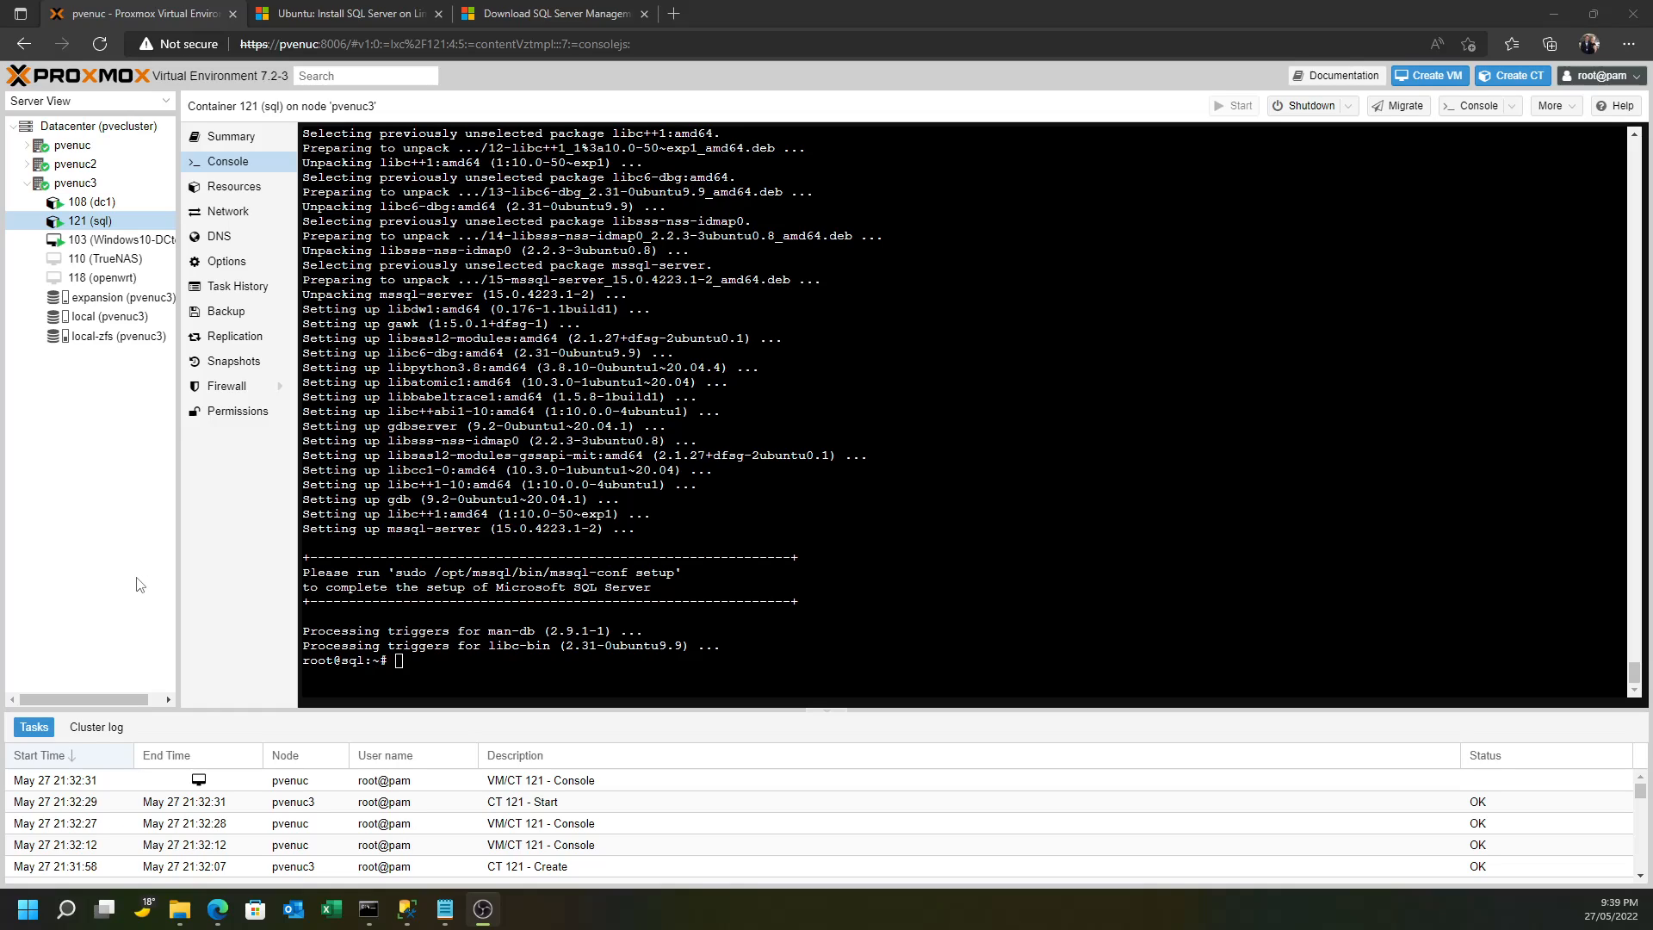
mouse_move(145, 556)
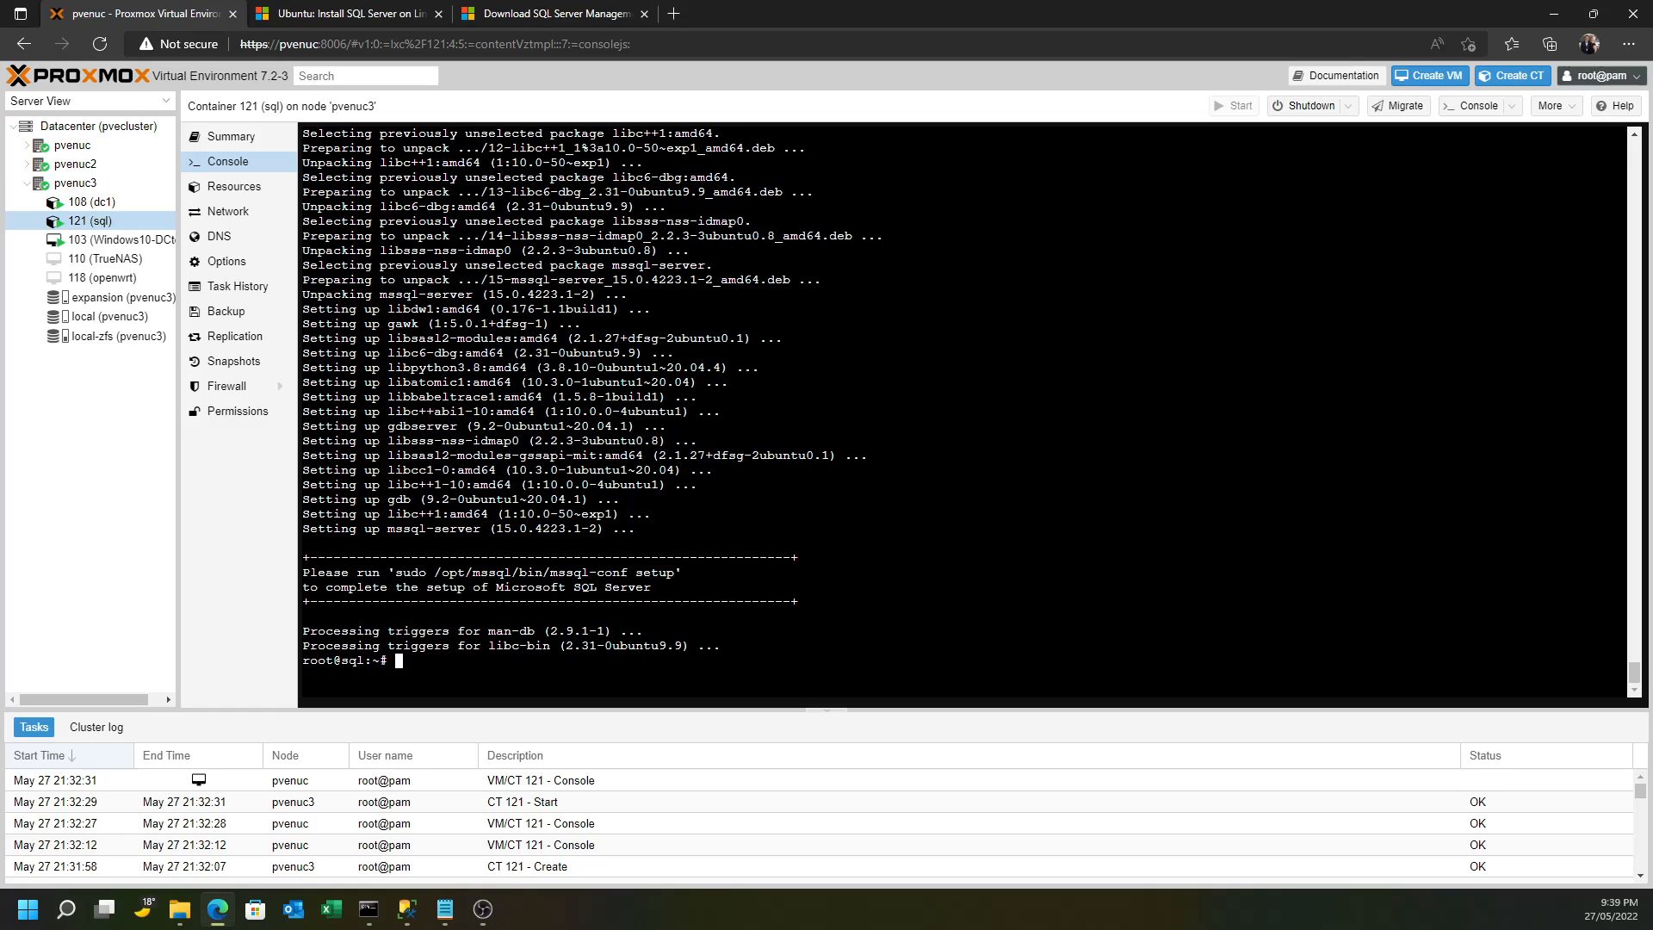
Run /opt/mssql/bin/mssql-conf setup choosing edition 3 (Express), answering yes to the license and confirming the SA password
double_click(558, 574)
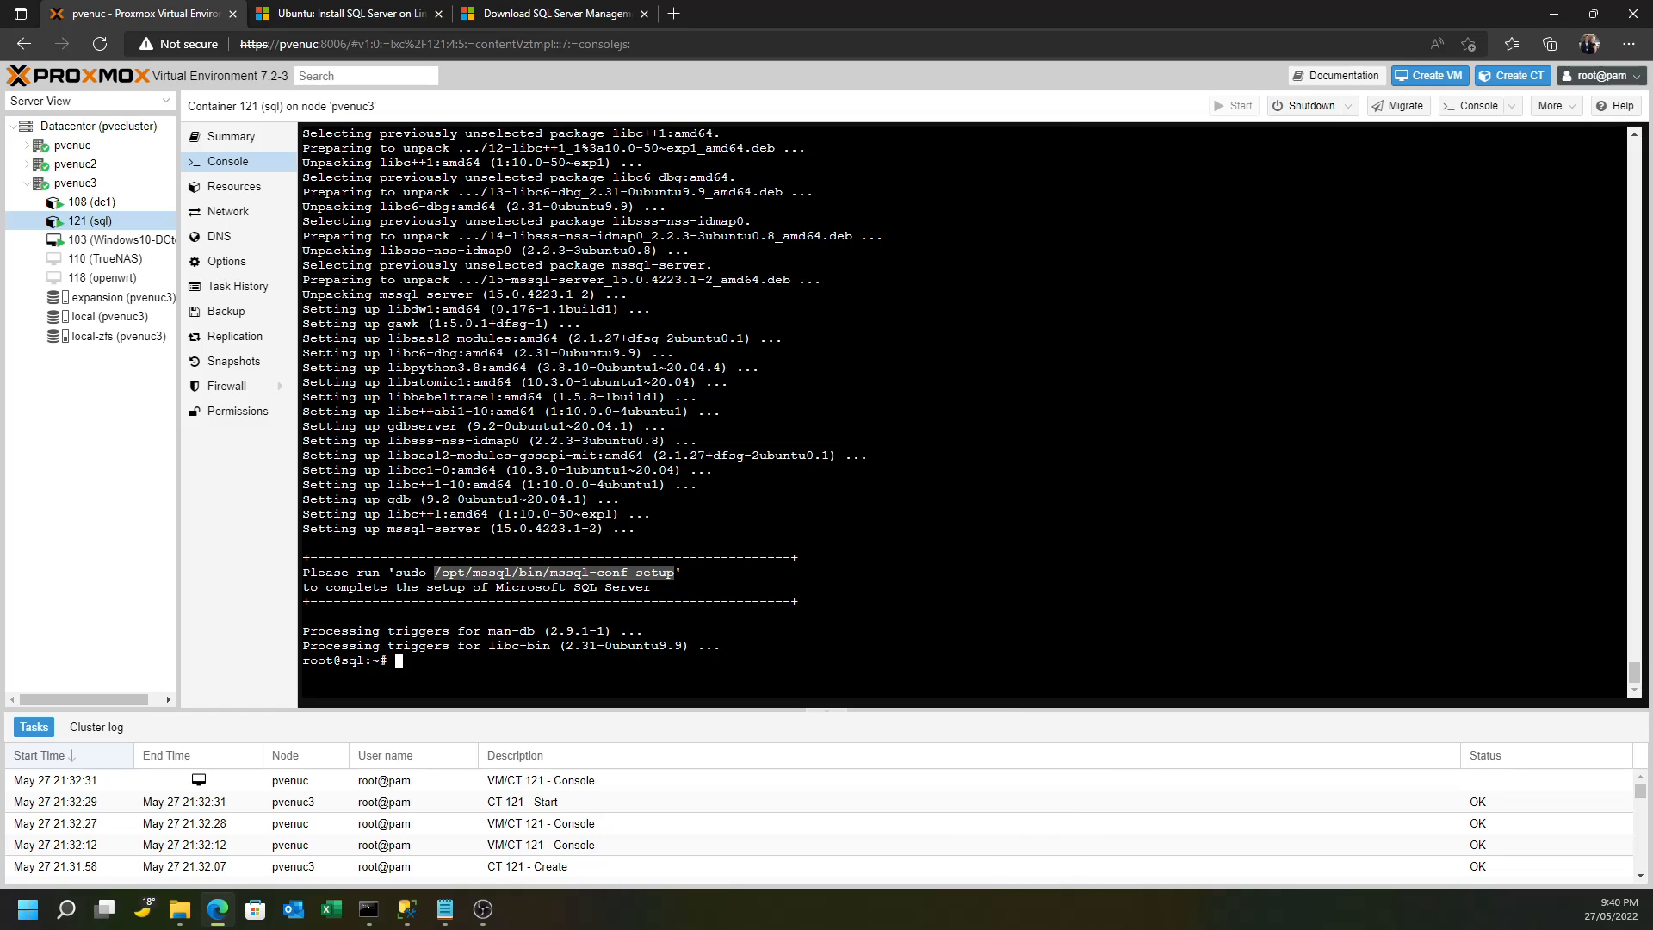
type("/opt/mssql/bin/mssql-conf setup")
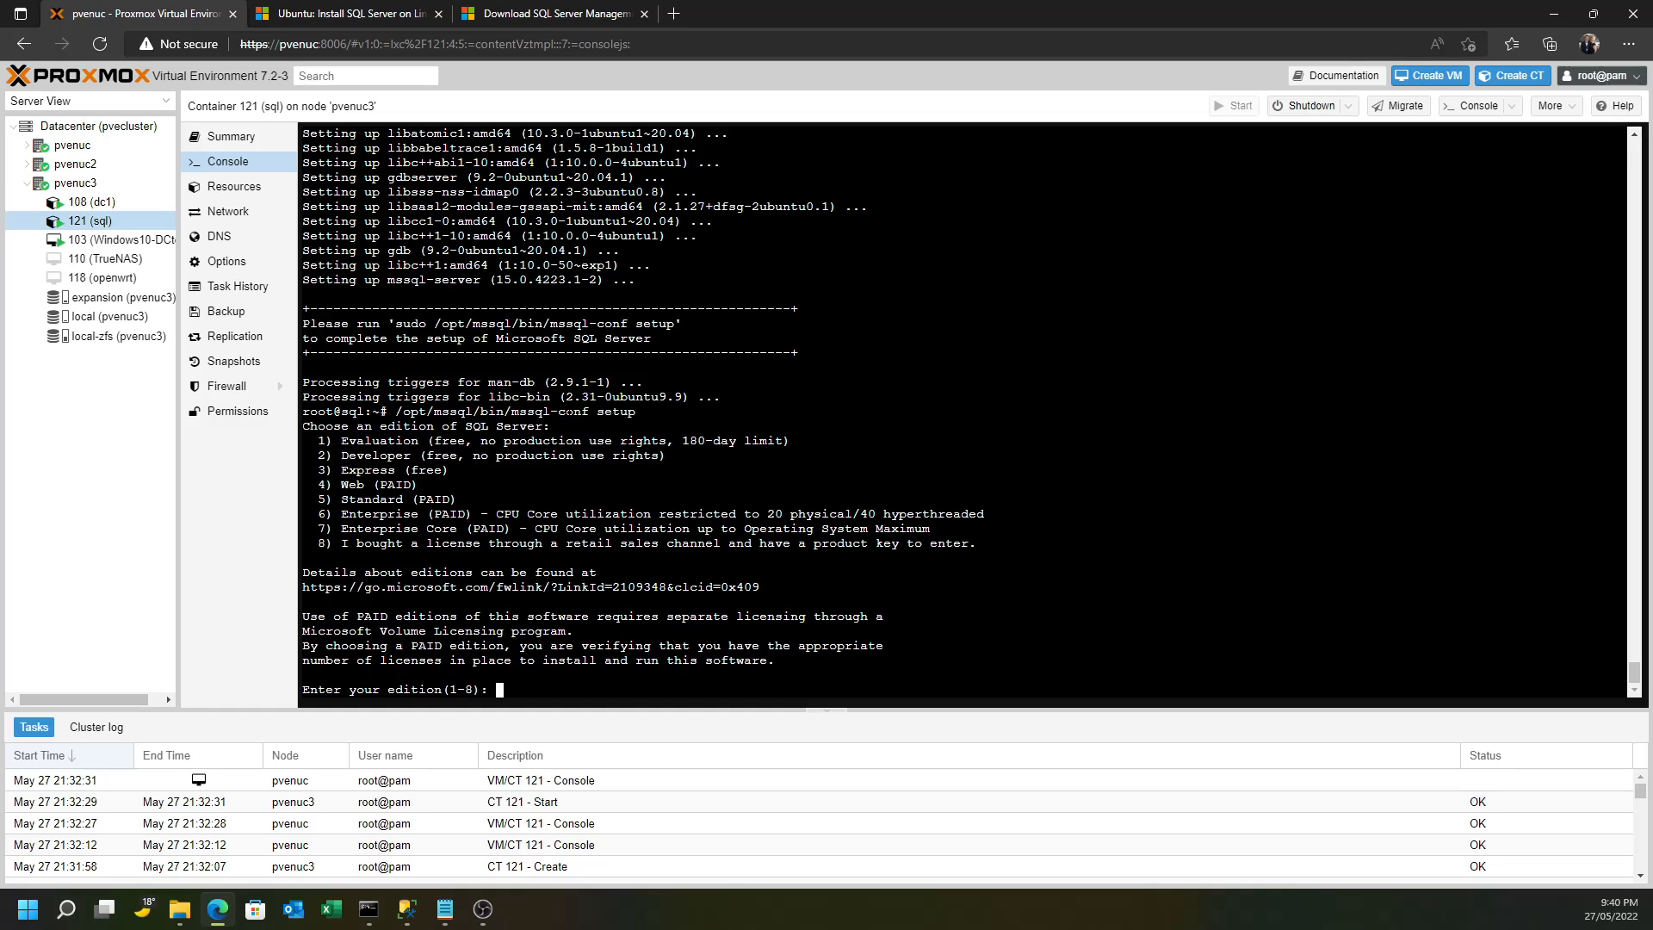
type("3")
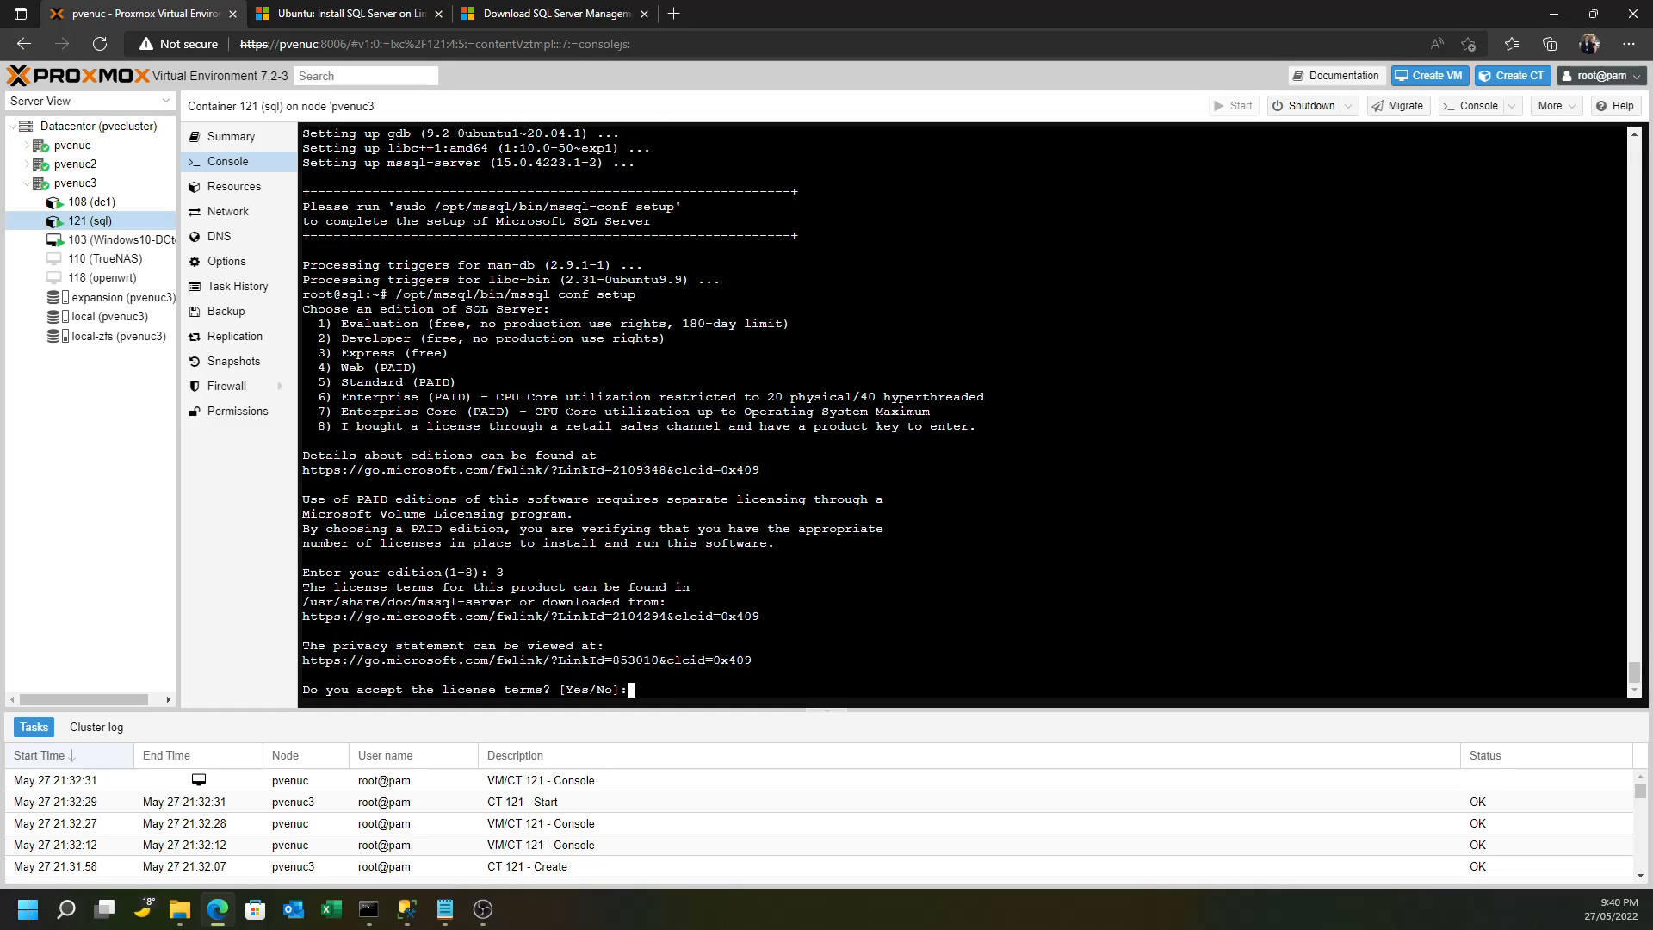
type("yes")
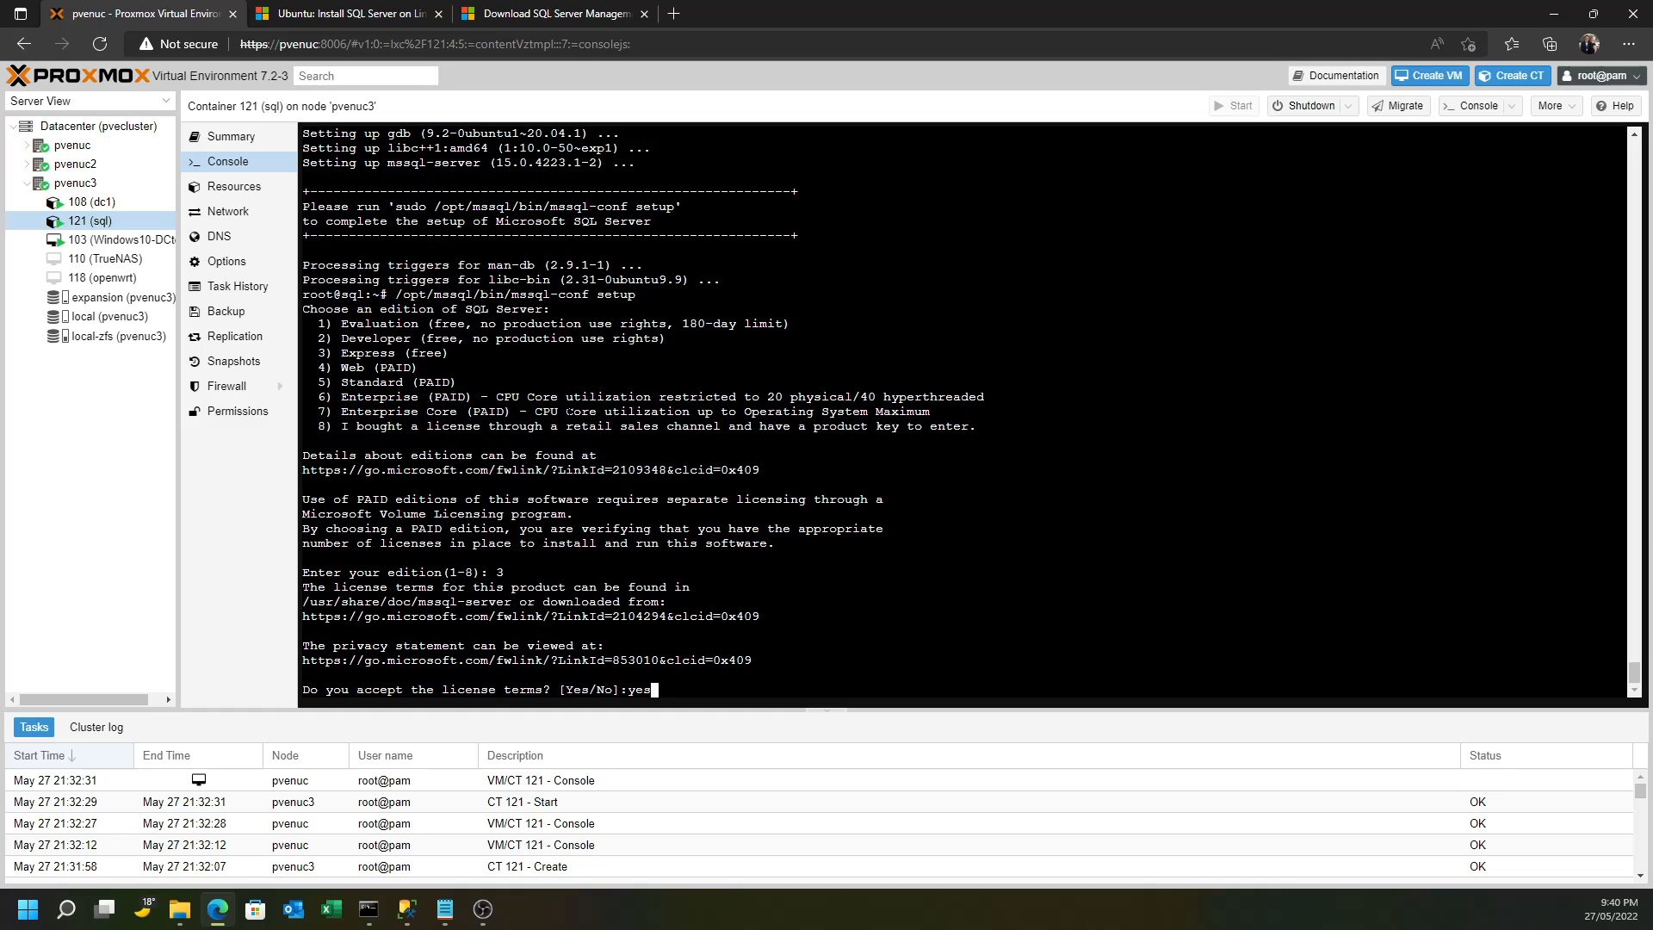
key("Enter")
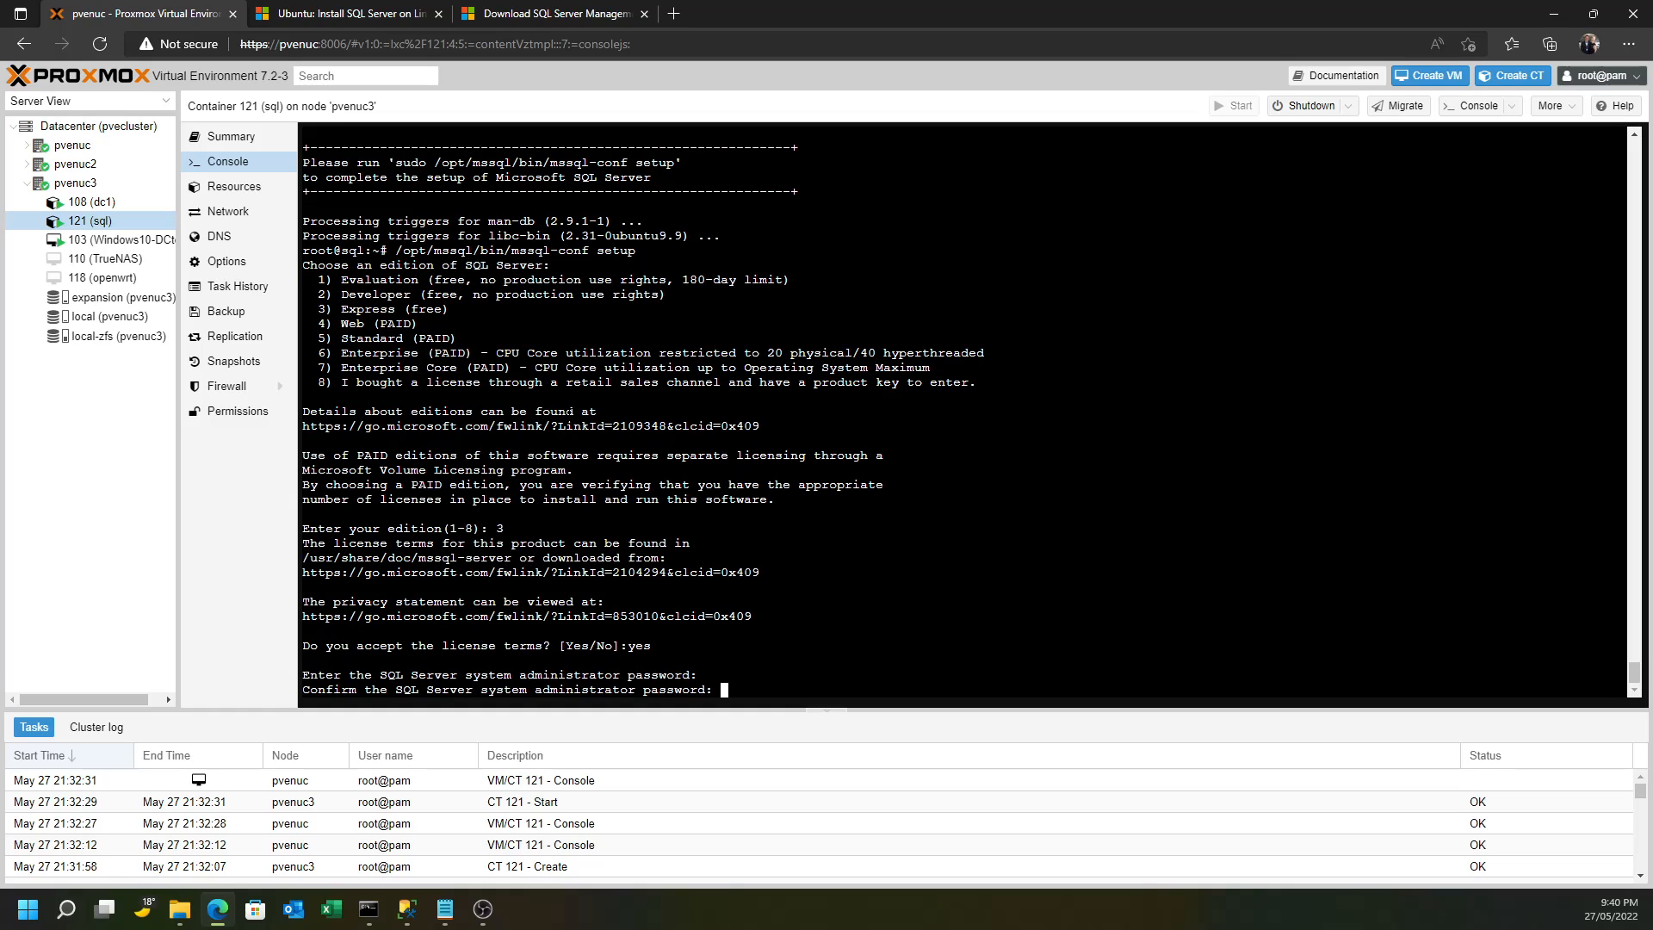
key("Enter")
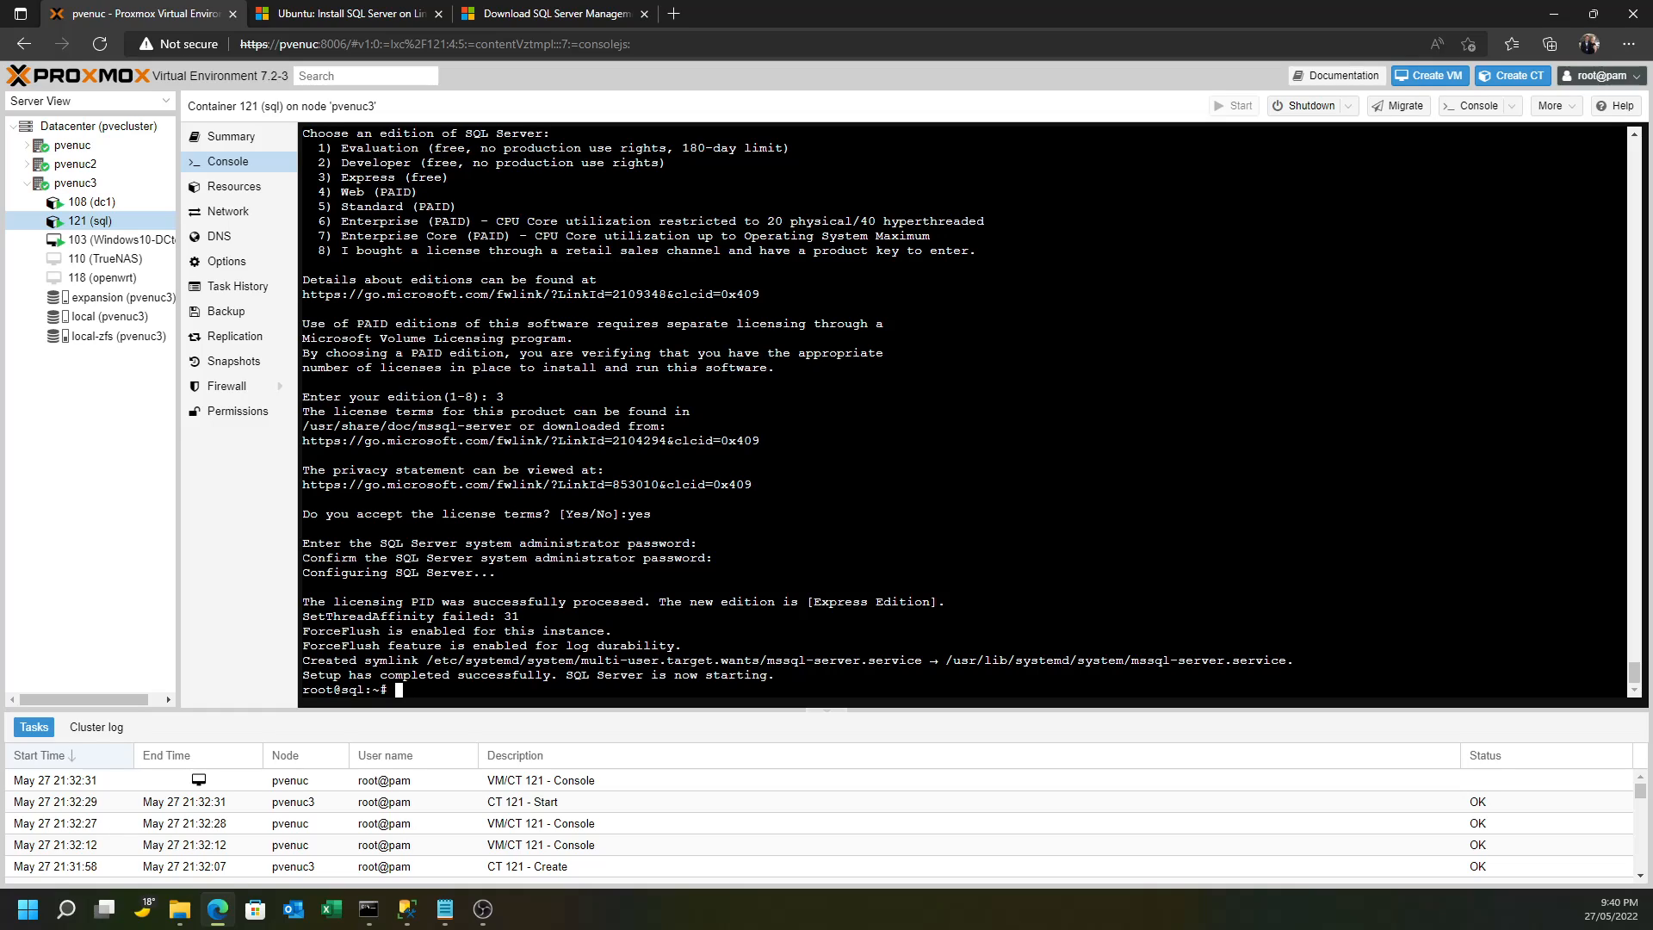
Check systemctl status of mssql-server.service, which reports active (running)
type("systemctl")
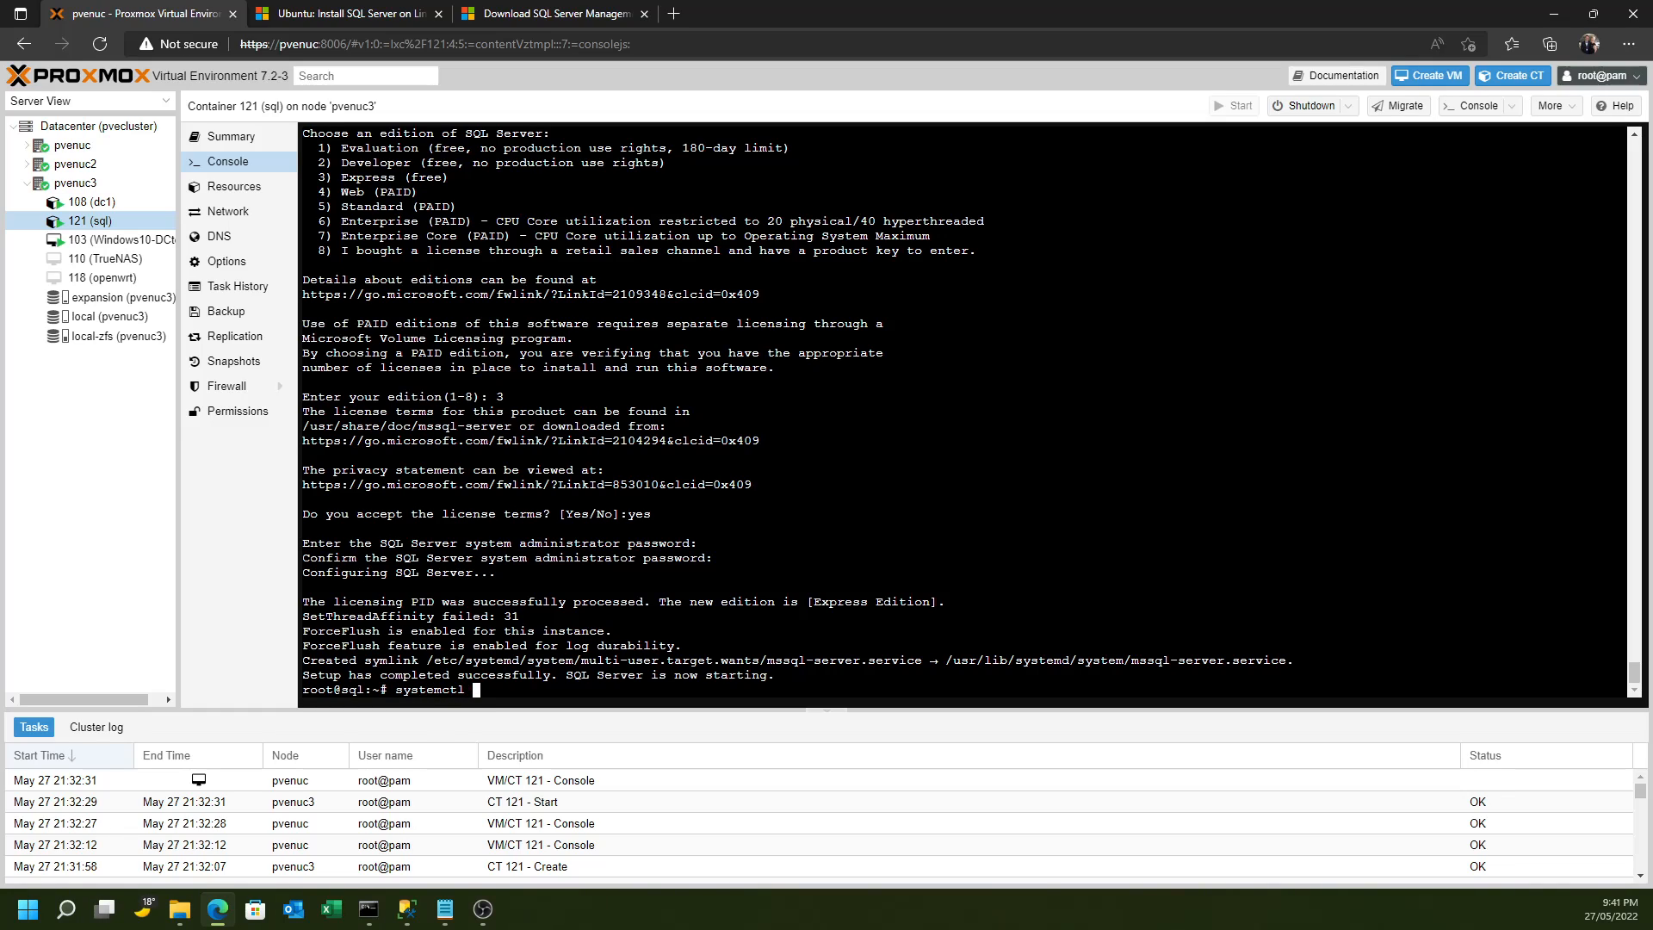
type("status mssql-server.service")
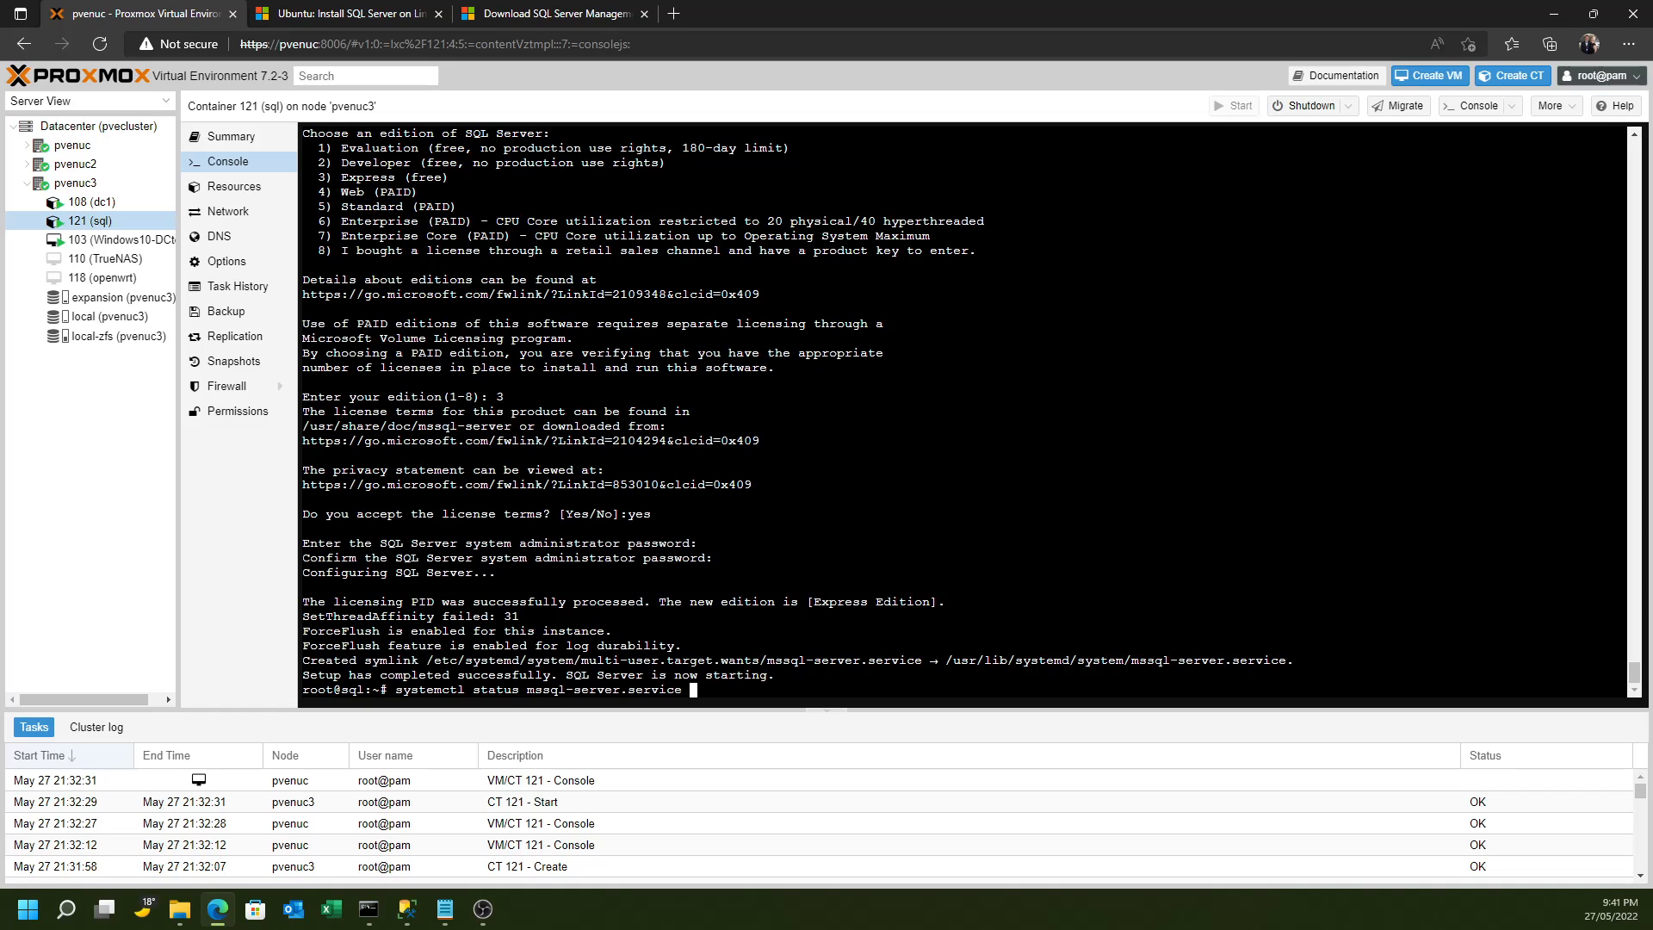
key("Enter")
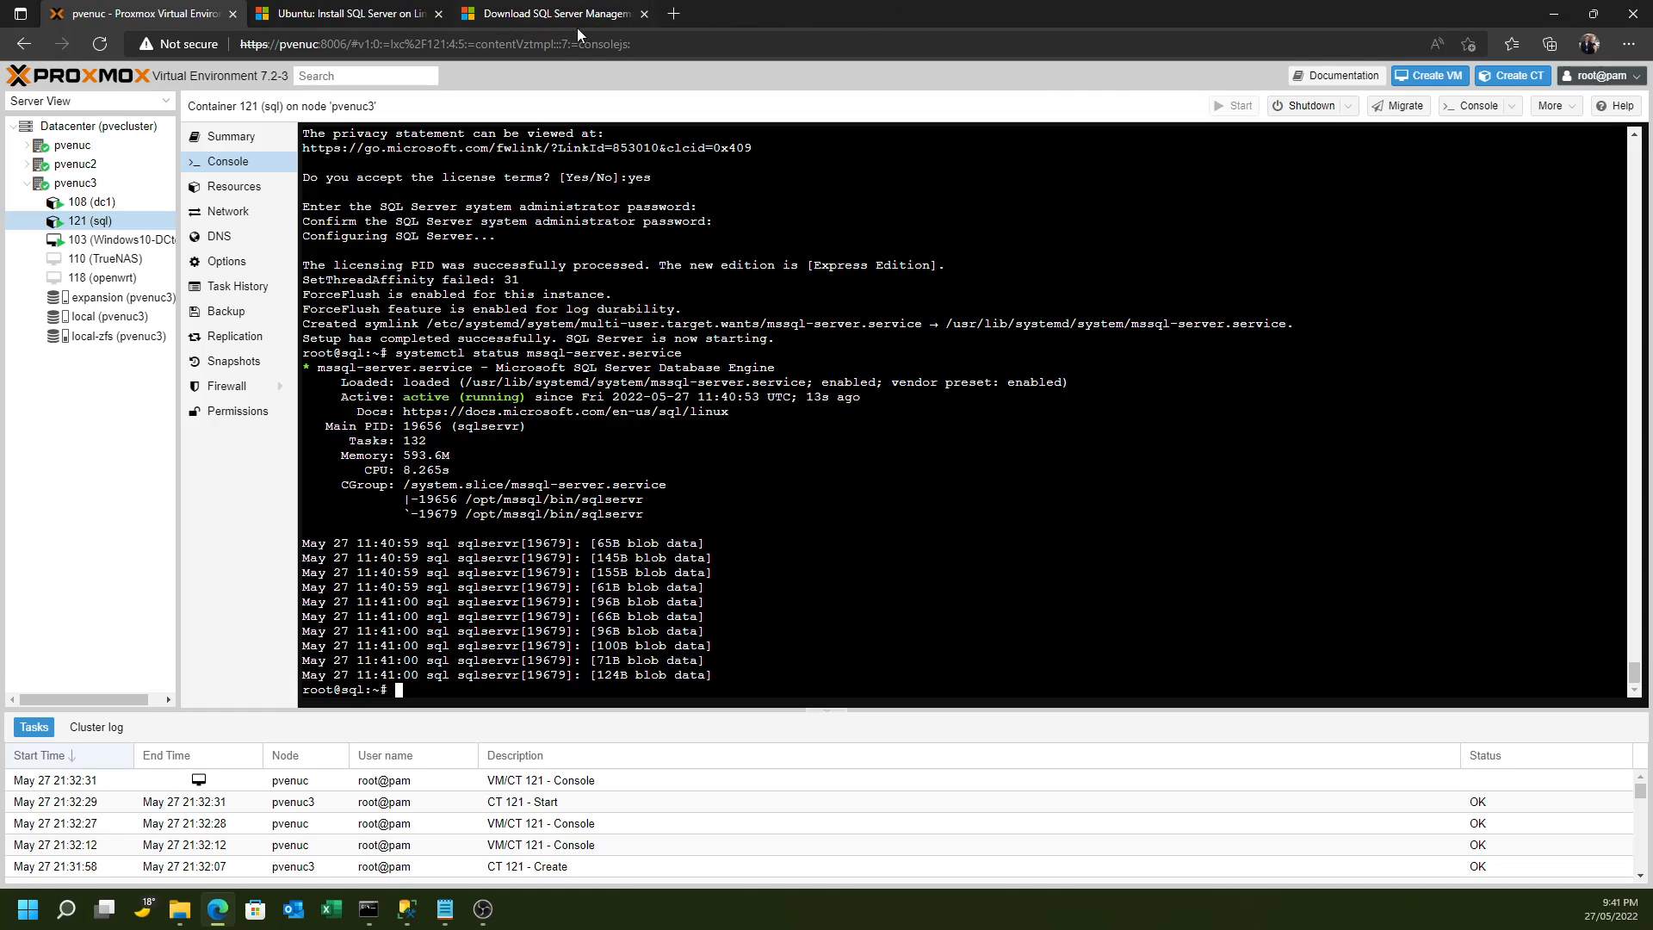
mouse_move(568, 18)
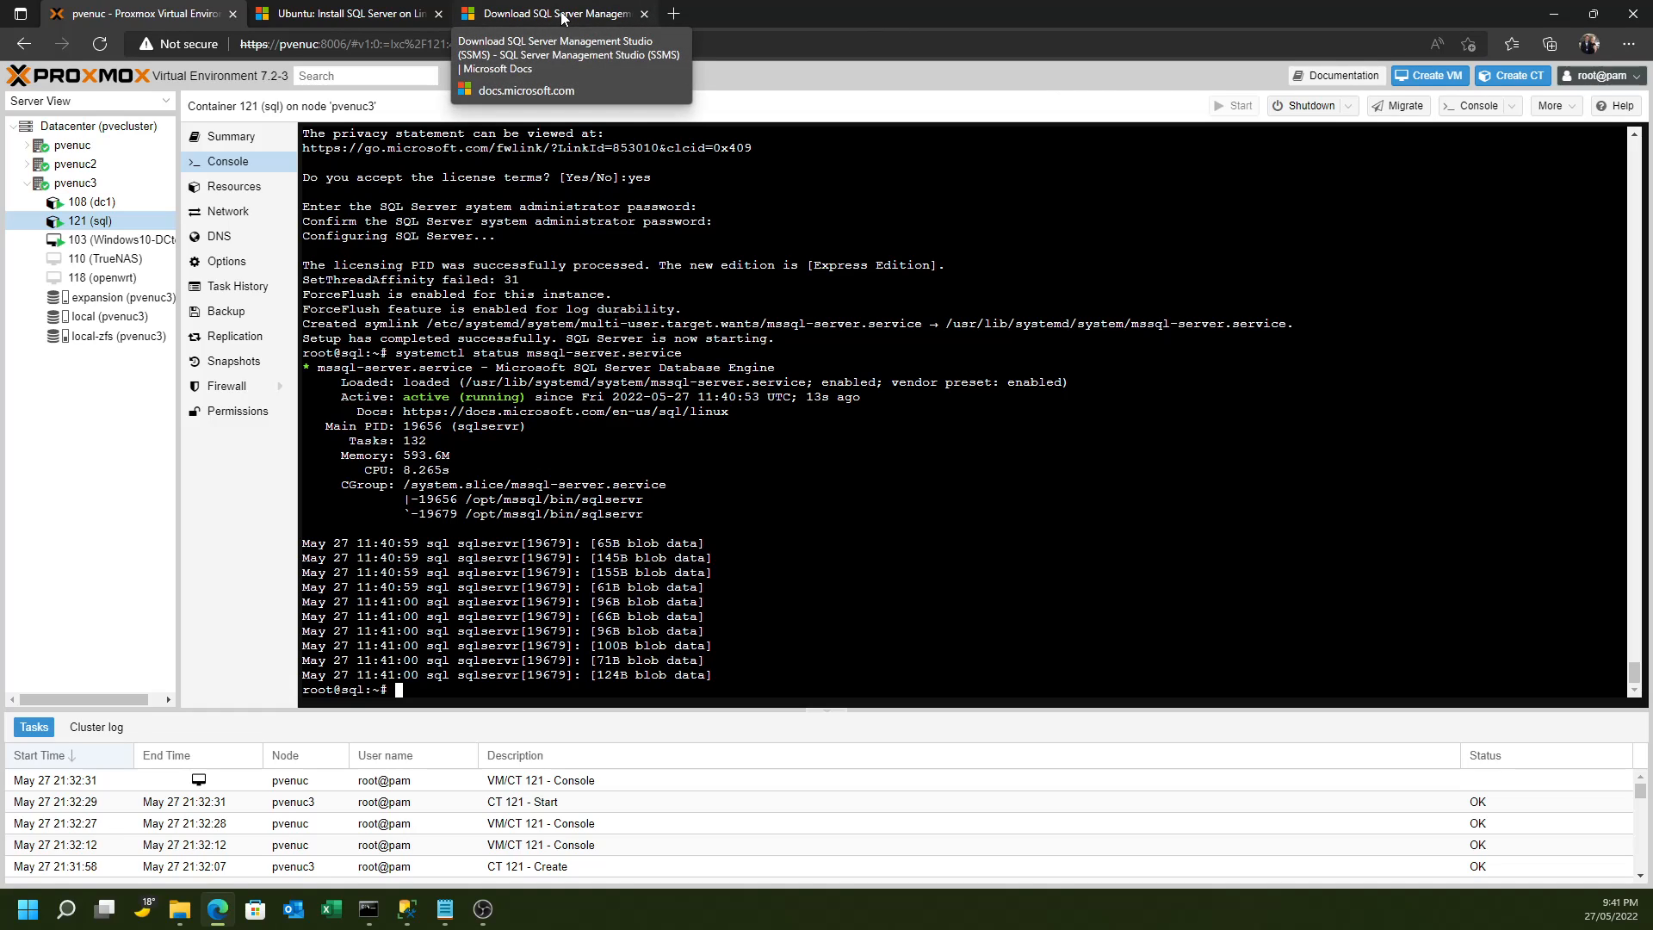
Switch to the Download SQL Server Management Studio docs tab in Edge
left_click(561, 14)
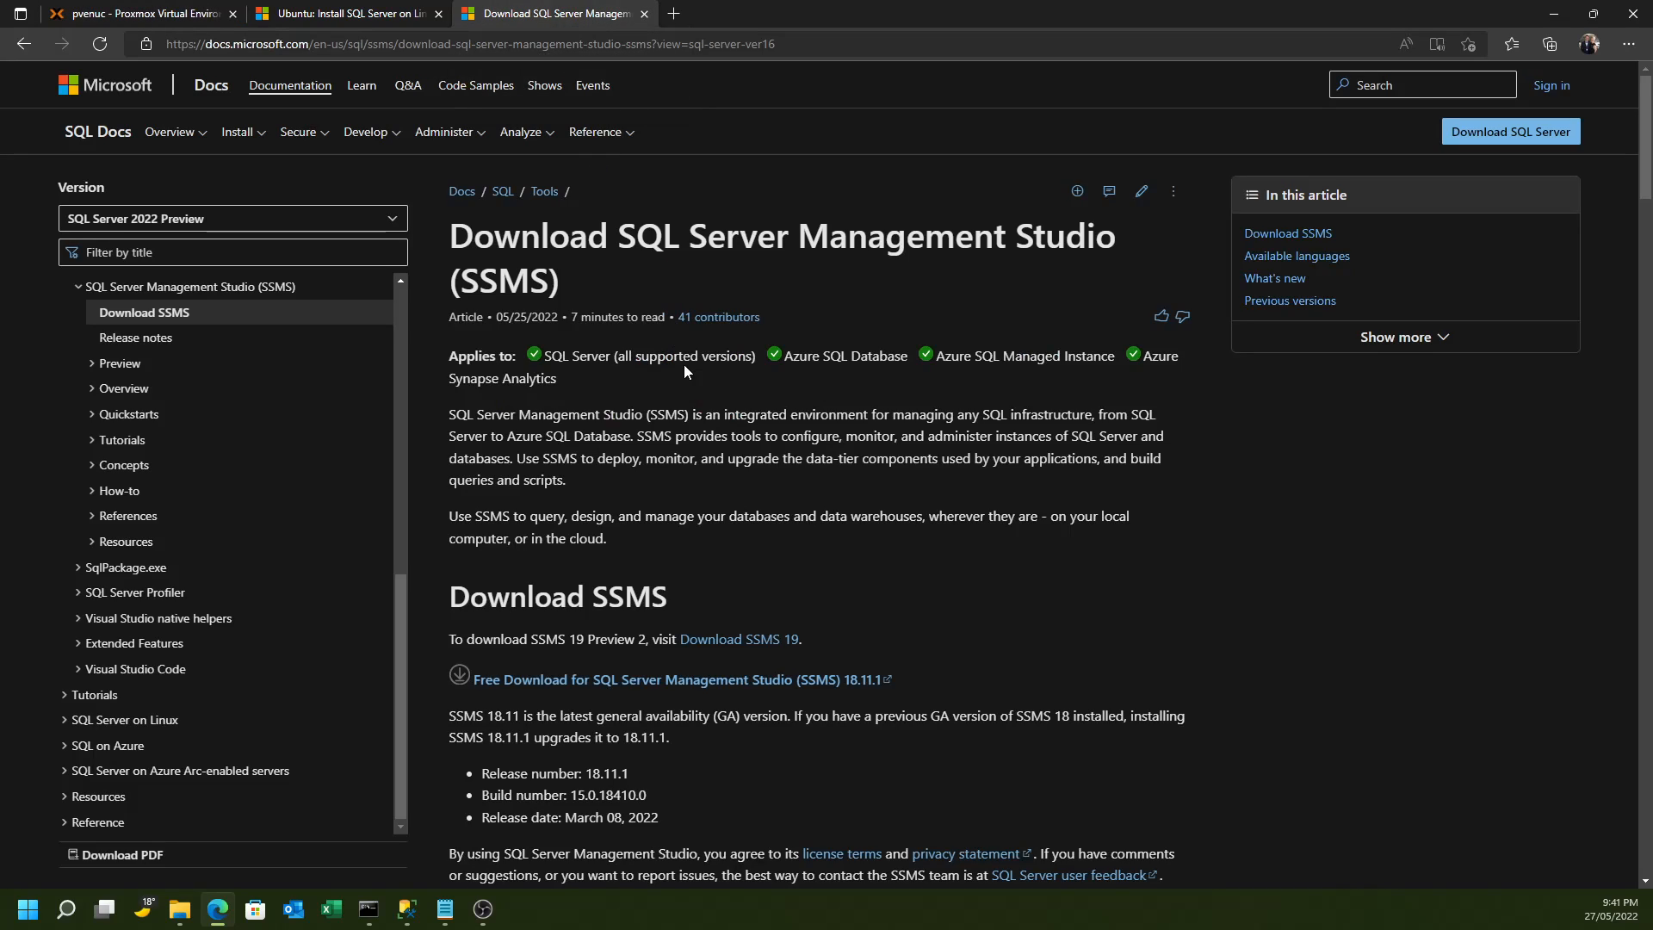
mouse_move(613, 704)
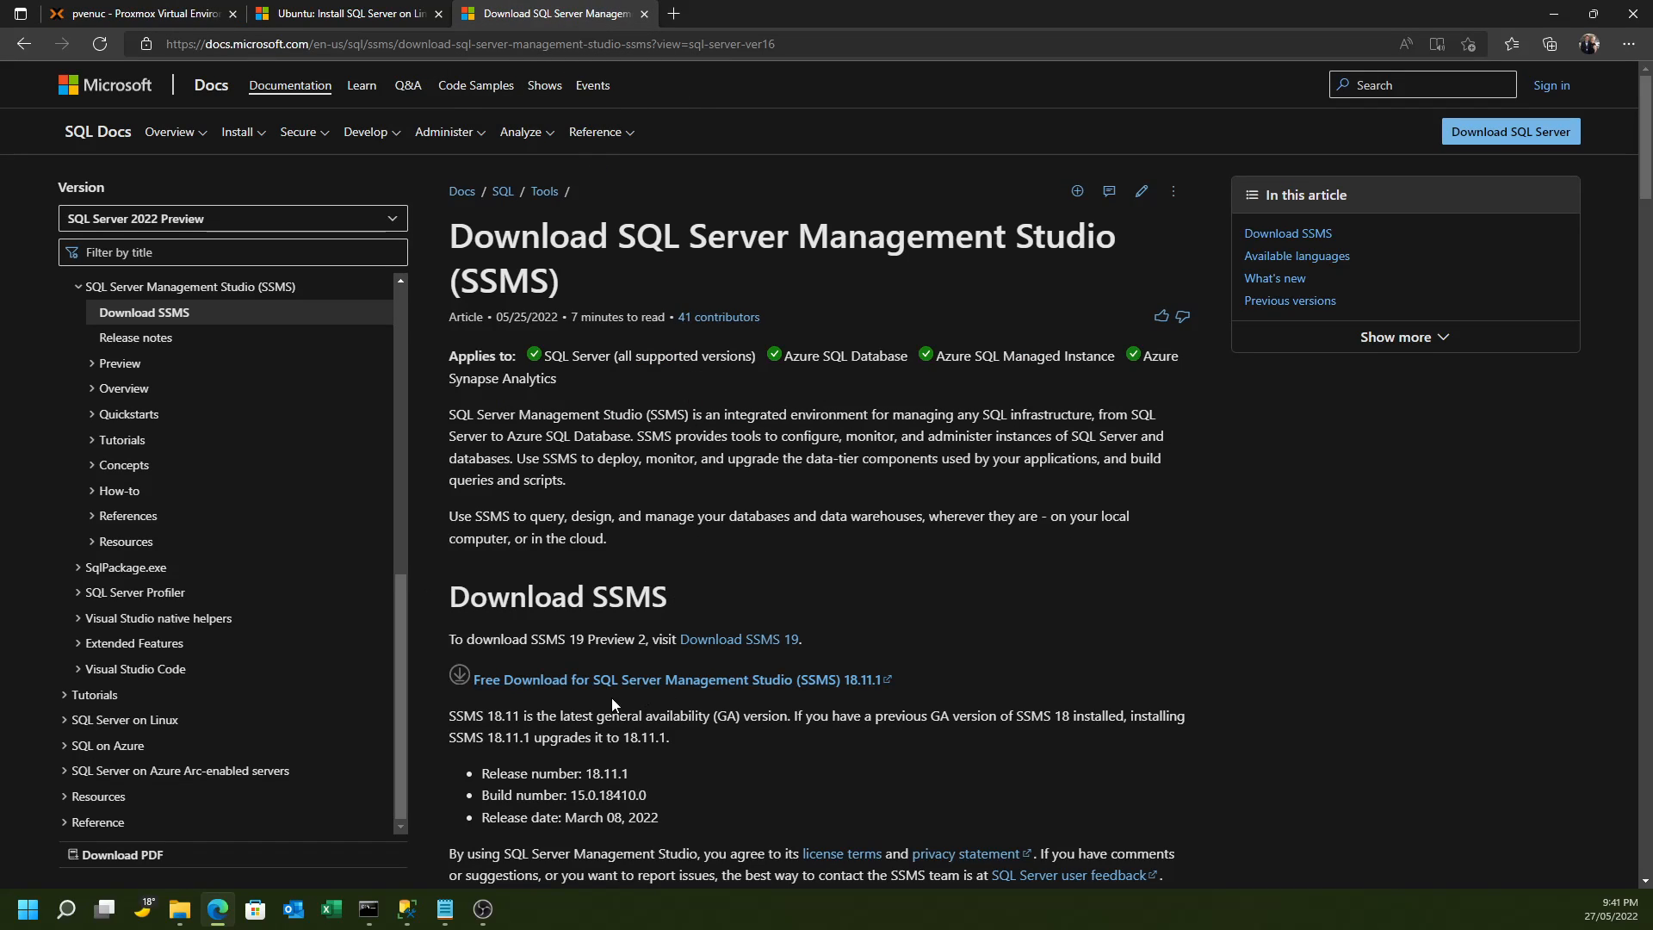
mouse_move(720, 689)
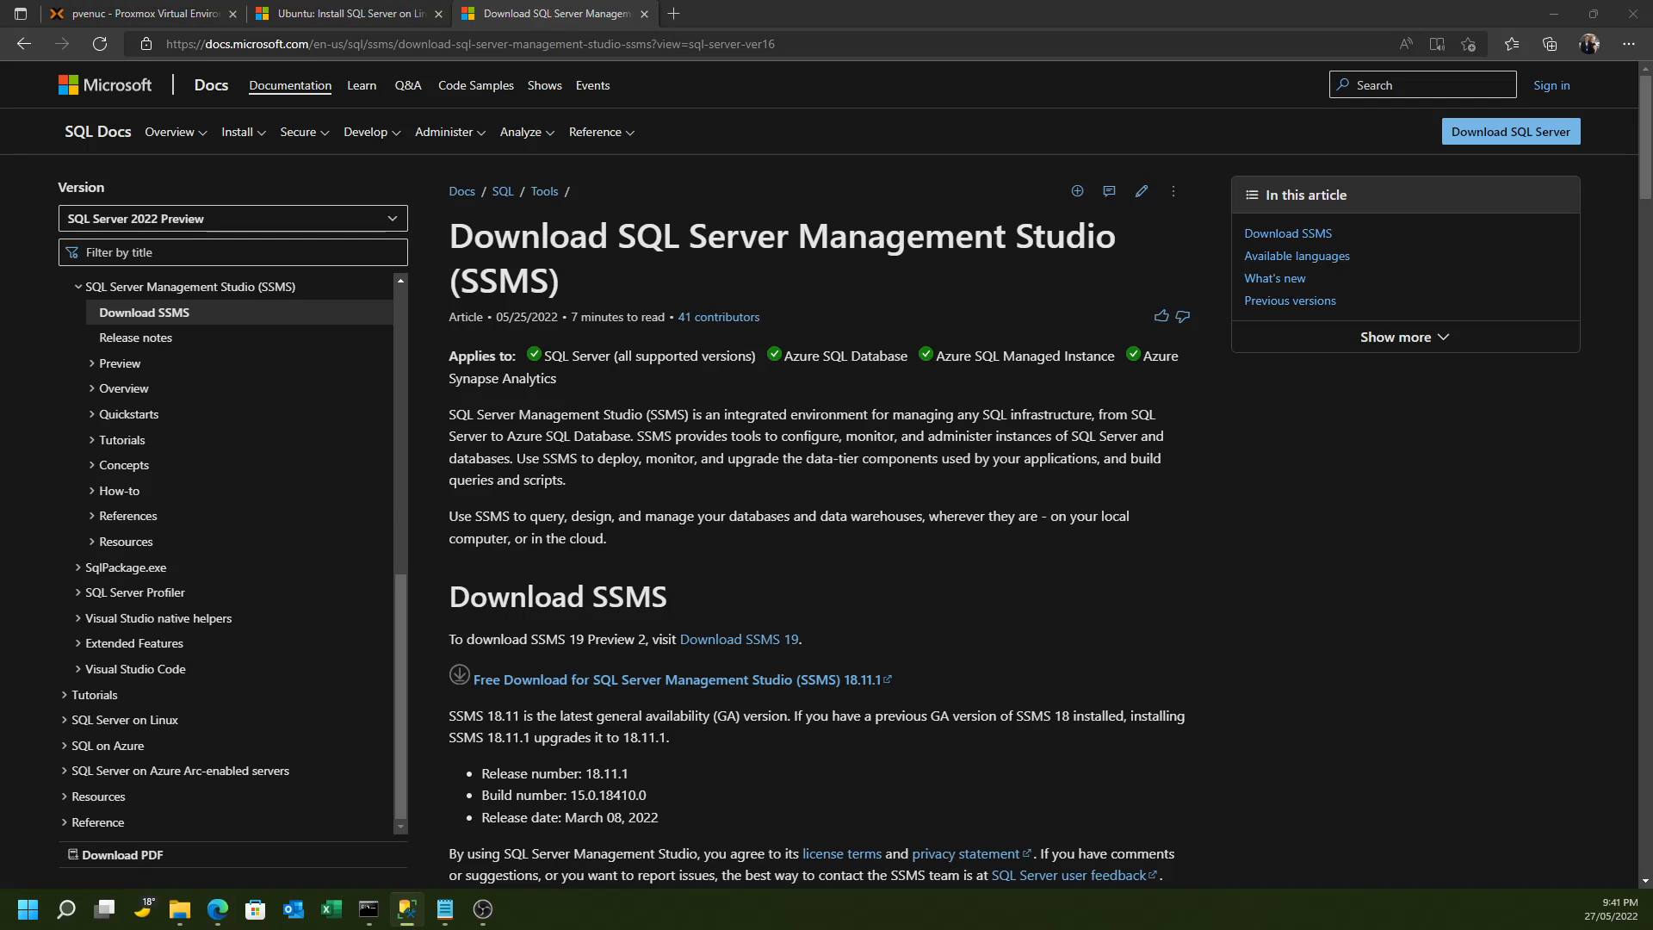
Launch SSMS and connect to server sql as sa with SQL Server Authentication
left_click(404, 907)
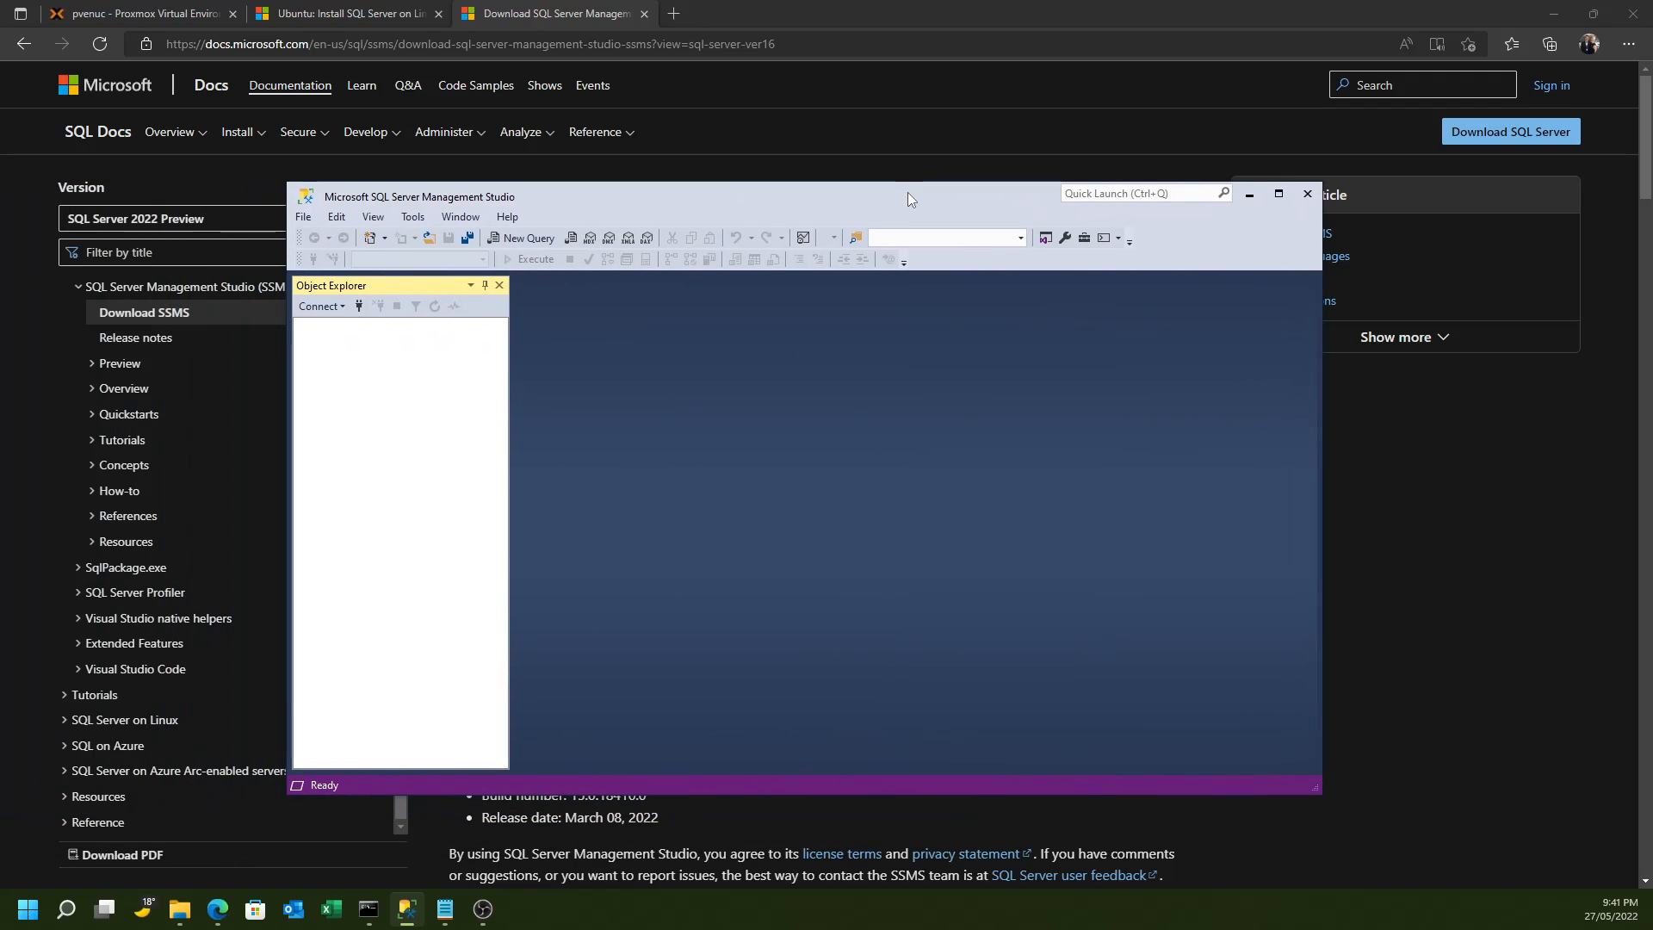
mouse_move(812, 214)
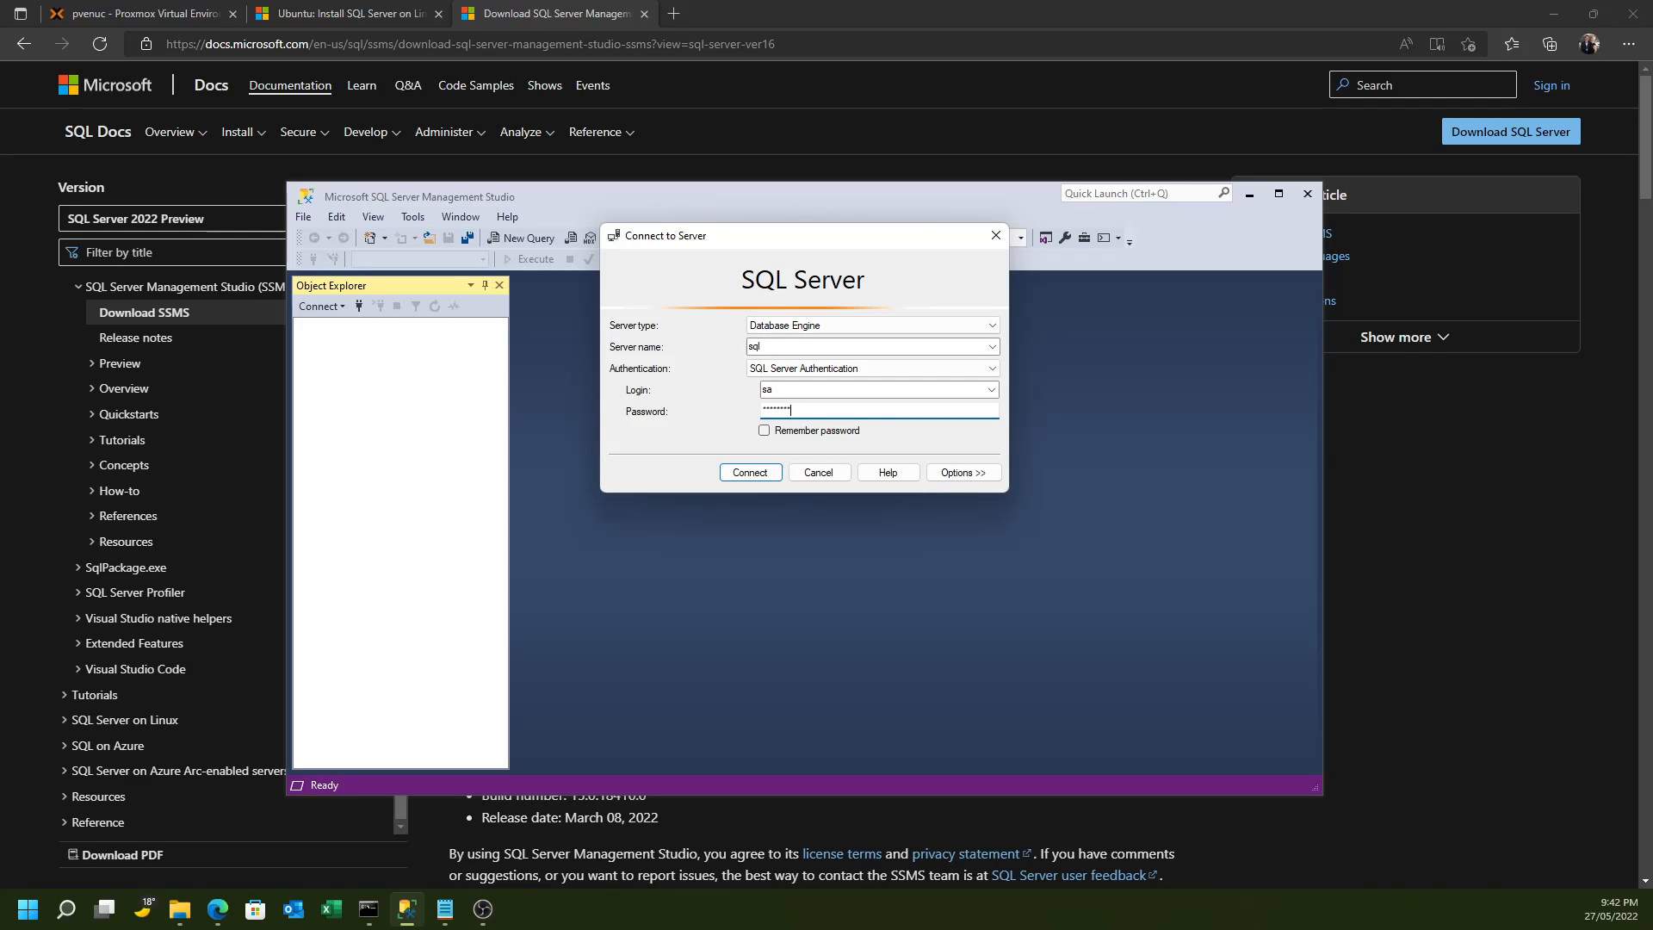
type("•")
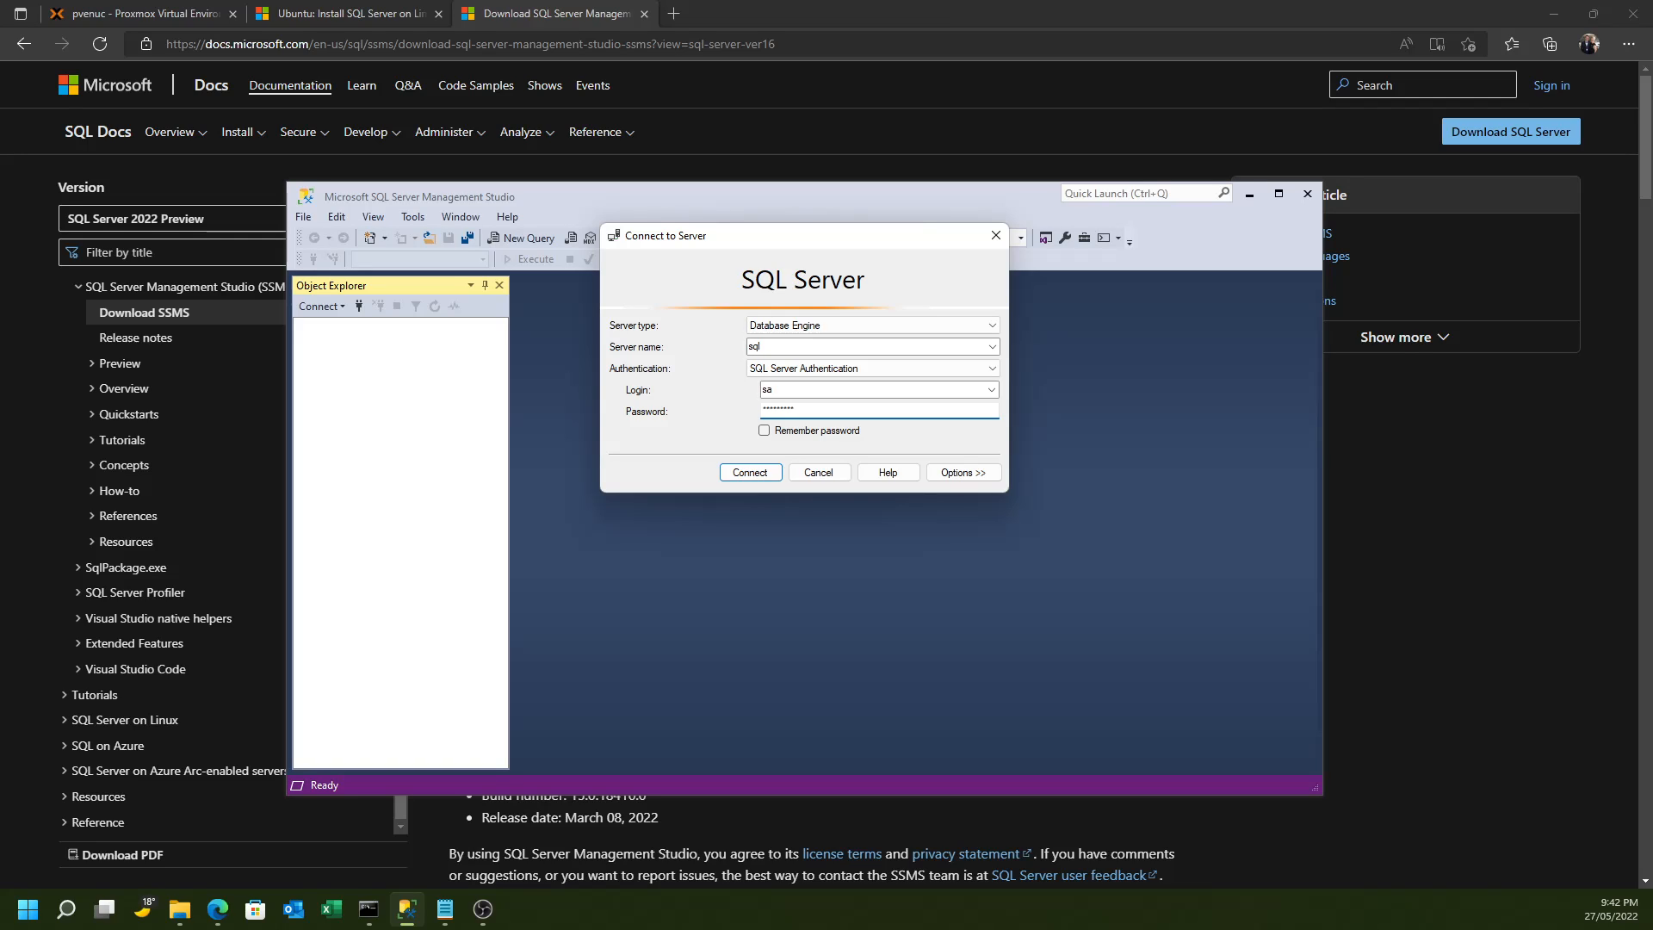
left_click(751, 472)
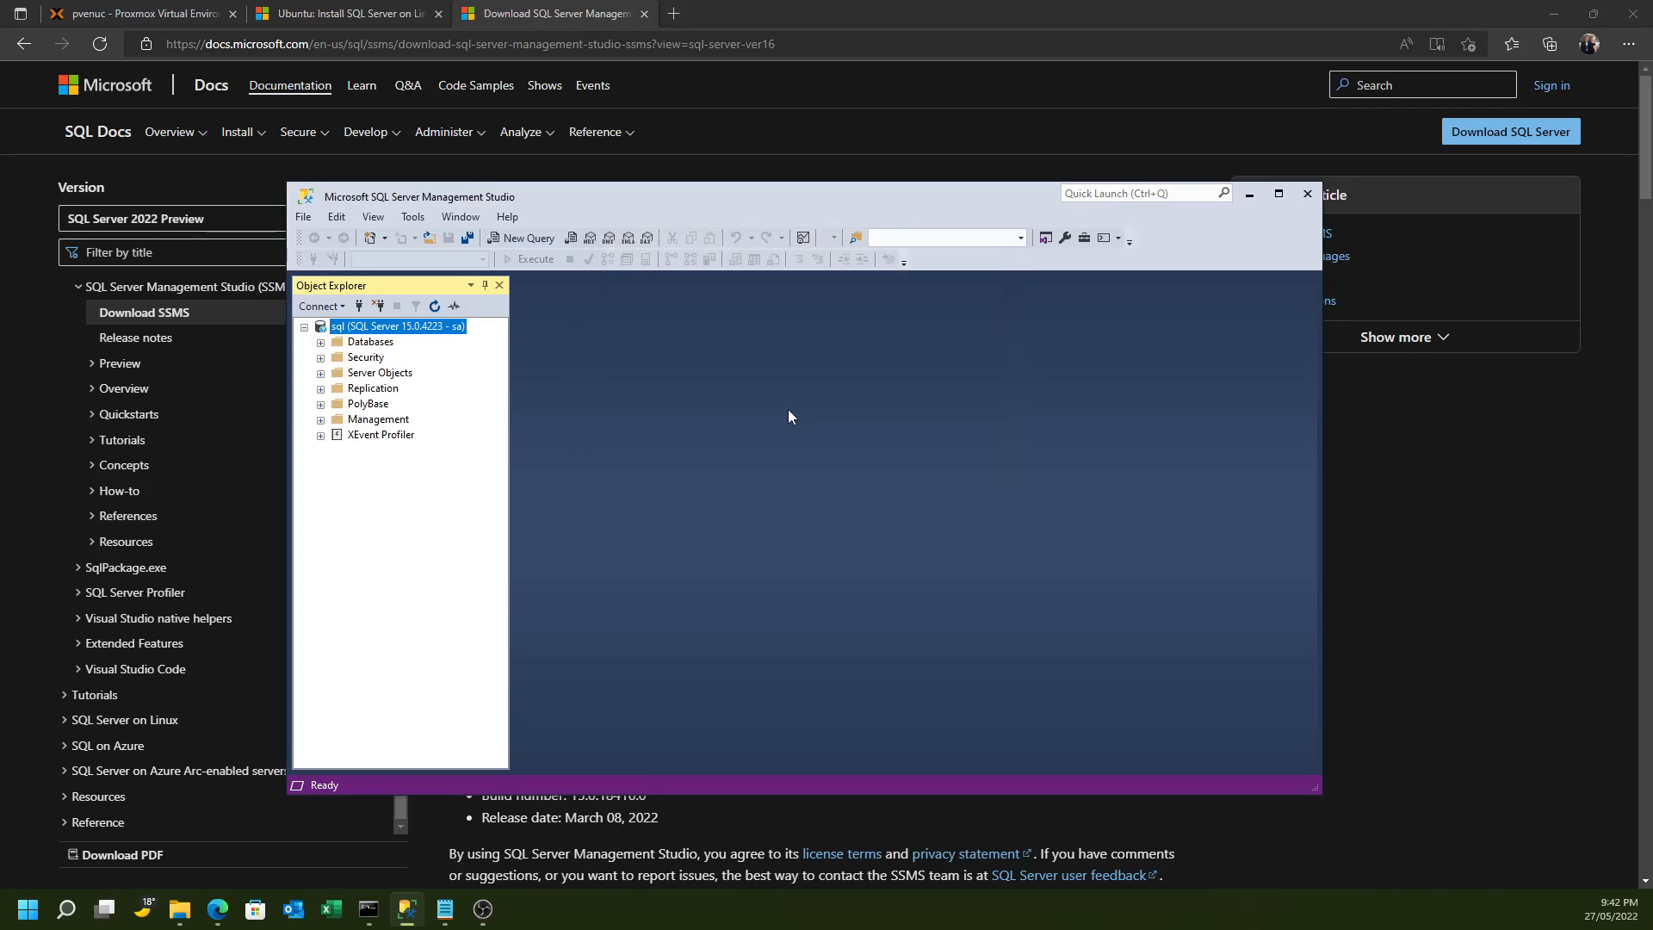
Expand Databases, Security and Logins in Object Explorer to list system databases and logins
left_click(321, 340)
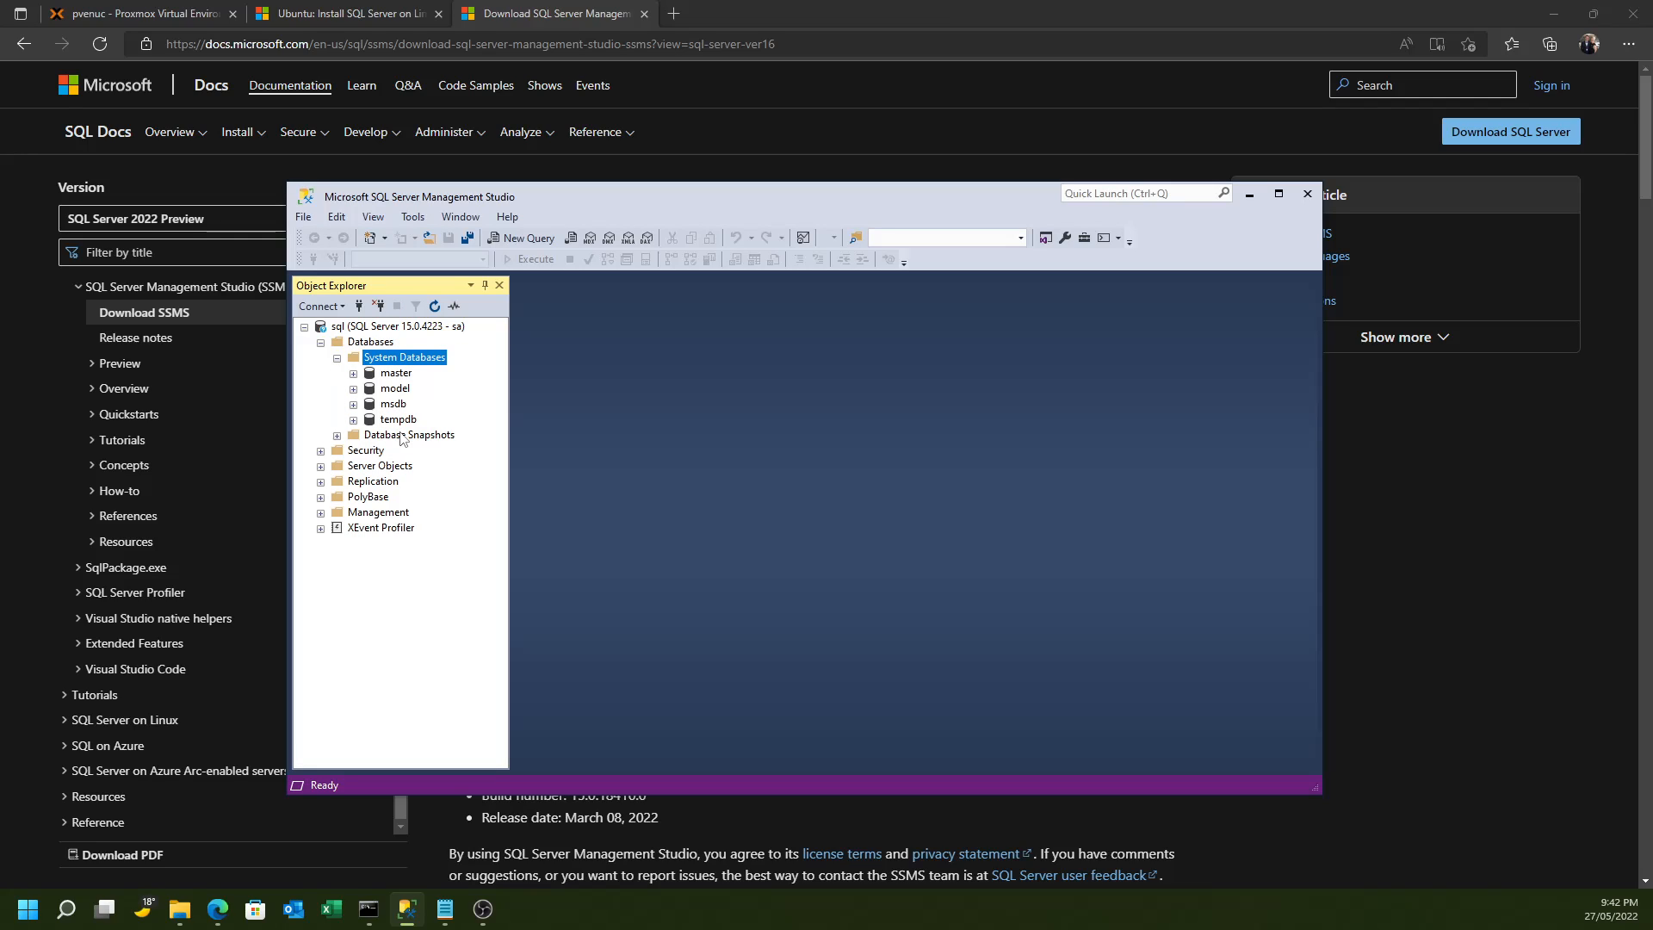
left_click(365, 450)
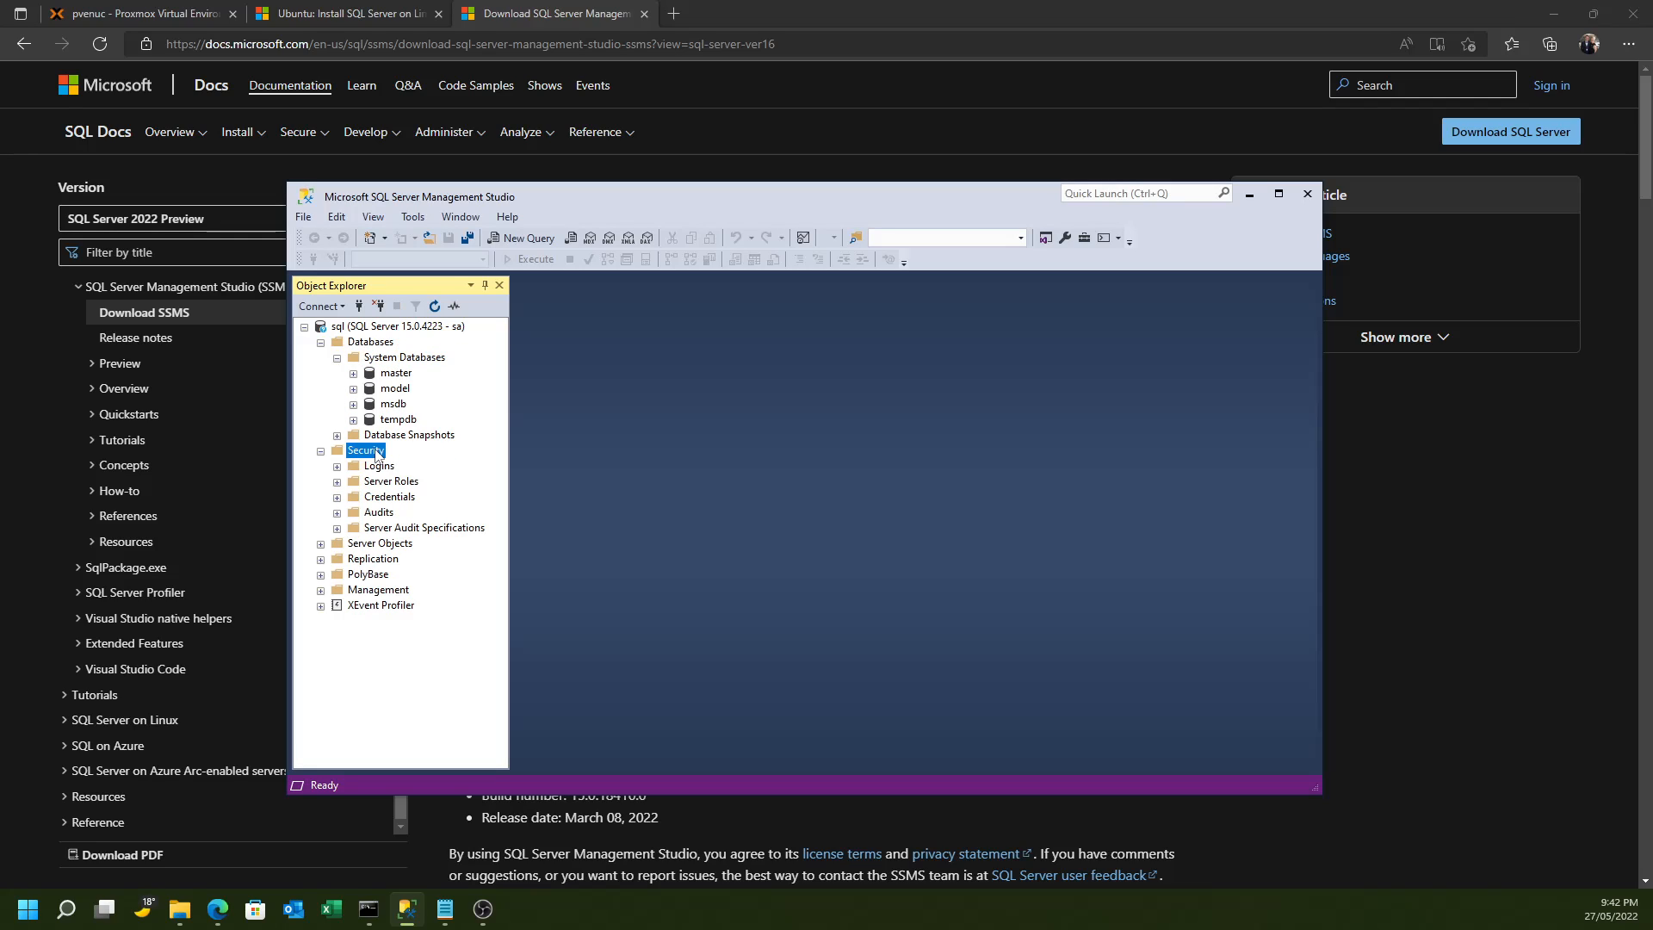
left_click(338, 465)
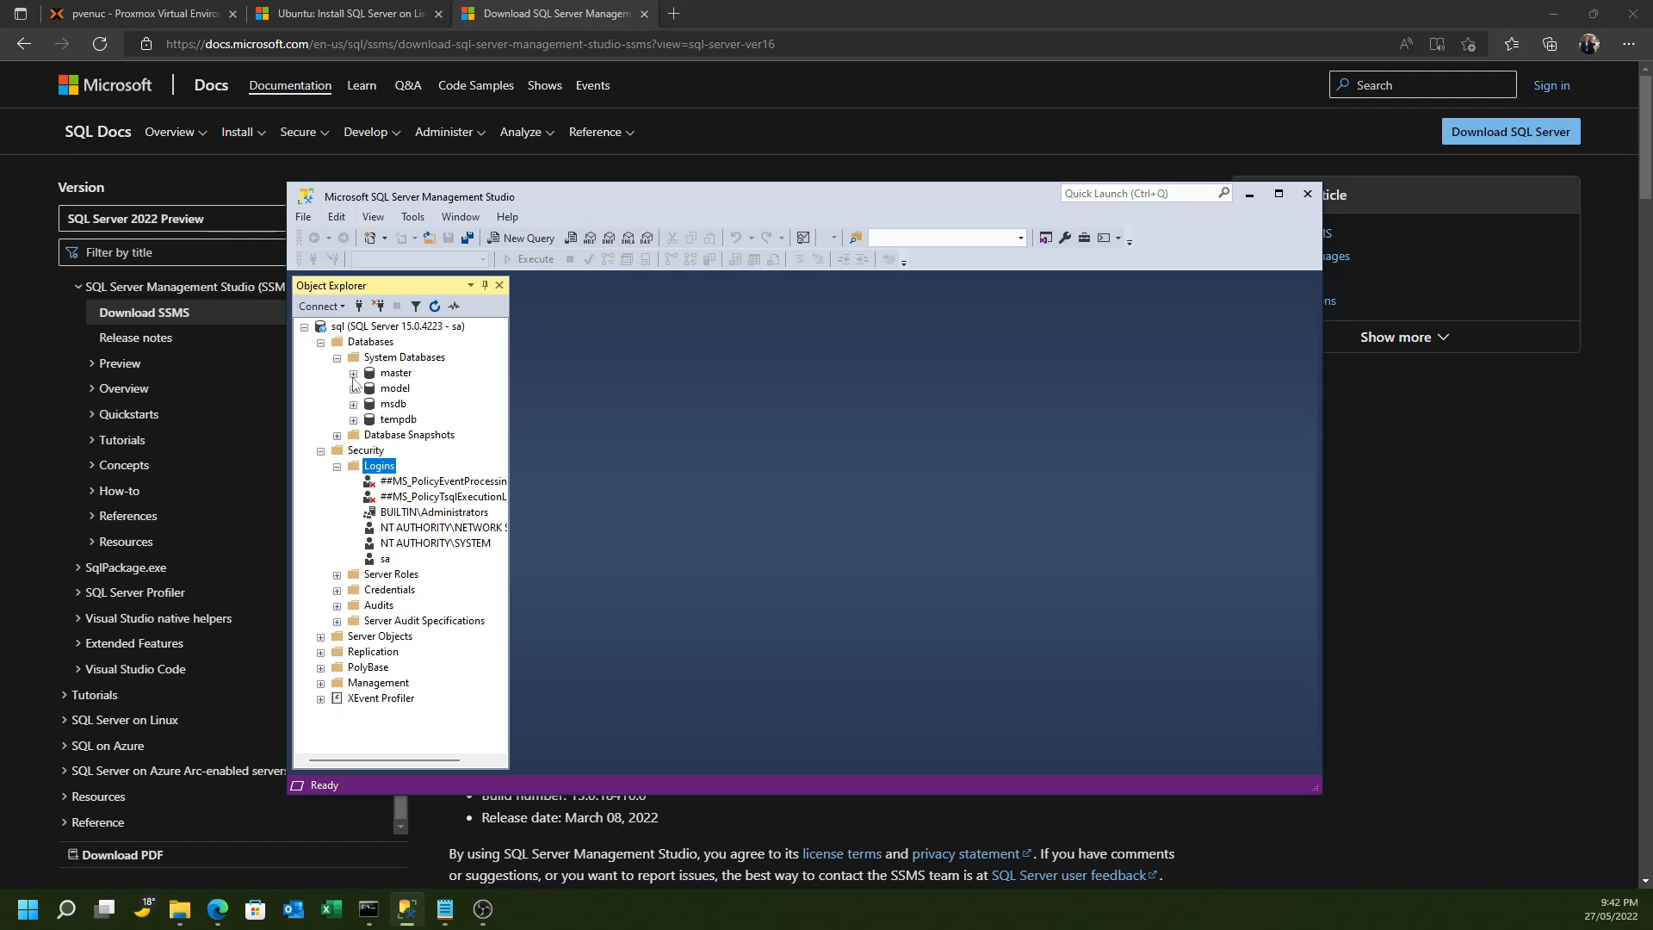
mouse_move(794, 231)
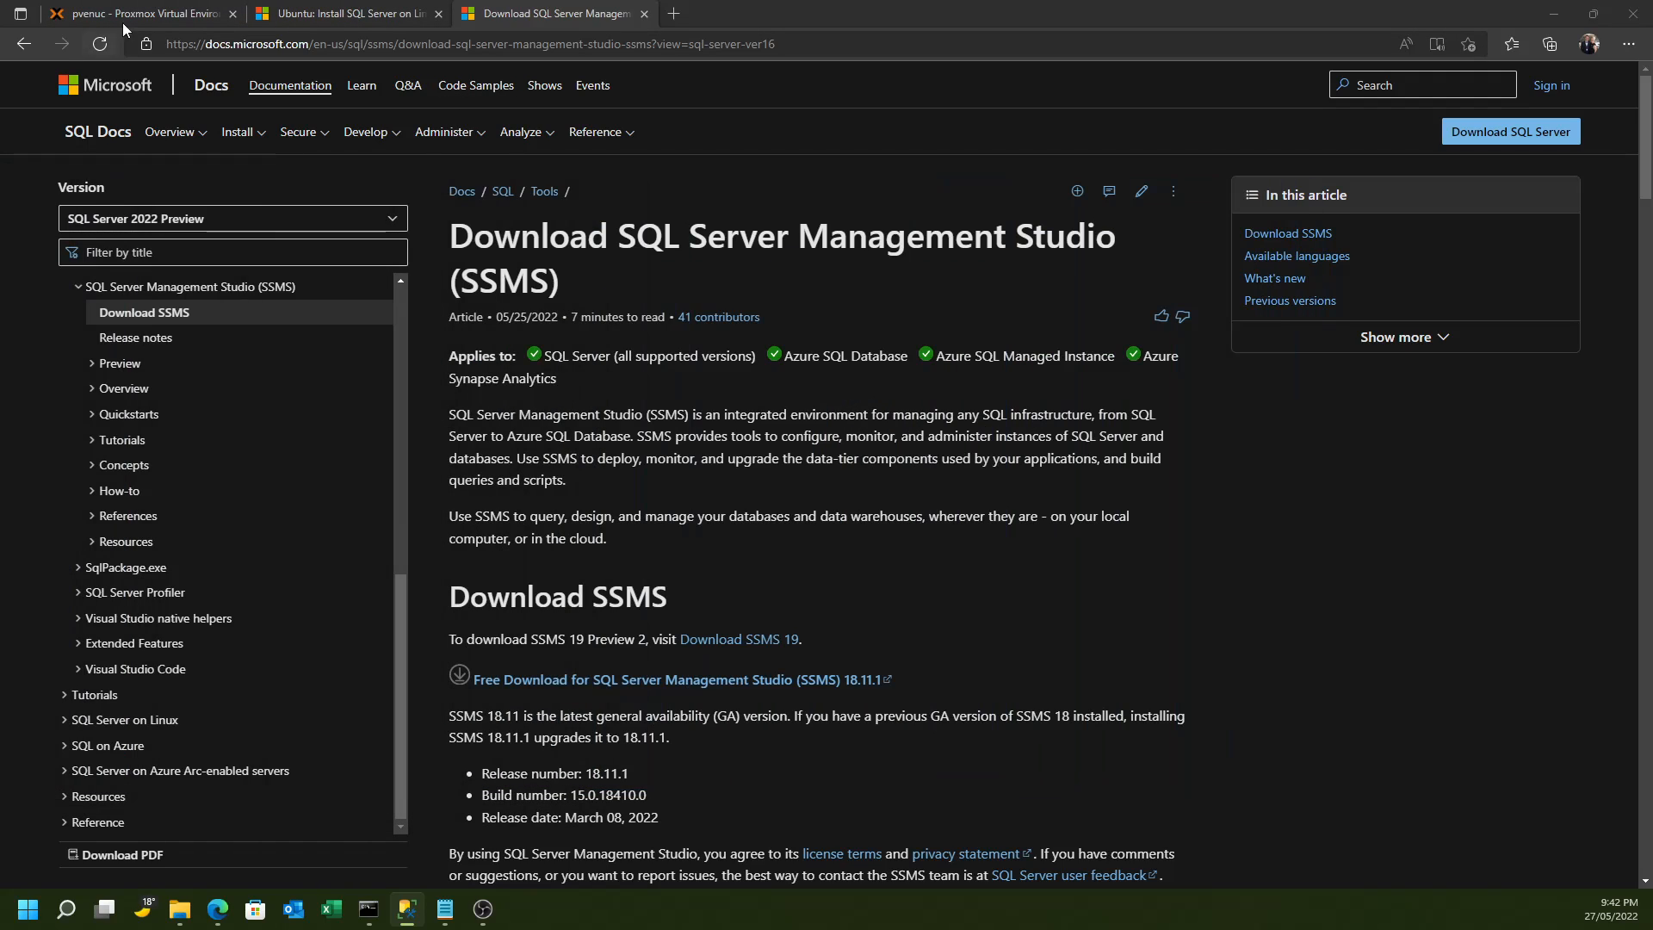
Review a new replication job's target pvenuc and schedule options for container 121, then dismiss it uncreated
left_click(129, 13)
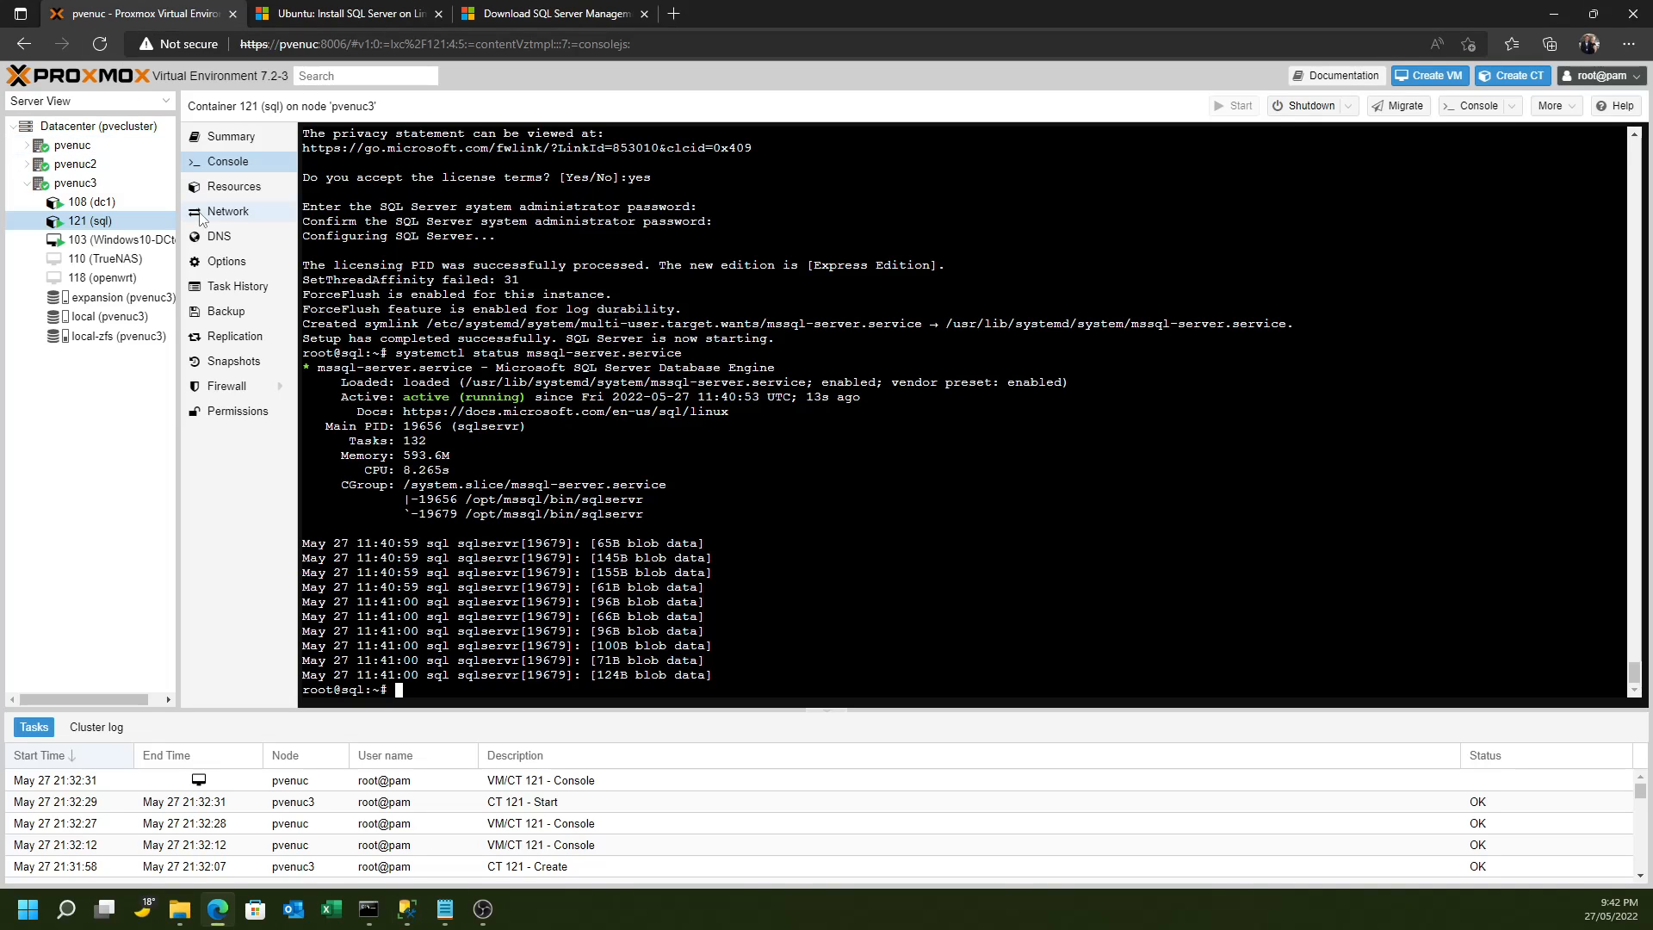
mouse_move(204, 245)
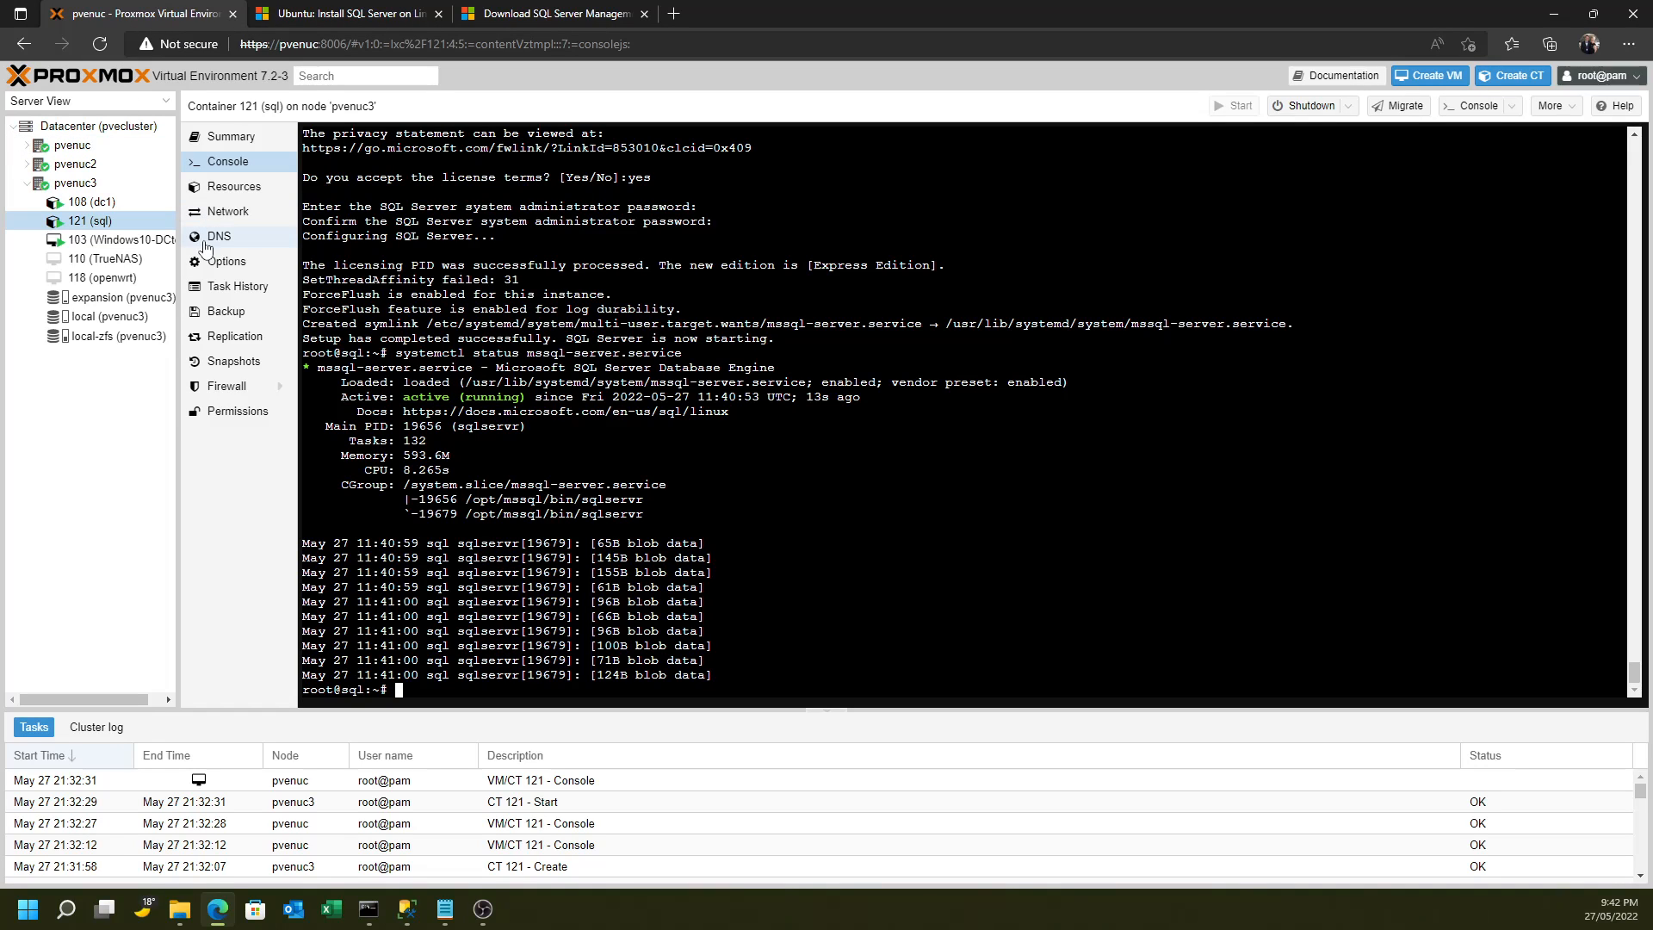
left_click(234, 336)
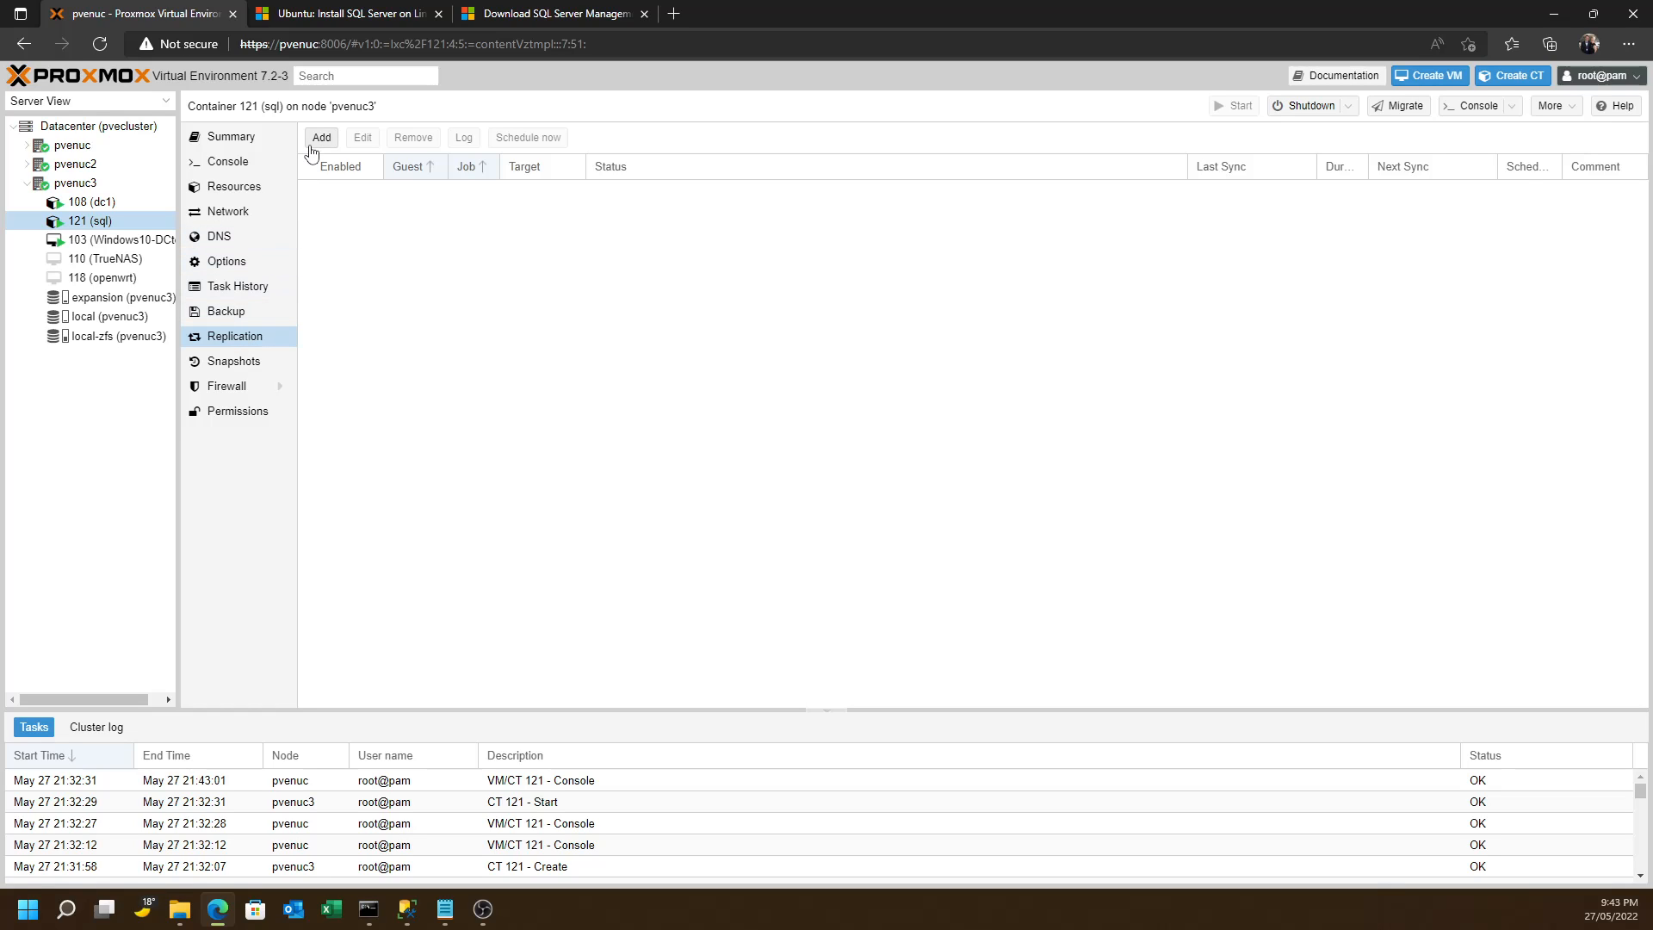
left_click(320, 138)
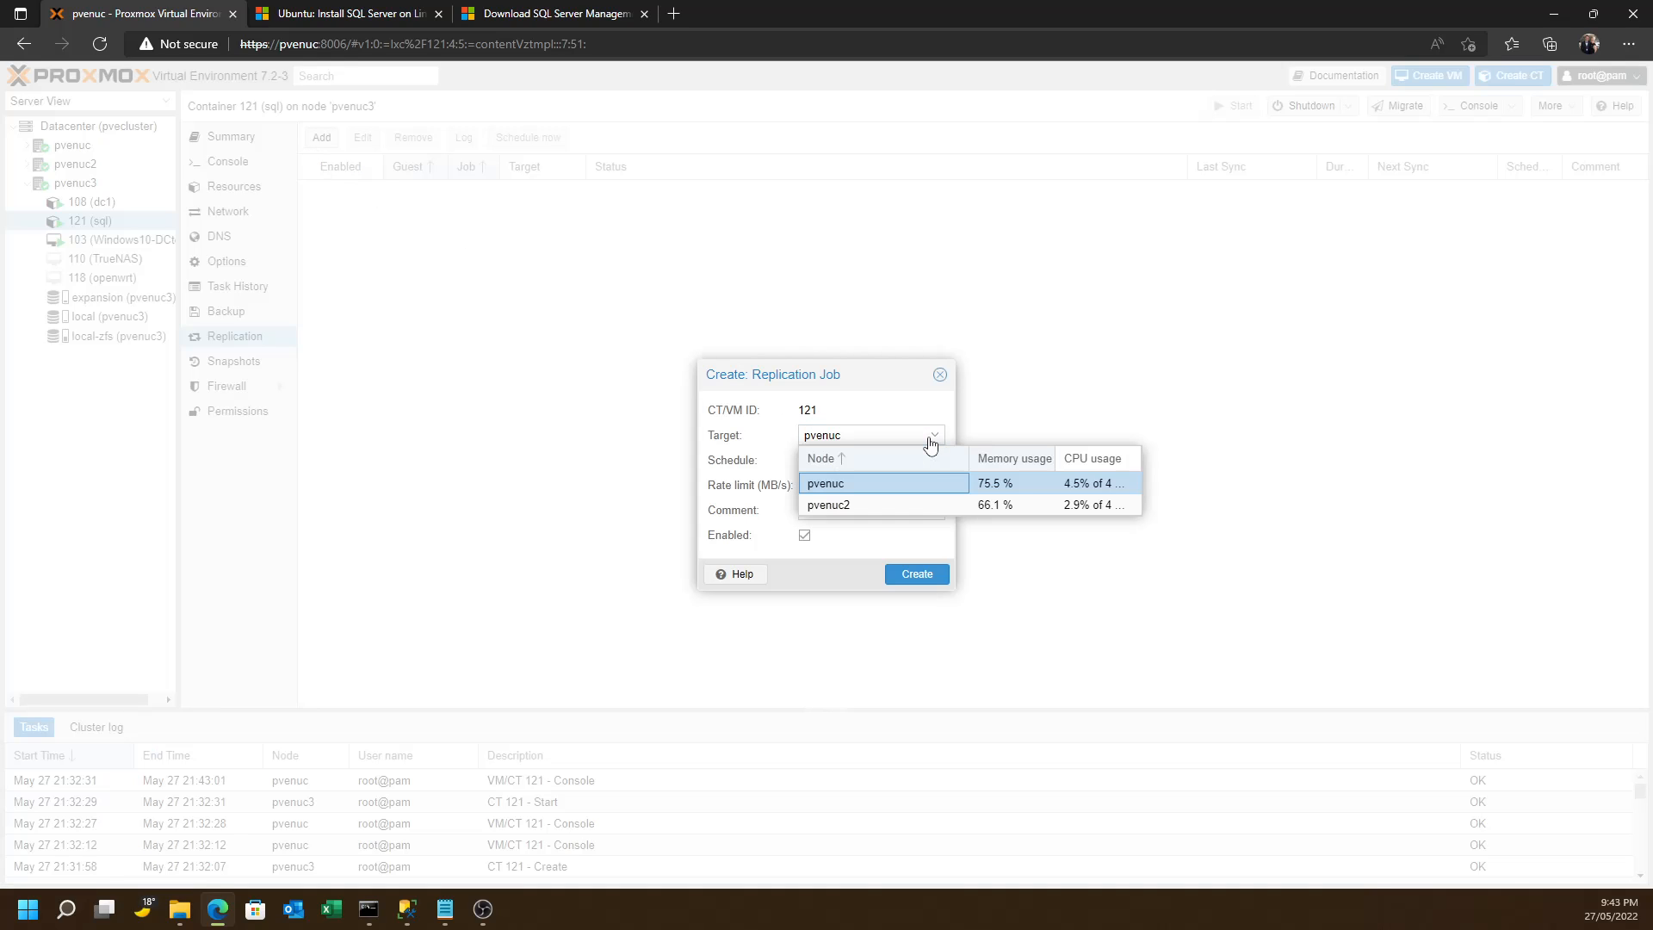
left_click(827, 482)
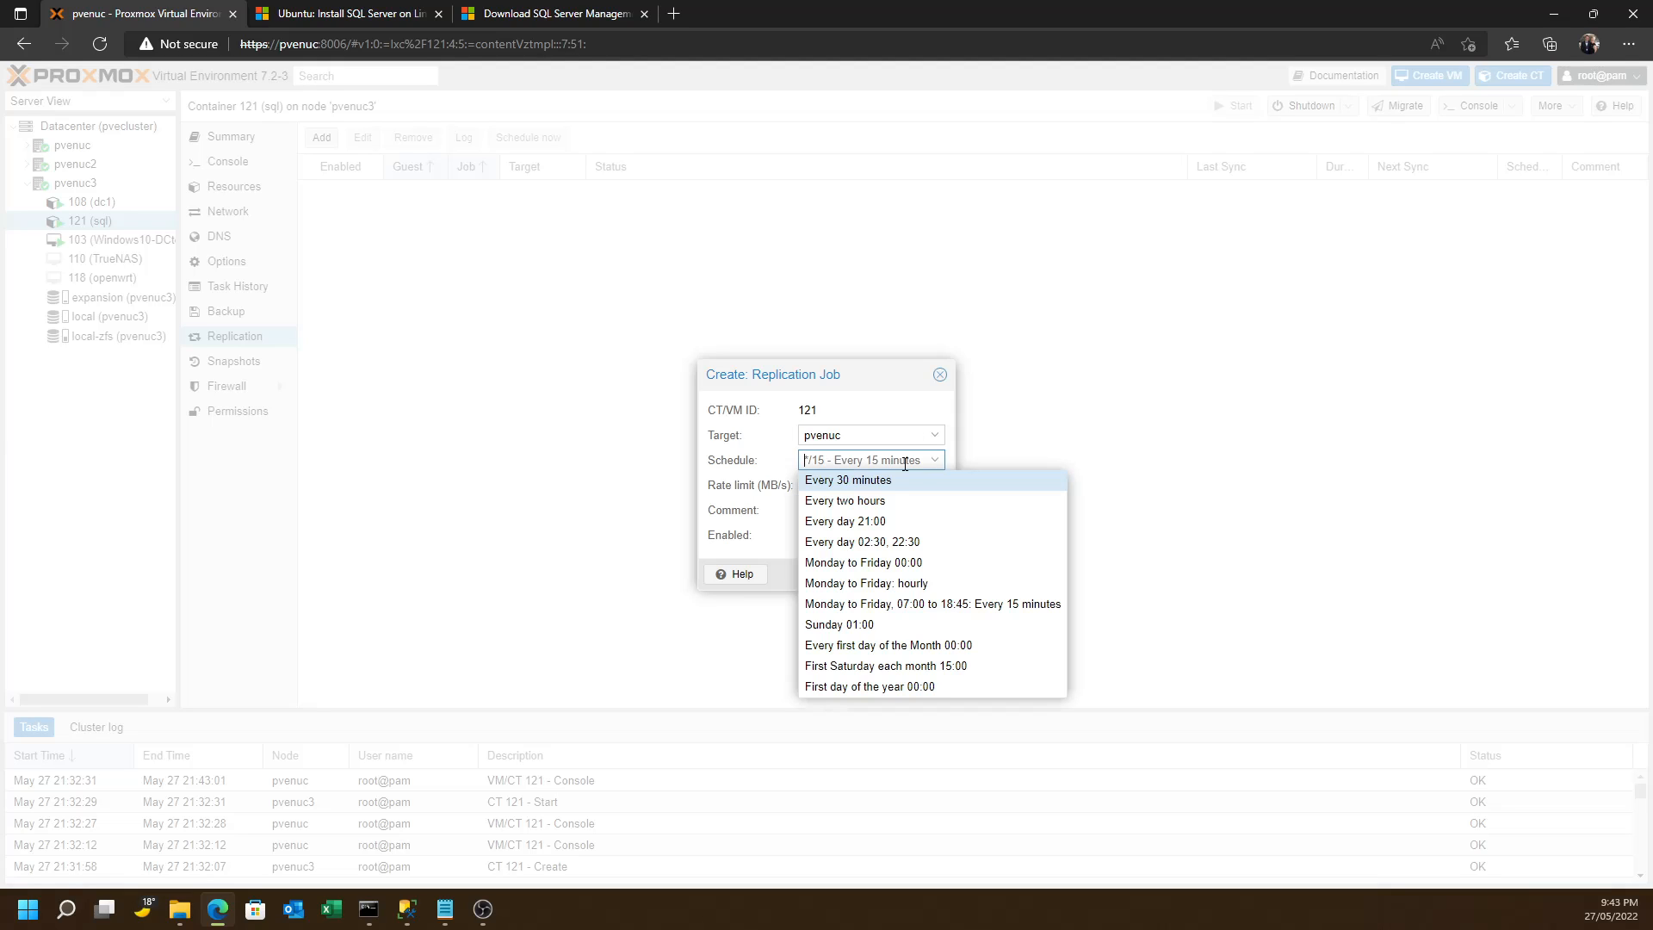
left_click(940, 375)
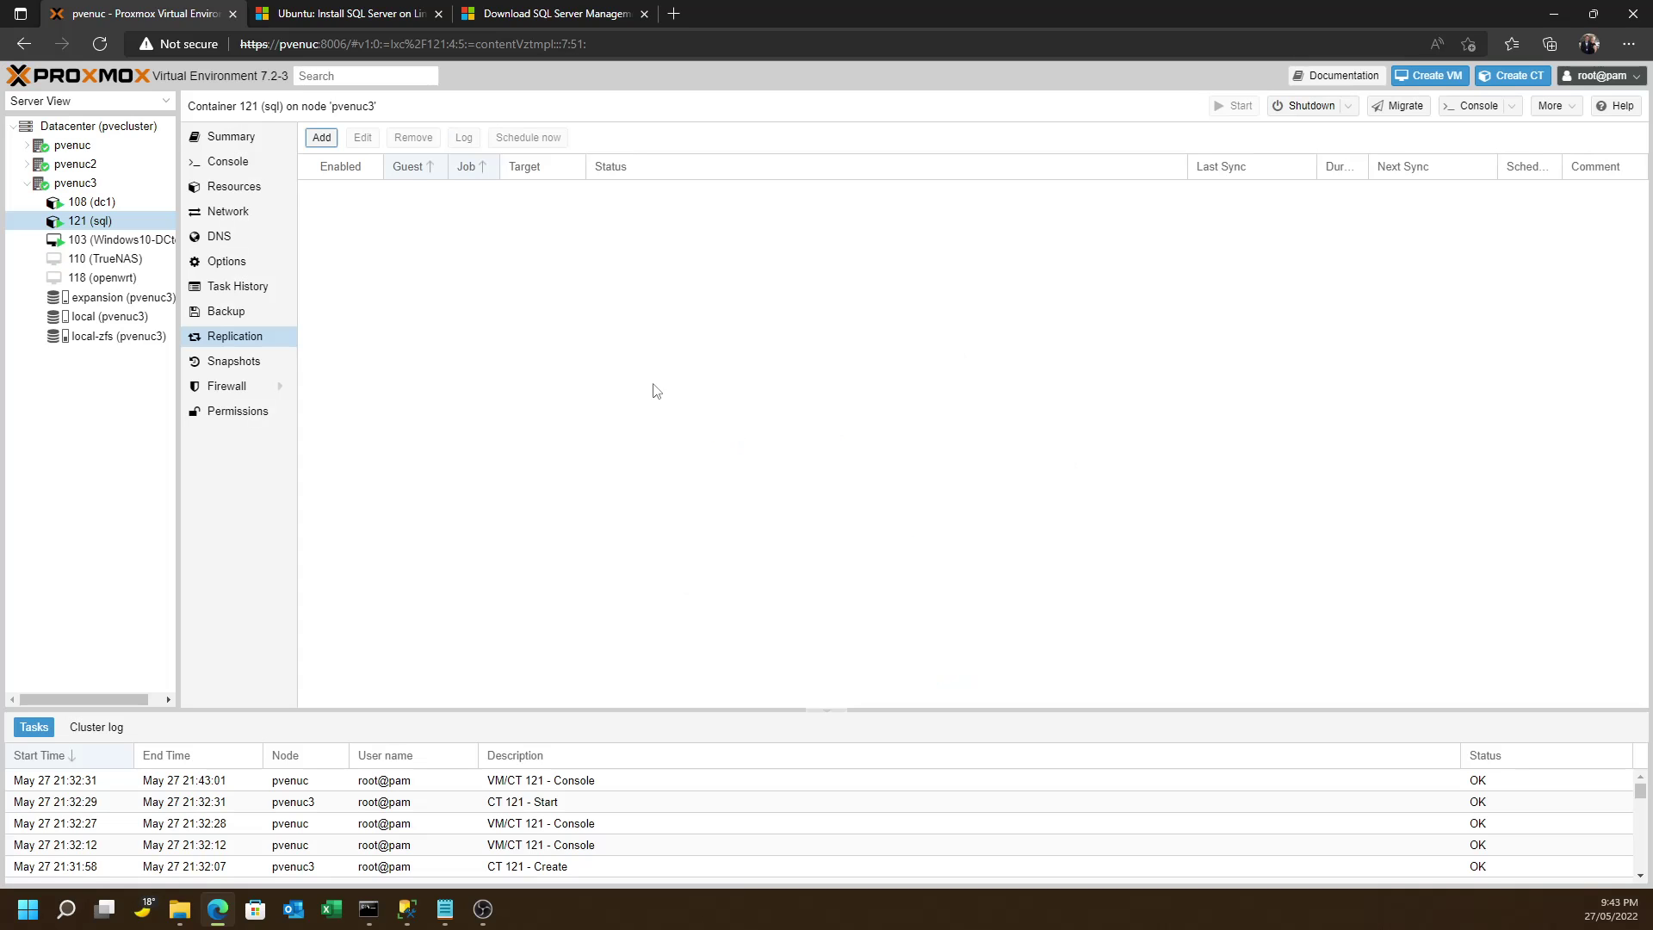
Show container 121's empty backup list on the expansion storage
left_click(226, 310)
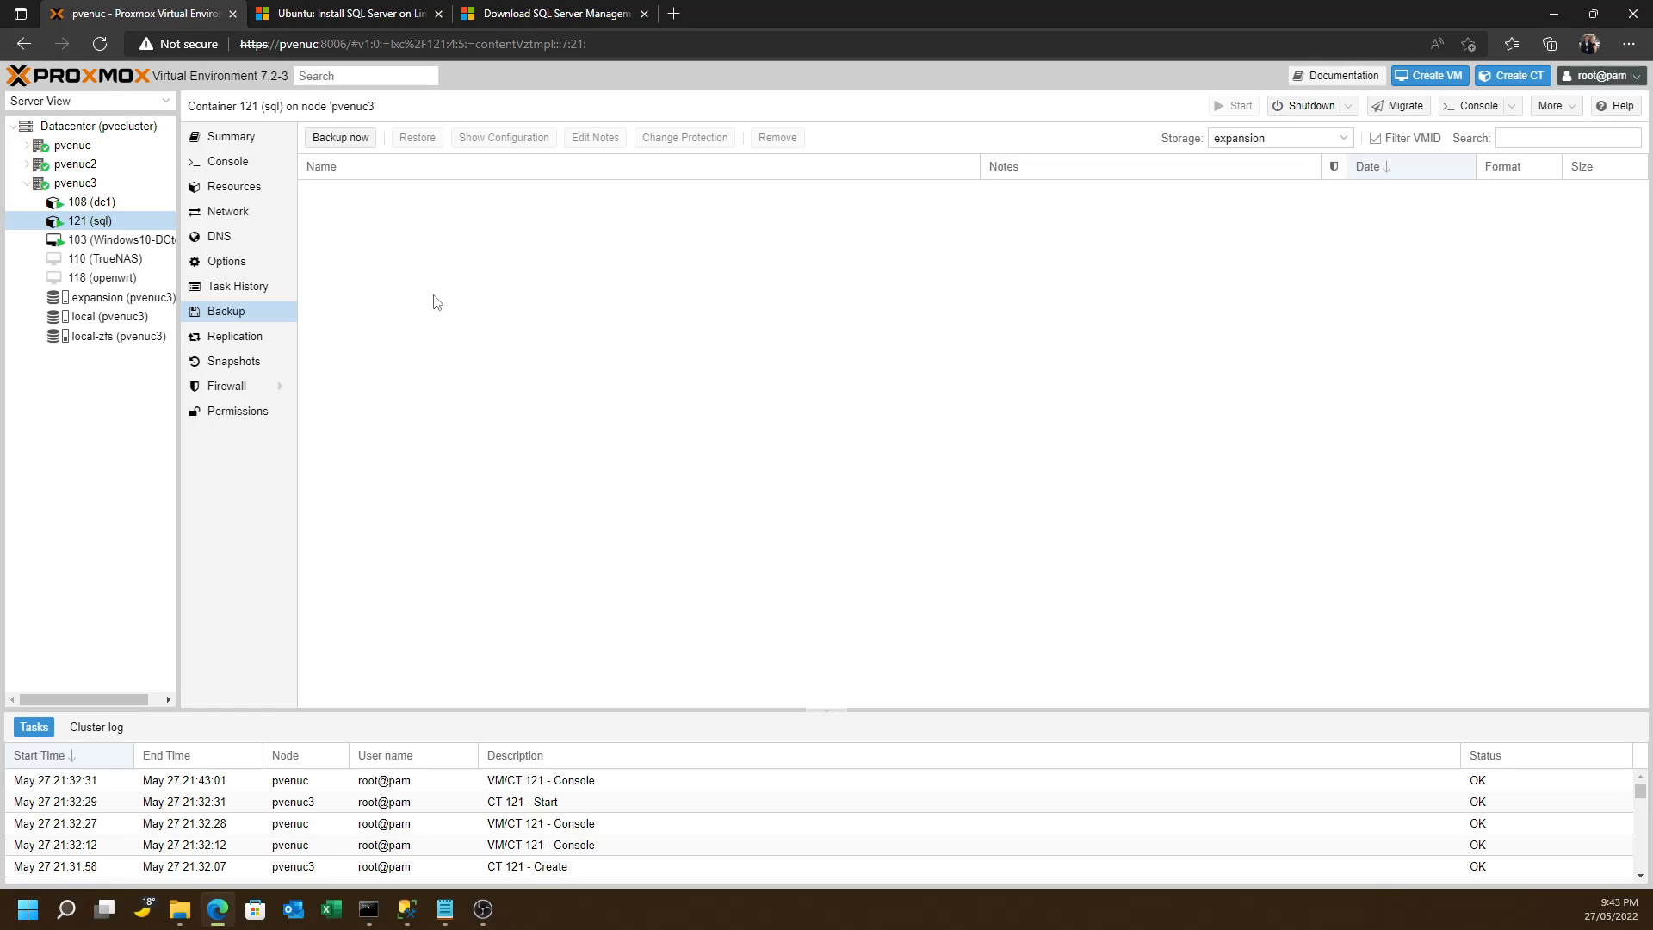
mouse_move(444, 281)
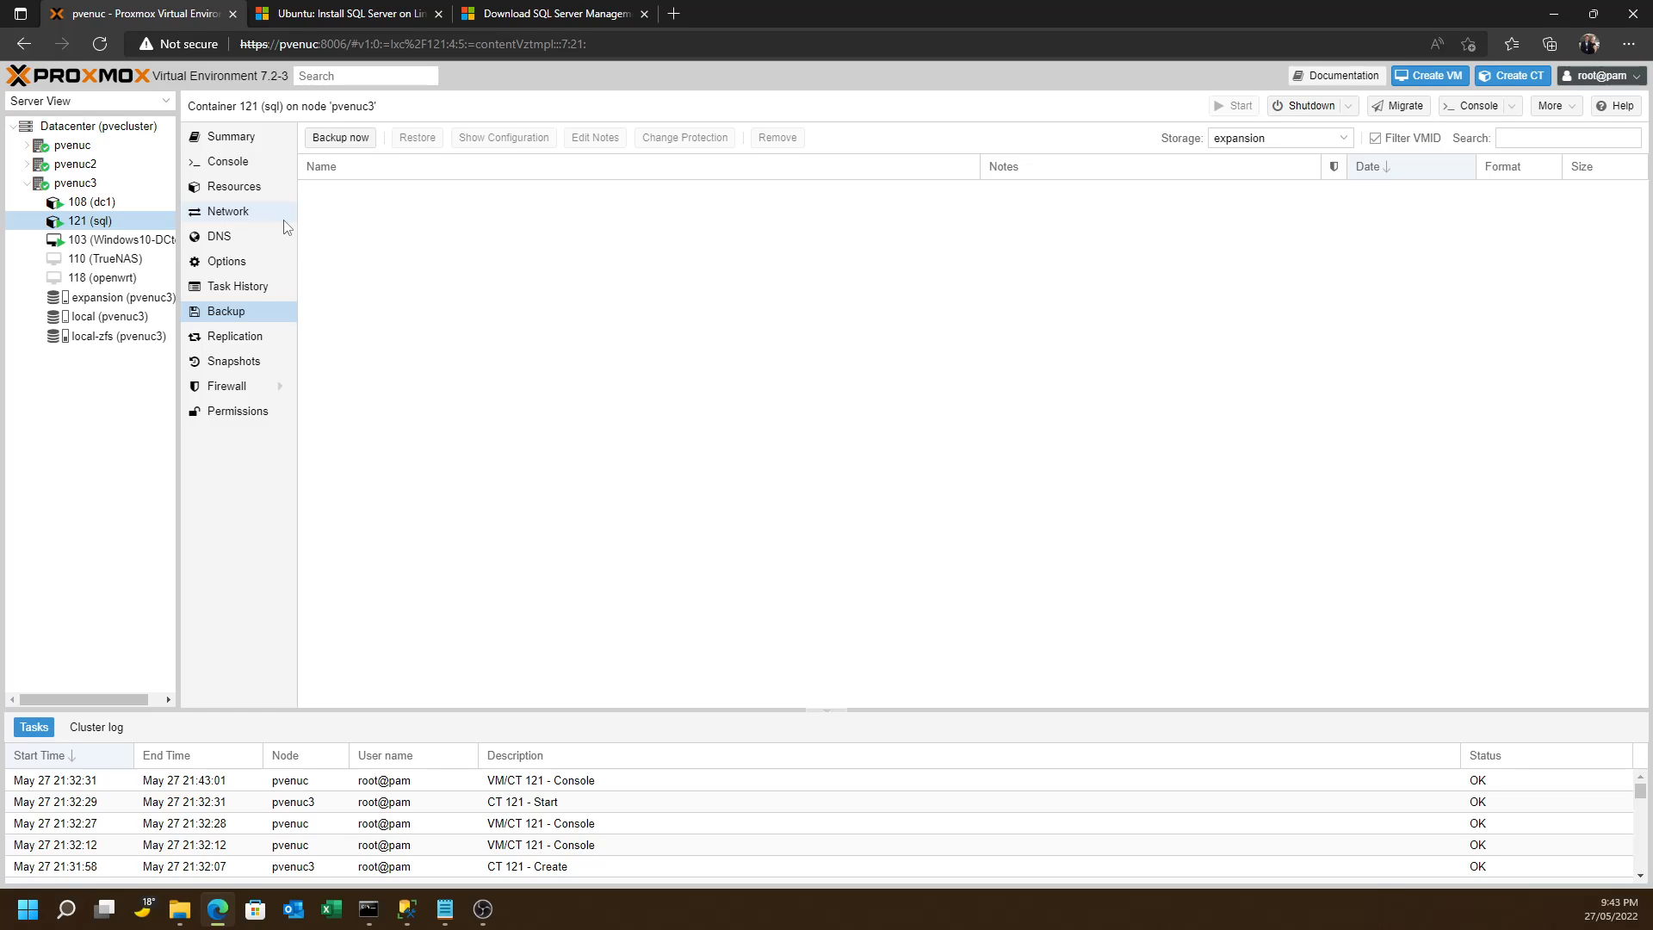
mouse_move(204, 217)
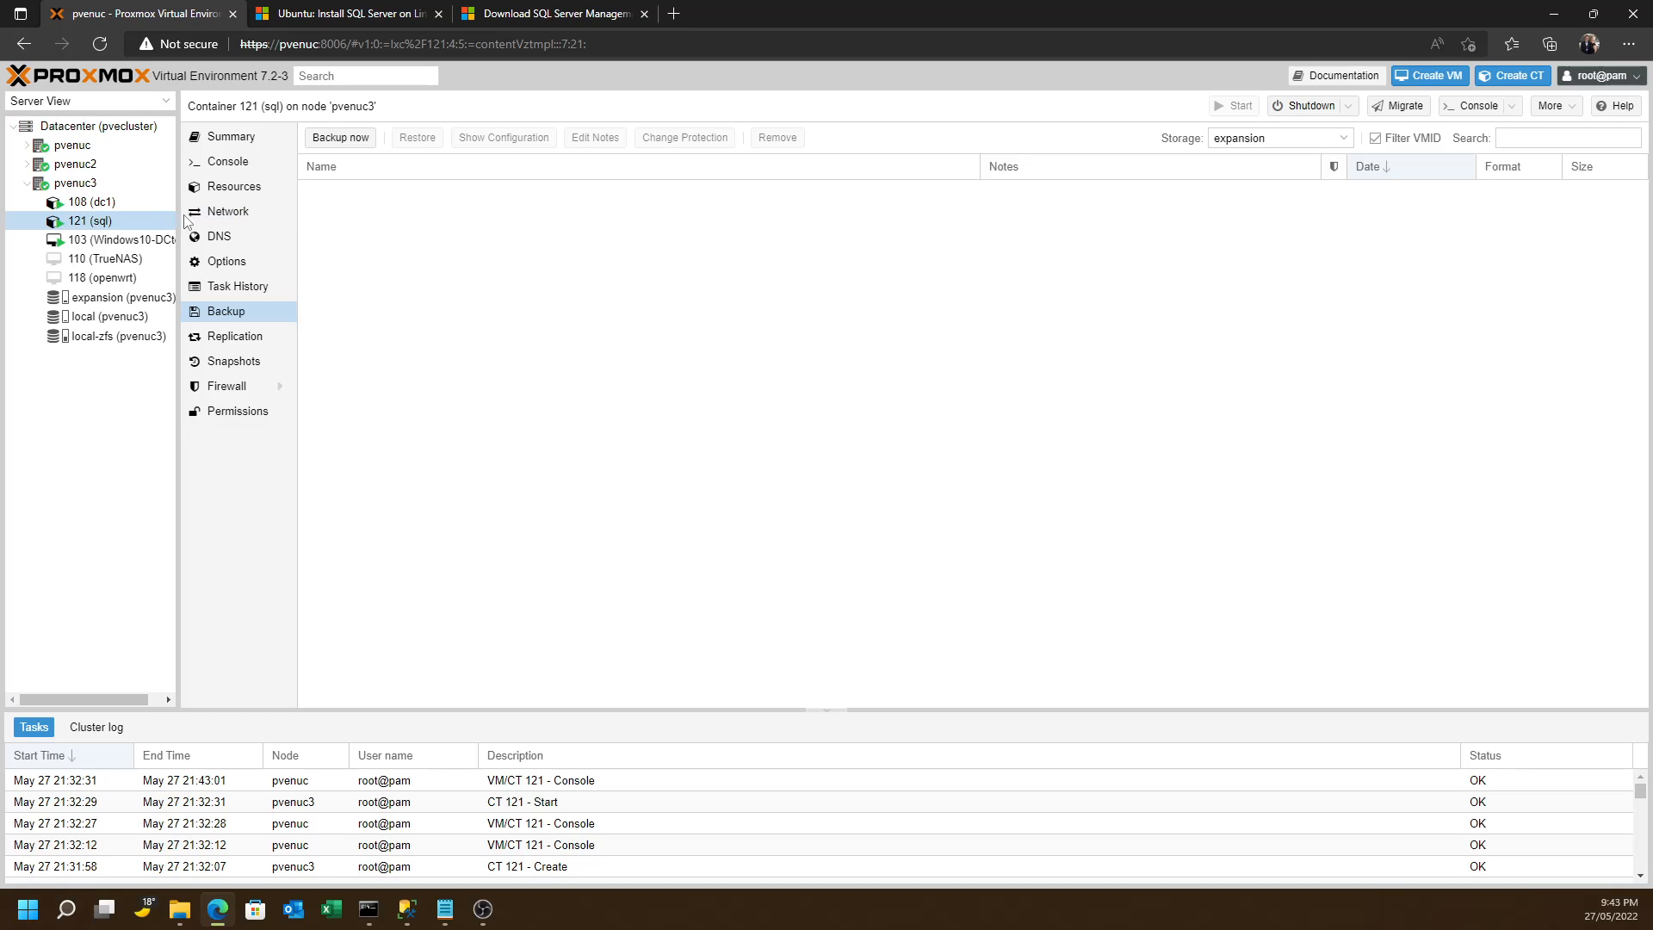
mouse_move(227, 310)
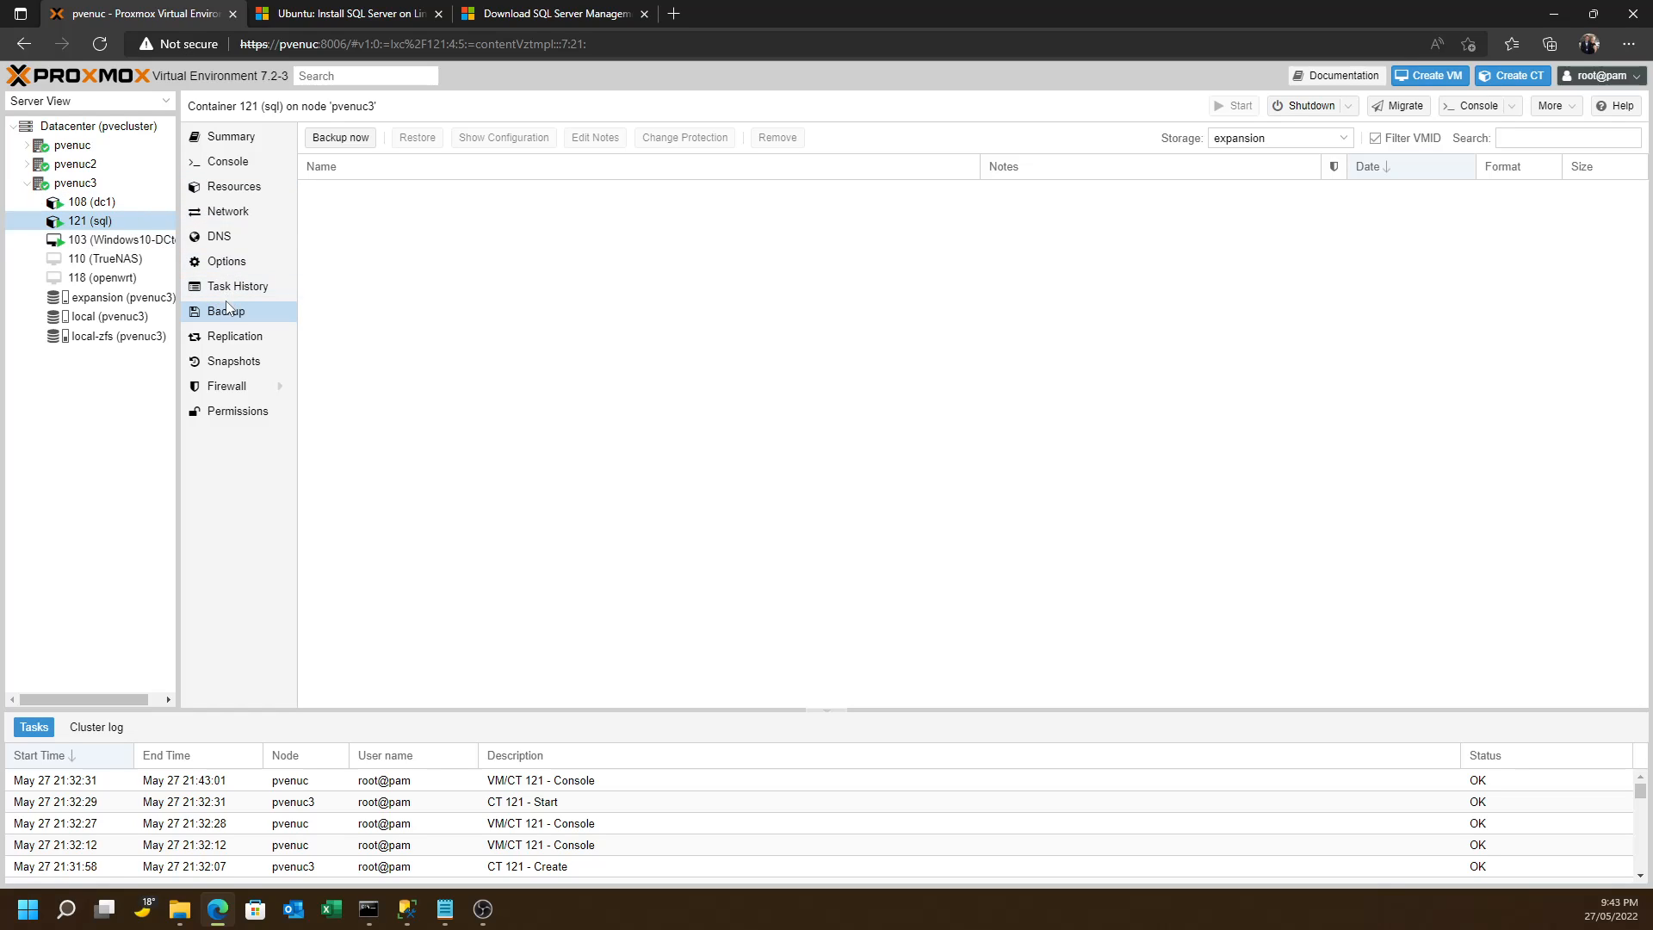
mouse_move(218, 235)
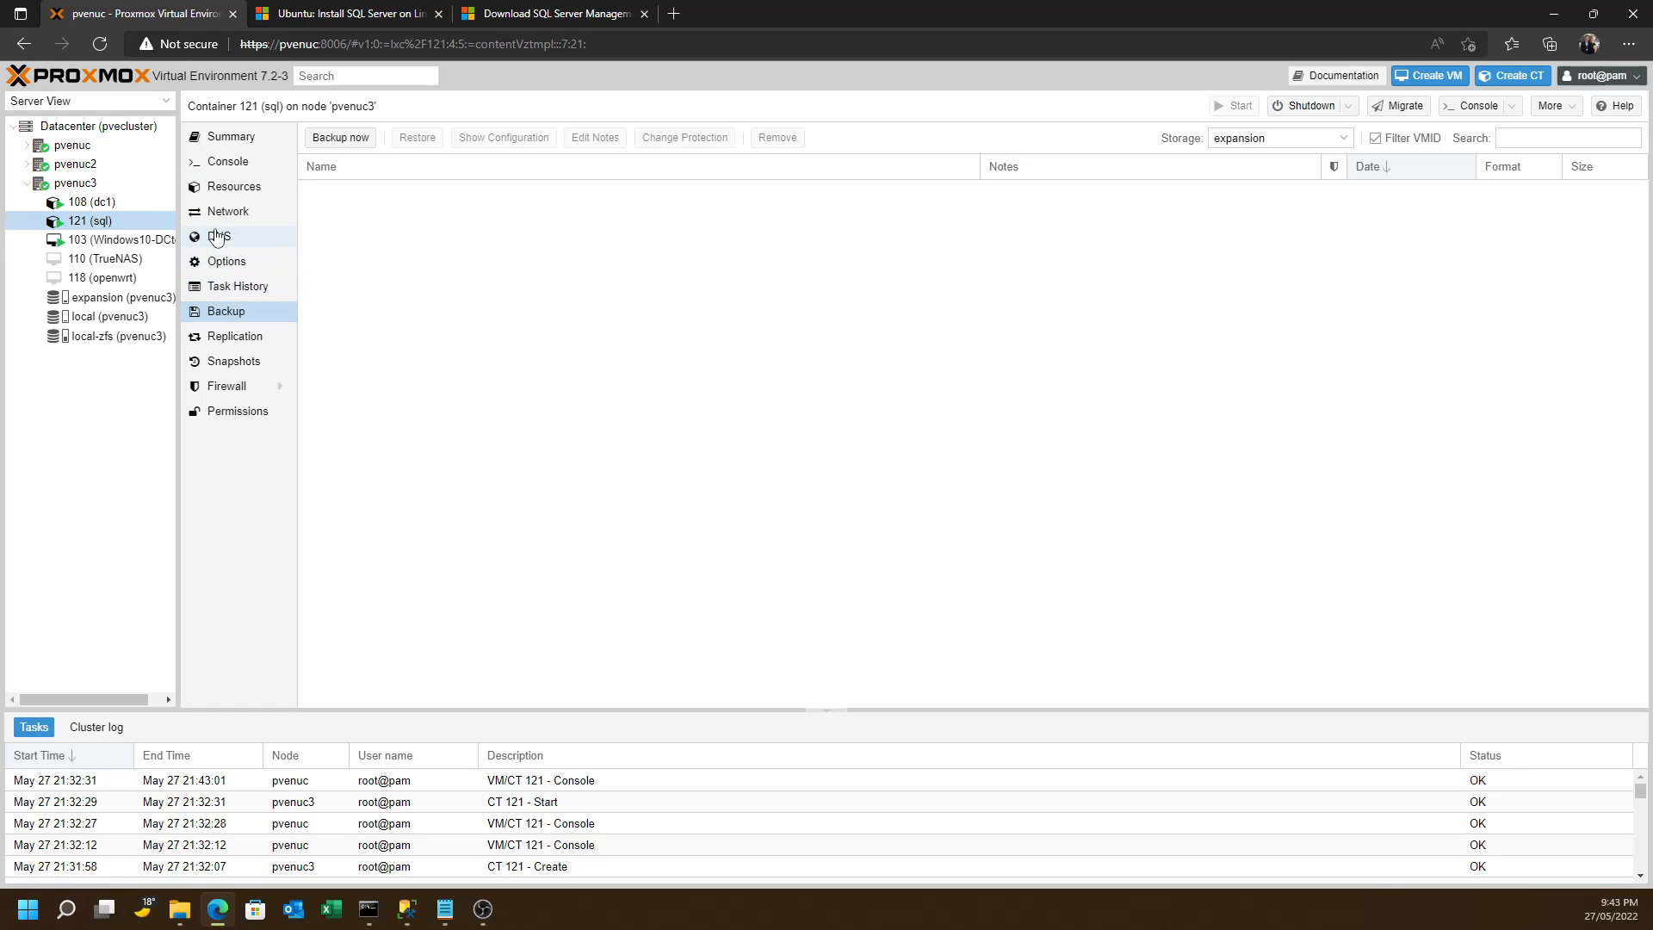